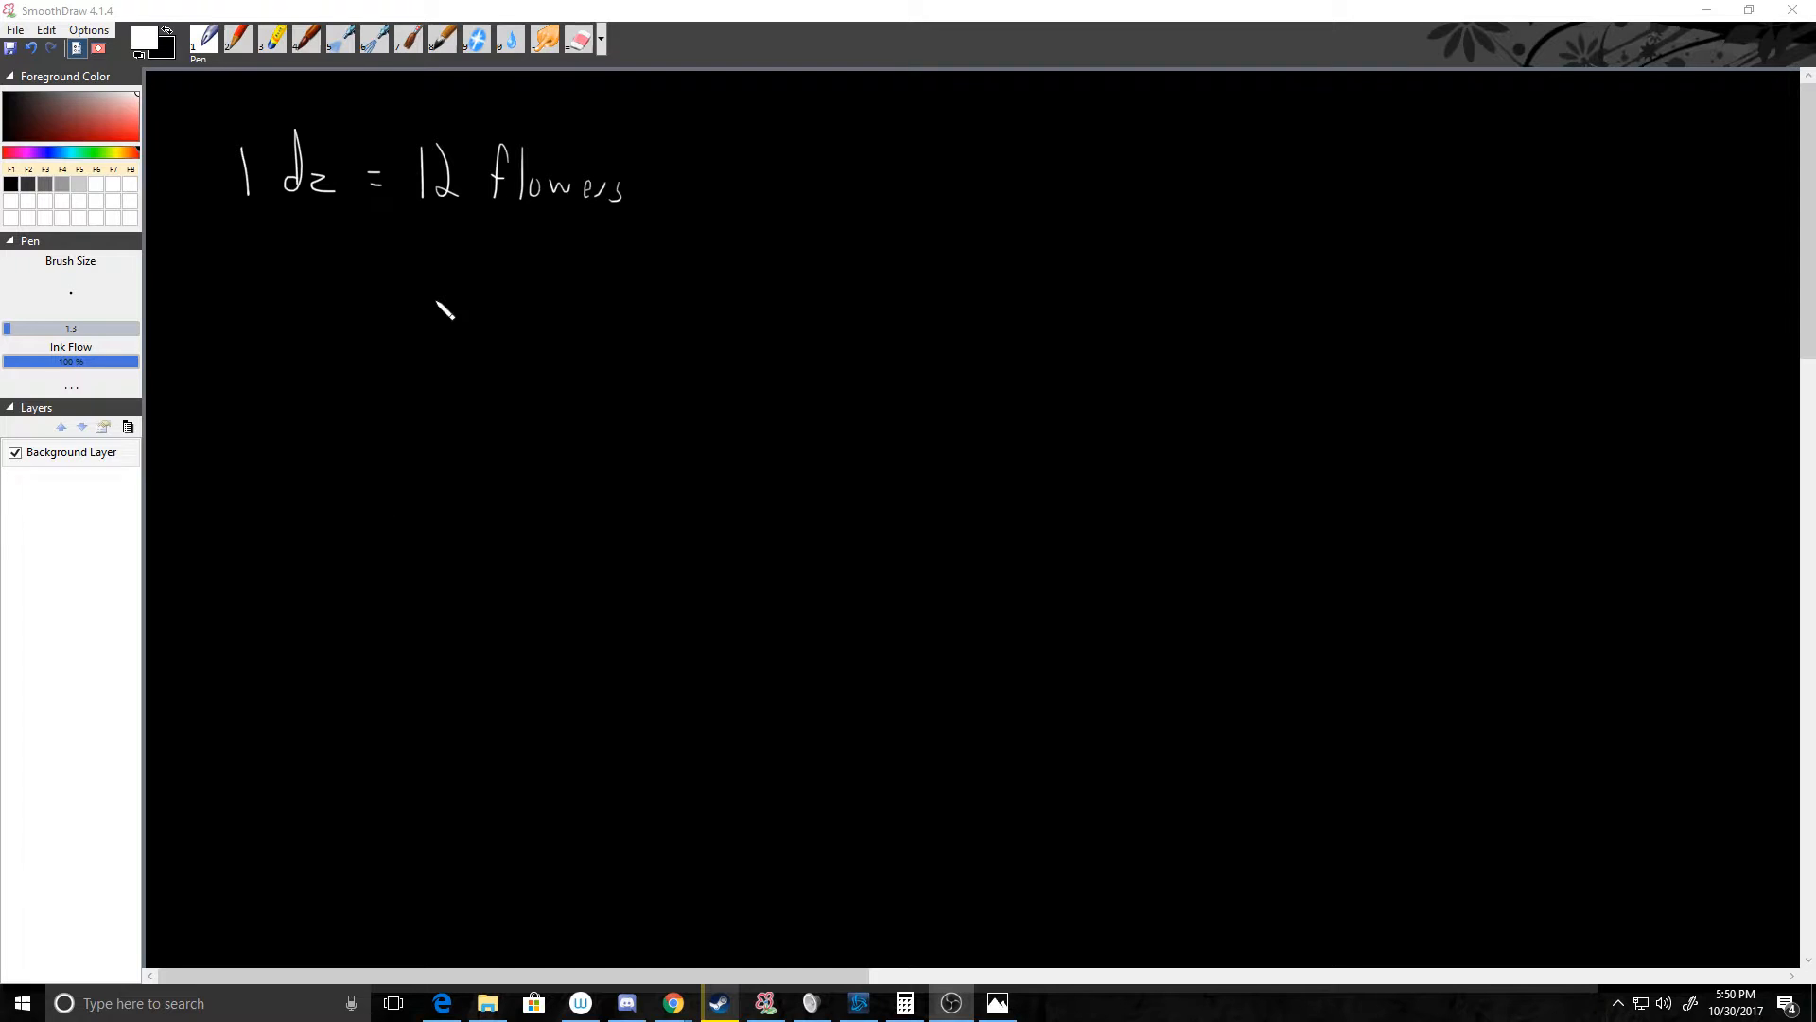
{"action": "mouse_move", "coordinate": [366, 237]}
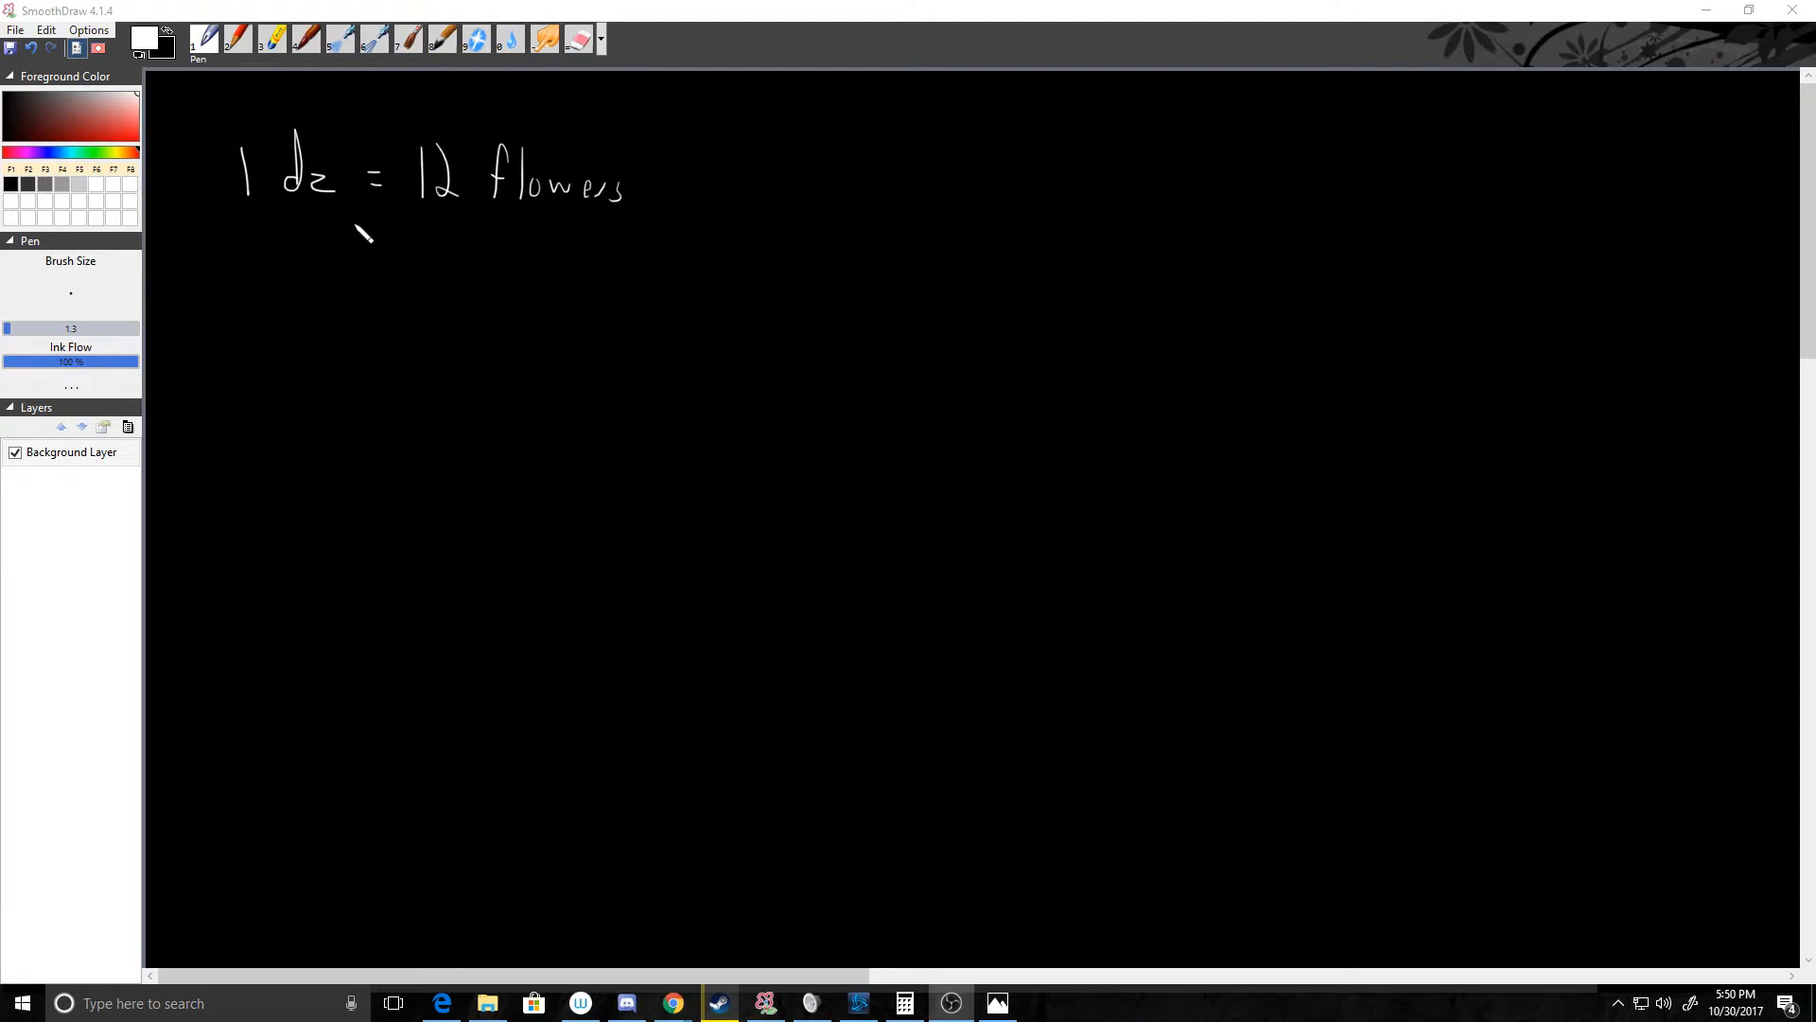
{"action": "mouse_move", "coordinate": [473, 237]}
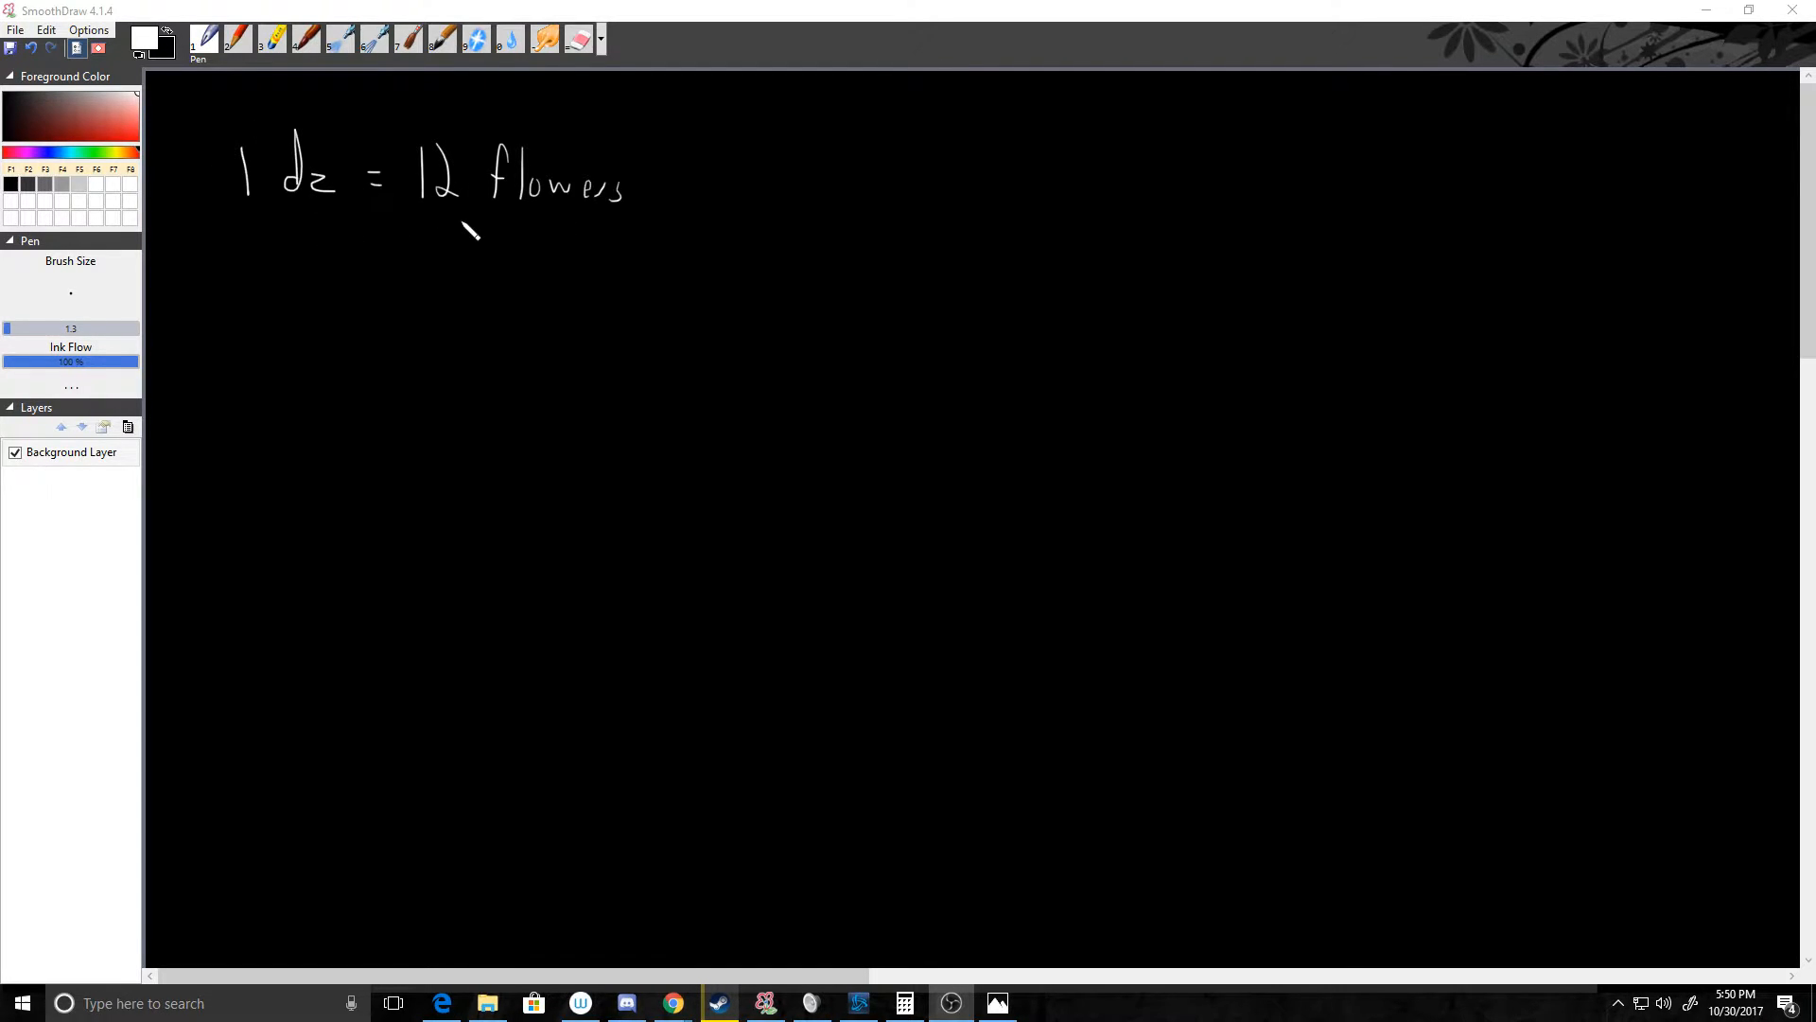
Handwrite 3 dz over 1, followed by a multiplication sign and fraction bar.
{"action": "left_click", "coordinate": [1786, 1004]}
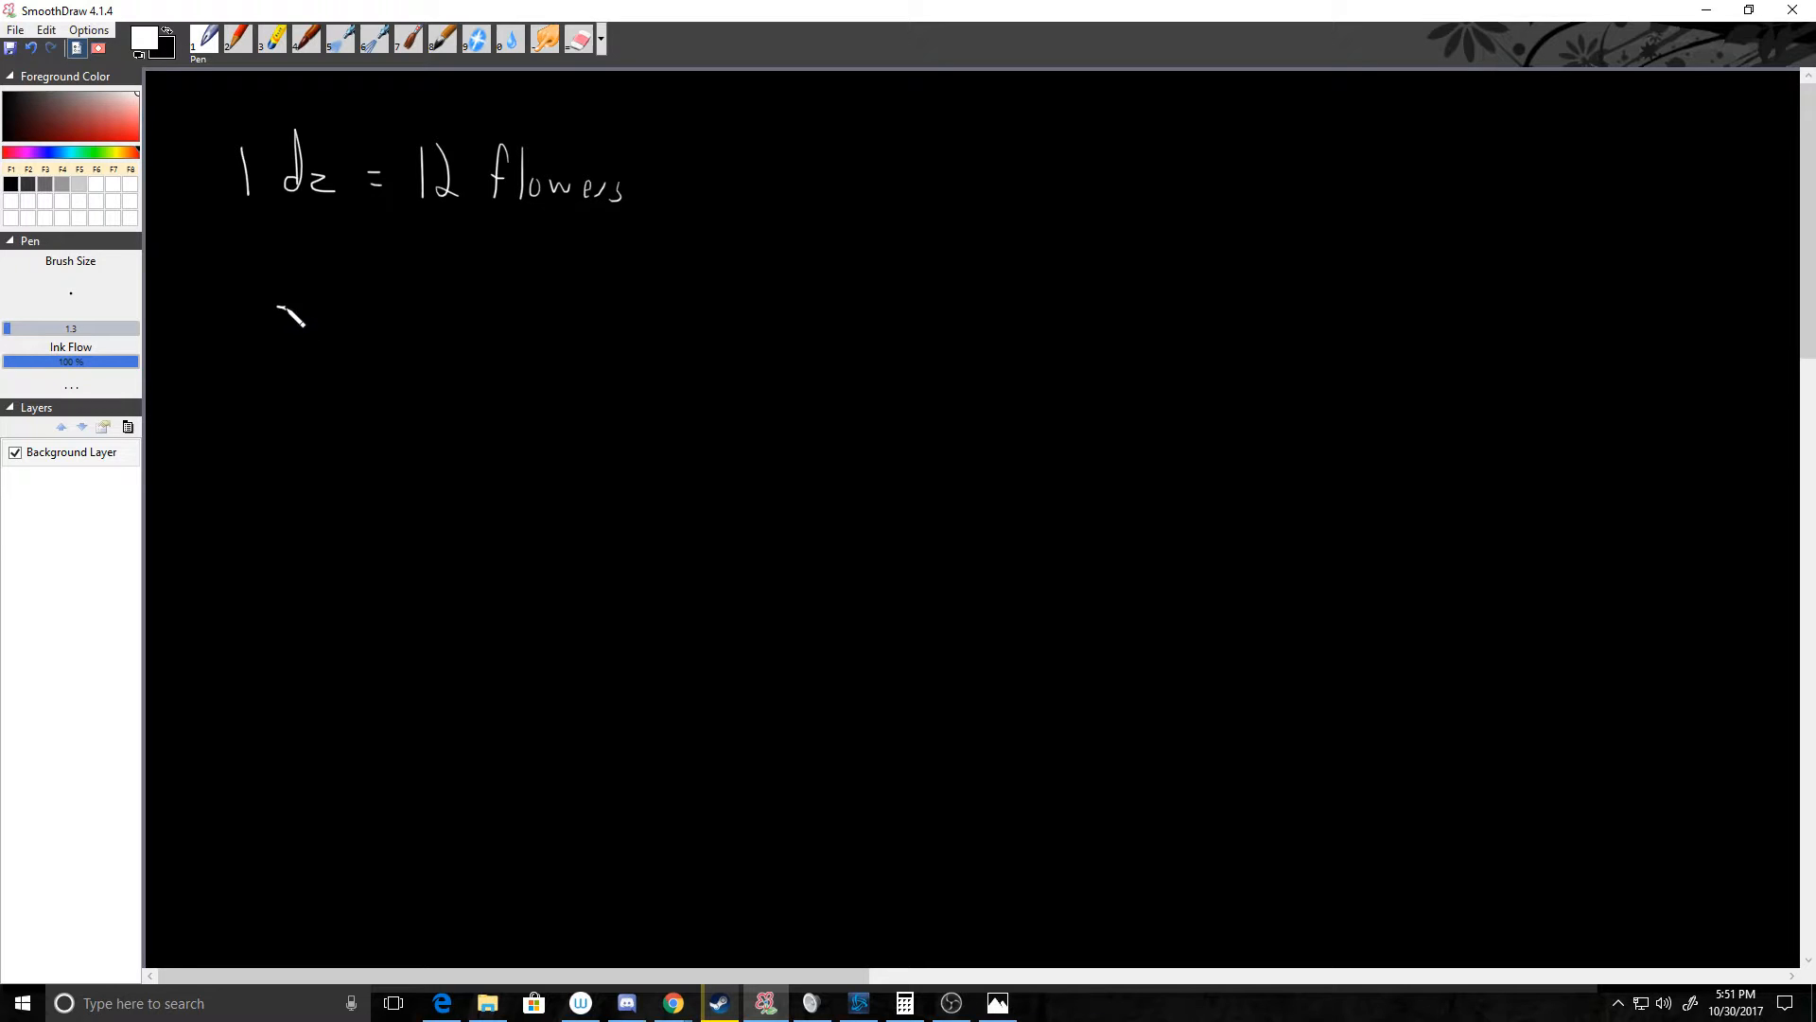
{"action": "left_click_drag", "start_coordinate": [278, 325], "coordinate": [365, 348]}
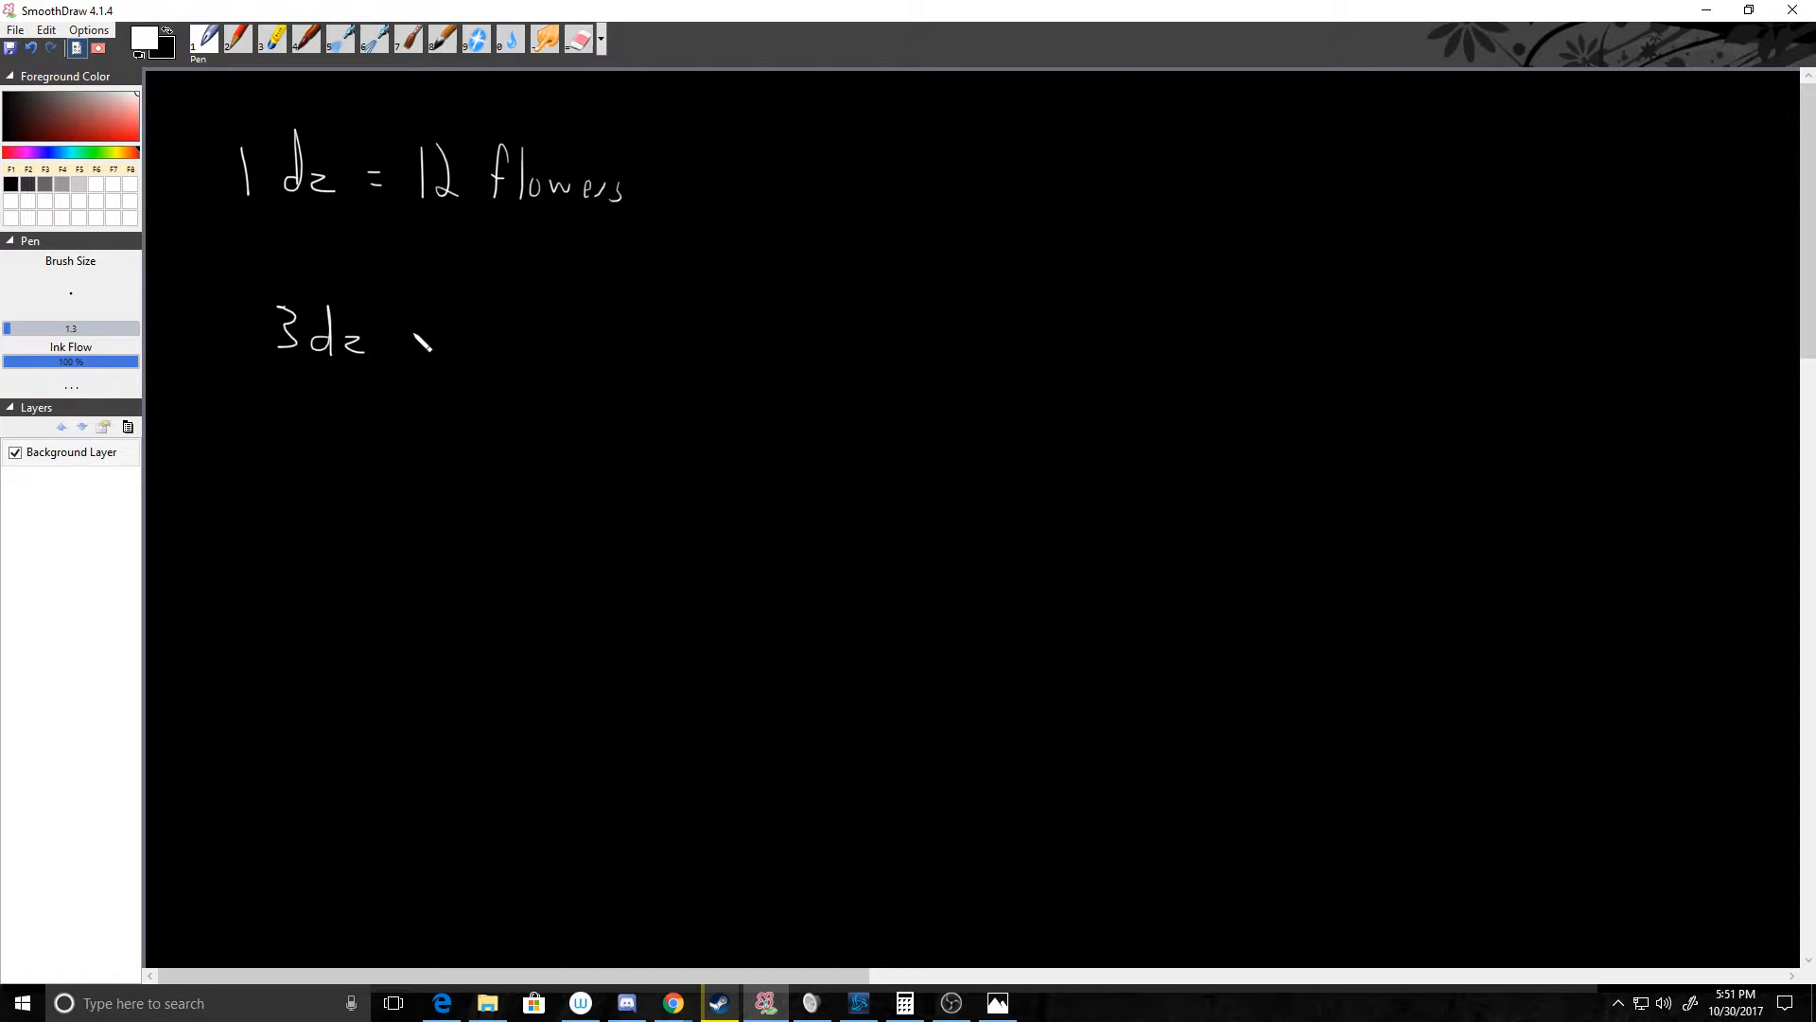
{"action": "left_click_drag", "start_coordinate": [399, 340], "coordinate": [521, 340]}
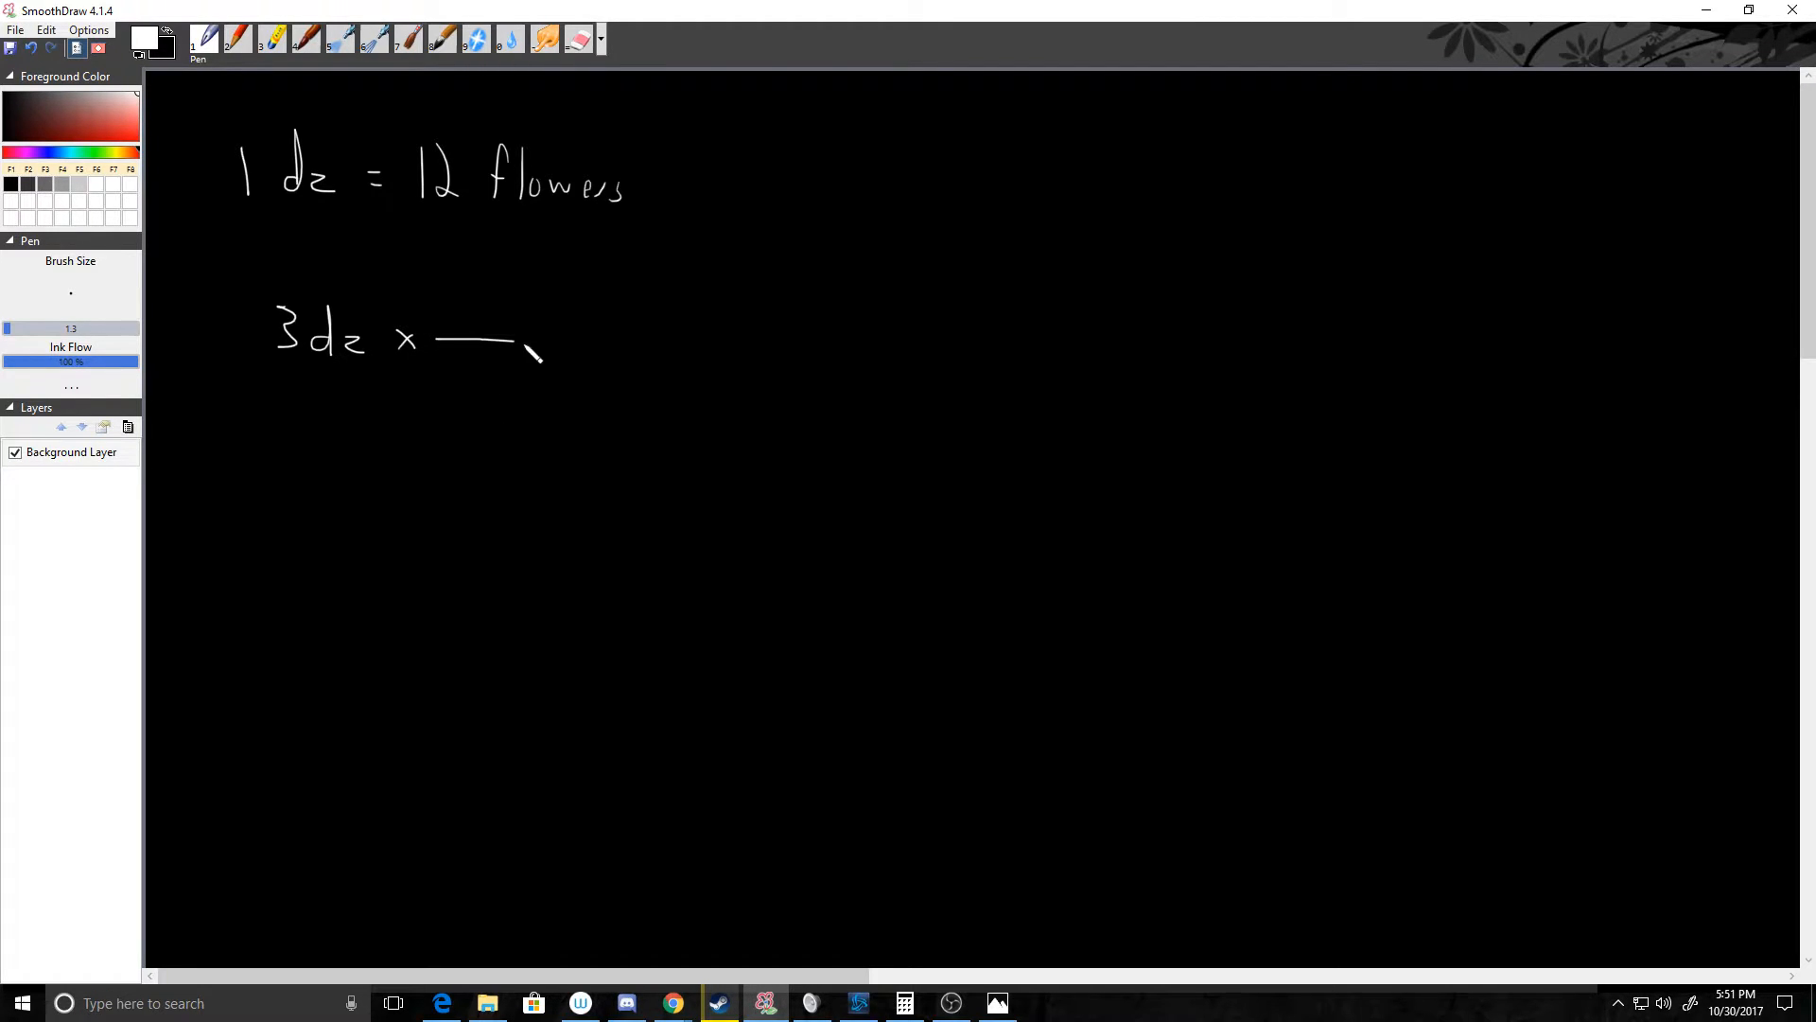
{"action": "left_click_drag", "start_coordinate": [516, 342], "coordinate": [620, 345]}
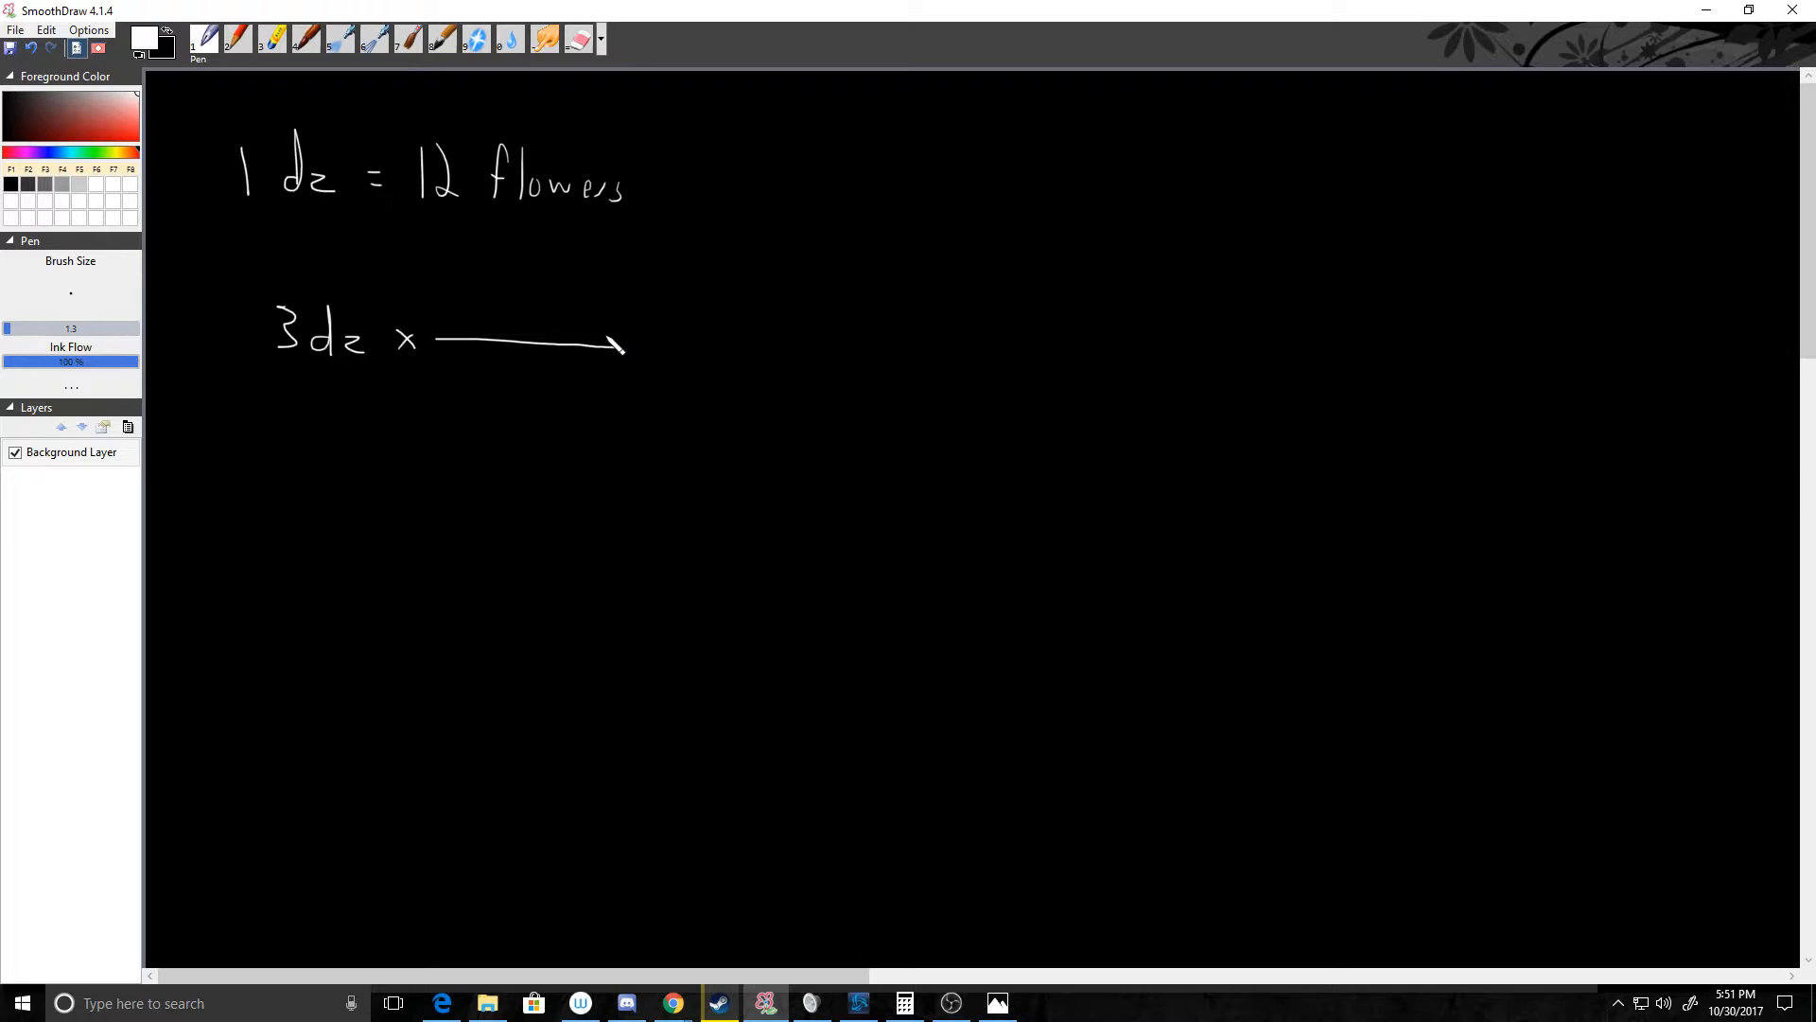
{"action": "left_click_drag", "start_coordinate": [289, 370], "coordinate": [365, 388]}
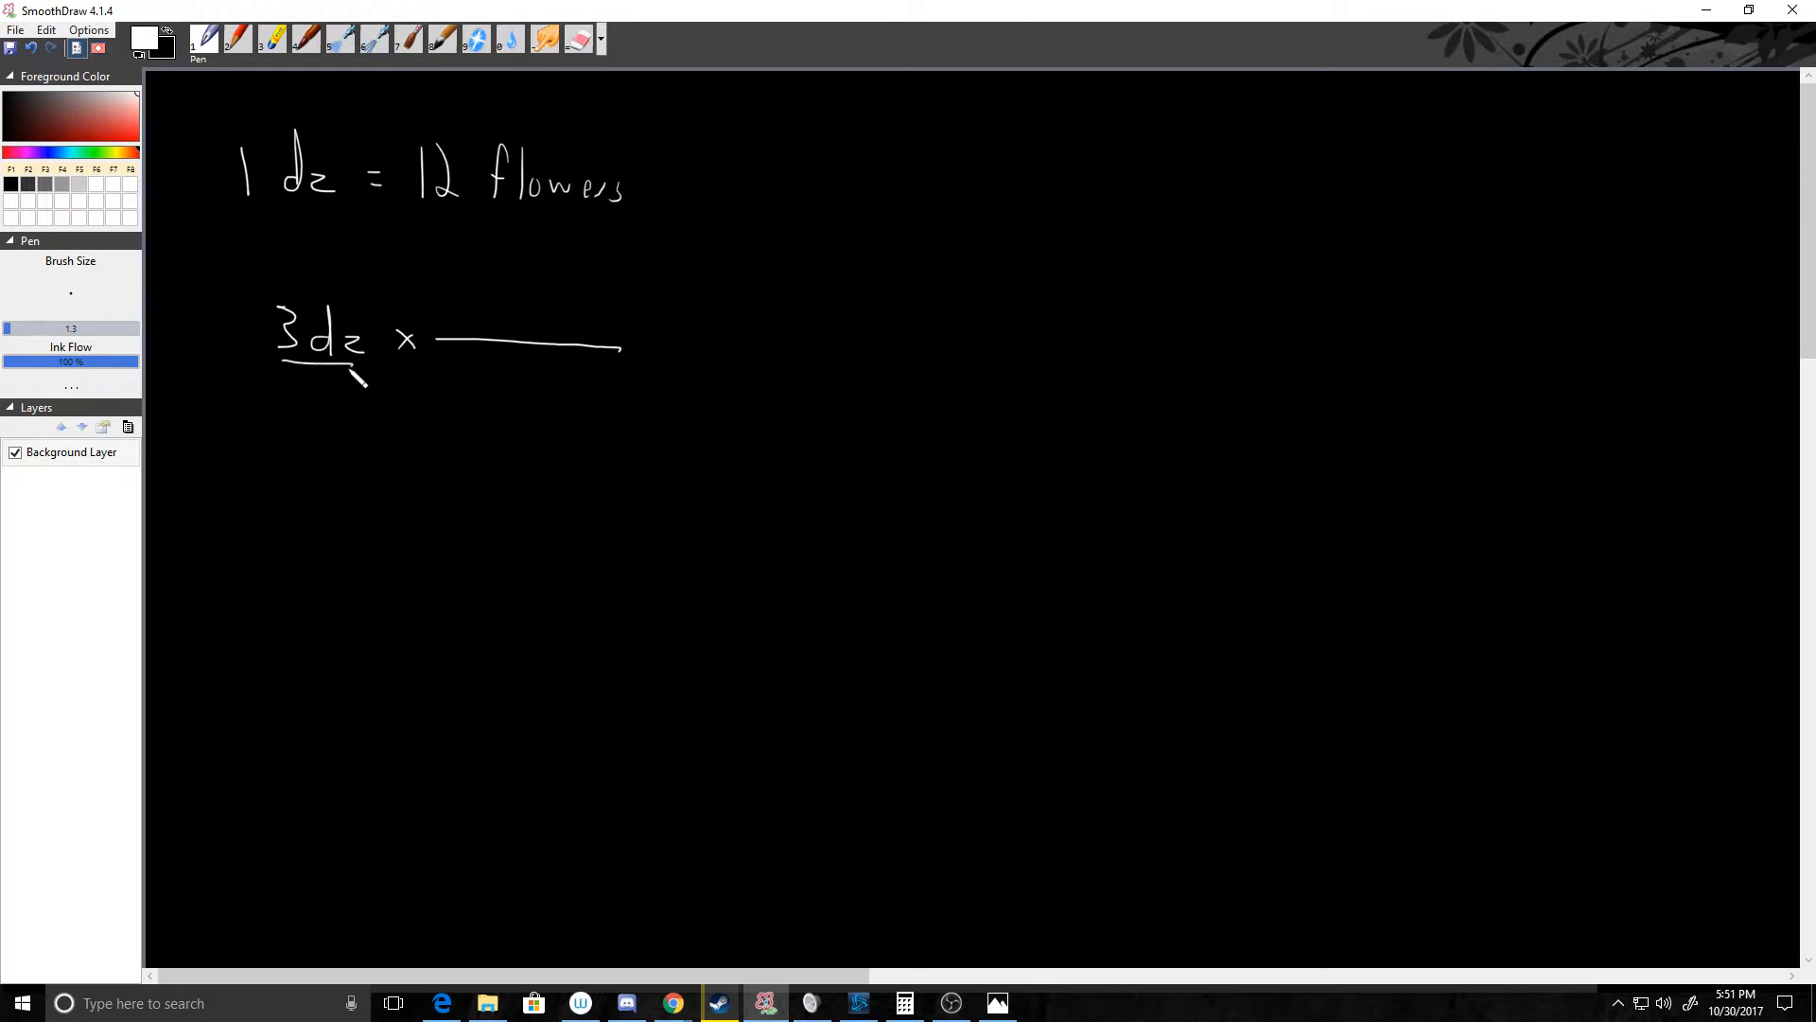
{"action": "left_click_drag", "start_coordinate": [319, 377], "coordinate": [318, 405]}
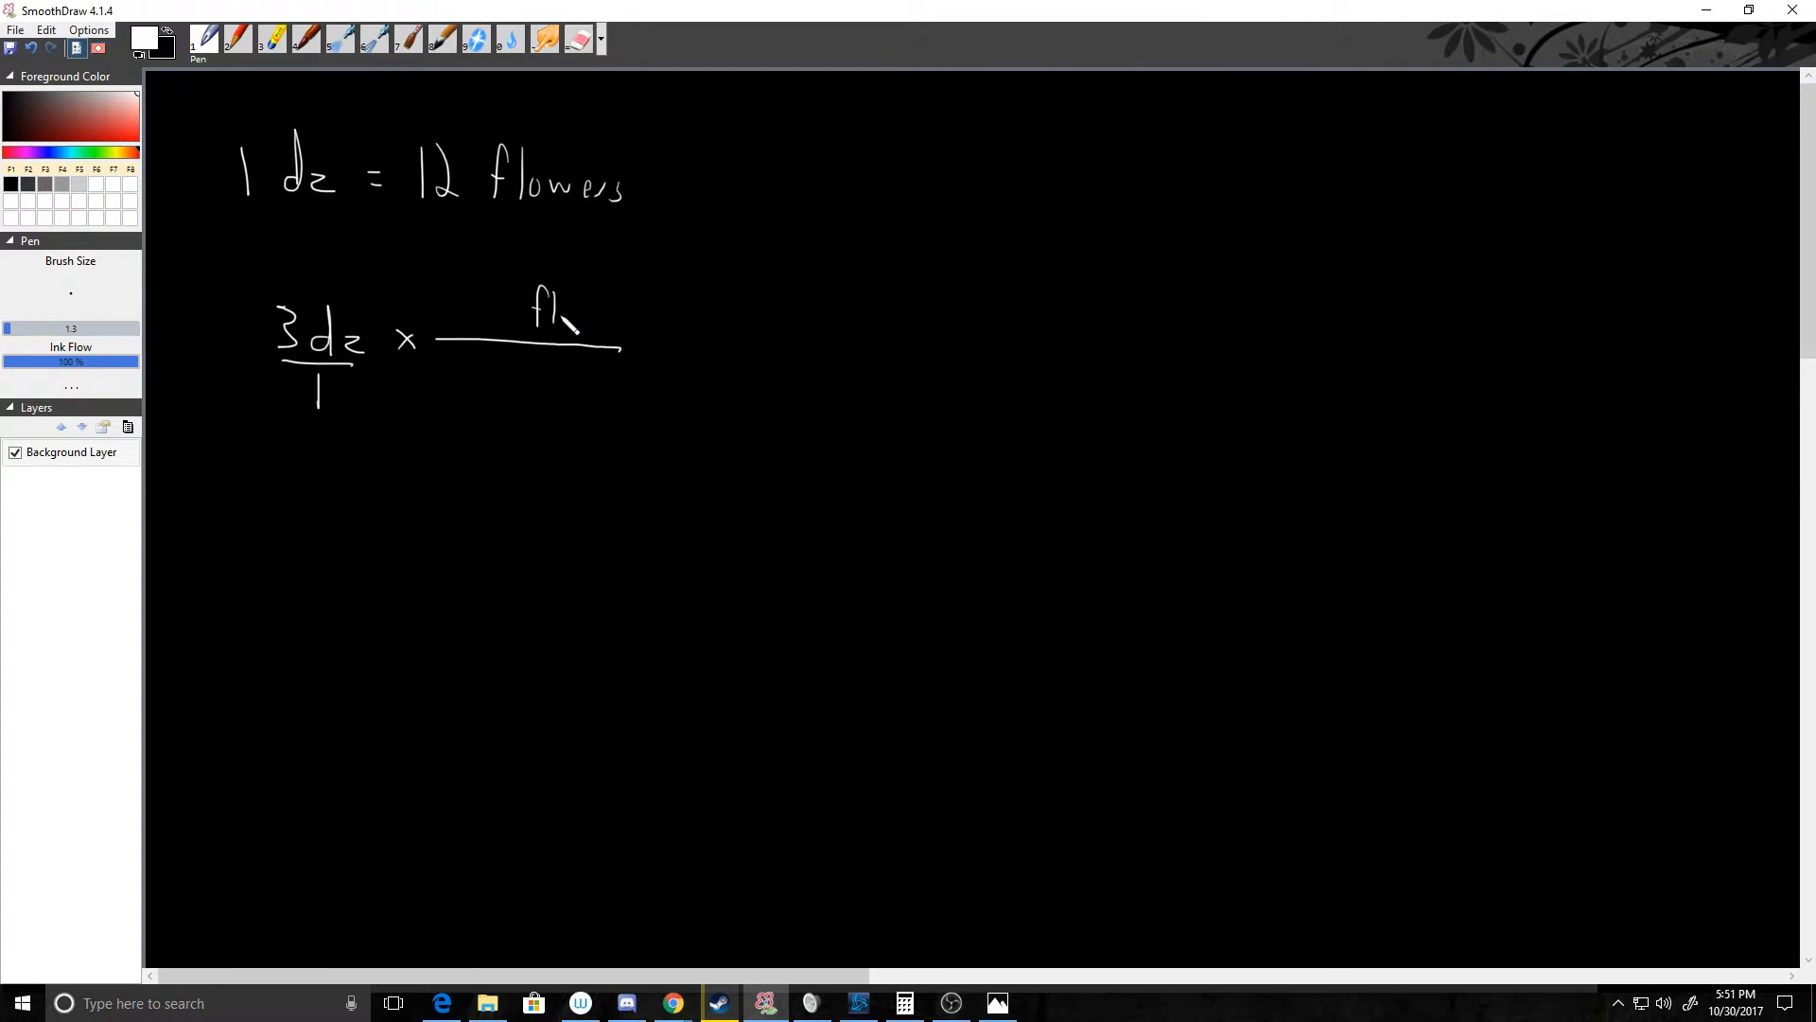
Complete the 12 flowers / 1 dz factor and write = 36 flowers.
{"action": "left_click_drag", "start_coordinate": [568, 313], "coordinate": [625, 336]}
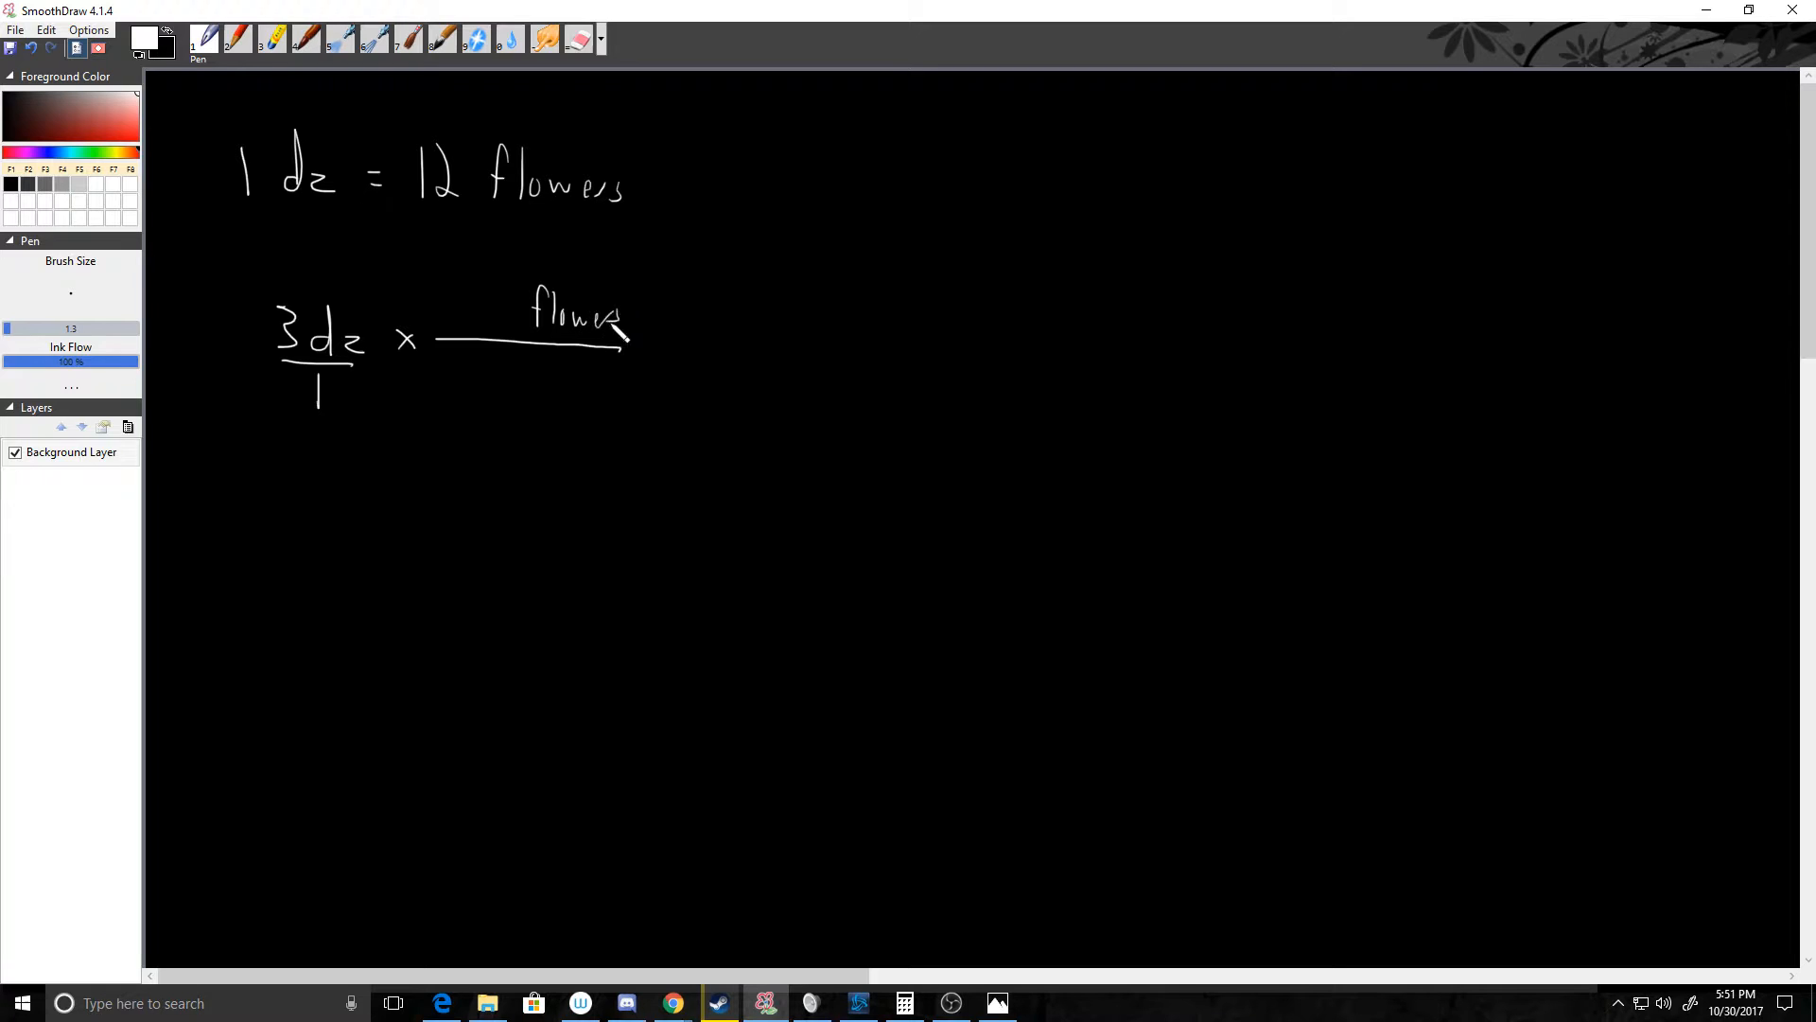
{"action": "left_click_drag", "start_coordinate": [486, 371], "coordinate": [567, 400]}
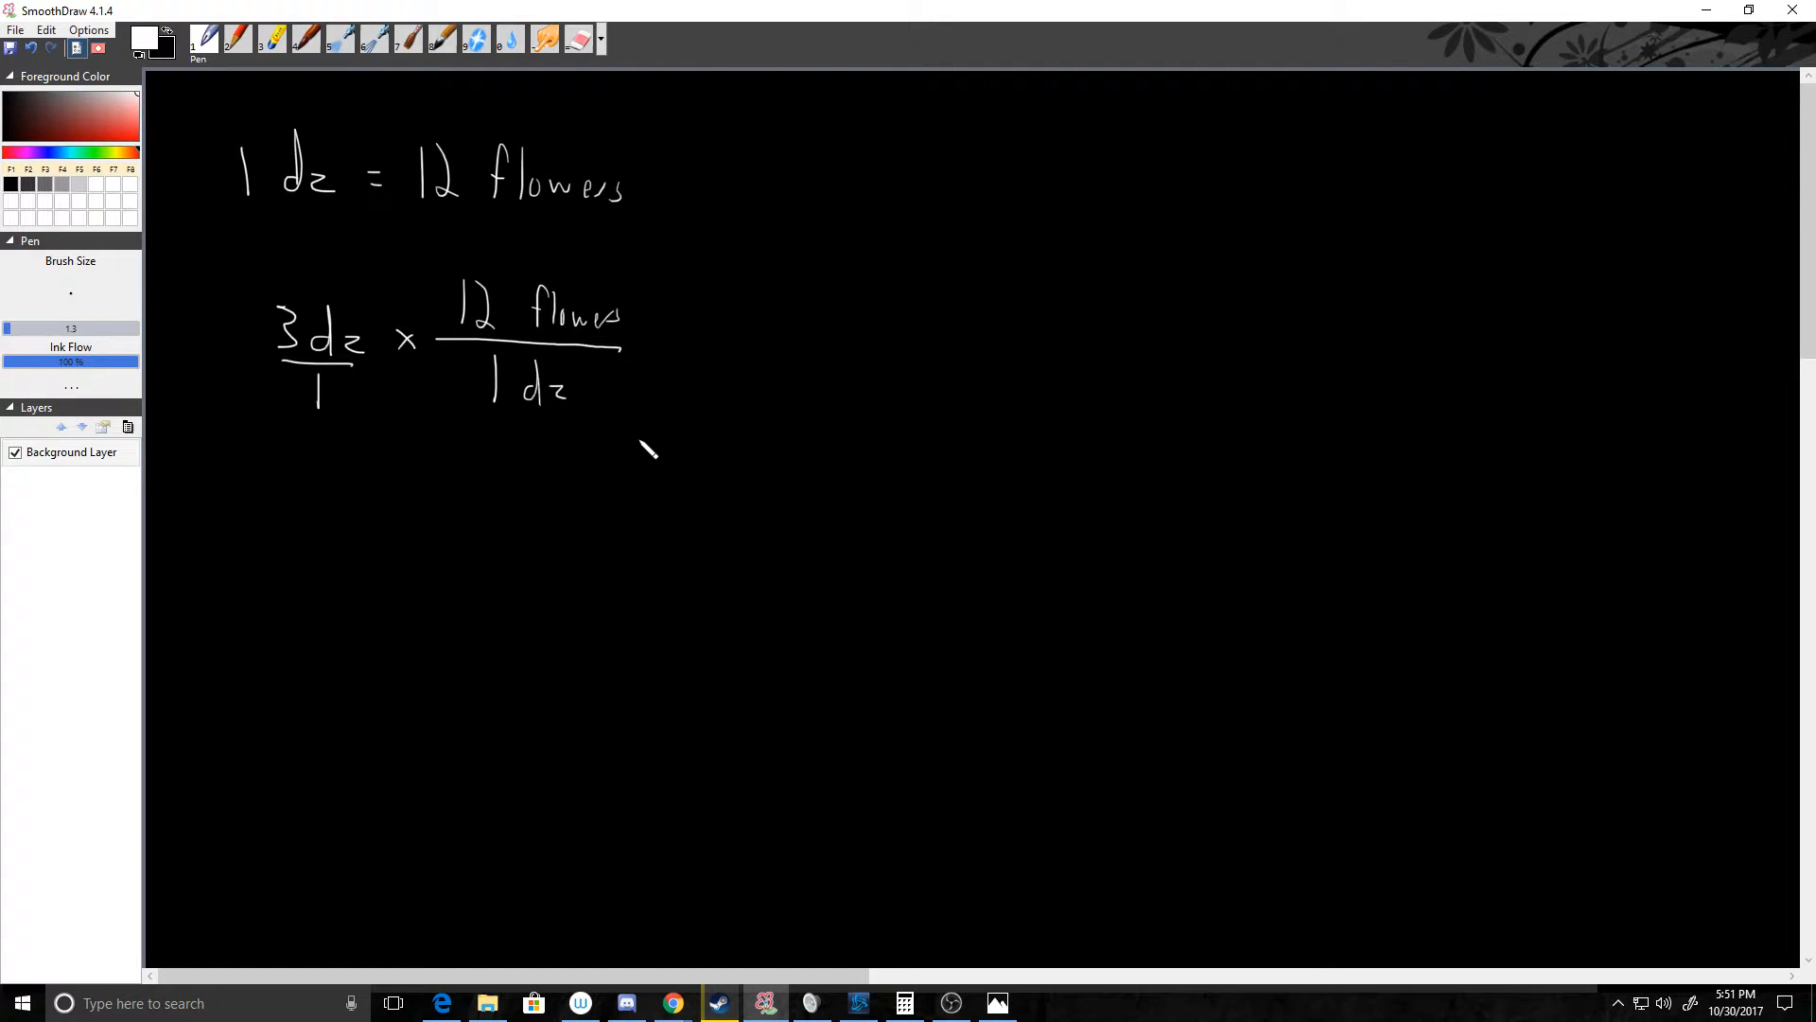
{"action": "mouse_move", "coordinate": [1000, 407]}
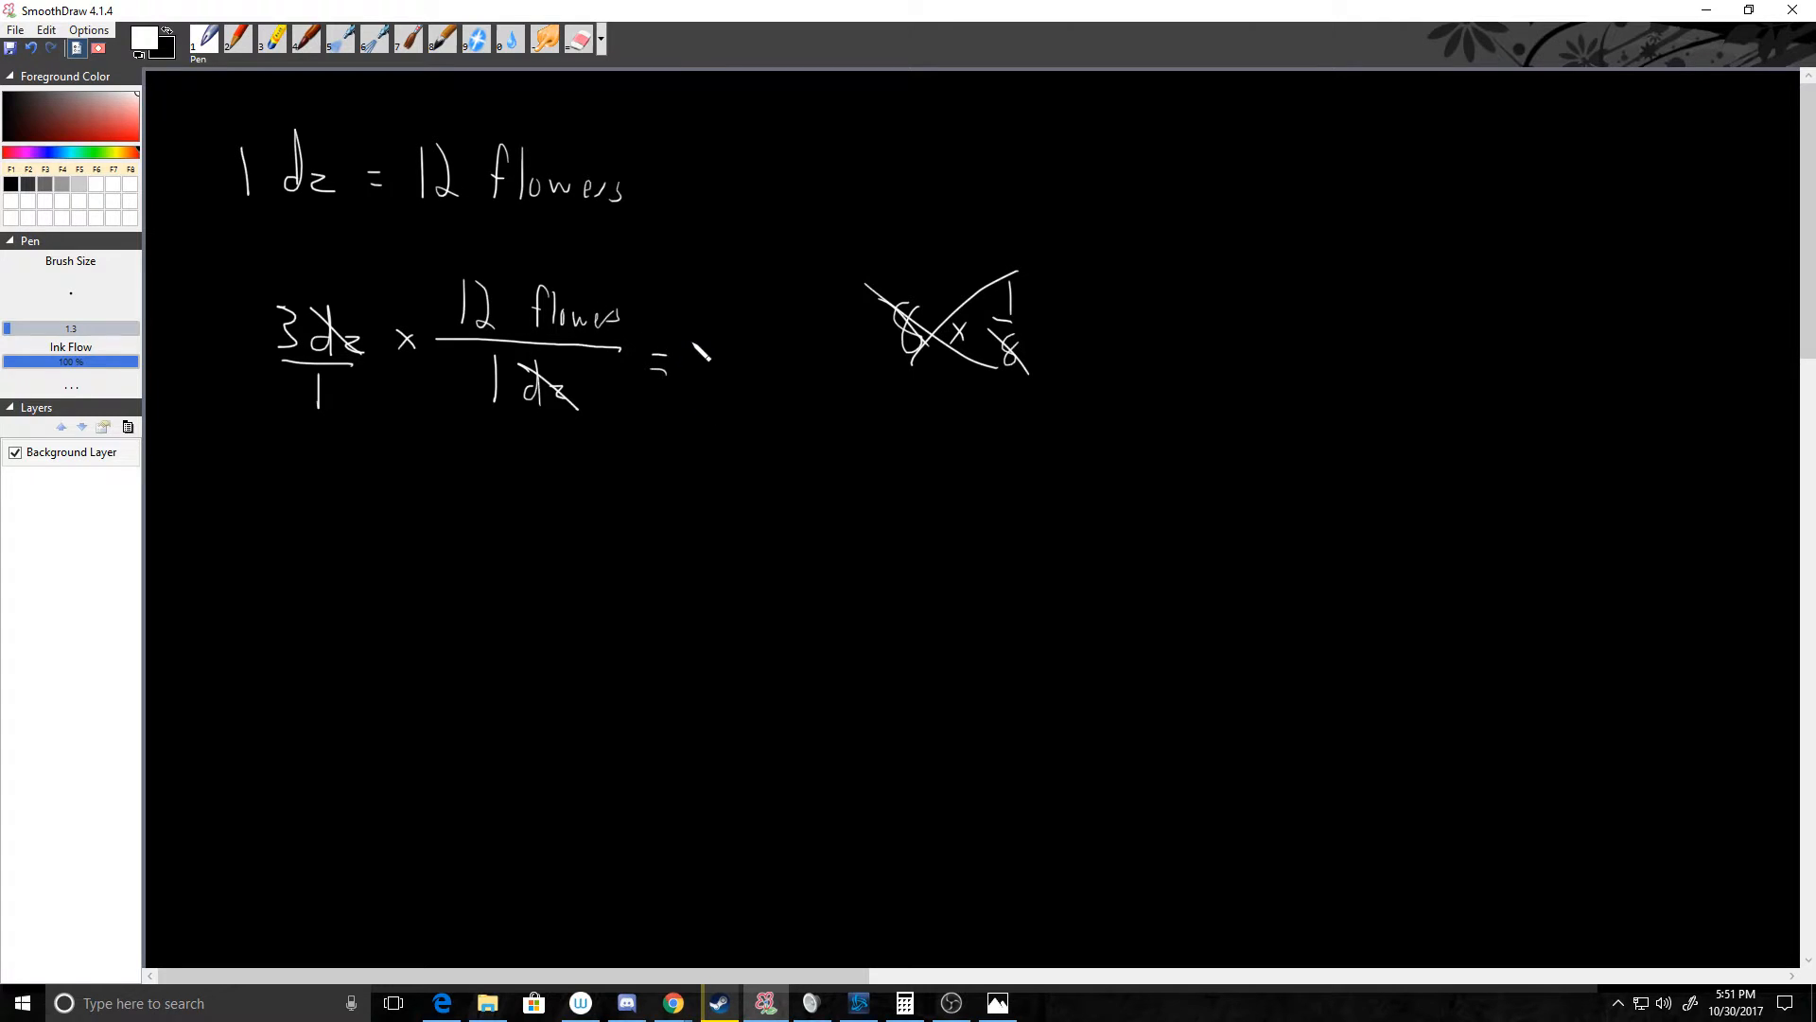
{"action": "left_click_drag", "start_coordinate": [696, 371], "coordinate": [753, 371]}
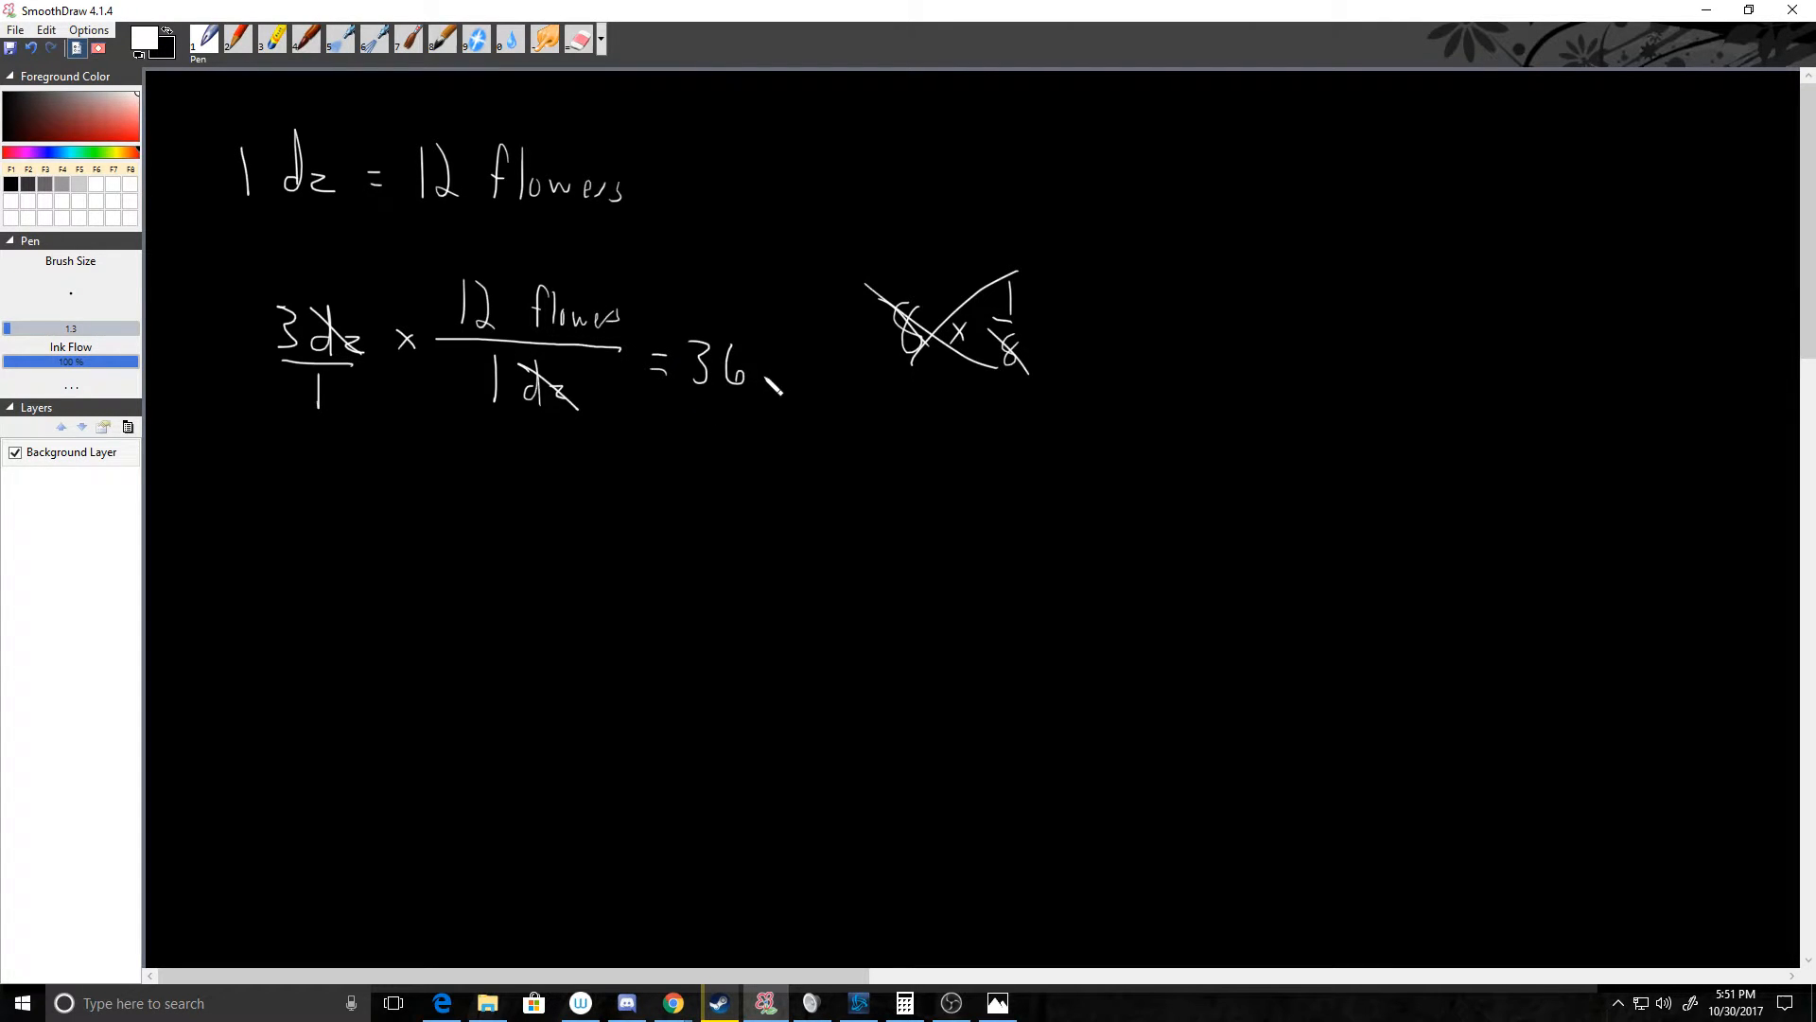
{"action": "left_click_drag", "start_coordinate": [764, 371], "coordinate": [822, 382]}
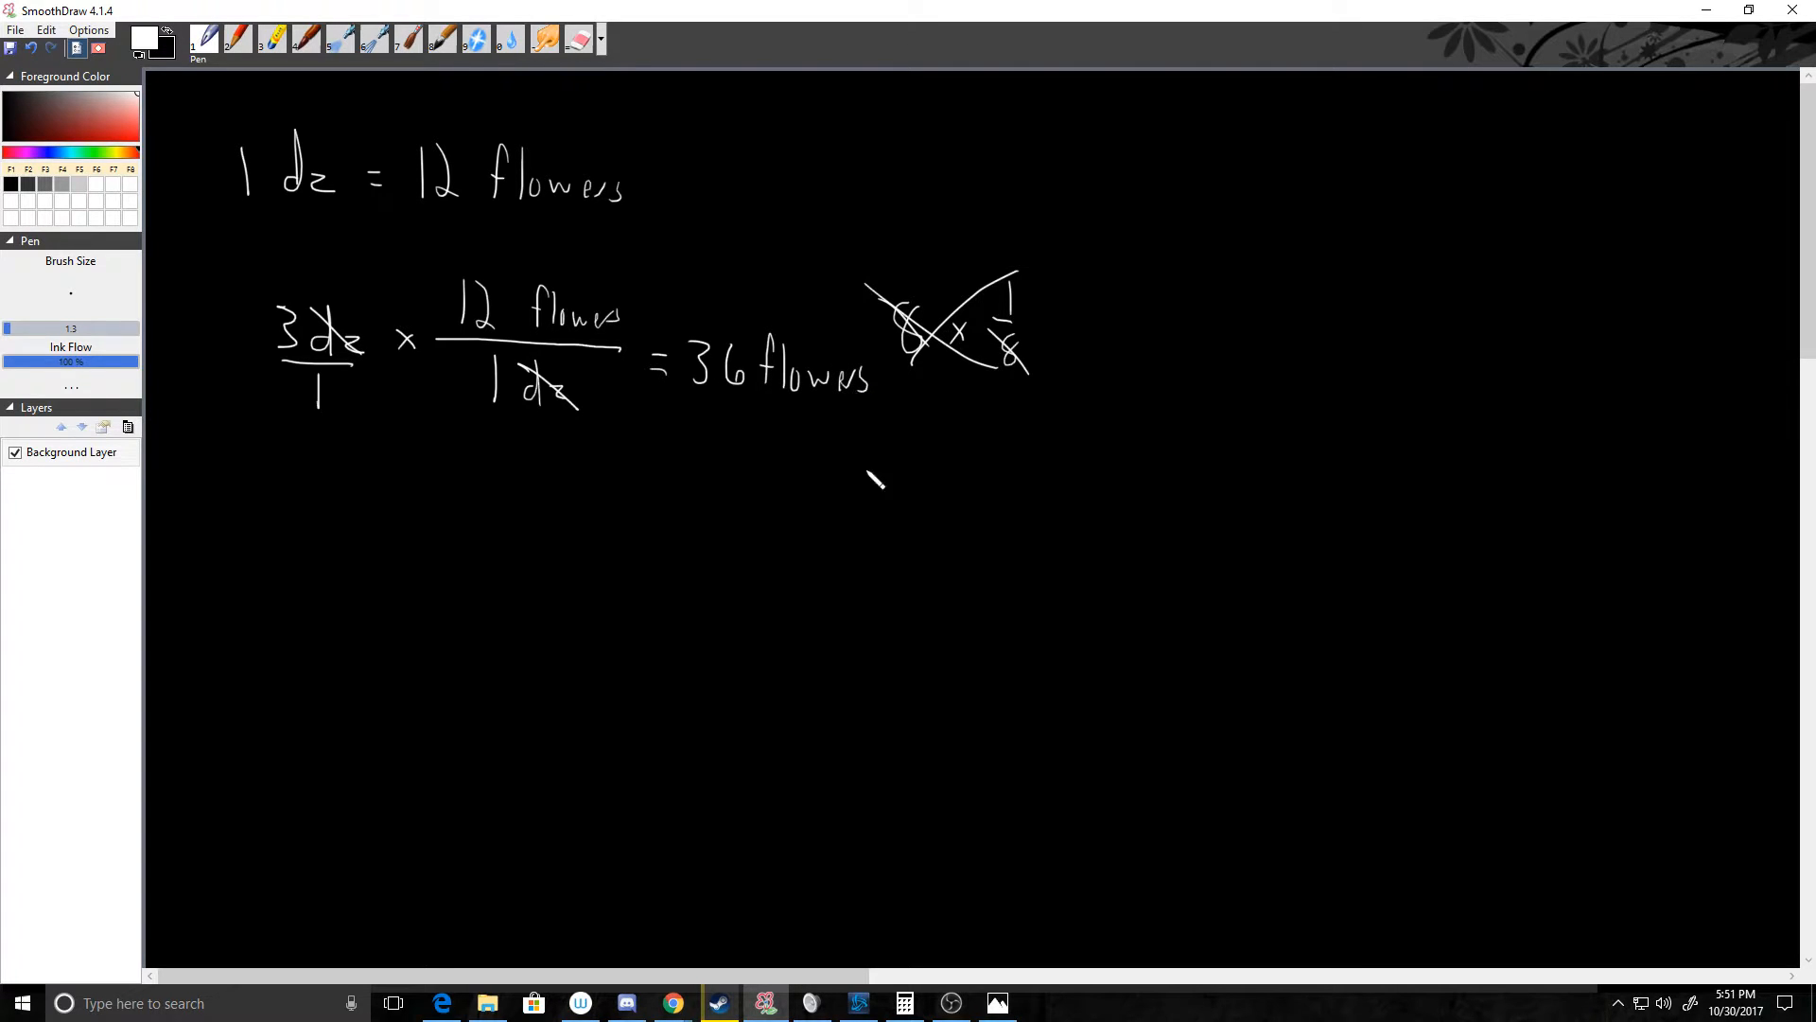
{"action": "mouse_move", "coordinate": [518, 489]}
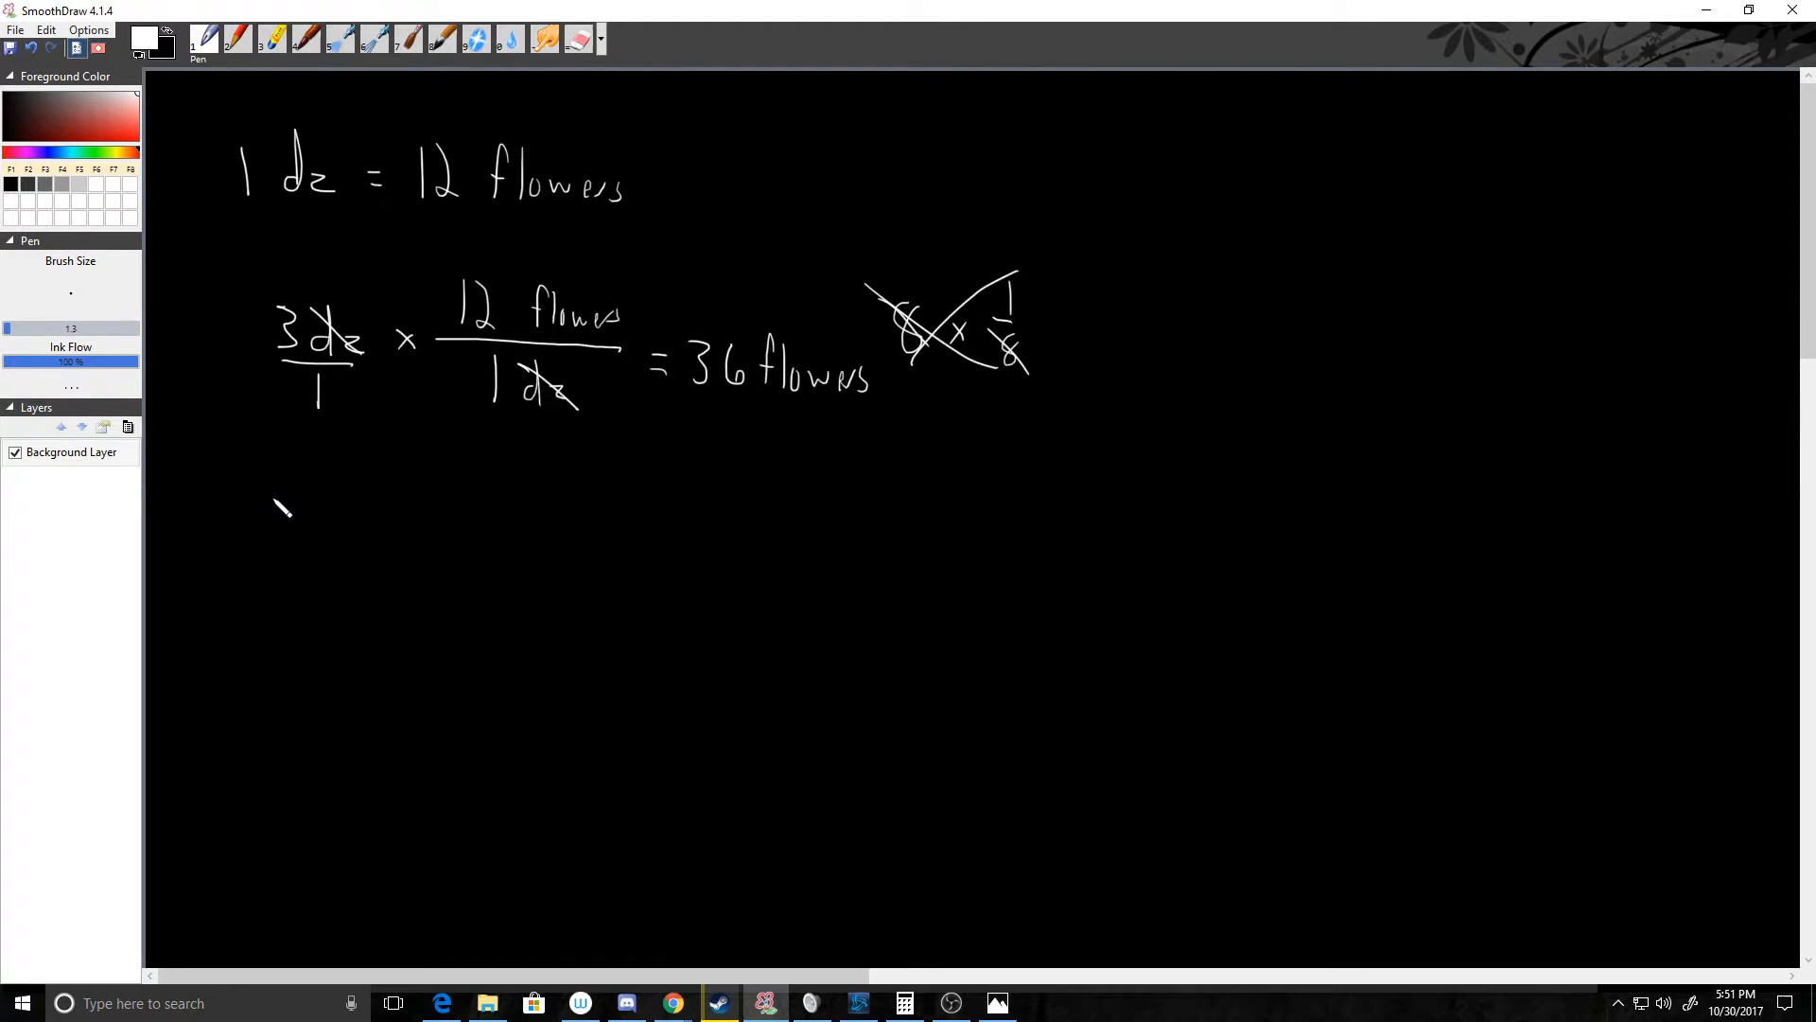
Write 48 flowers × 1 dz / 12 flowers on a new line.
{"action": "left_click_drag", "start_coordinate": [267, 492], "coordinate": [290, 539]}
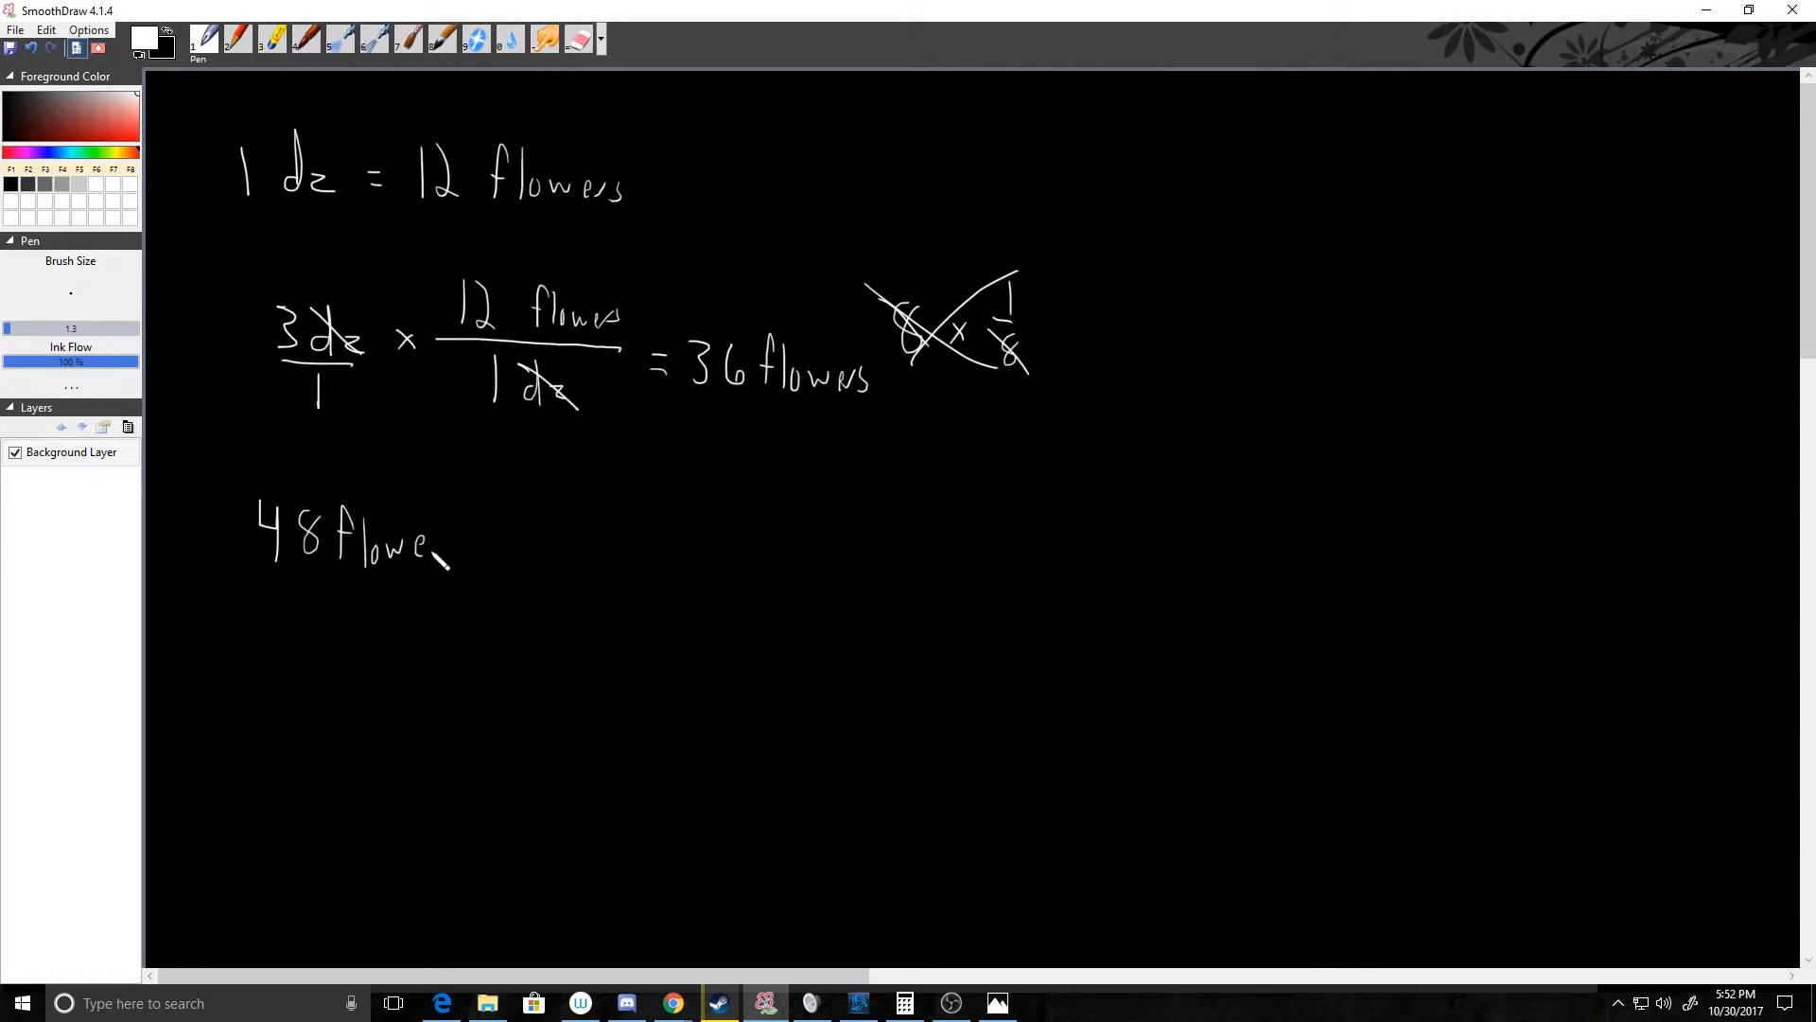
{"action": "left_click_drag", "start_coordinate": [445, 568], "coordinate": [516, 551]}
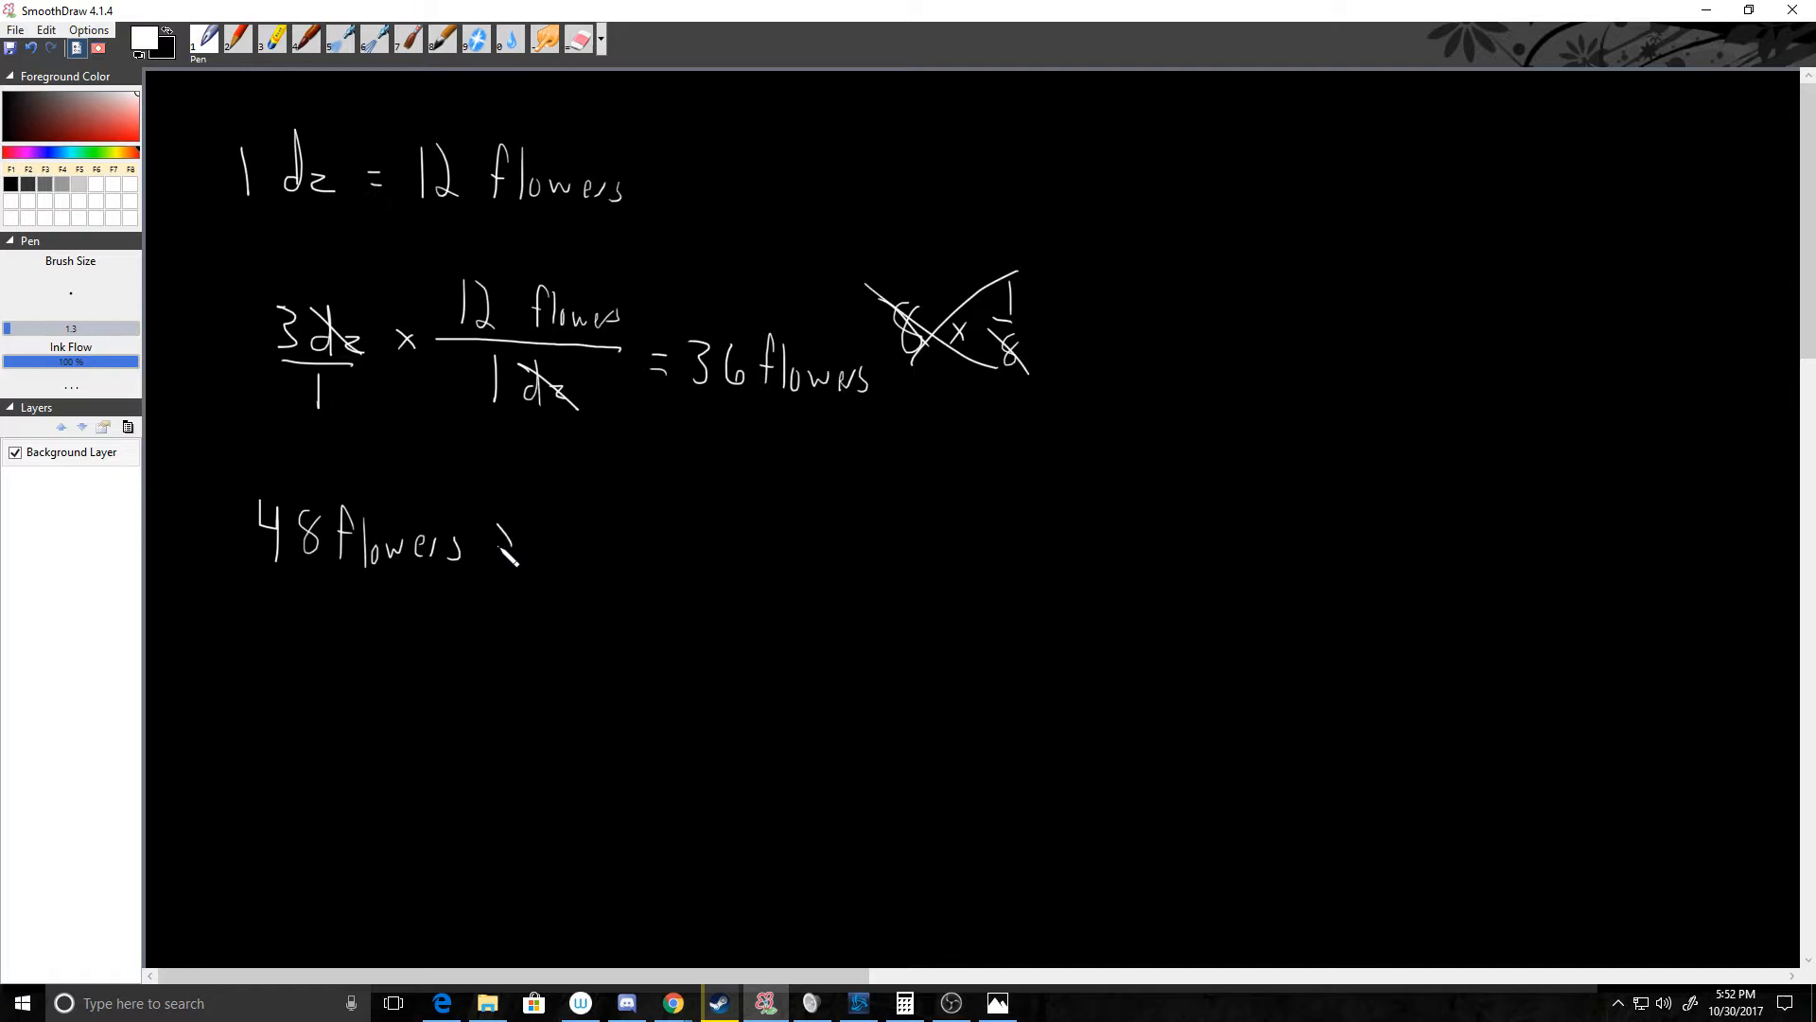
{"action": "left_click_drag", "start_coordinate": [541, 541], "coordinate": [730, 541]}
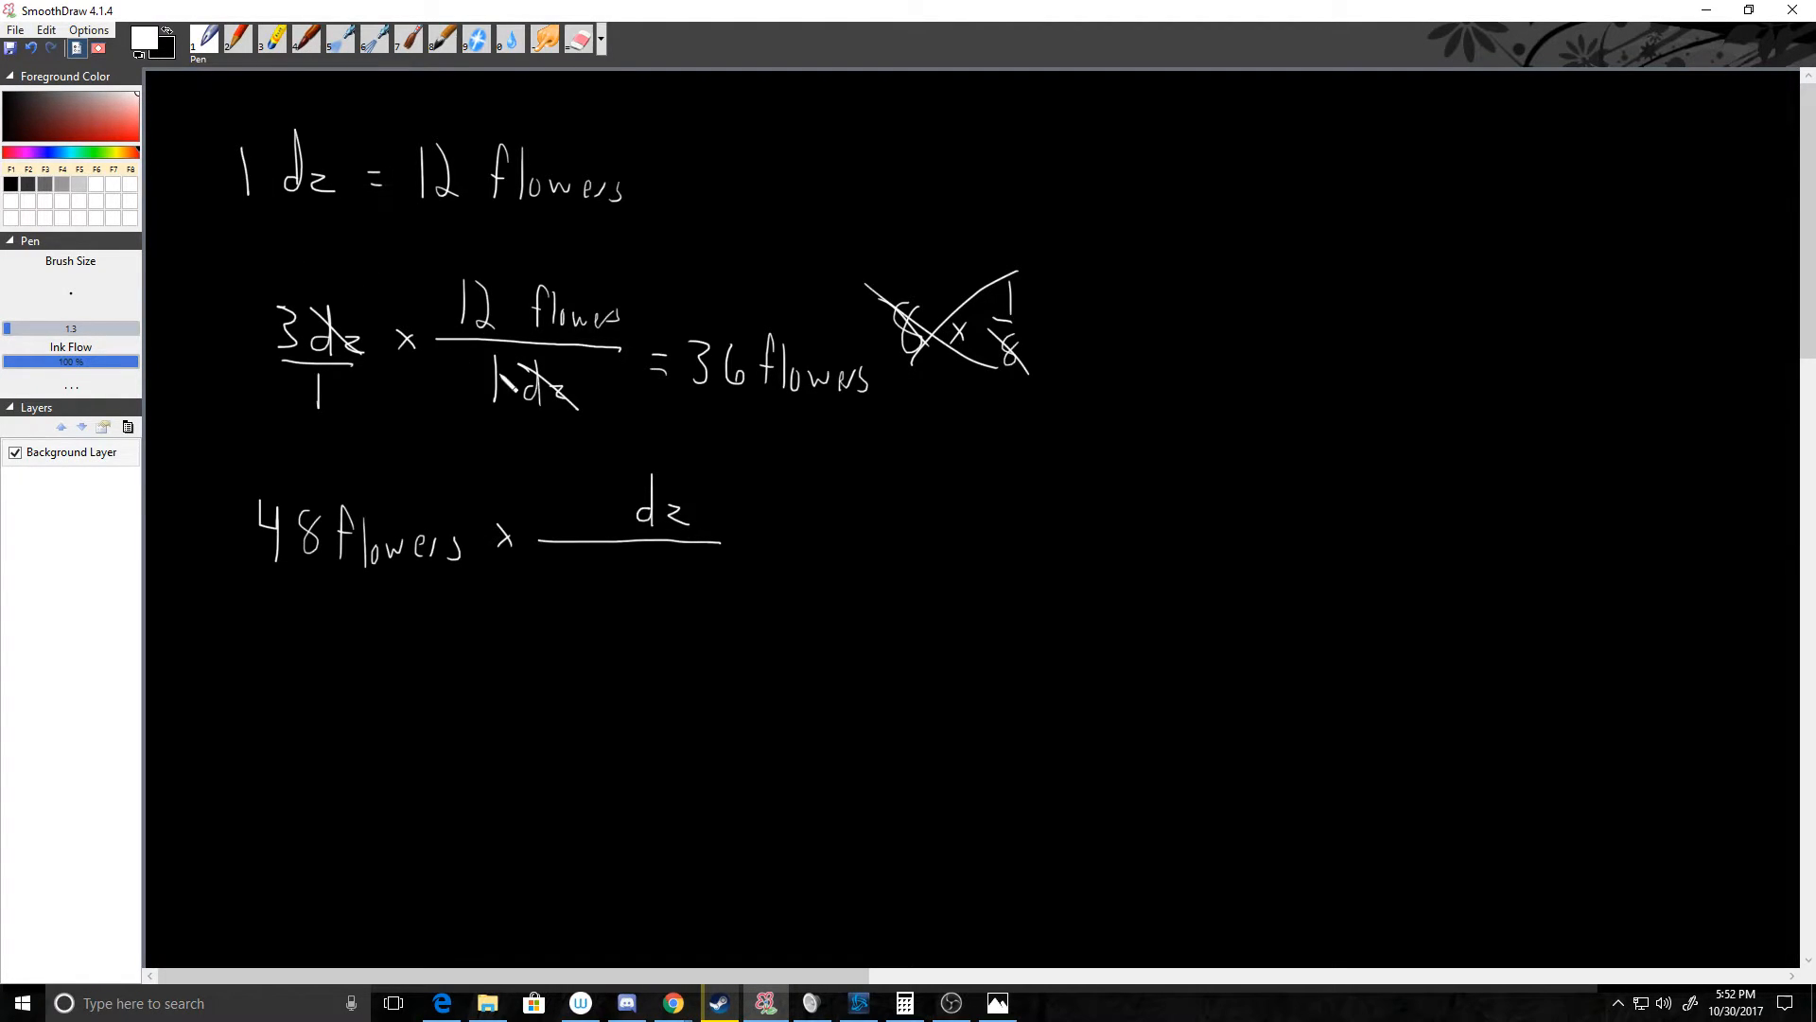
{"action": "left_click_drag", "start_coordinate": [590, 486], "coordinate": [567, 579]}
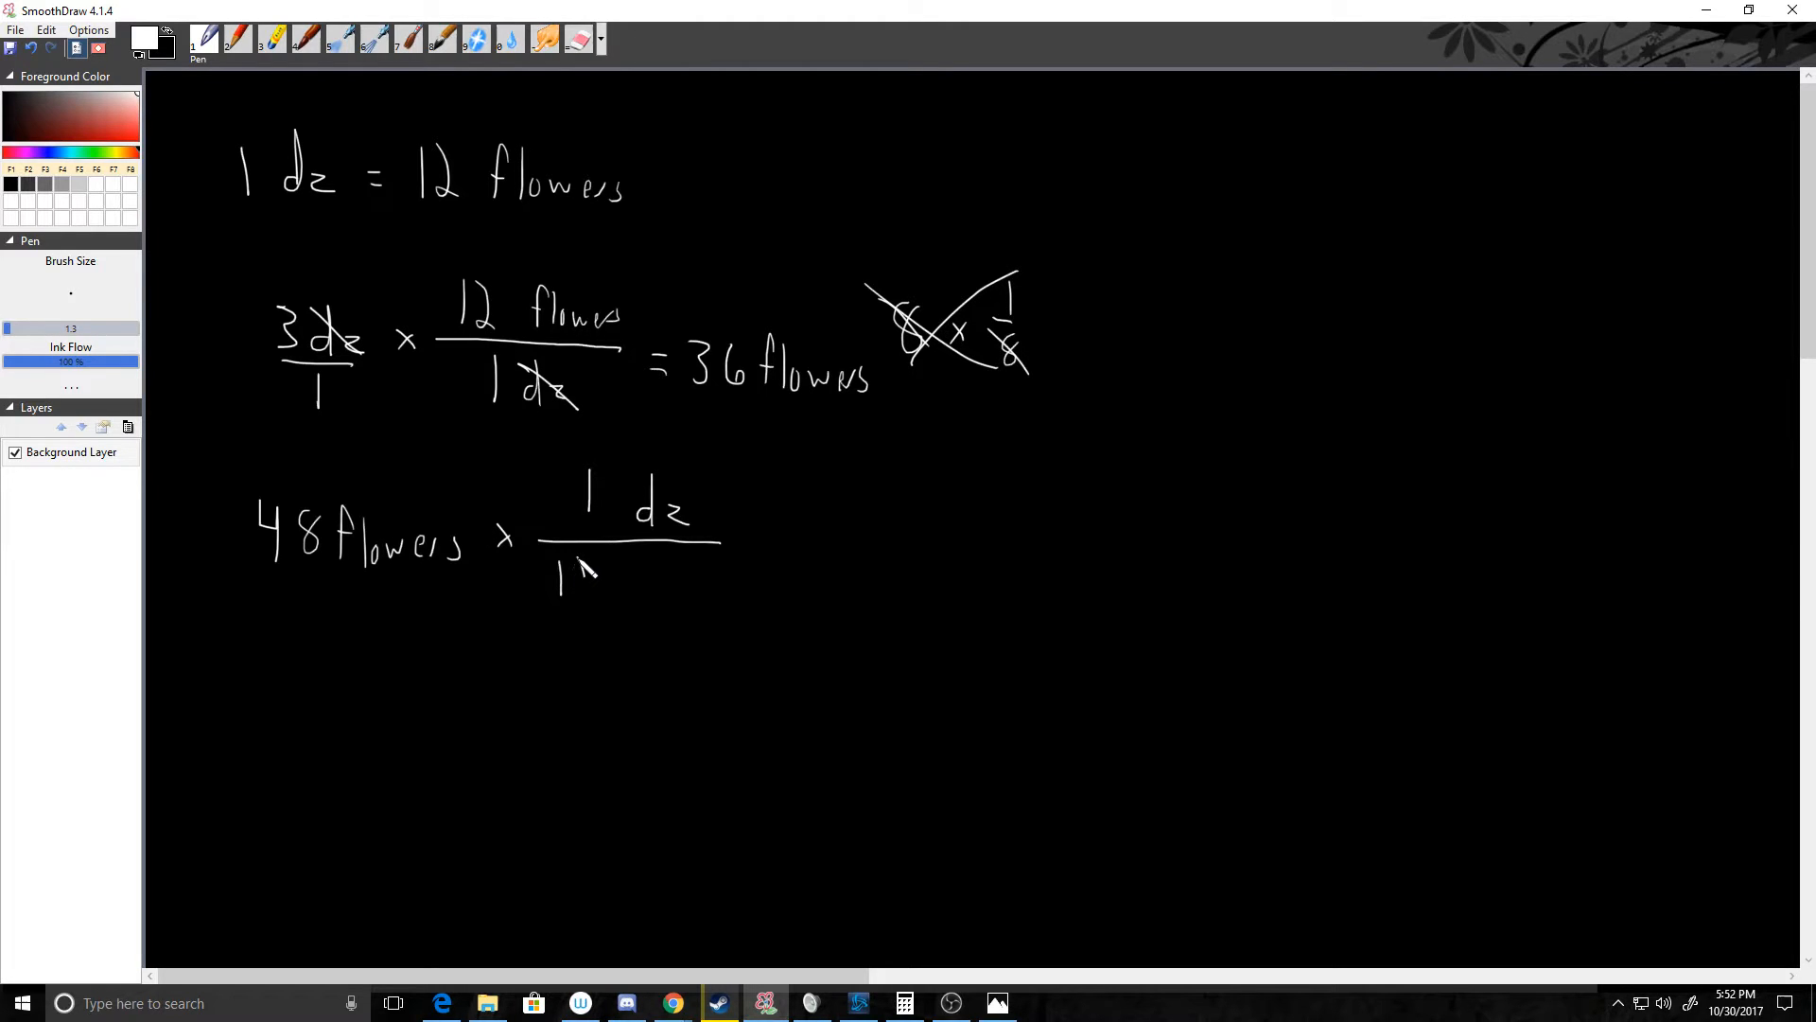
{"action": "left_click_drag", "start_coordinate": [556, 579], "coordinate": [682, 602]}
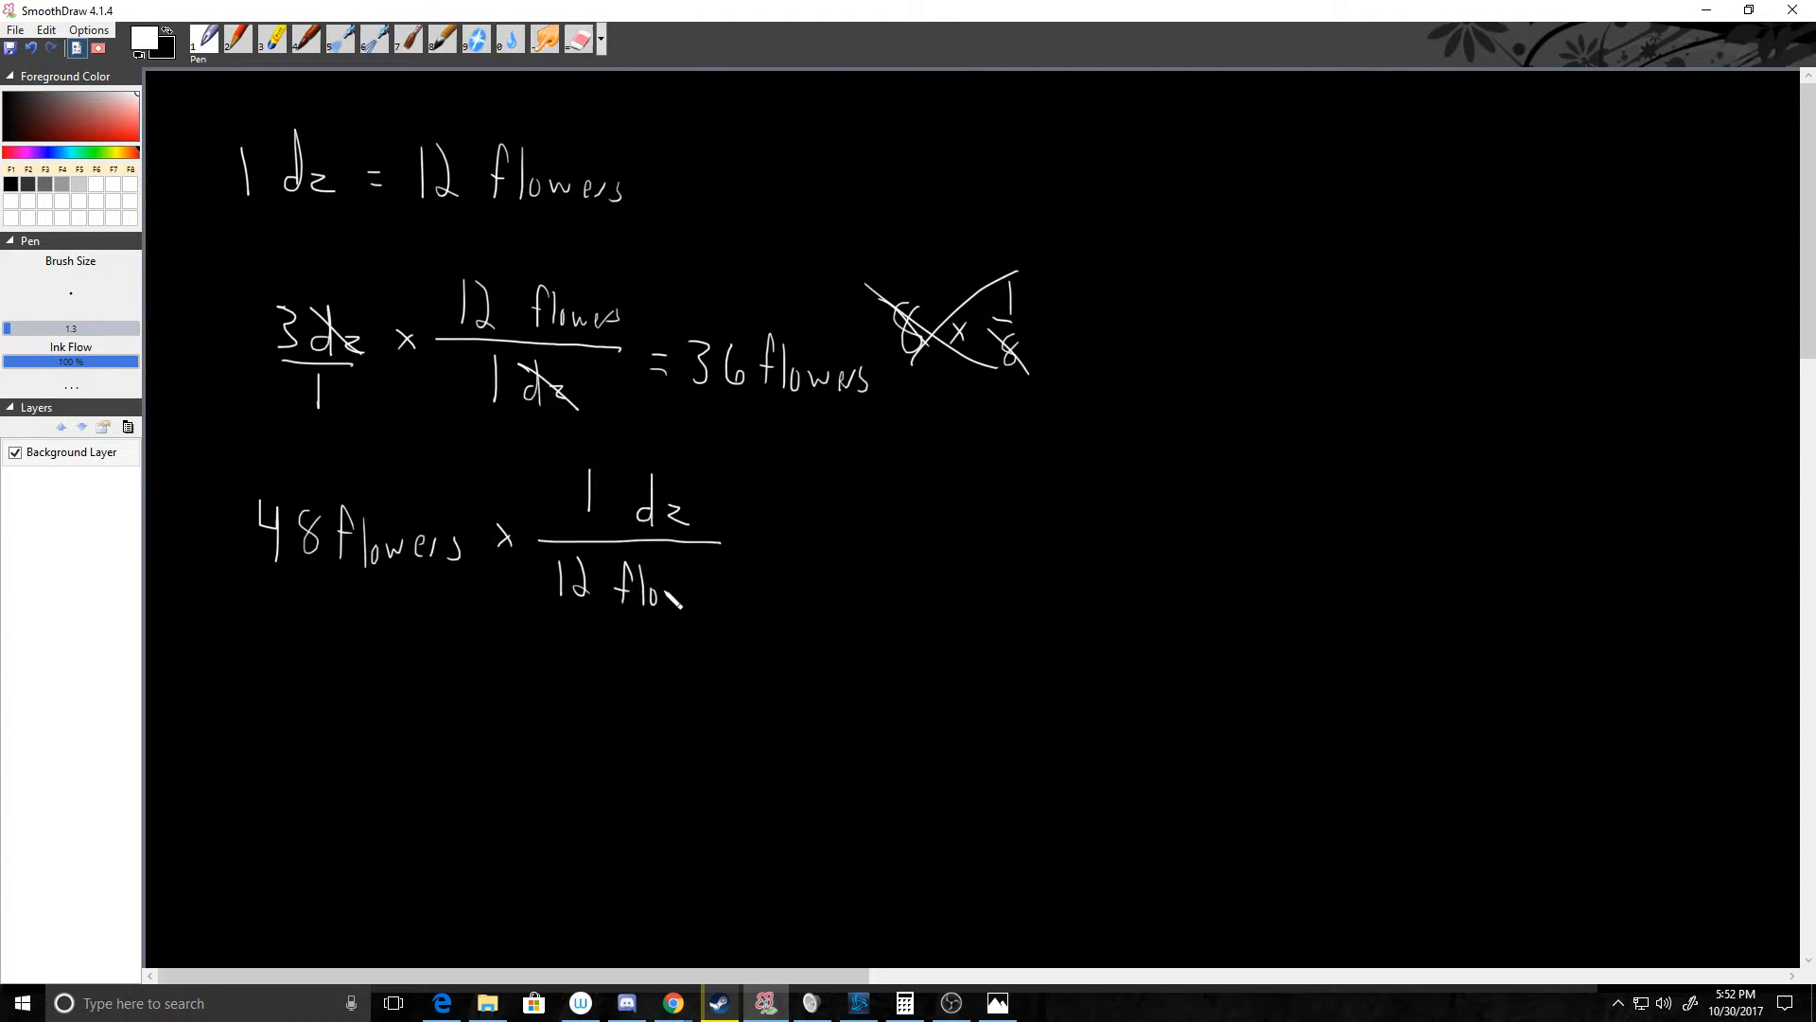
{"action": "left_click_drag", "start_coordinate": [666, 597], "coordinate": [753, 614]}
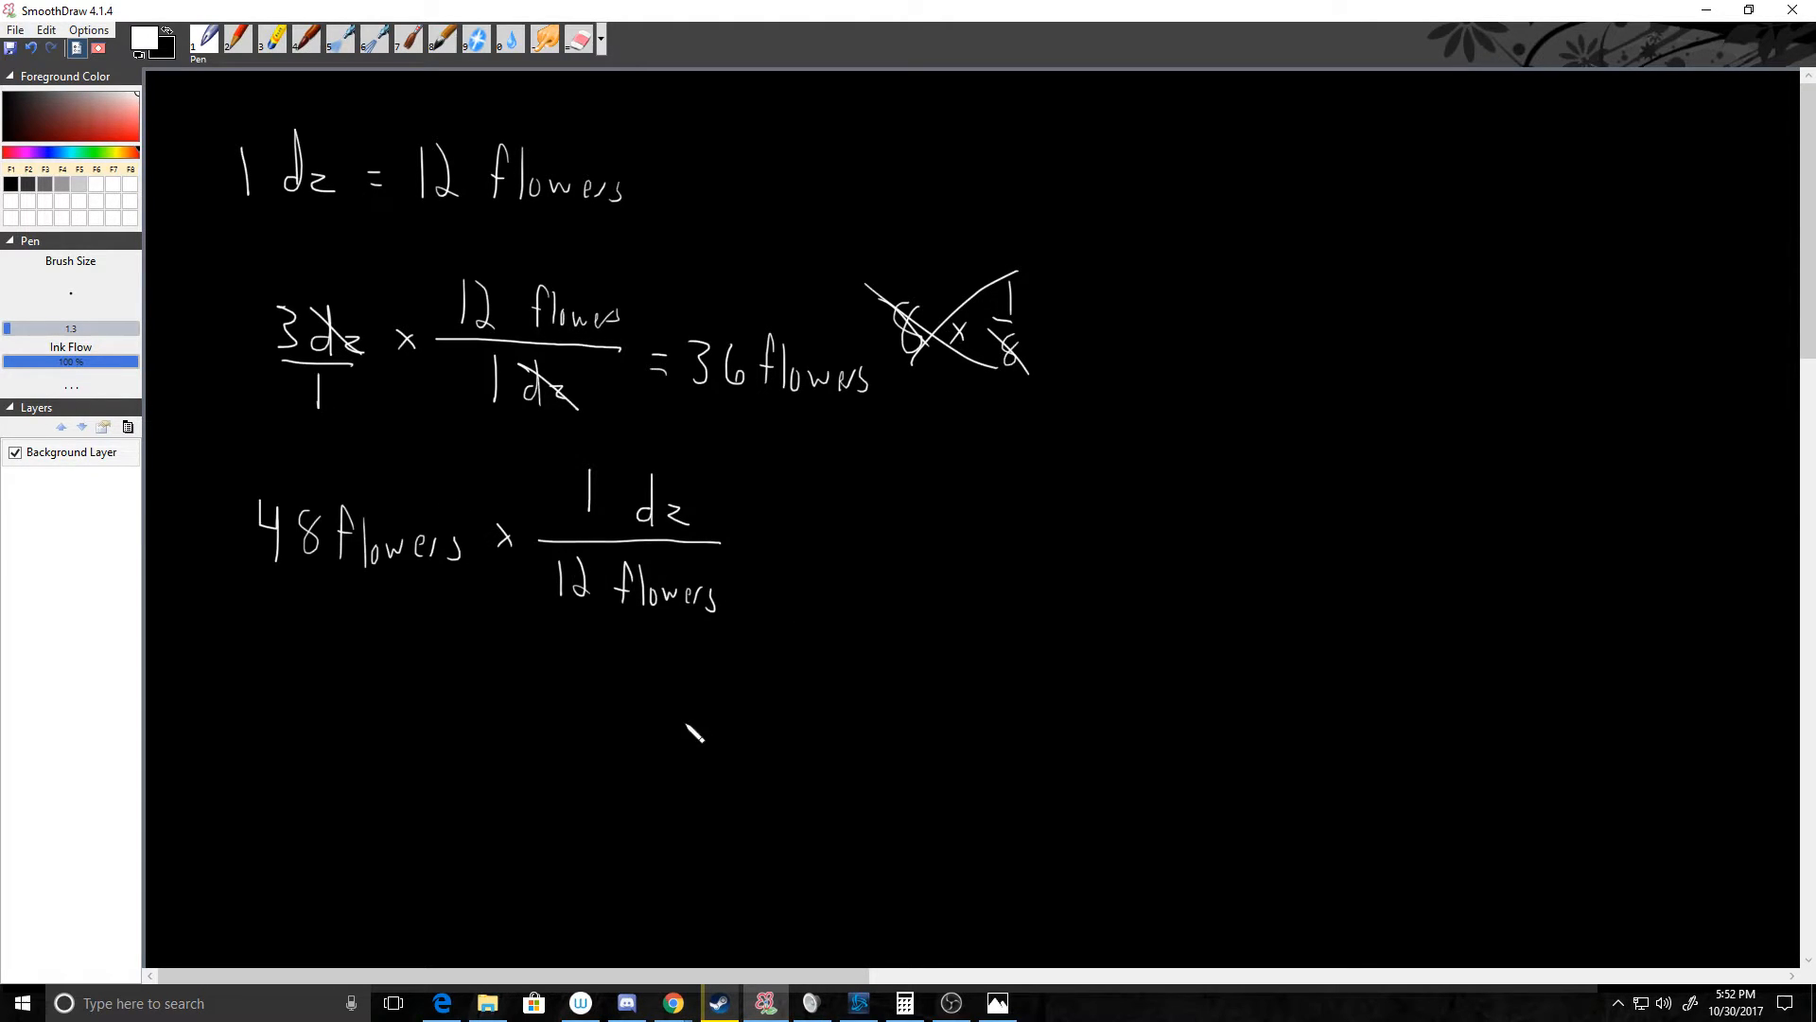
Cancel flowers, write = 4 dz, and box both final answers.
{"action": "left_click_drag", "start_coordinate": [347, 538], "coordinate": [695, 597]}
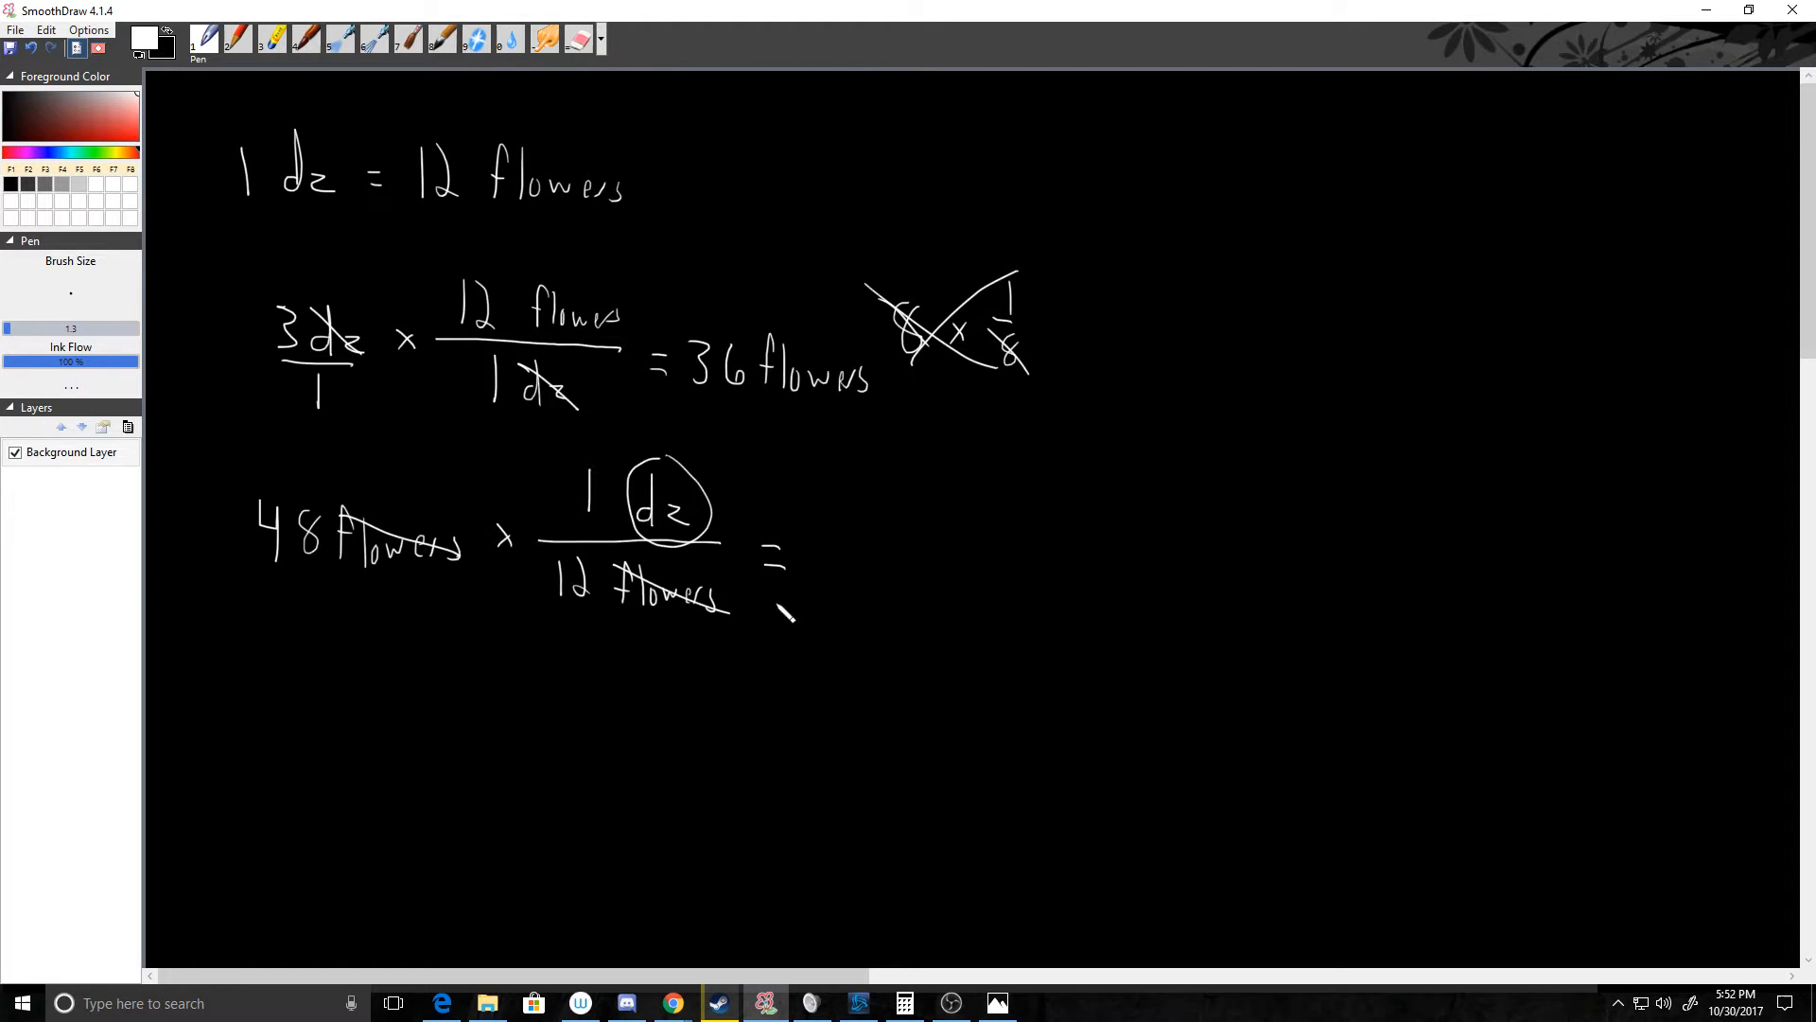
{"action": "left_click_drag", "start_coordinate": [828, 545], "coordinate": [840, 597]}
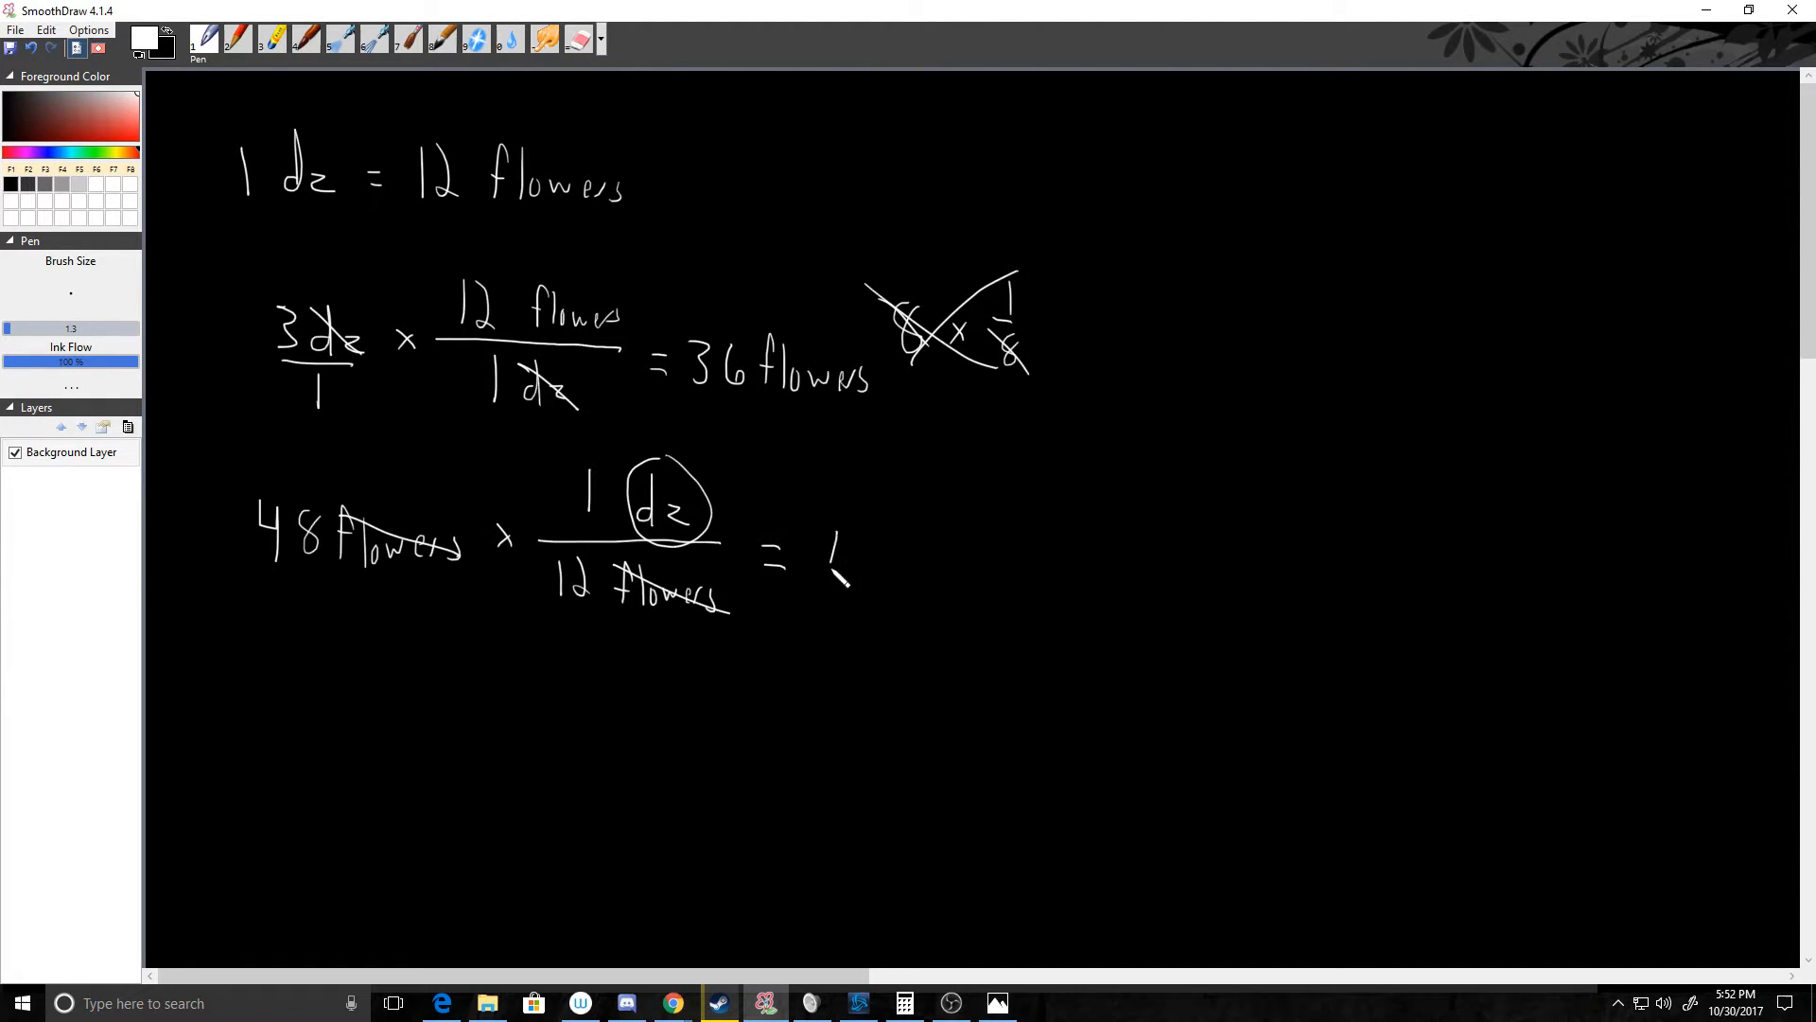
{"action": "left_click_drag", "start_coordinate": [828, 545], "coordinate": [863, 597]}
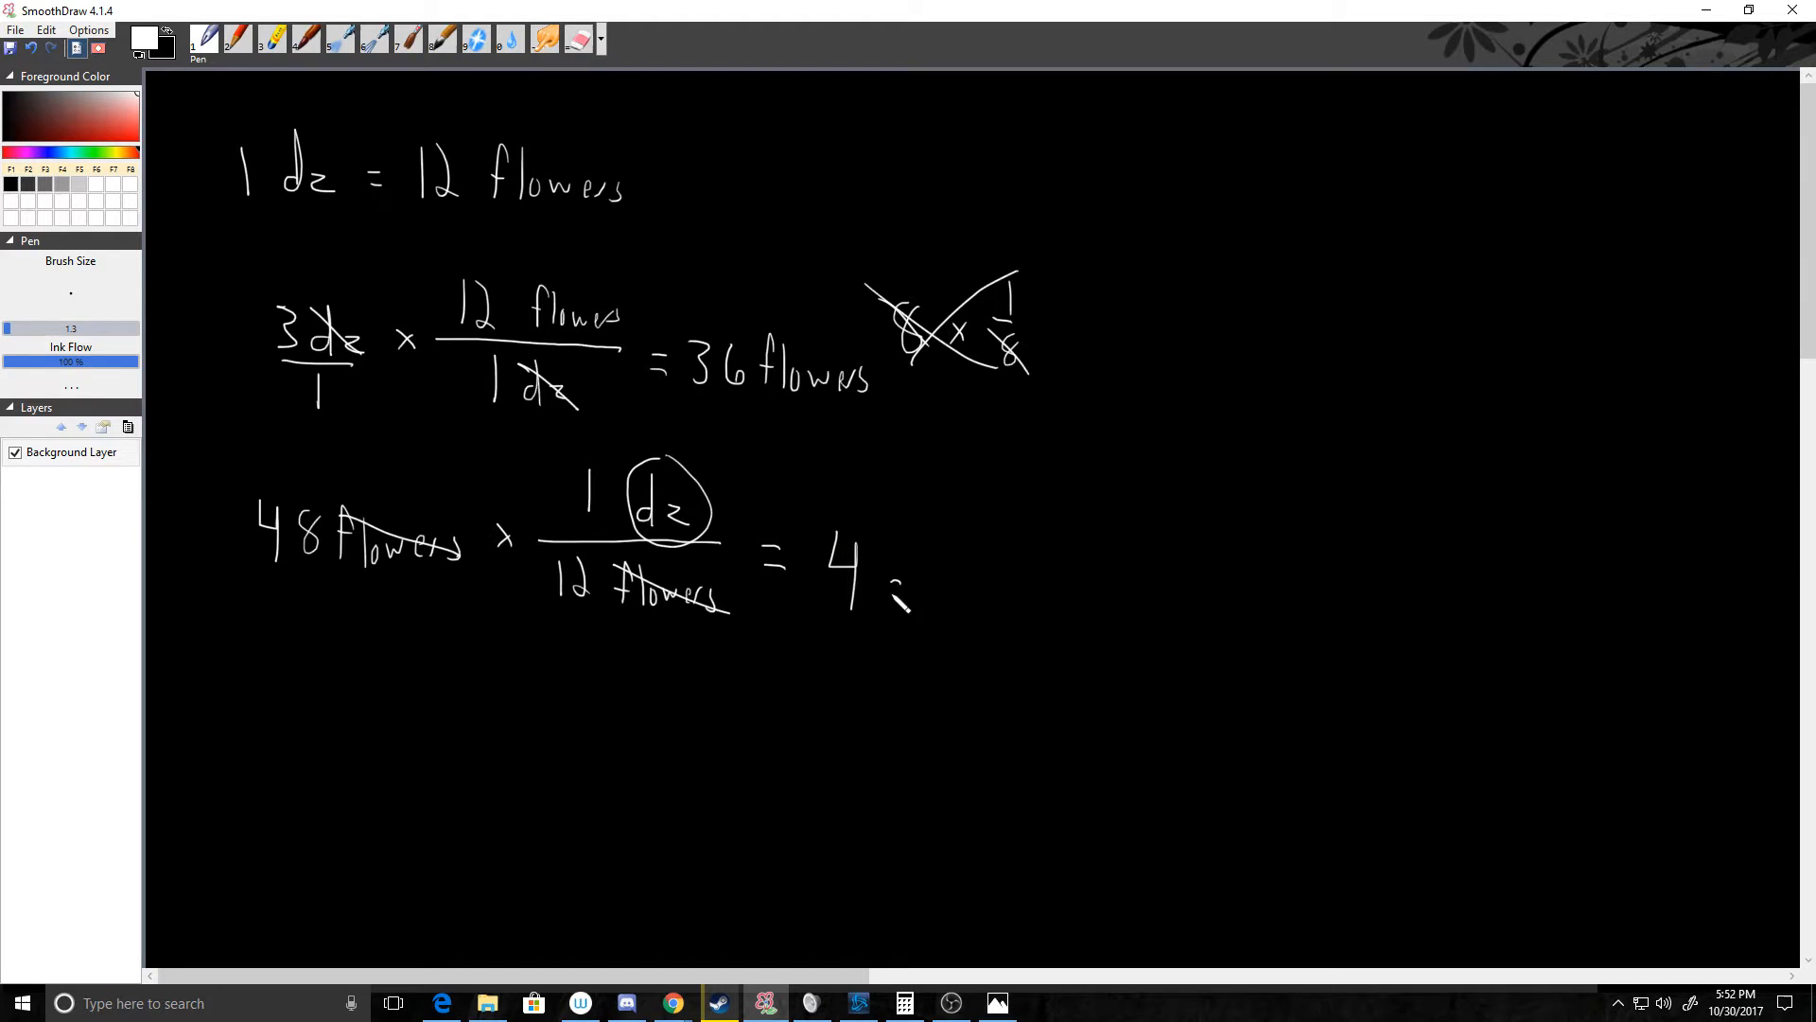
{"action": "left_click_drag", "start_coordinate": [881, 545], "coordinate": [990, 625]}
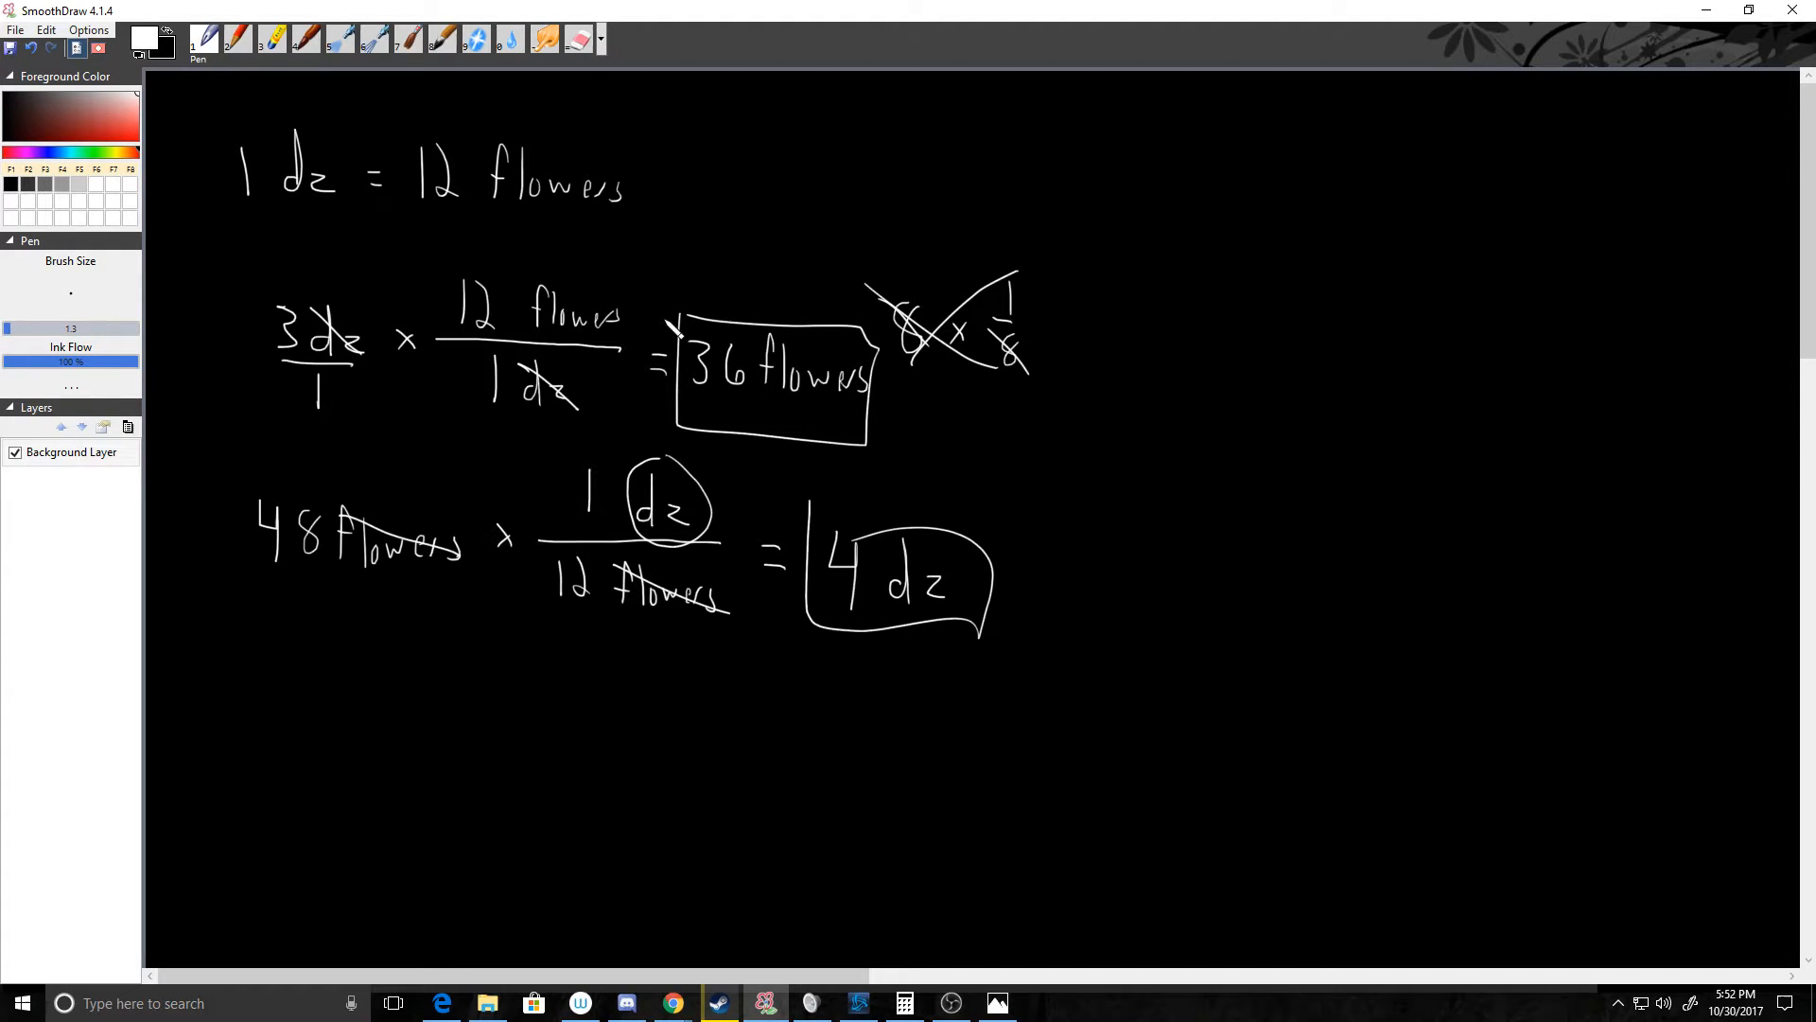
Scroll the canvas down to blank space for the mole example.
{"action": "scroll", "scroll_direction": "down", "scroll_amount": 3}
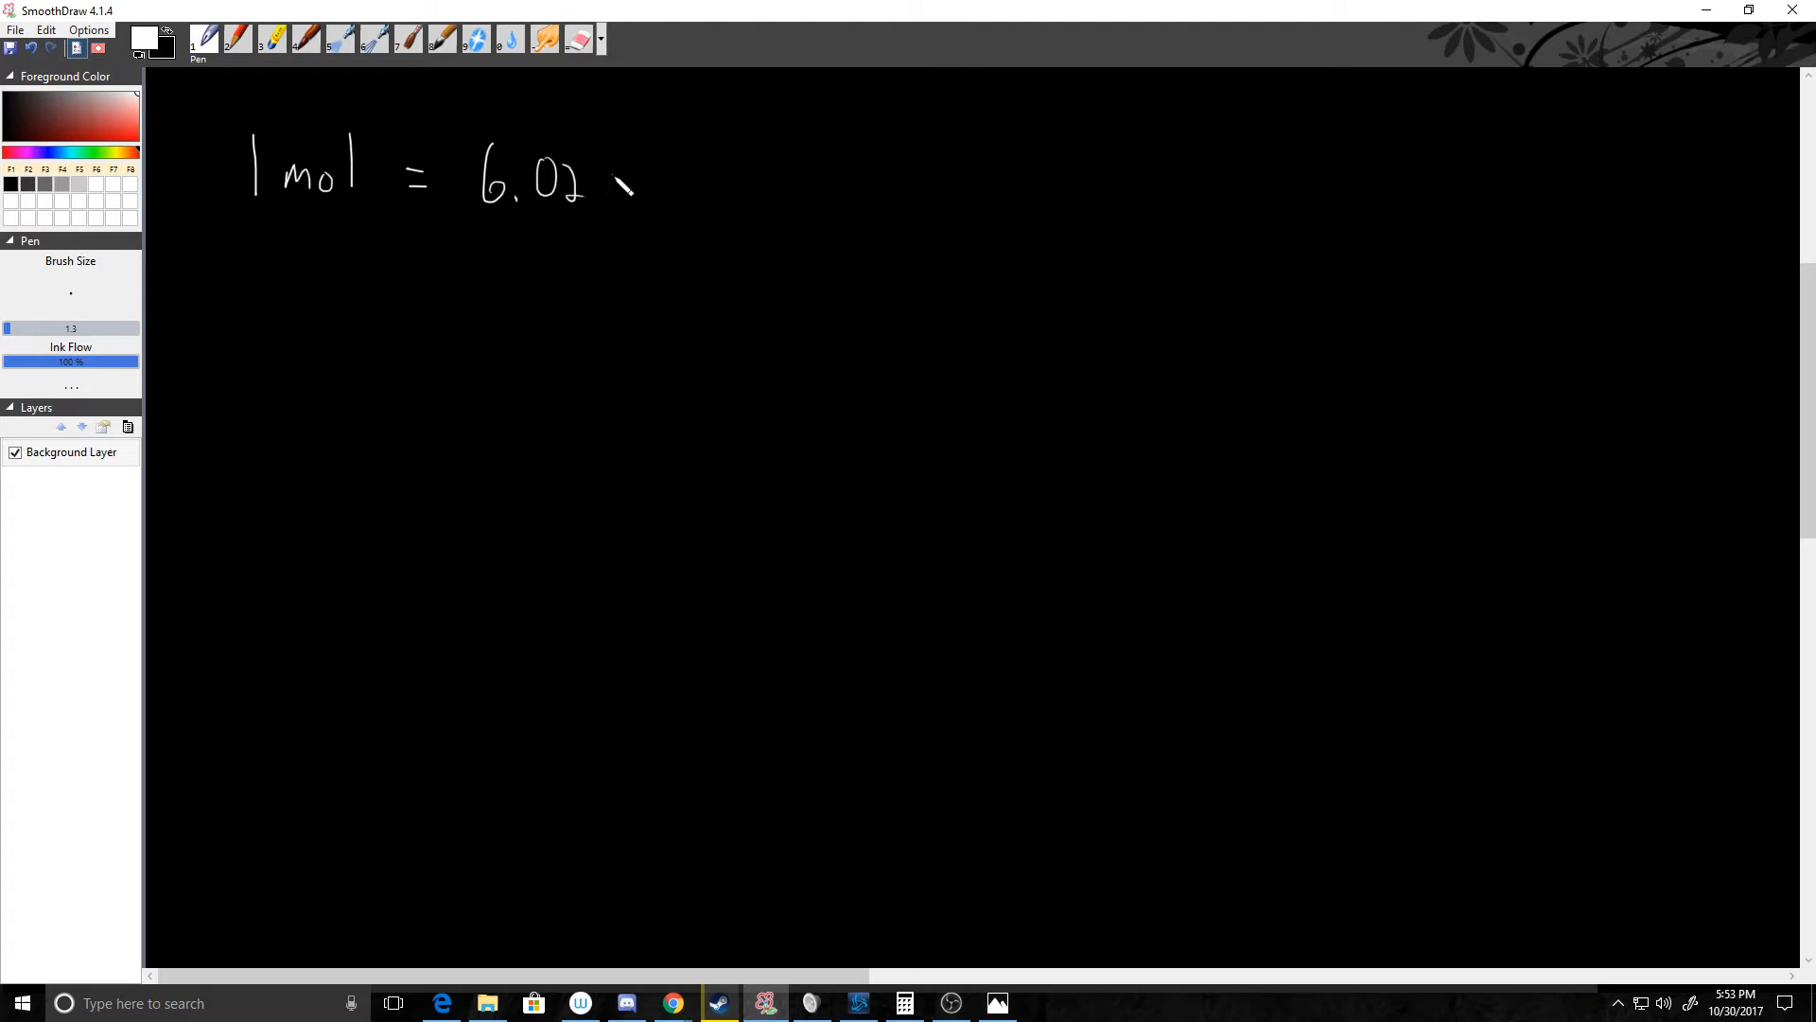
Extend the equation to 1 mol = 6.02 × 10²³ formula units.
{"action": "left_click_drag", "start_coordinate": [608, 186], "coordinate": [712, 156]}
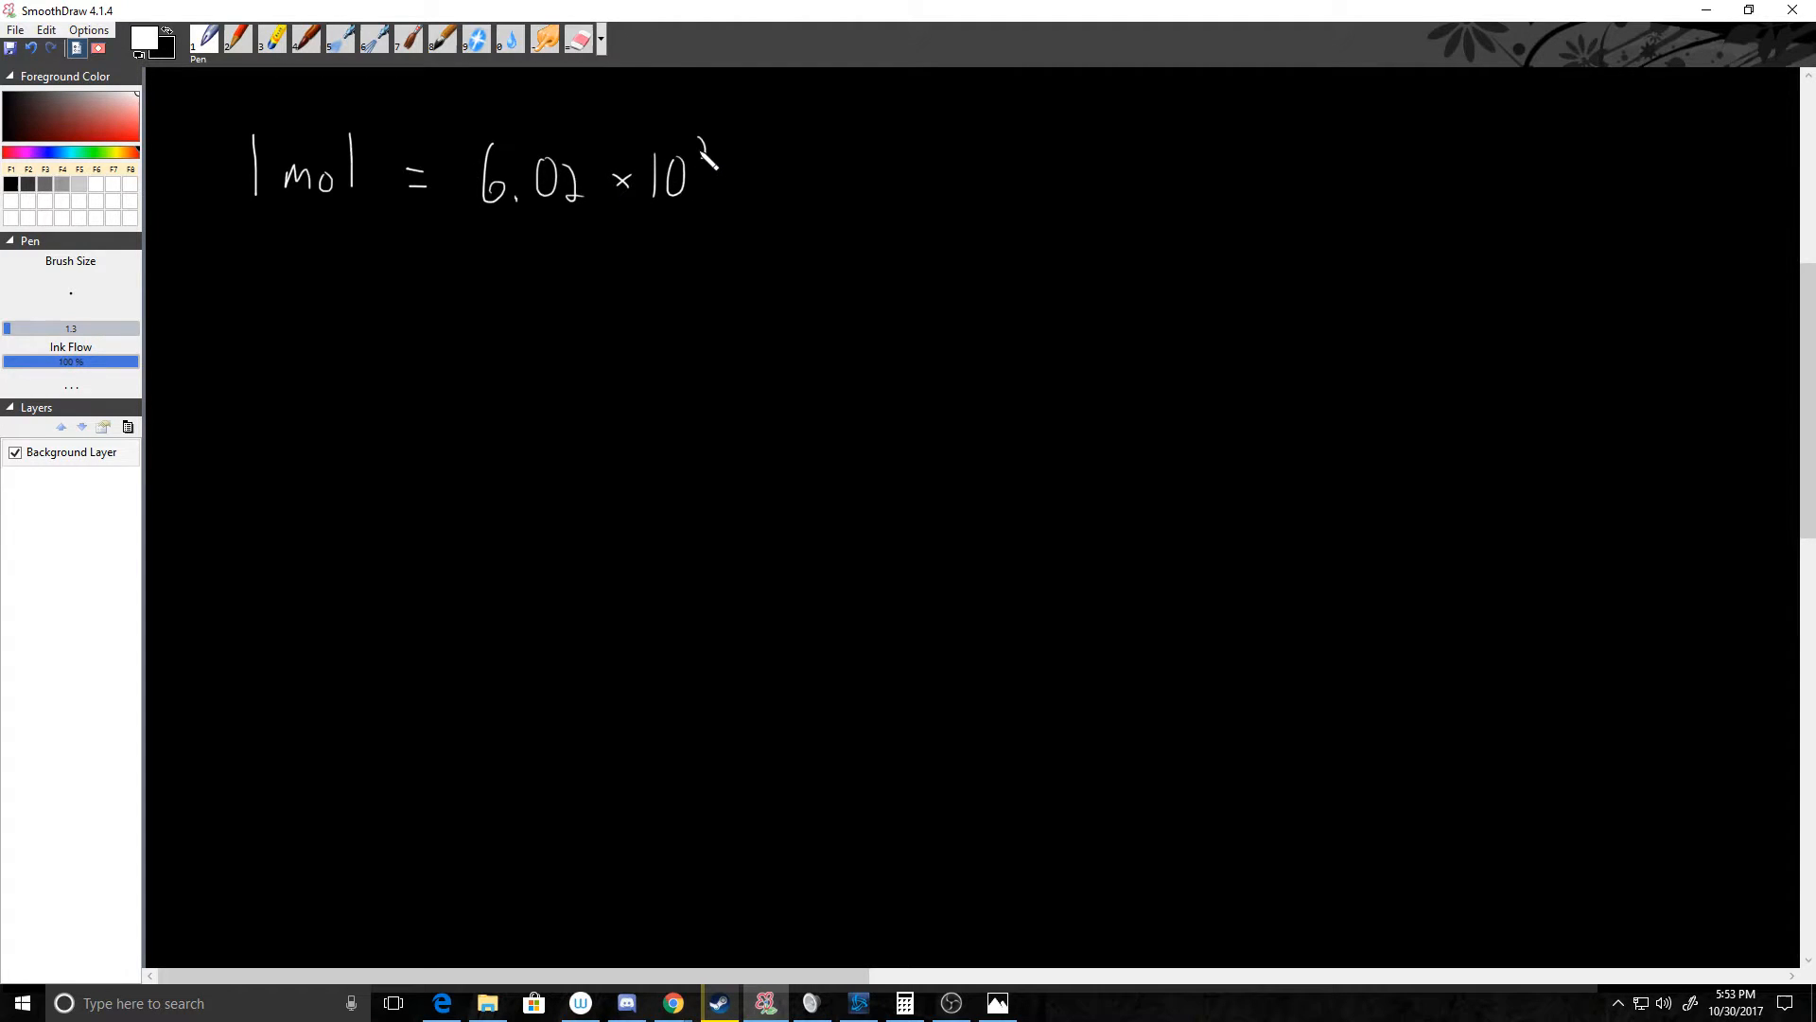
{"action": "left_click_drag", "start_coordinate": [706, 161], "coordinate": [788, 197]}
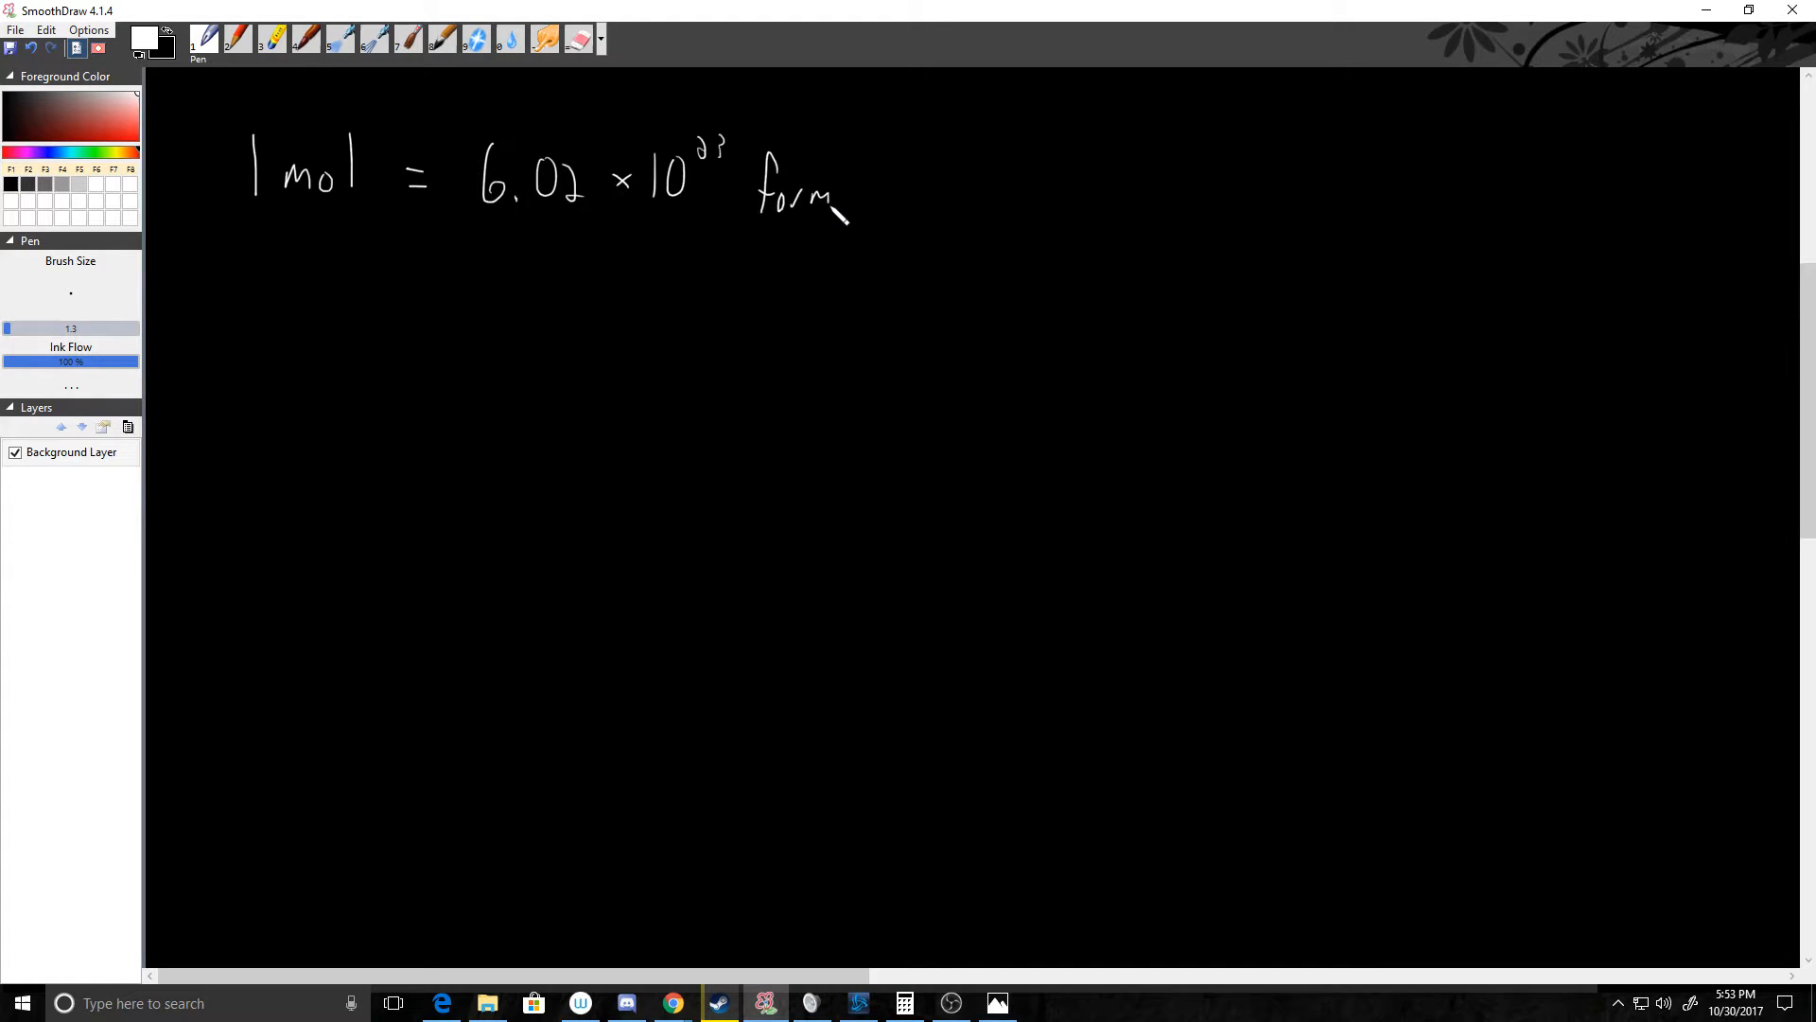
{"action": "left_click_drag", "start_coordinate": [834, 197], "coordinate": [944, 208]}
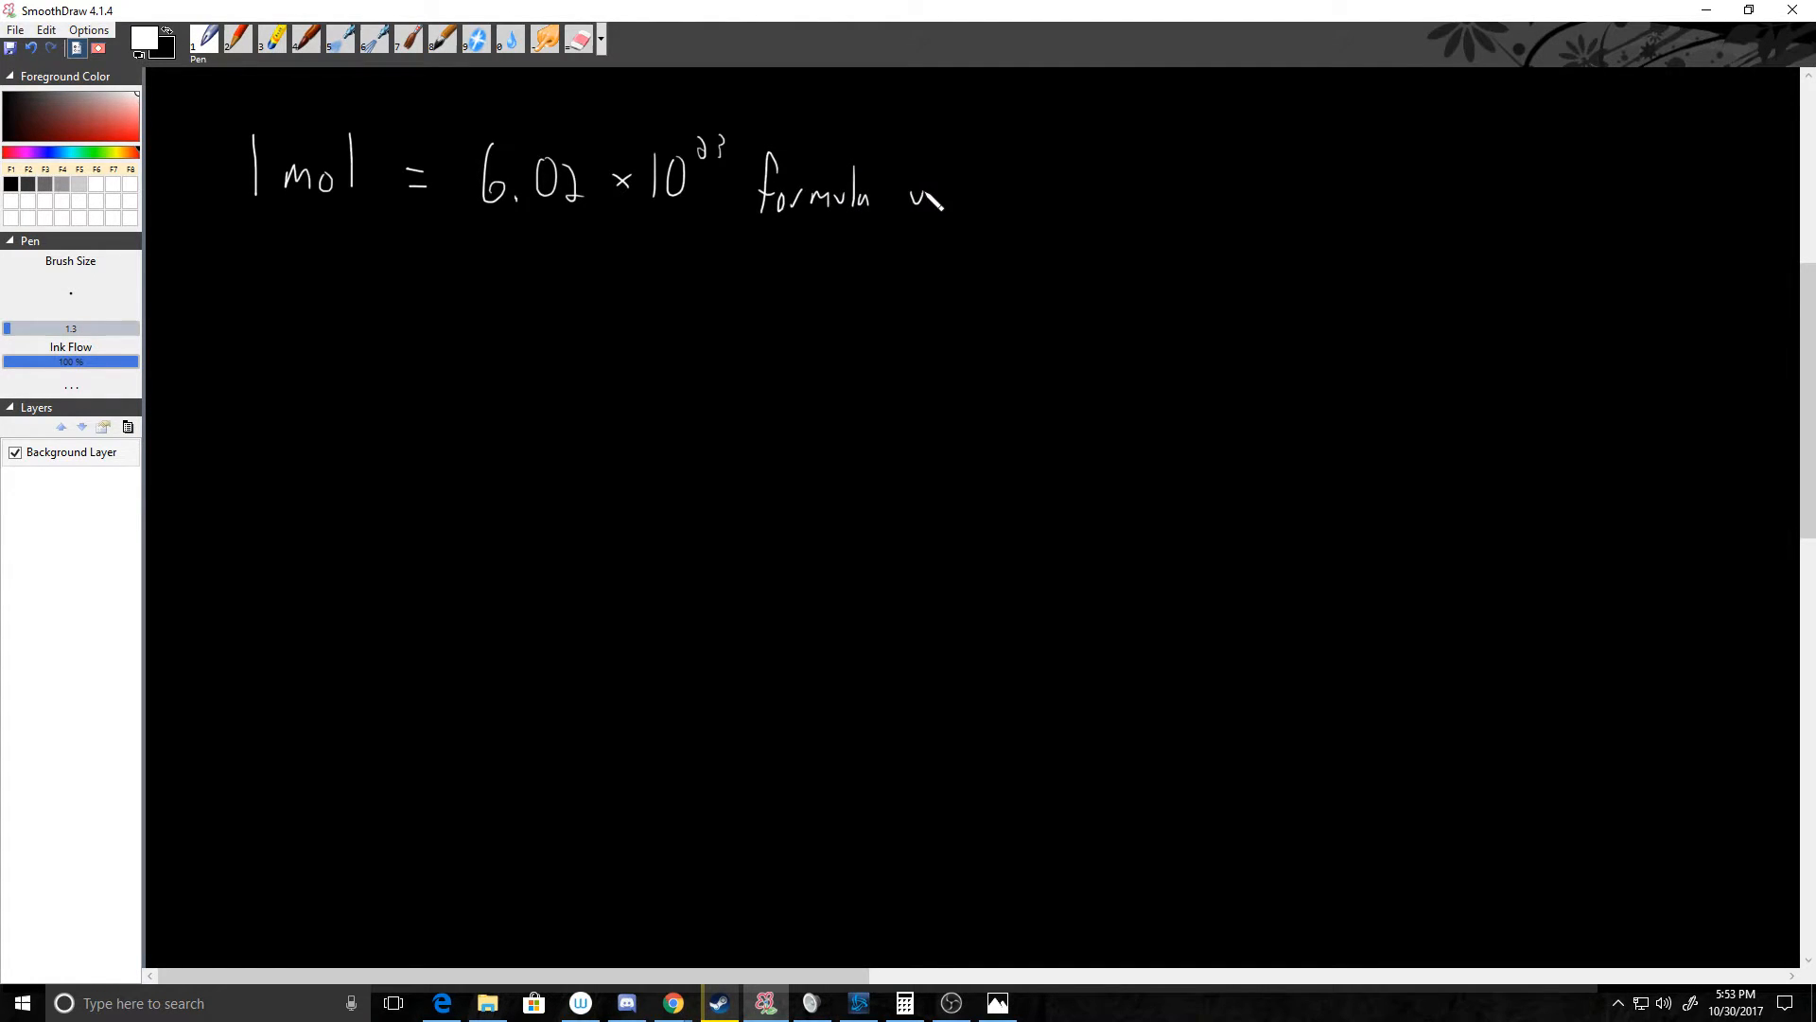
{"action": "left_click_drag", "start_coordinate": [914, 202], "coordinate": [991, 191]}
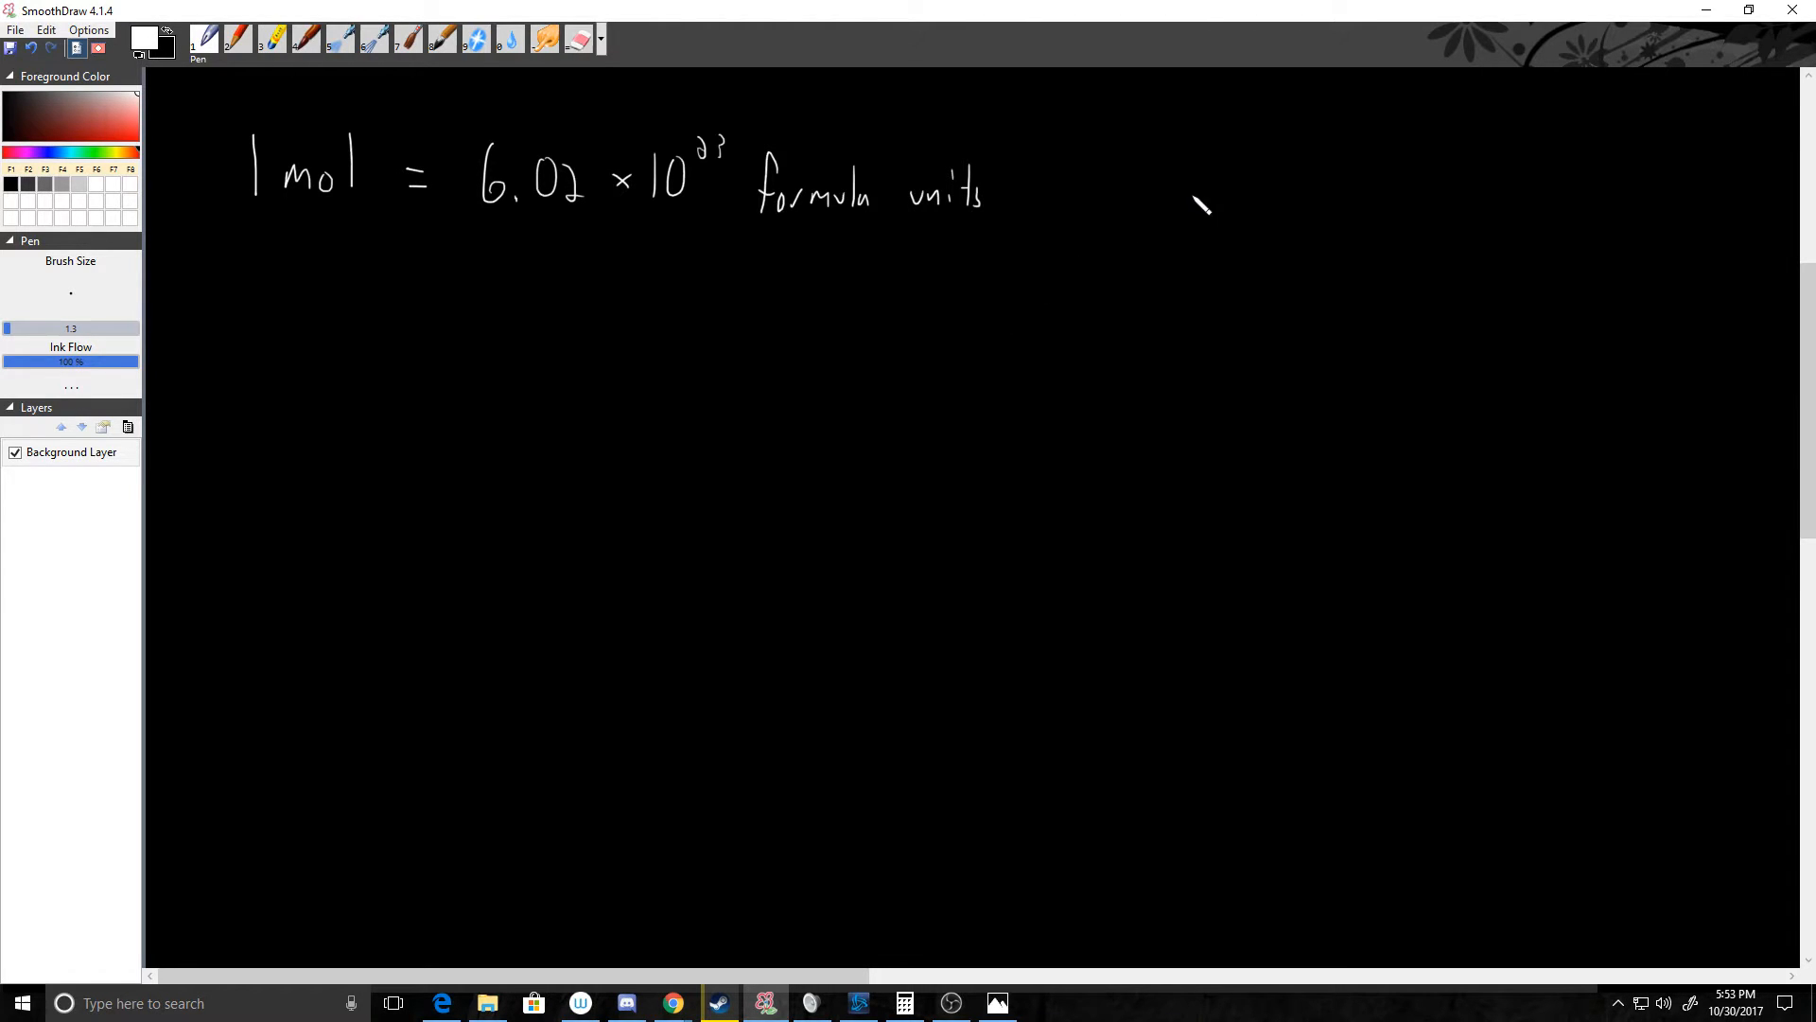
Write and underline a 'Formula Units' heading, with Particles beneath it.
{"action": "left_click_drag", "start_coordinate": [1164, 151], "coordinate": [1257, 186]}
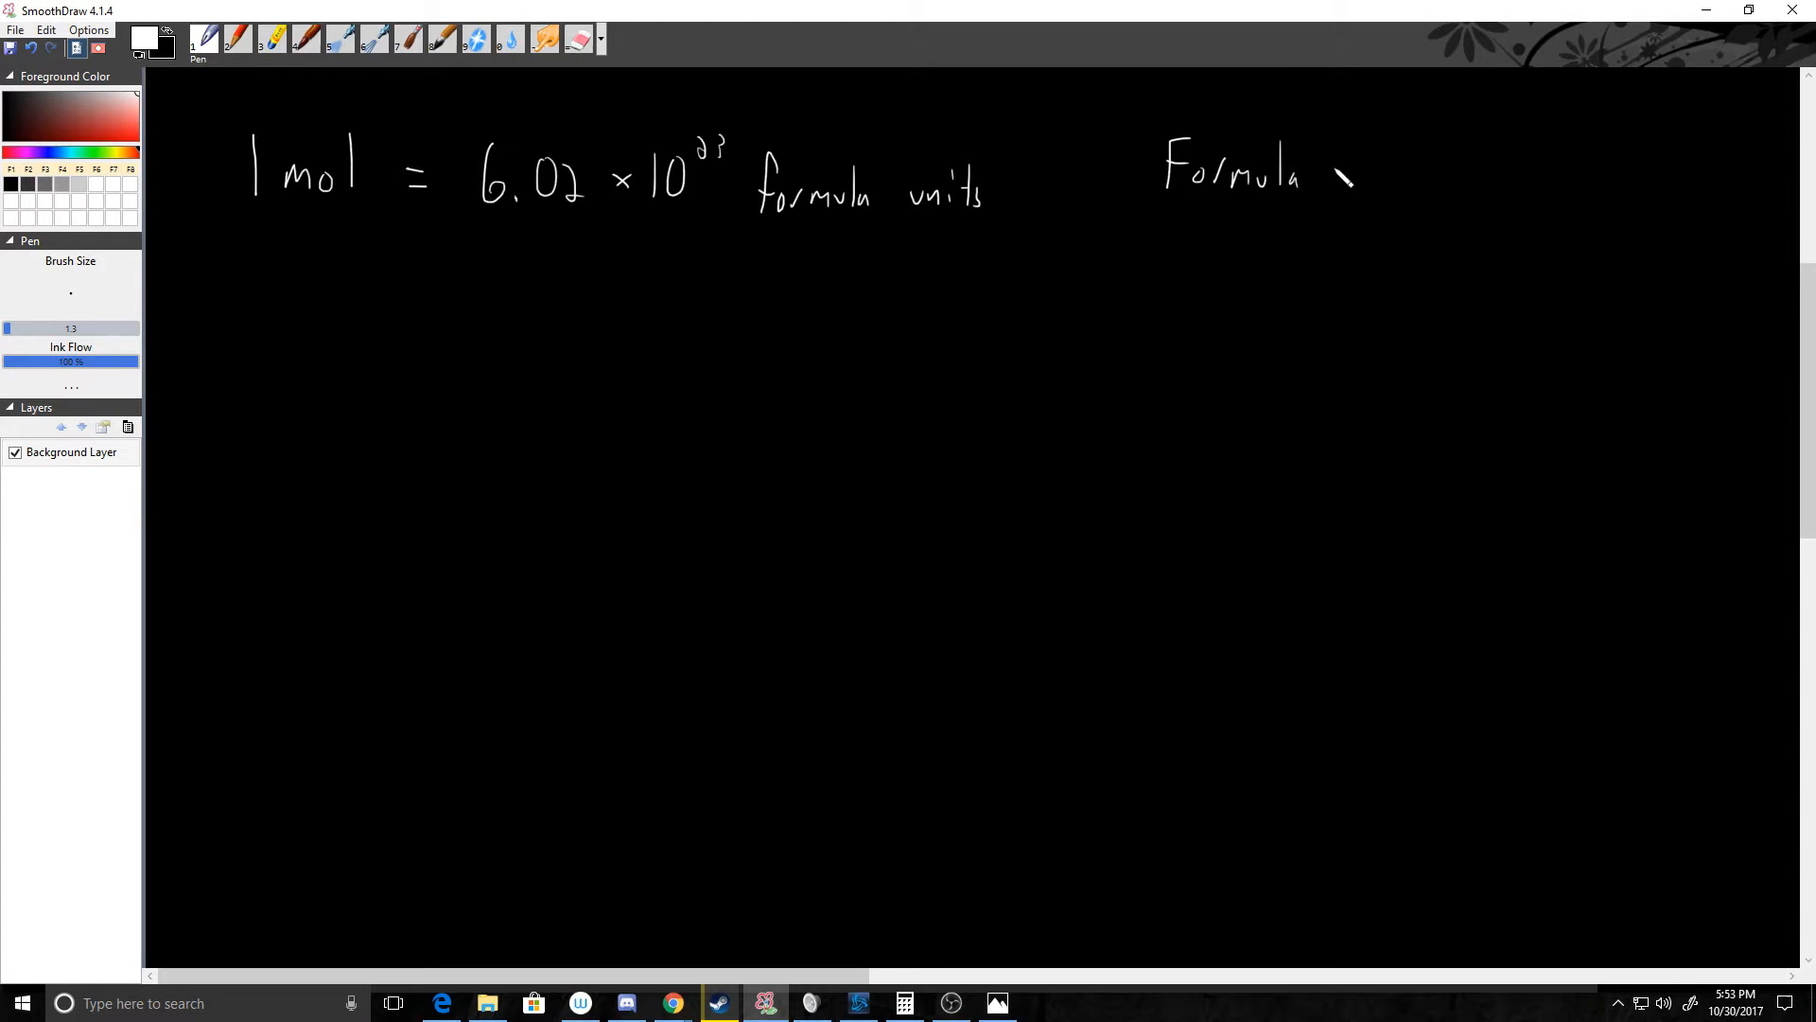
{"action": "left_click_drag", "start_coordinate": [1320, 174], "coordinate": [1424, 174]}
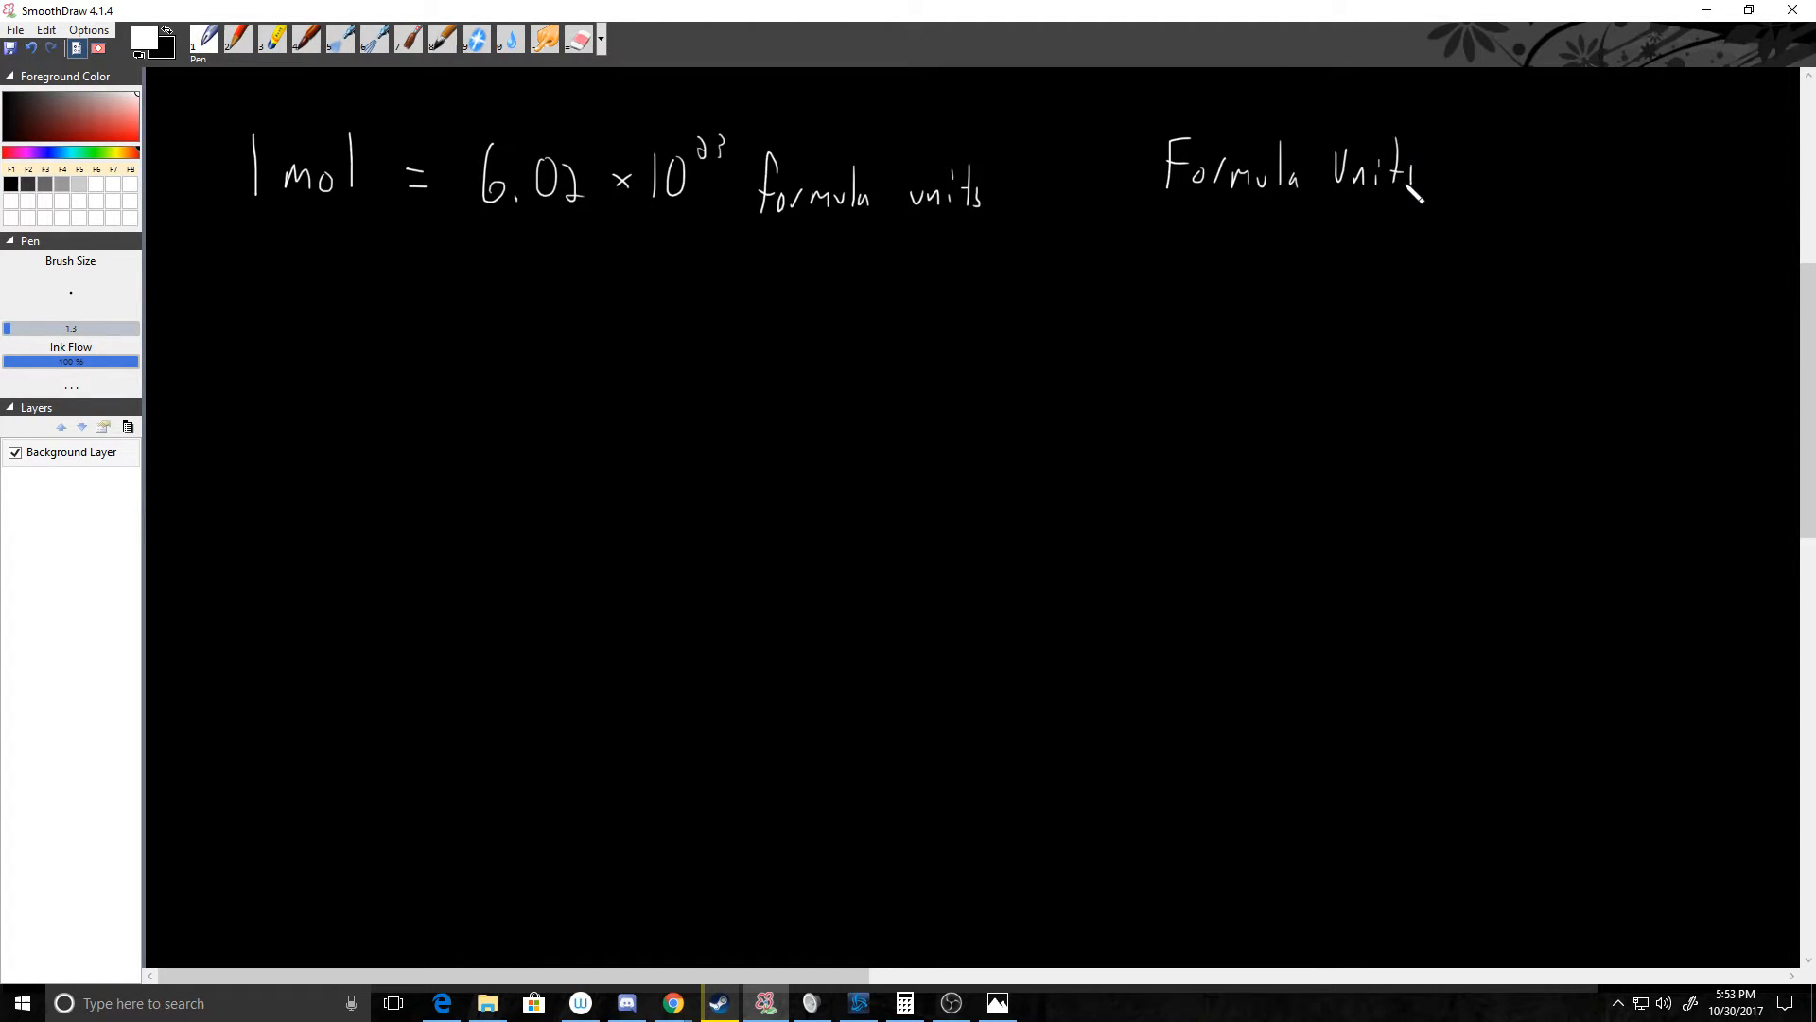
{"action": "left_click_drag", "start_coordinate": [1146, 203], "coordinate": [1410, 206]}
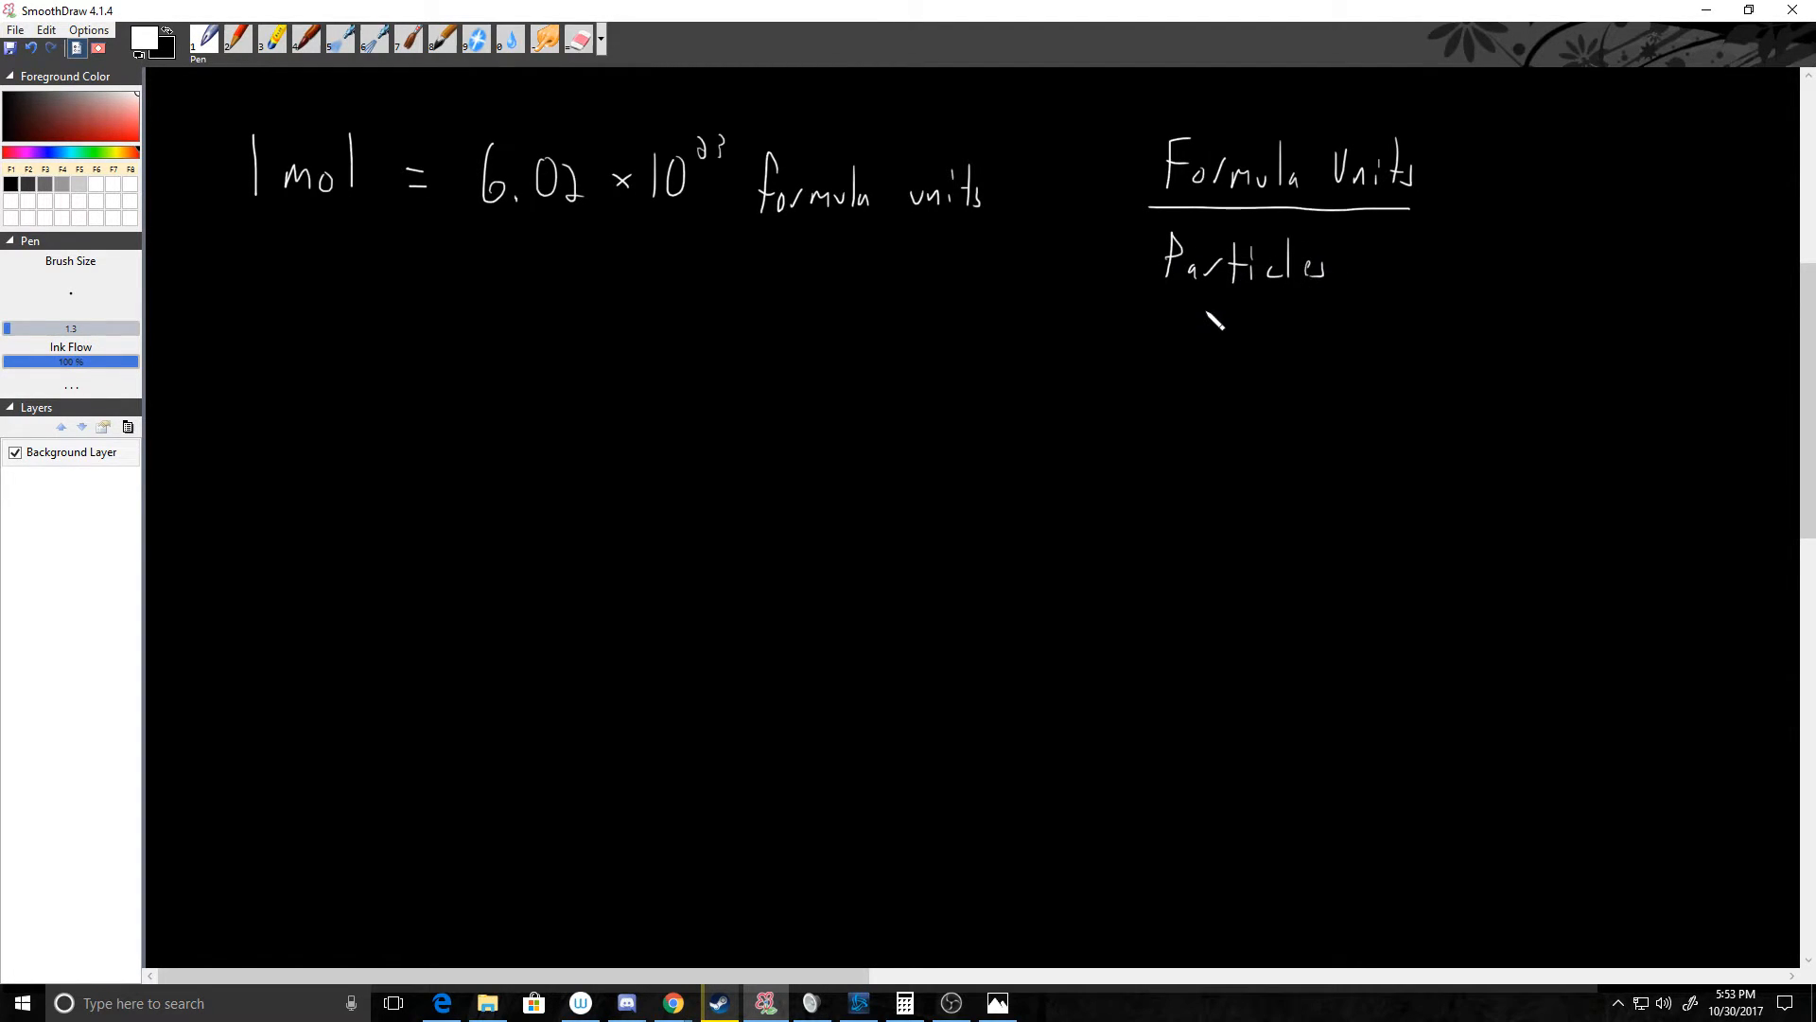
List Electrons, Atoms, Molecules and Formula Units below Particles.
{"action": "left_click_drag", "start_coordinate": [1165, 336], "coordinate": [1222, 359]}
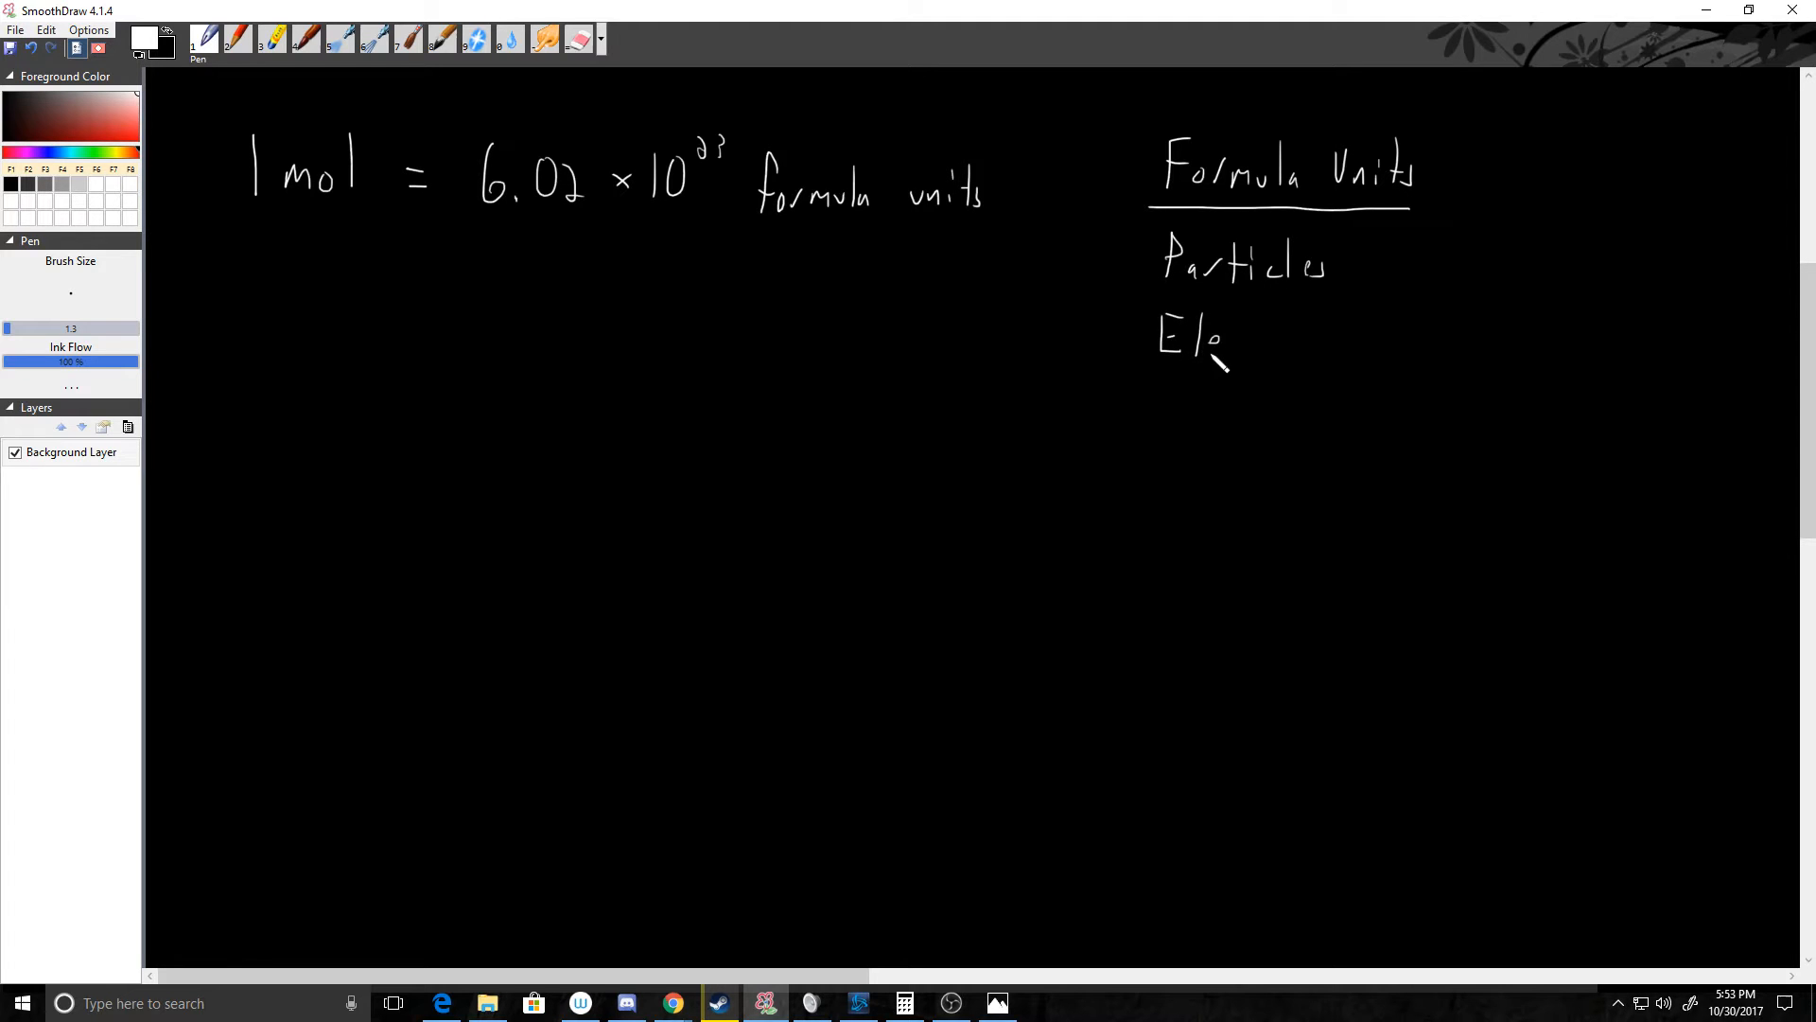
{"action": "left_click_drag", "start_coordinate": [1211, 336], "coordinate": [1326, 342]}
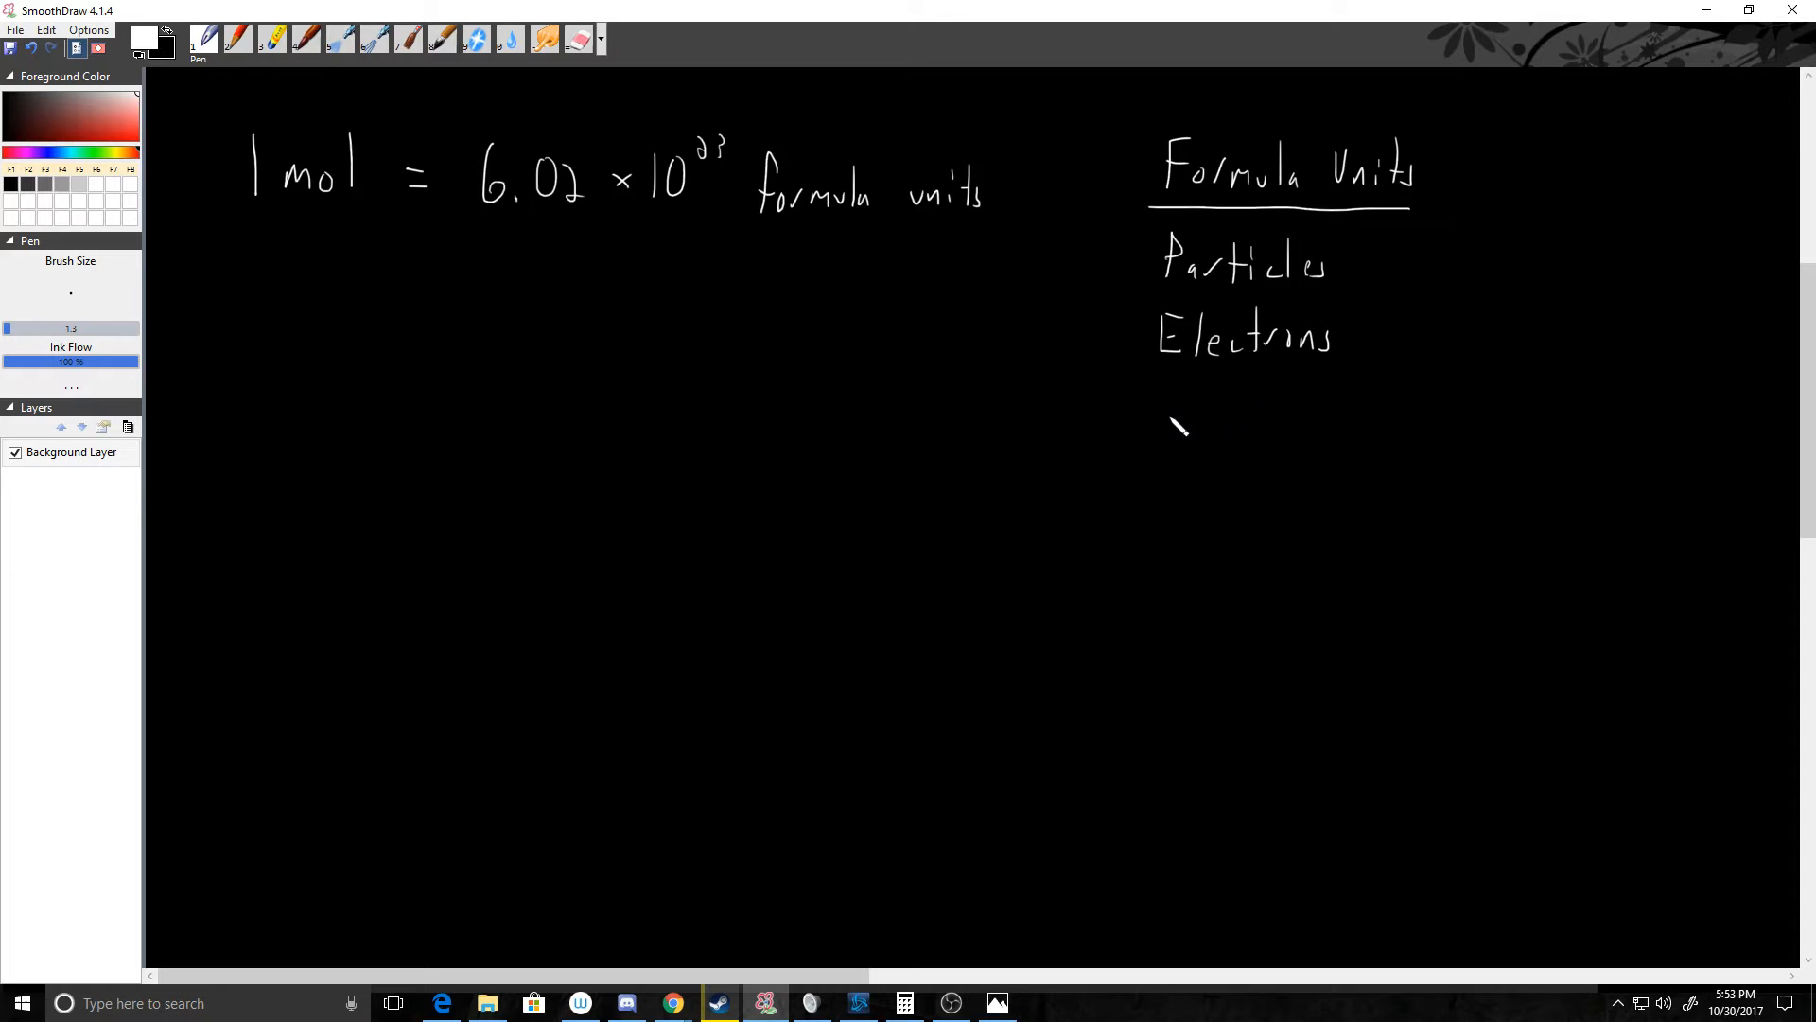
{"action": "left_click_drag", "start_coordinate": [1158, 440], "coordinate": [1269, 418]}
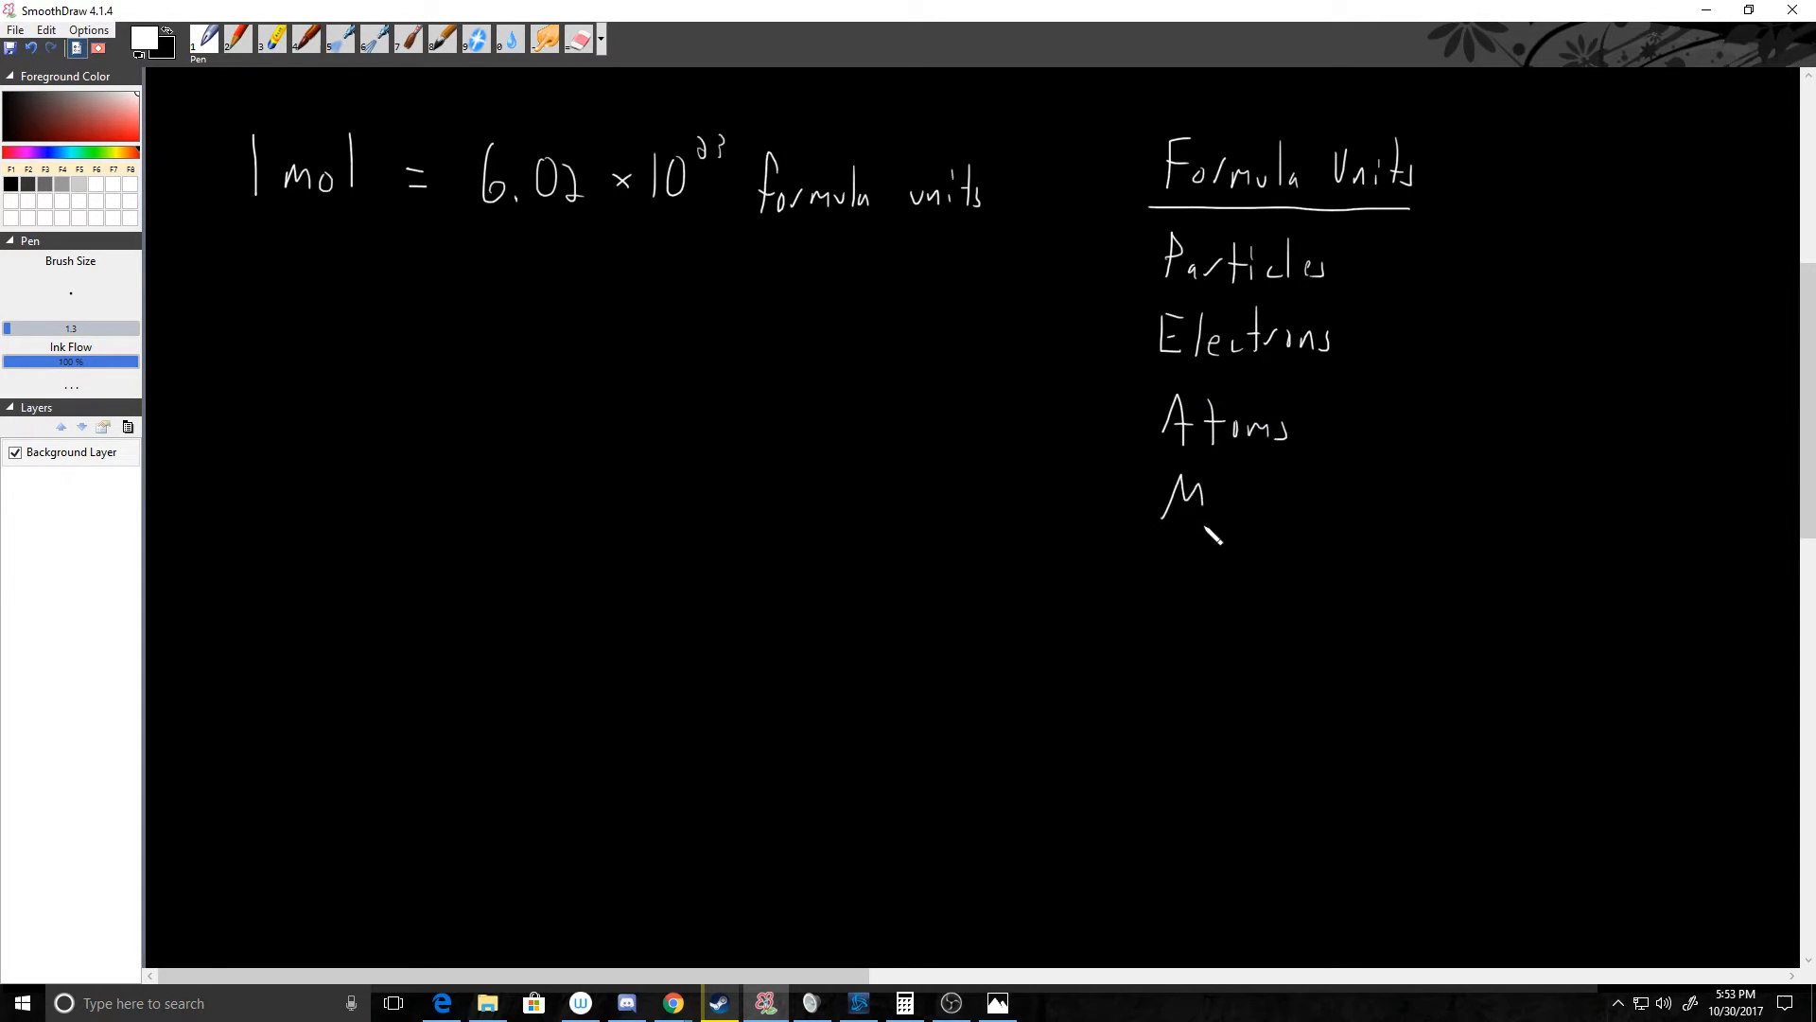
{"action": "left_click_drag", "start_coordinate": [1217, 498], "coordinate": [1285, 510]}
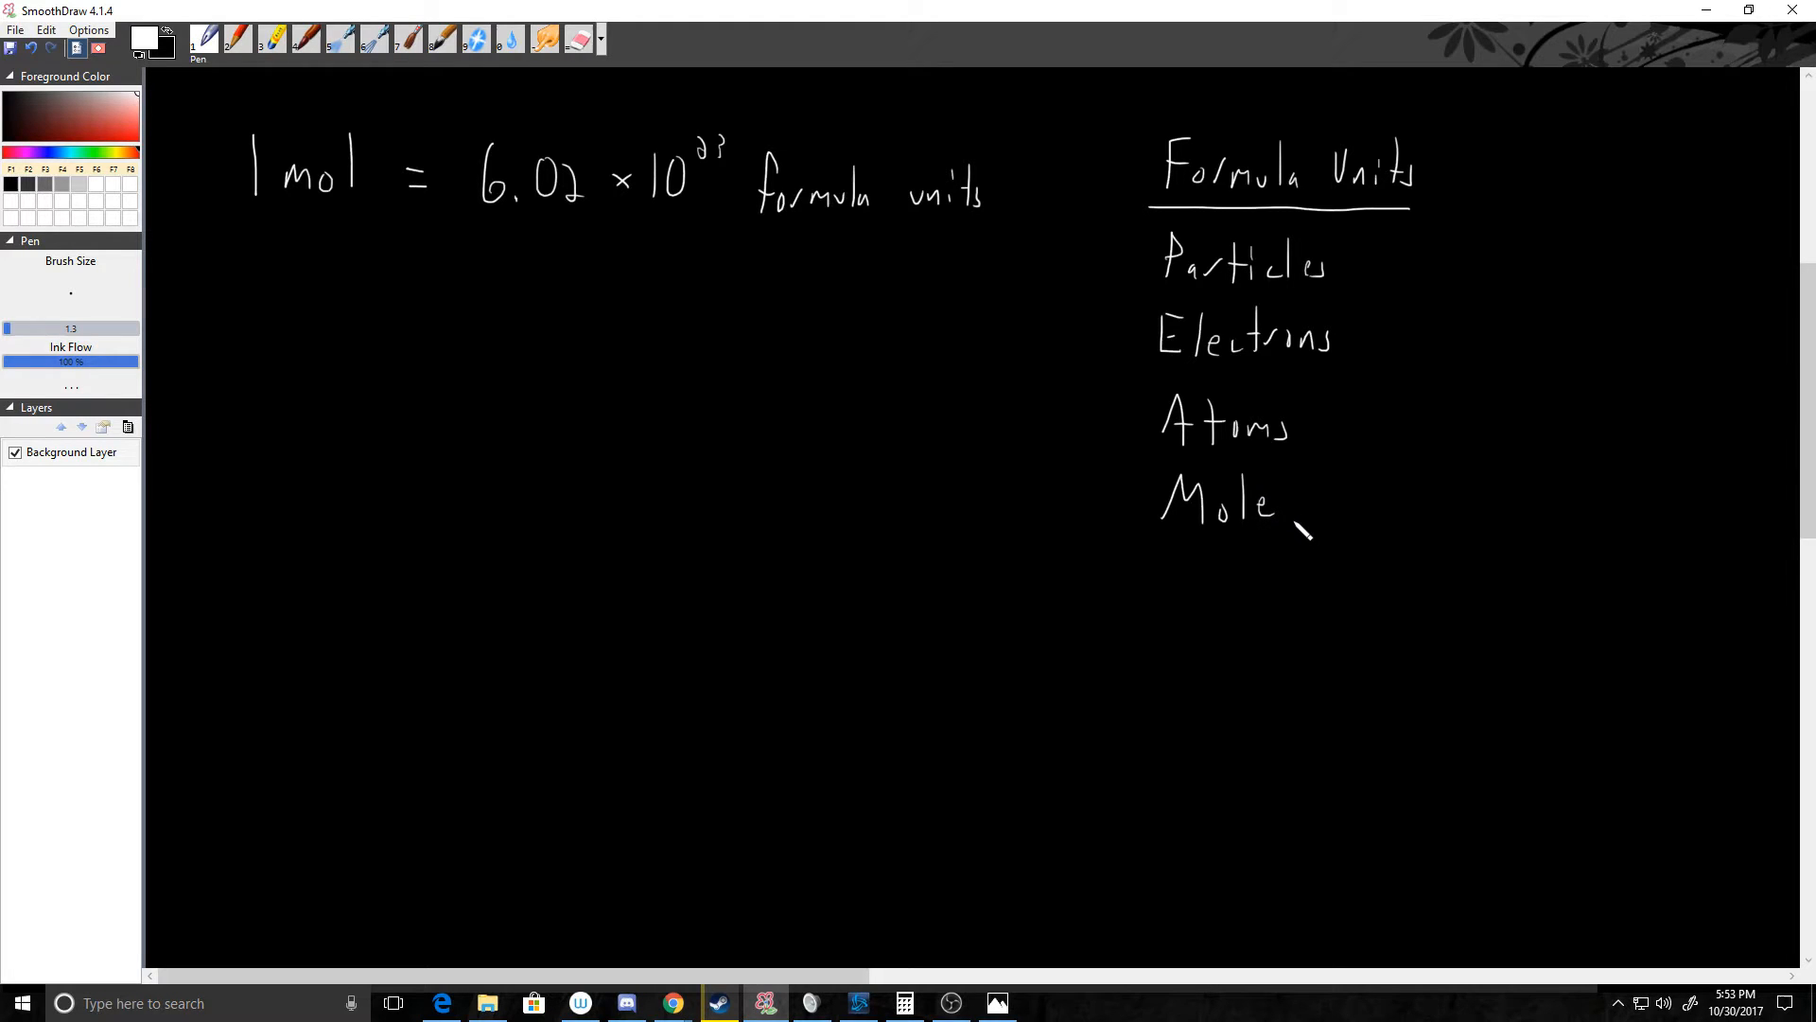
{"action": "mouse_move", "coordinate": [1337, 531]}
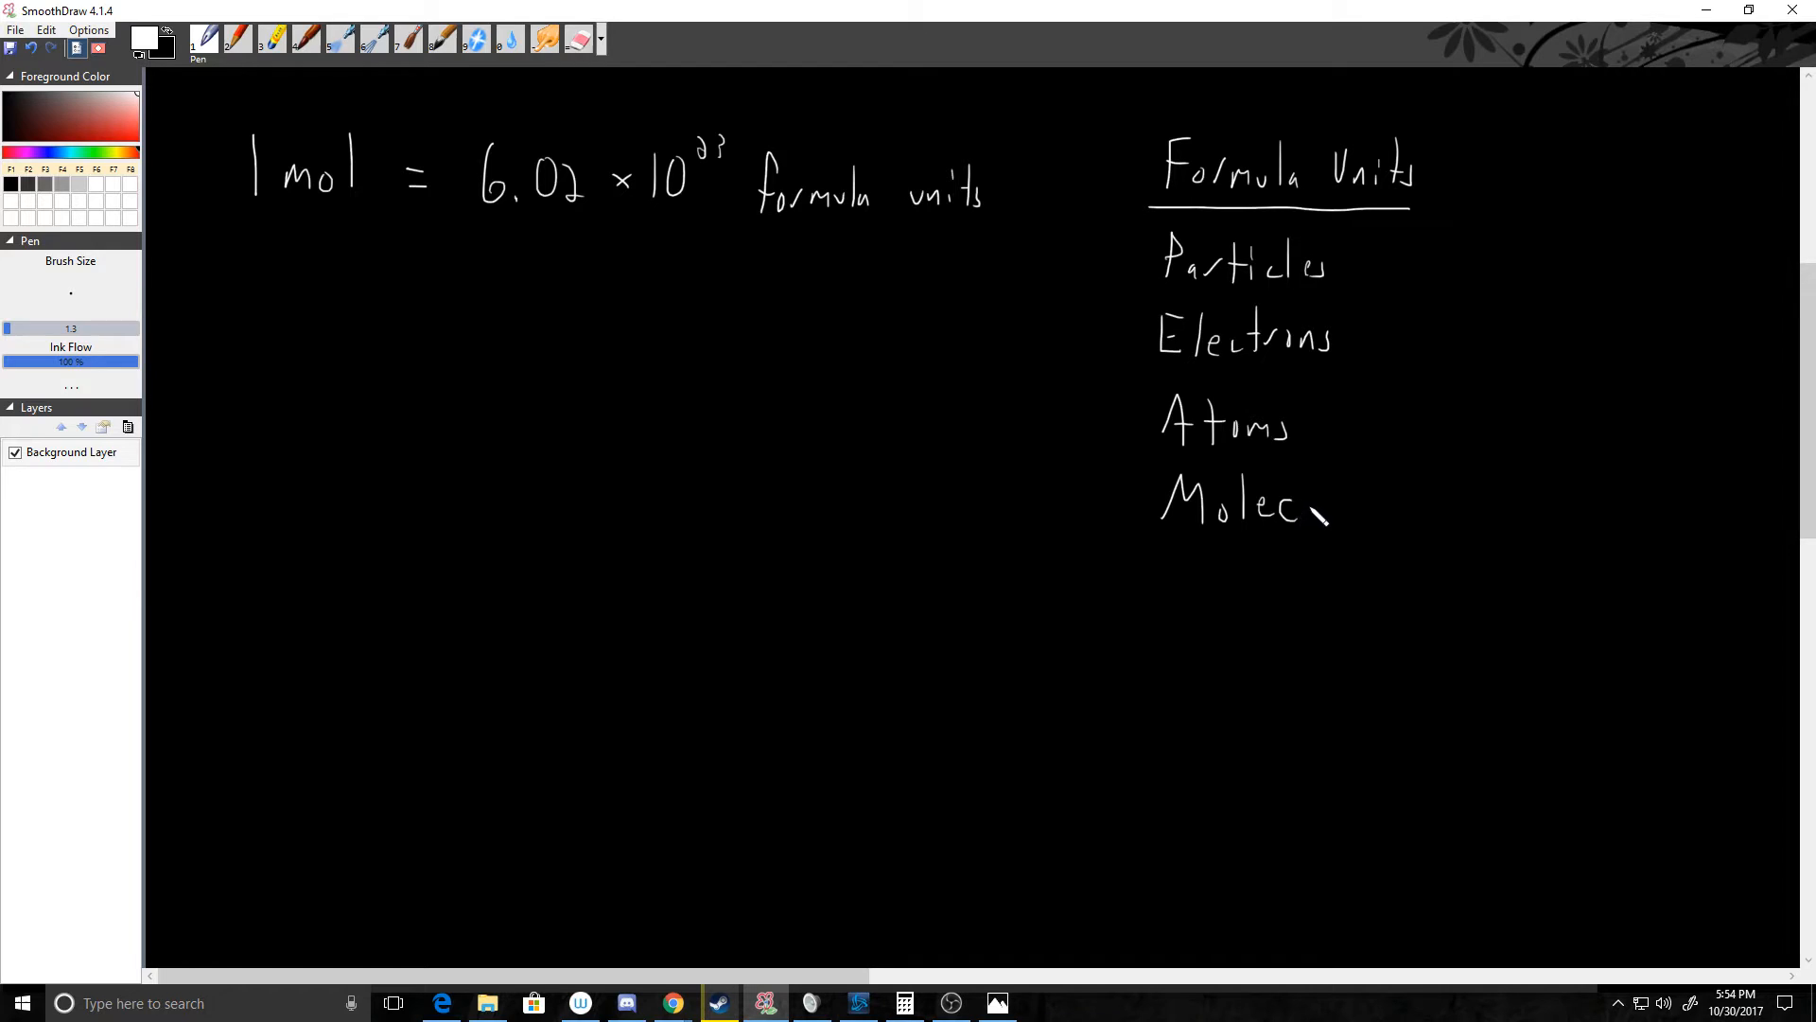
{"action": "left_click_drag", "start_coordinate": [1321, 509], "coordinate": [1379, 507]}
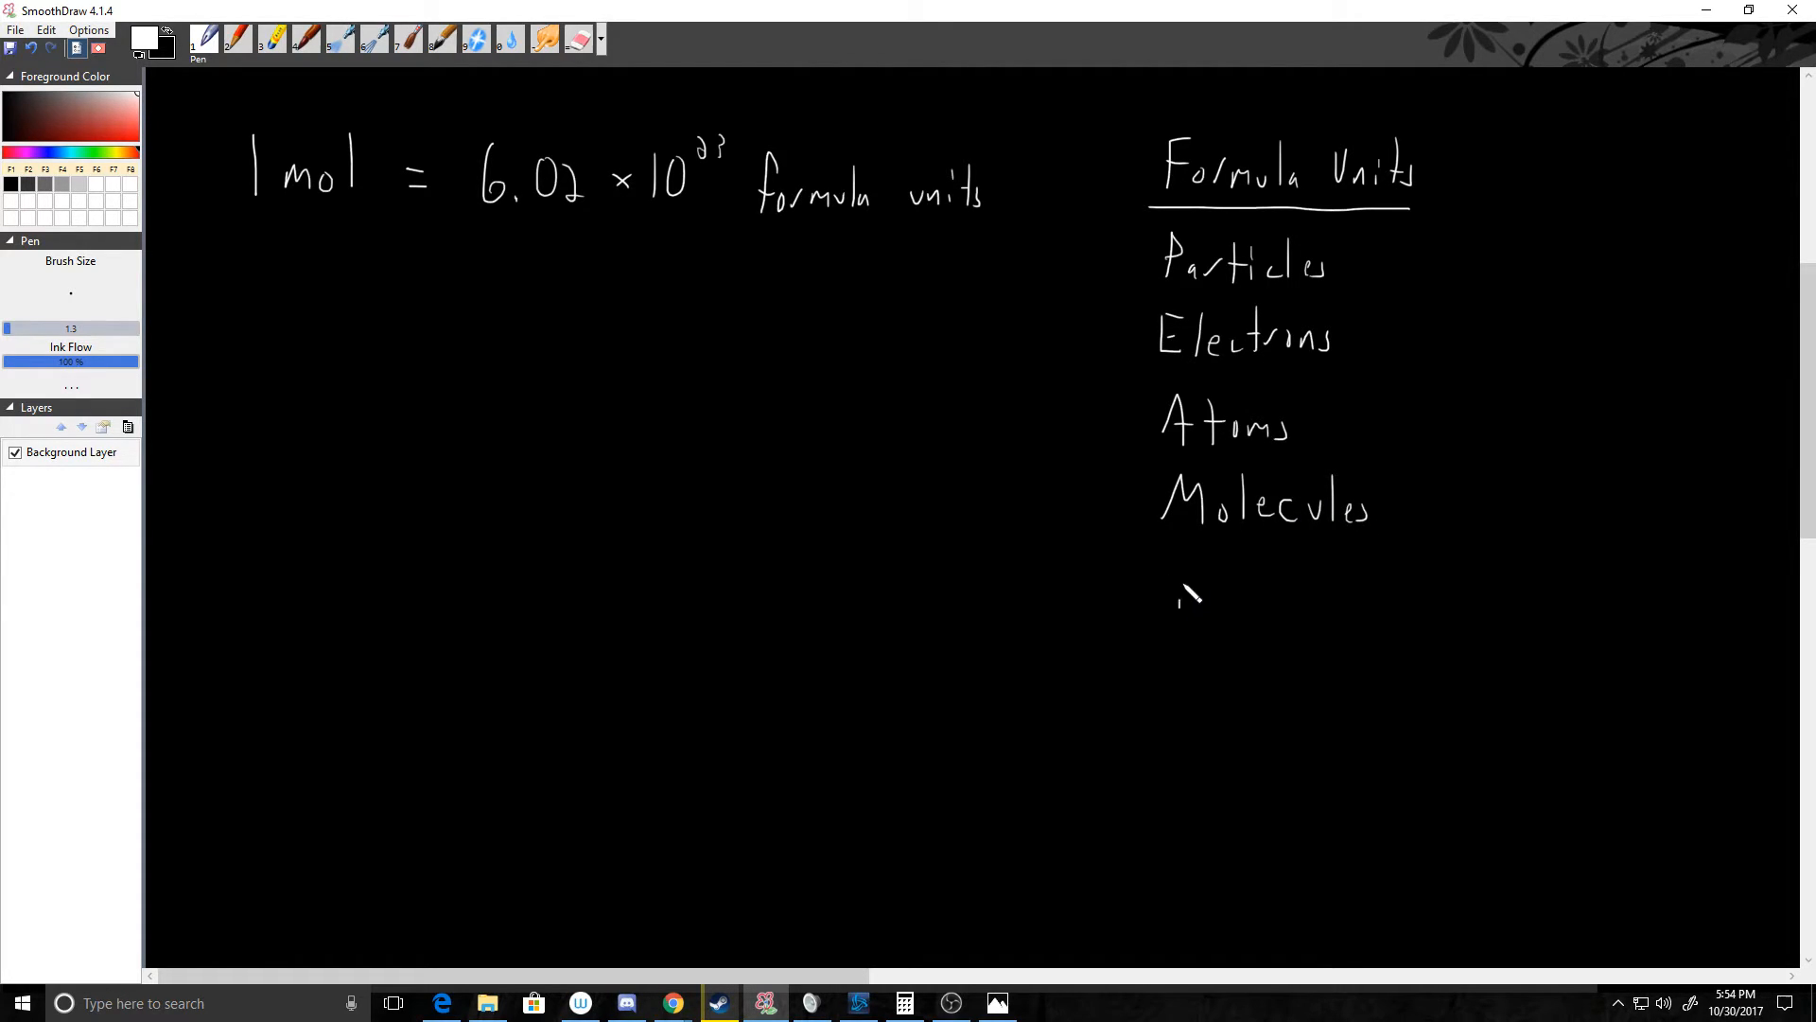
{"action": "left_click_drag", "start_coordinate": [1176, 614], "coordinate": [1269, 584]}
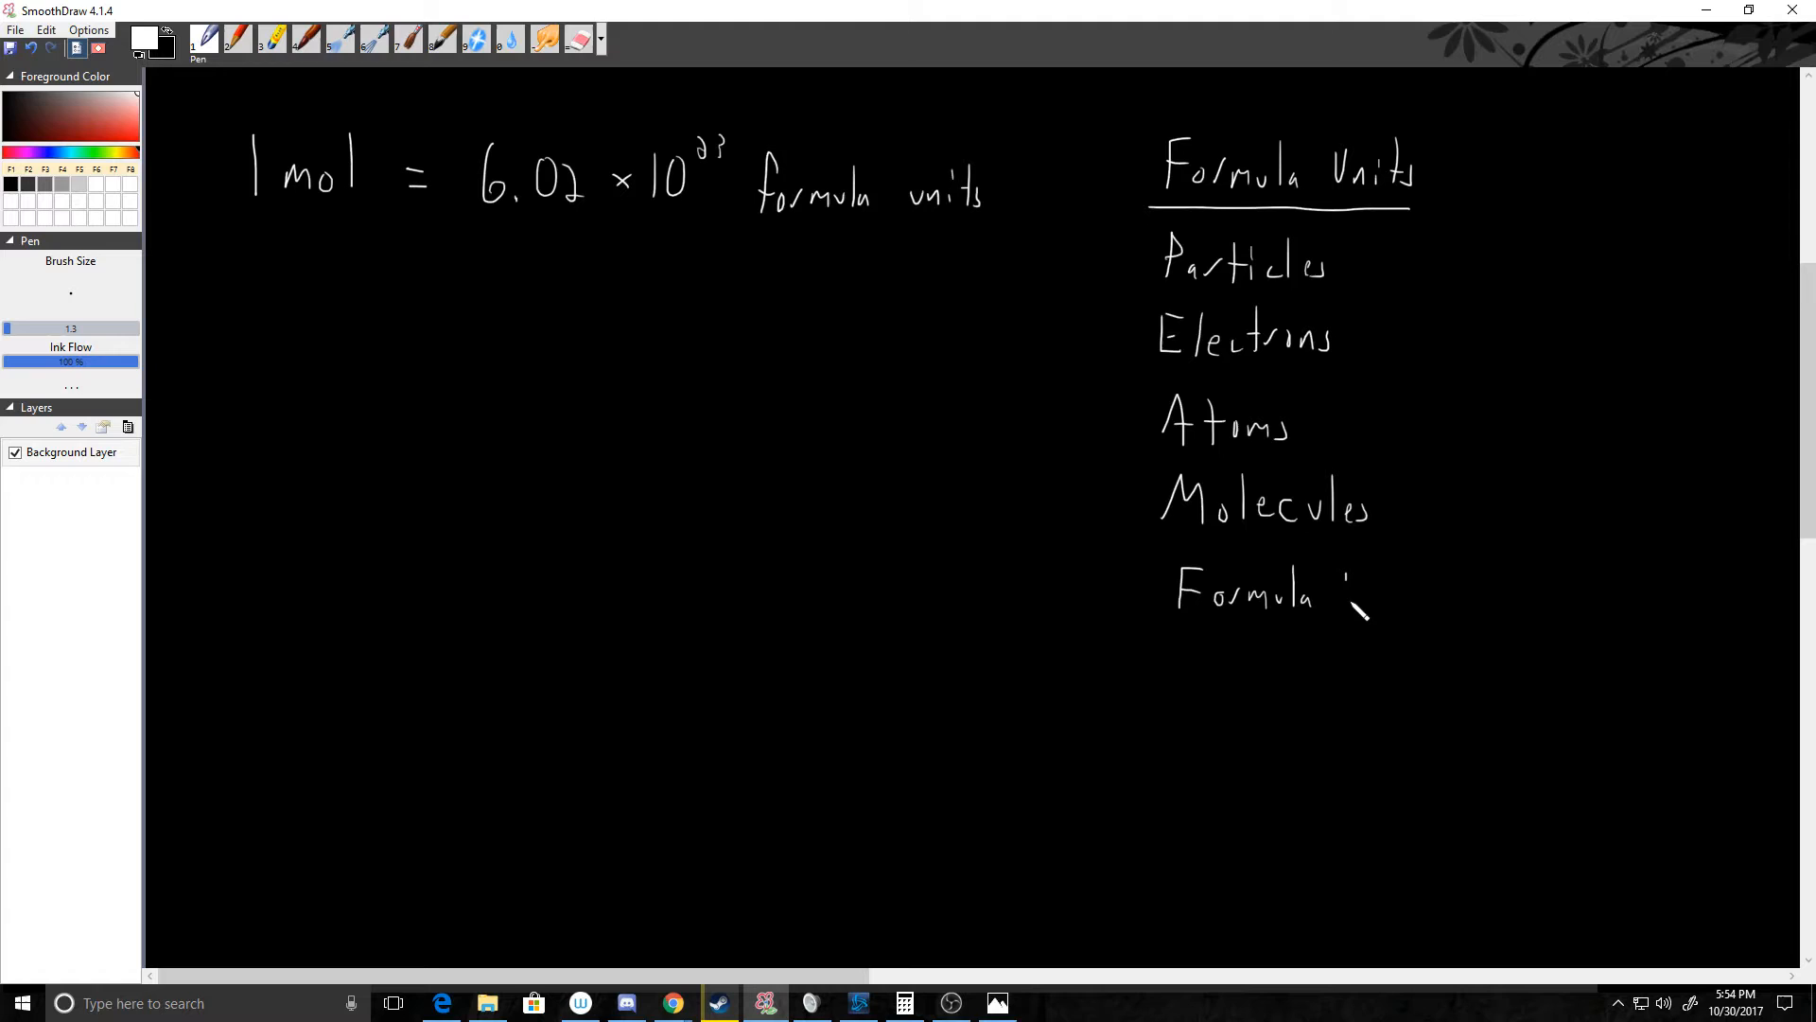
{"action": "left_click_drag", "start_coordinate": [1338, 590], "coordinate": [1436, 603]}
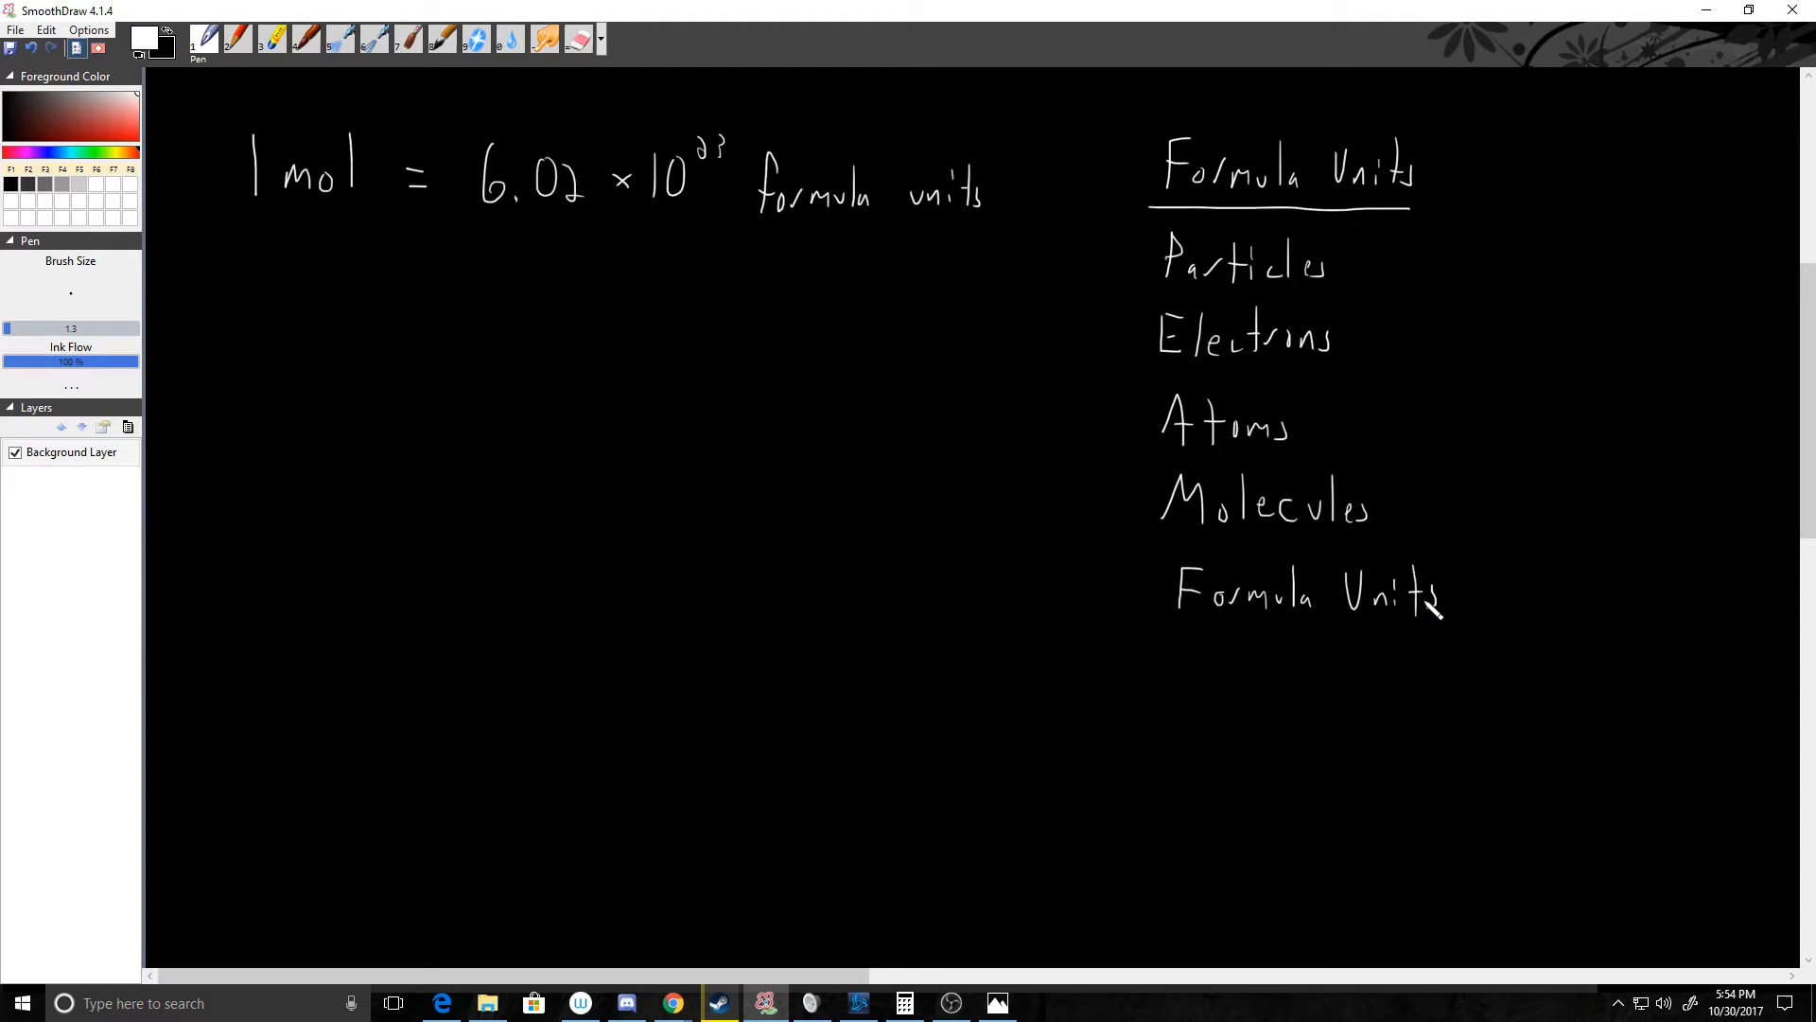
{"action": "mouse_move", "coordinate": [1213, 509]}
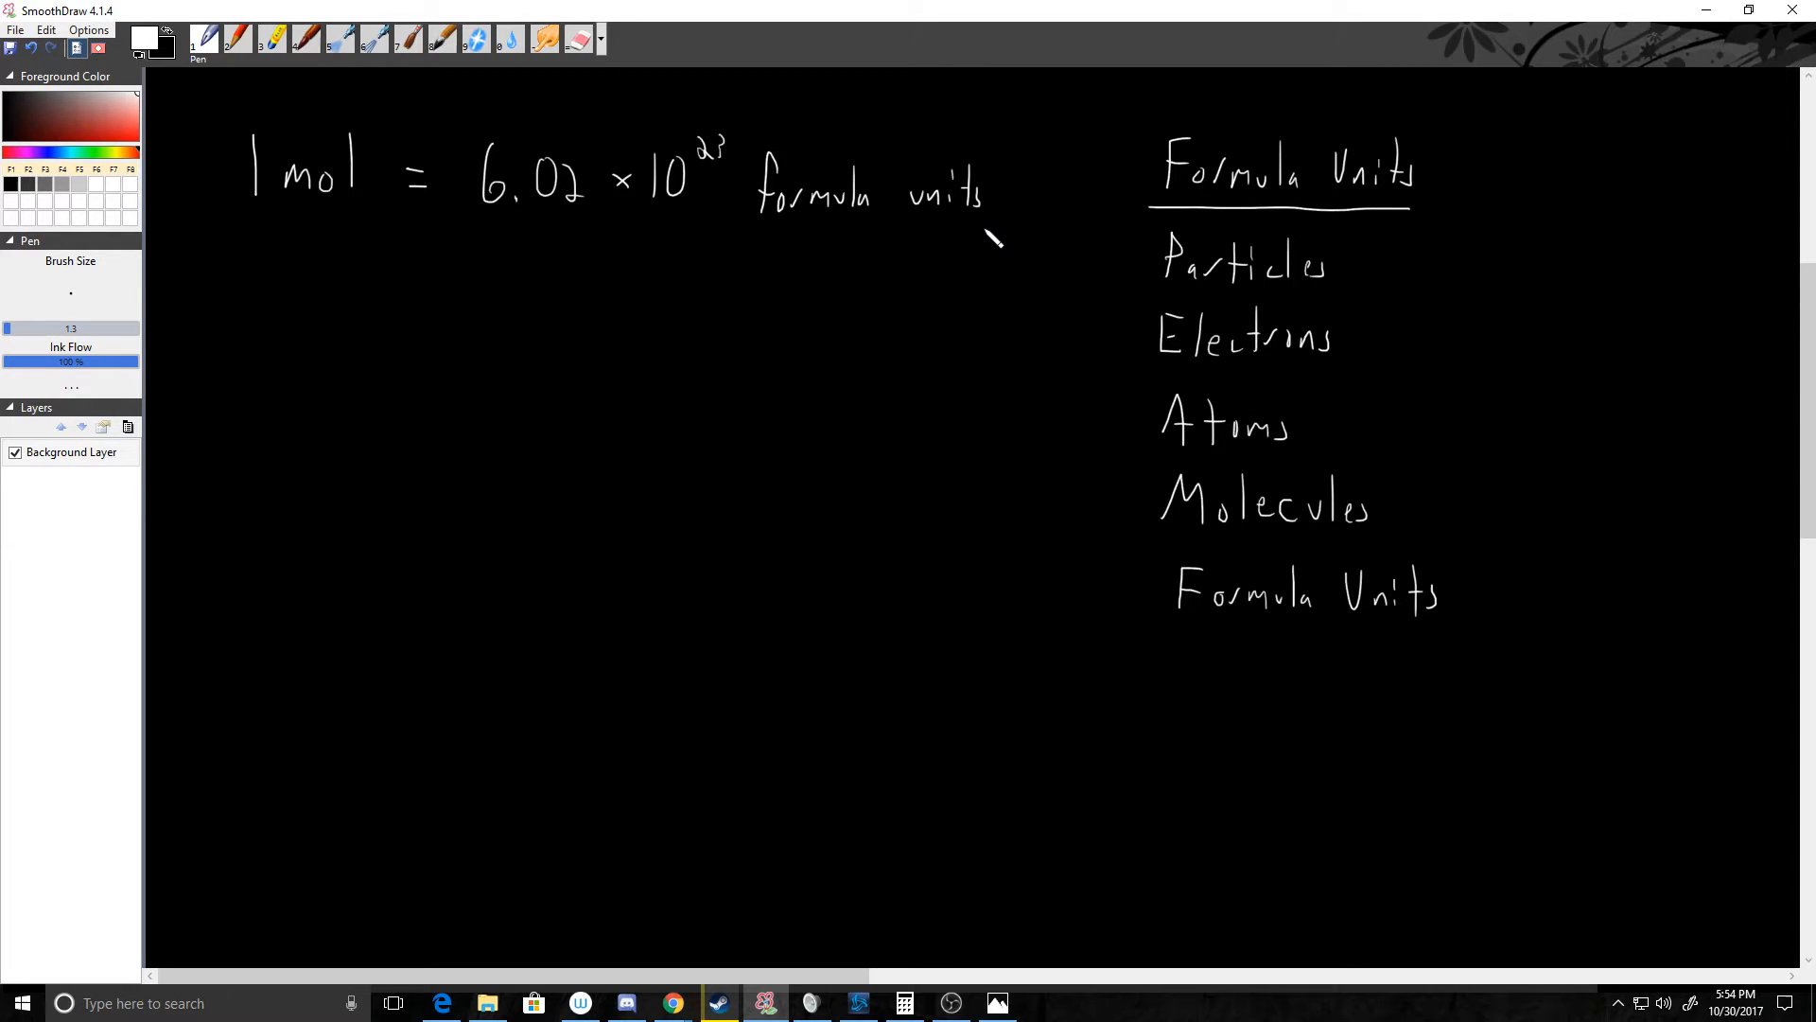
{"action": "mouse_move", "coordinate": [668, 462]}
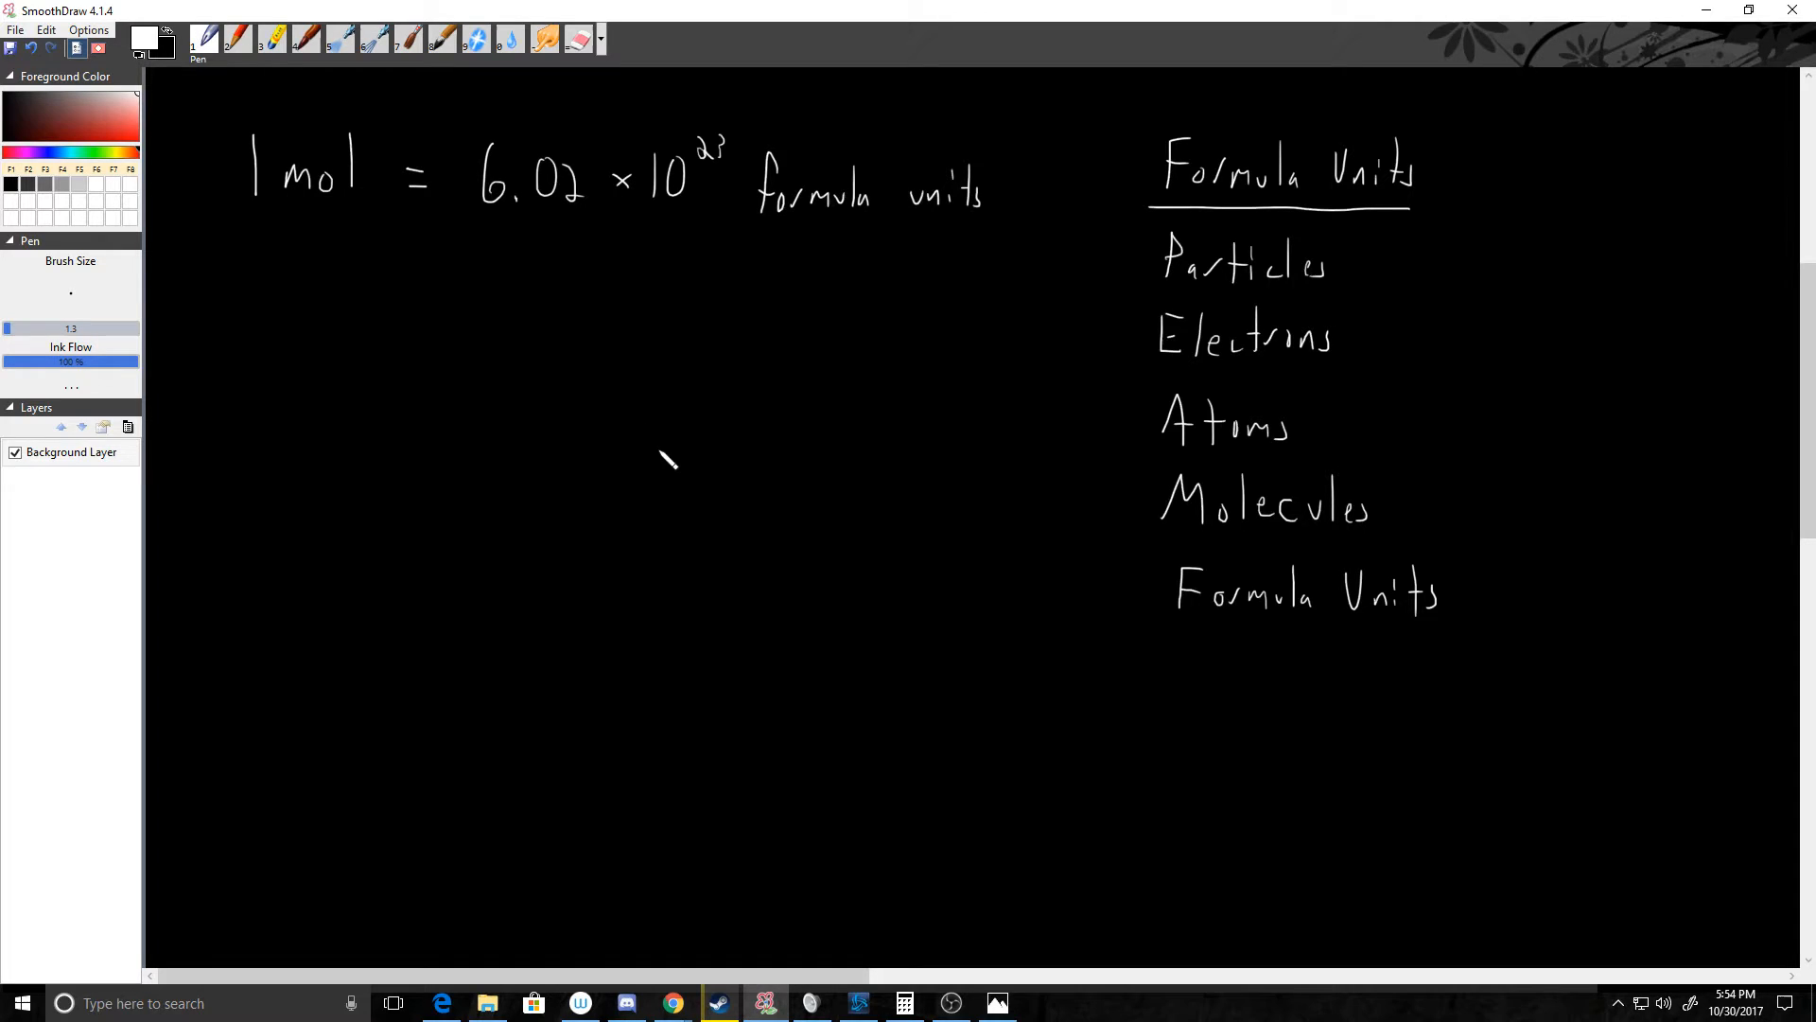
{"action": "mouse_move", "coordinate": [697, 234]}
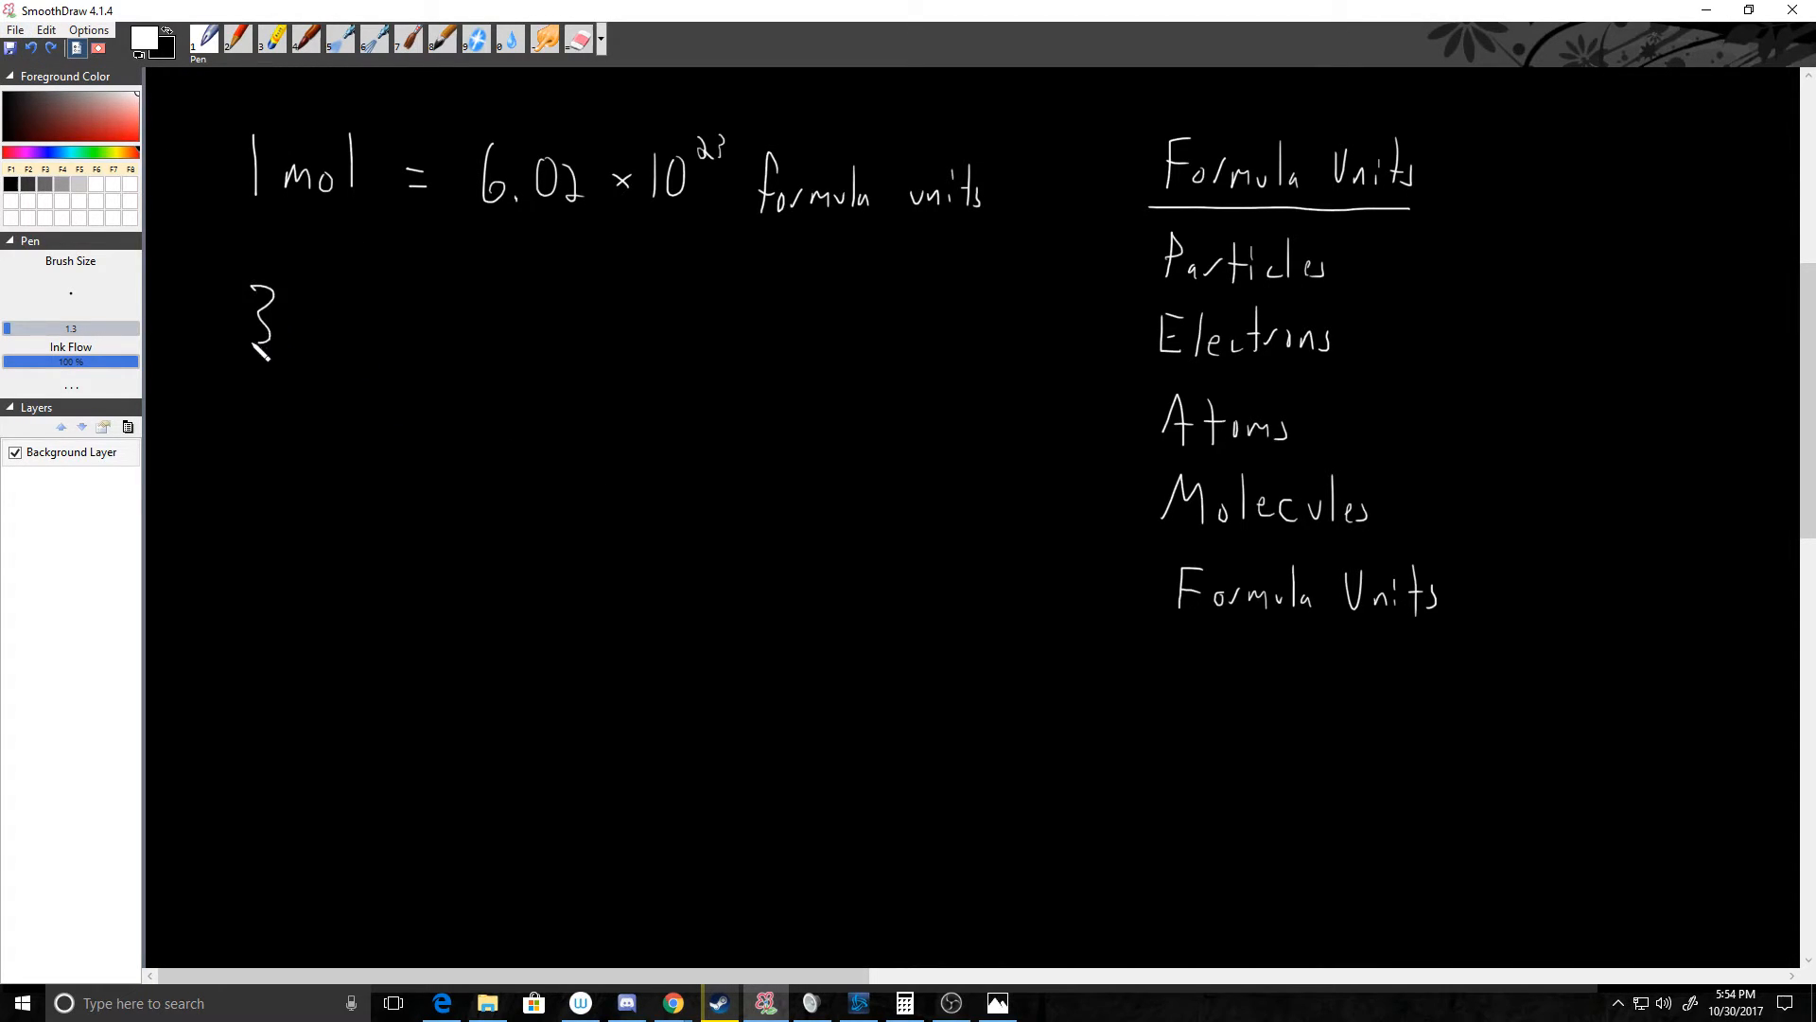
Handwrite '3 mol → ? Formula Units' below the mole equation.
{"action": "left_click_drag", "start_coordinate": [290, 324], "coordinate": [371, 301]}
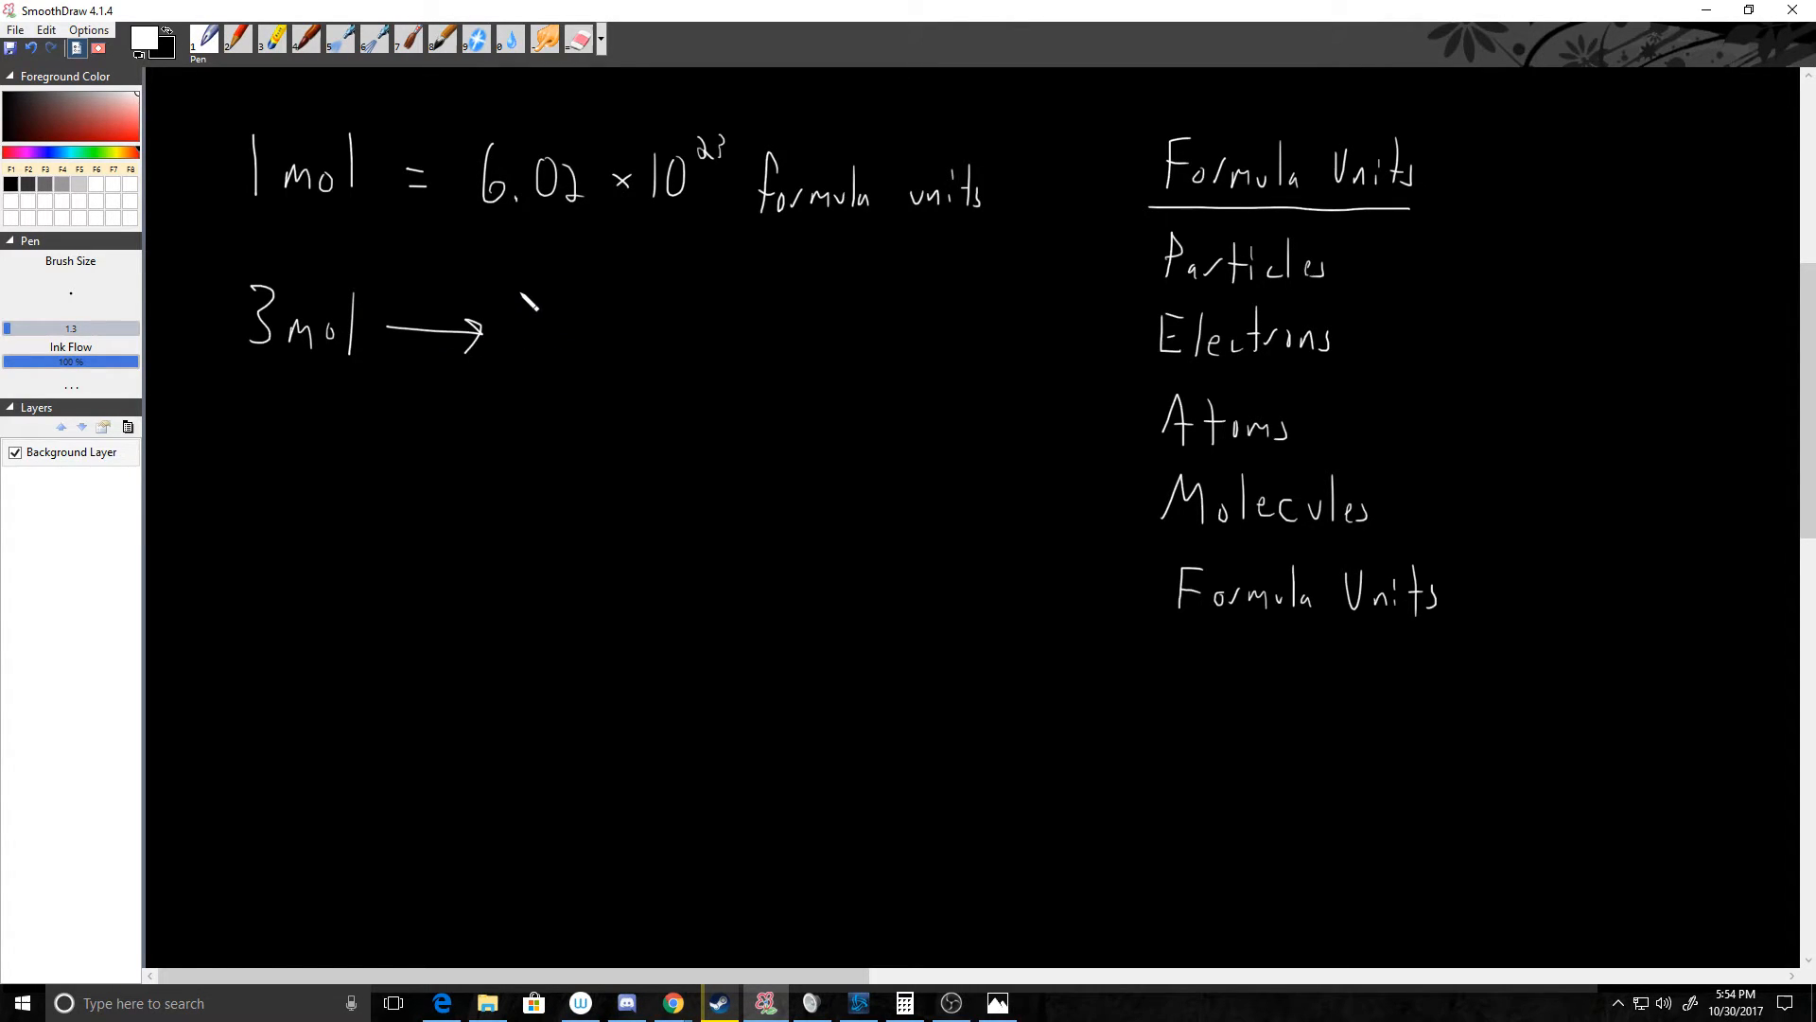
{"action": "left_click_drag", "start_coordinate": [526, 324], "coordinate": [626, 336]}
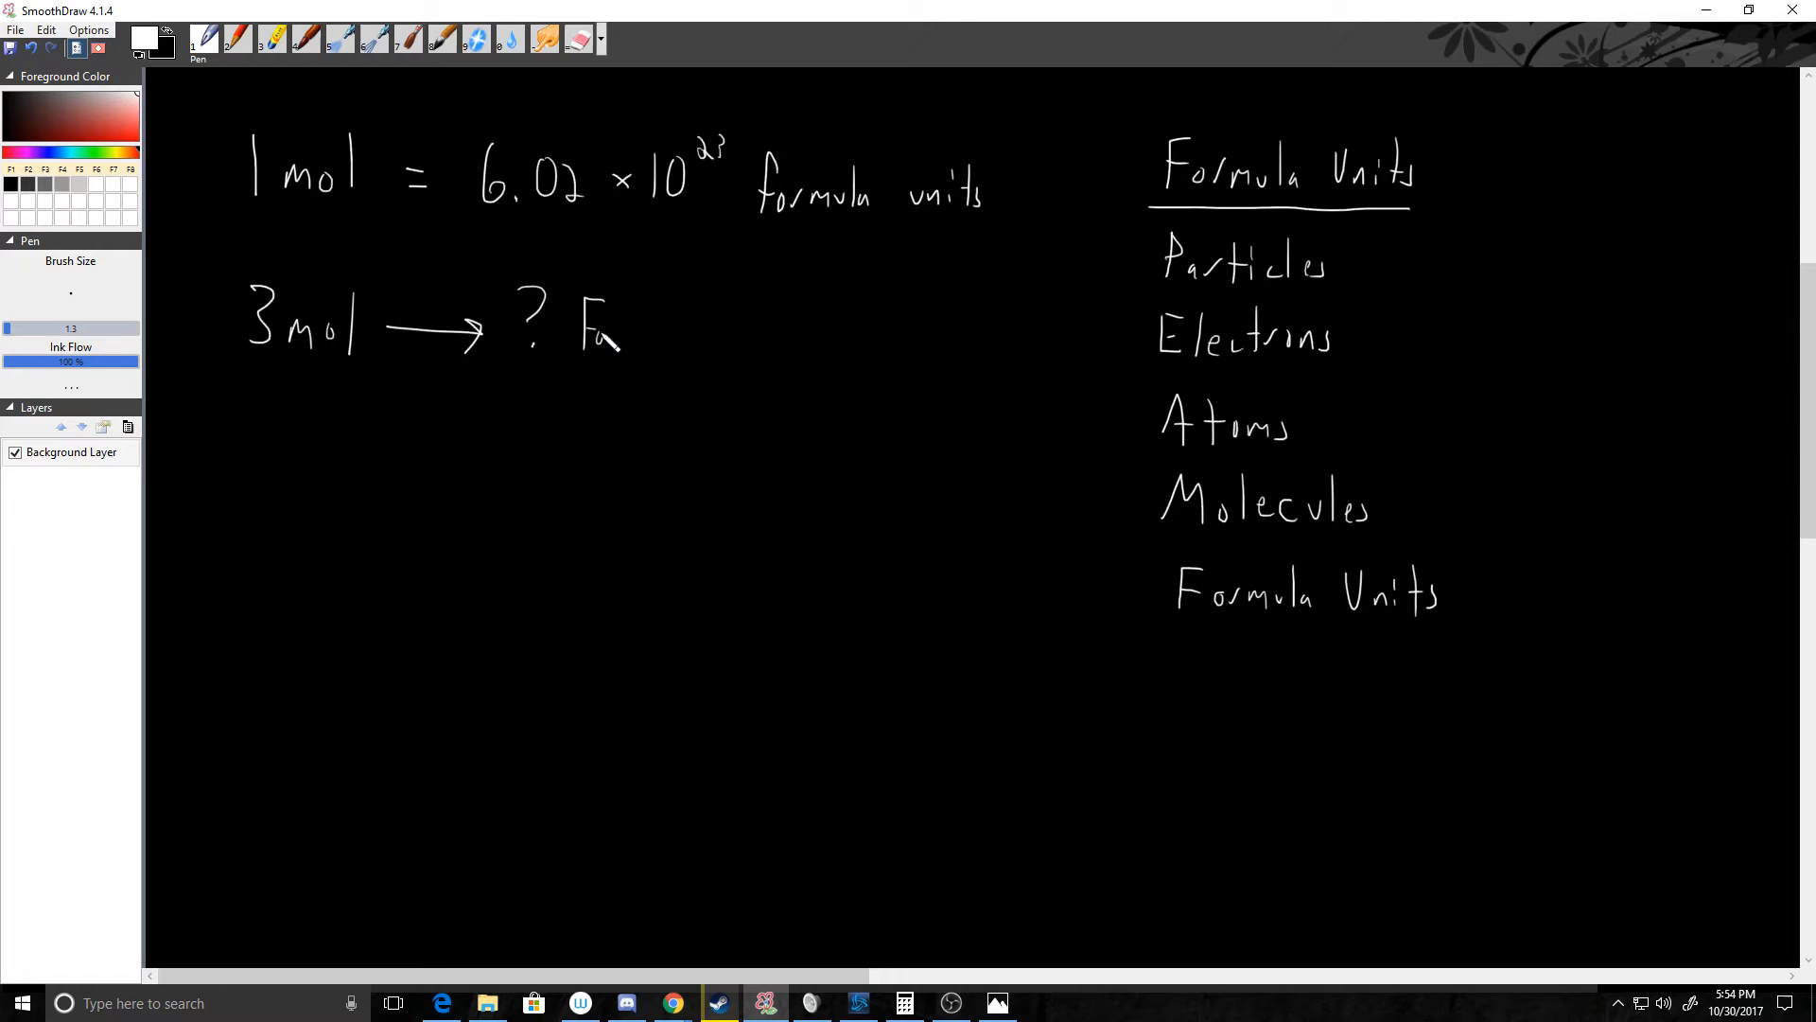
{"action": "left_click_drag", "start_coordinate": [579, 324], "coordinate": [695, 335]}
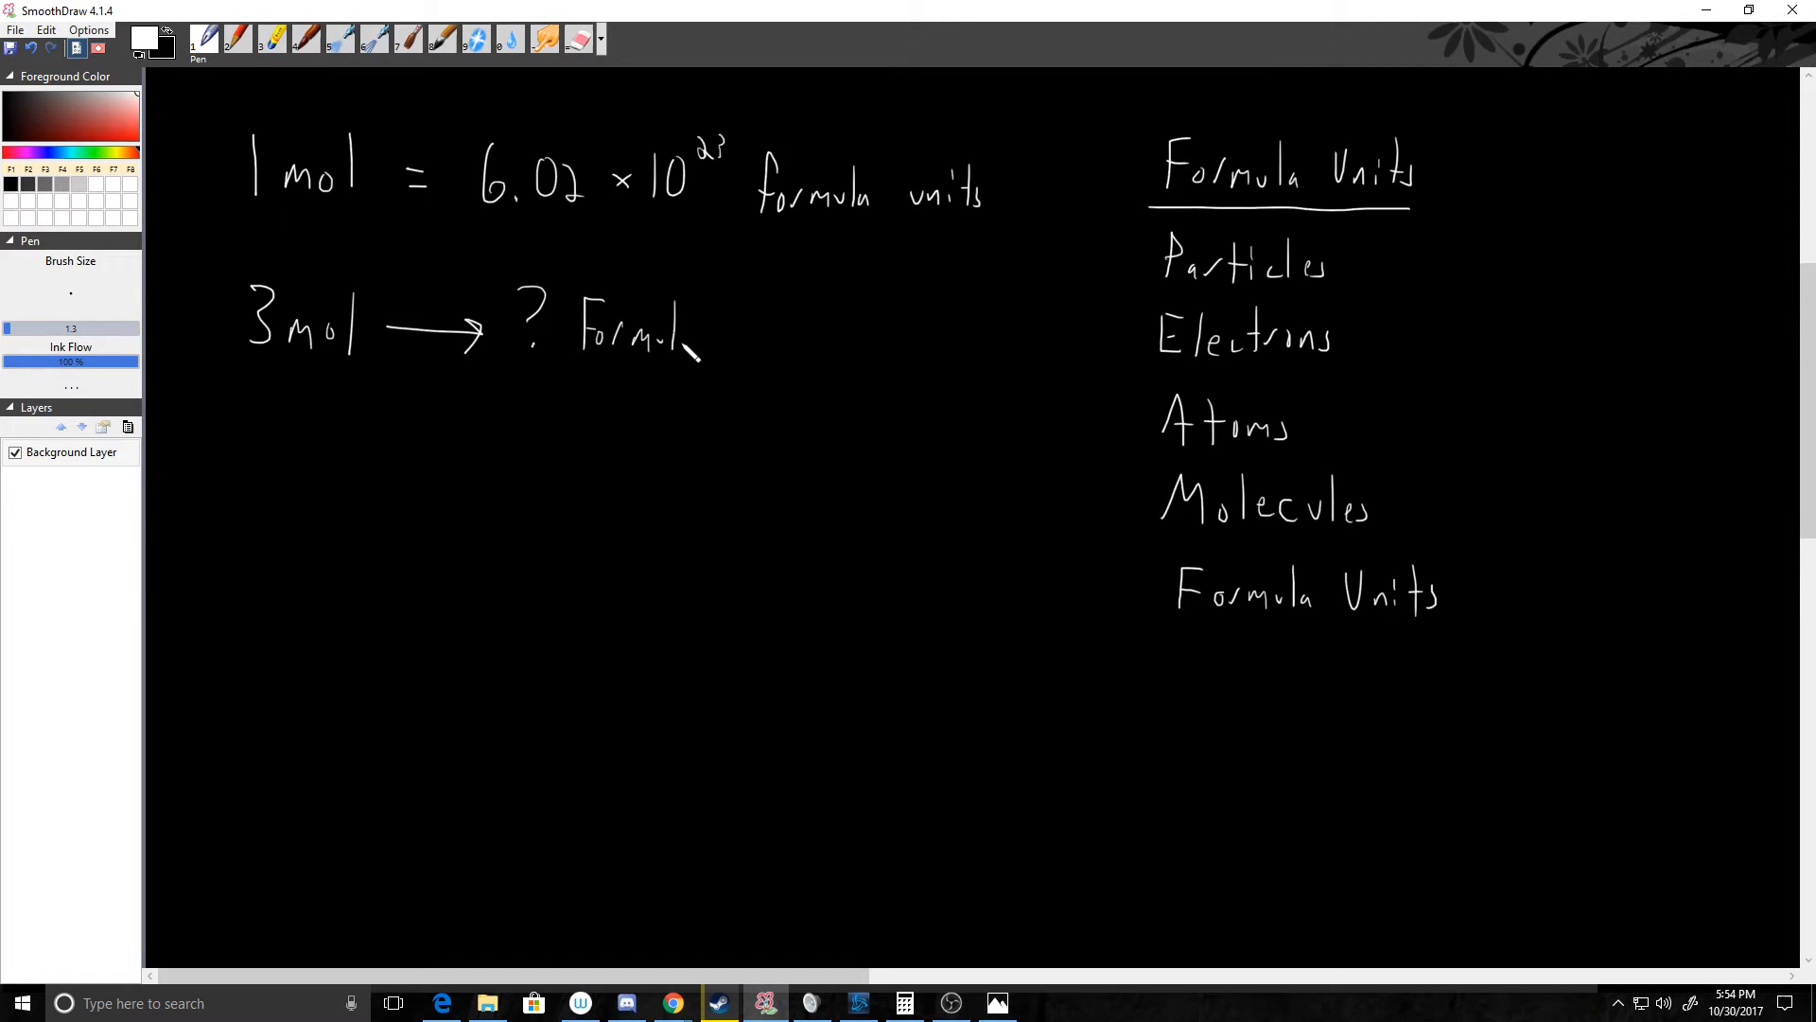
{"action": "left_click_drag", "start_coordinate": [718, 336], "coordinate": [799, 324]}
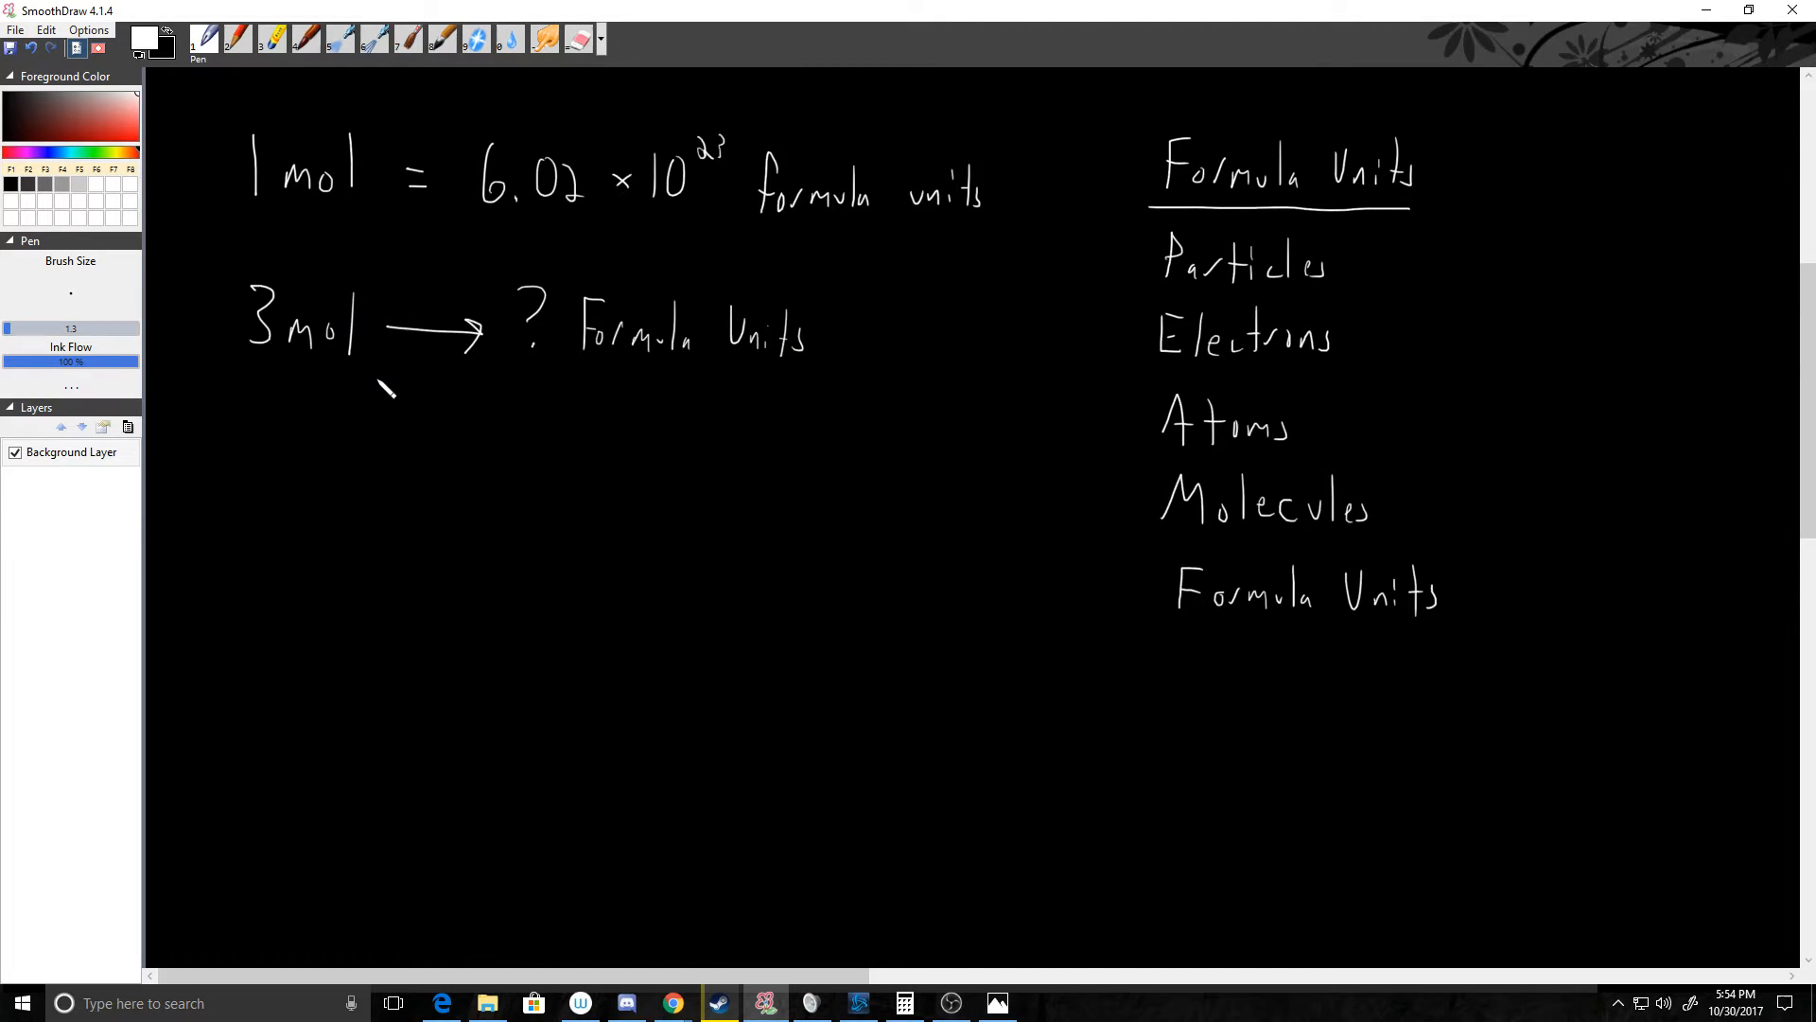
{"action": "mouse_move", "coordinate": [809, 377]}
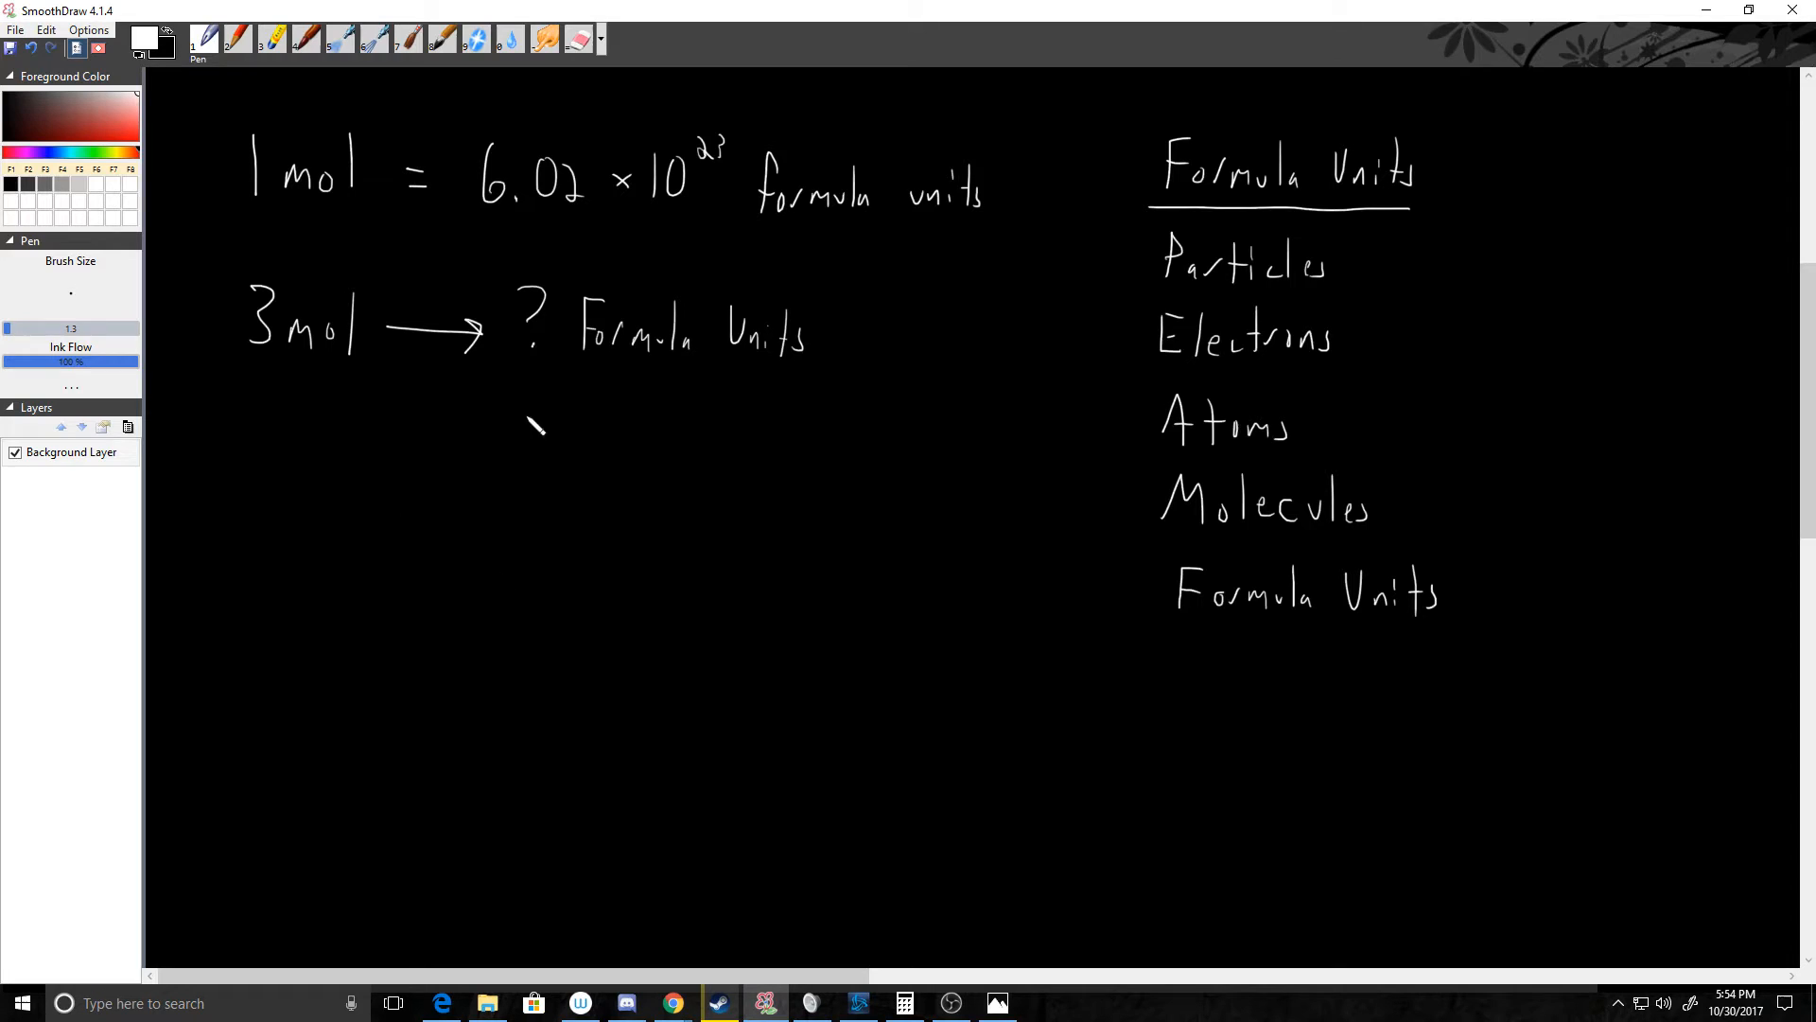
{"action": "mouse_move", "coordinate": [267, 459]}
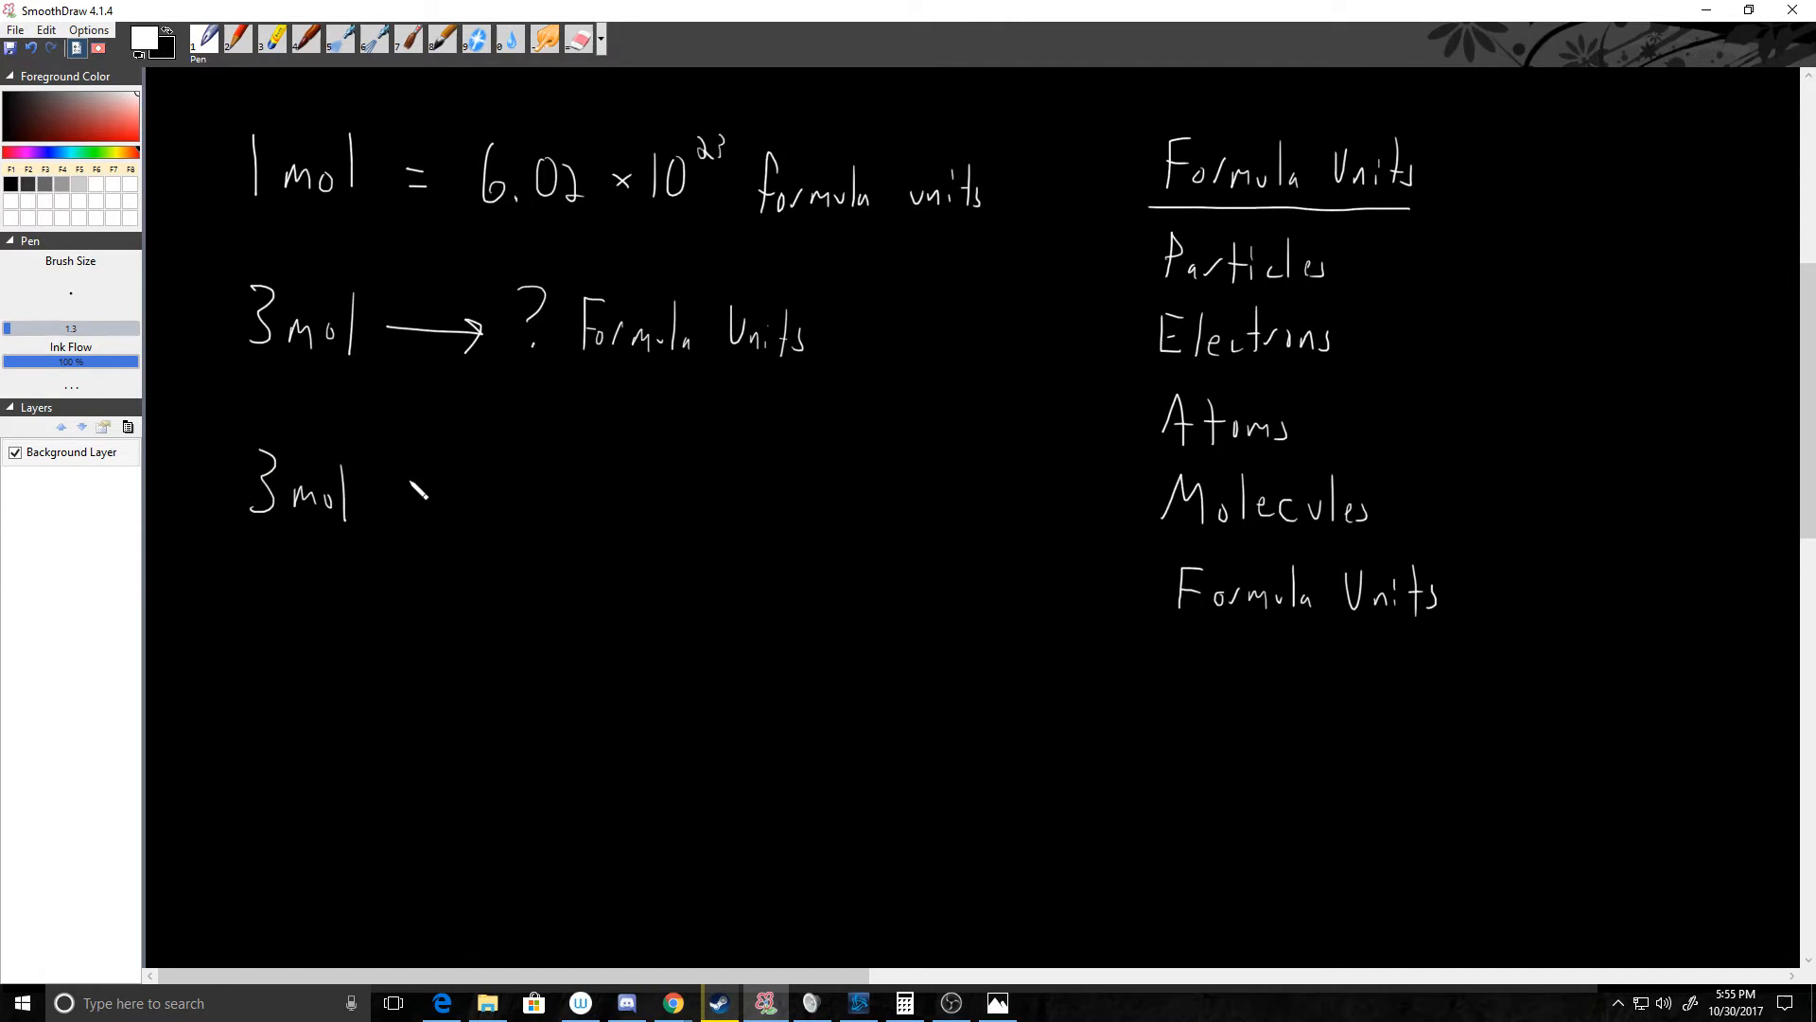
Write 3 mol × 6.02×10²³ f.units / 1 mol, strike out mol, add '='.
{"action": "left_click_drag", "start_coordinate": [417, 492], "coordinate": [614, 504]}
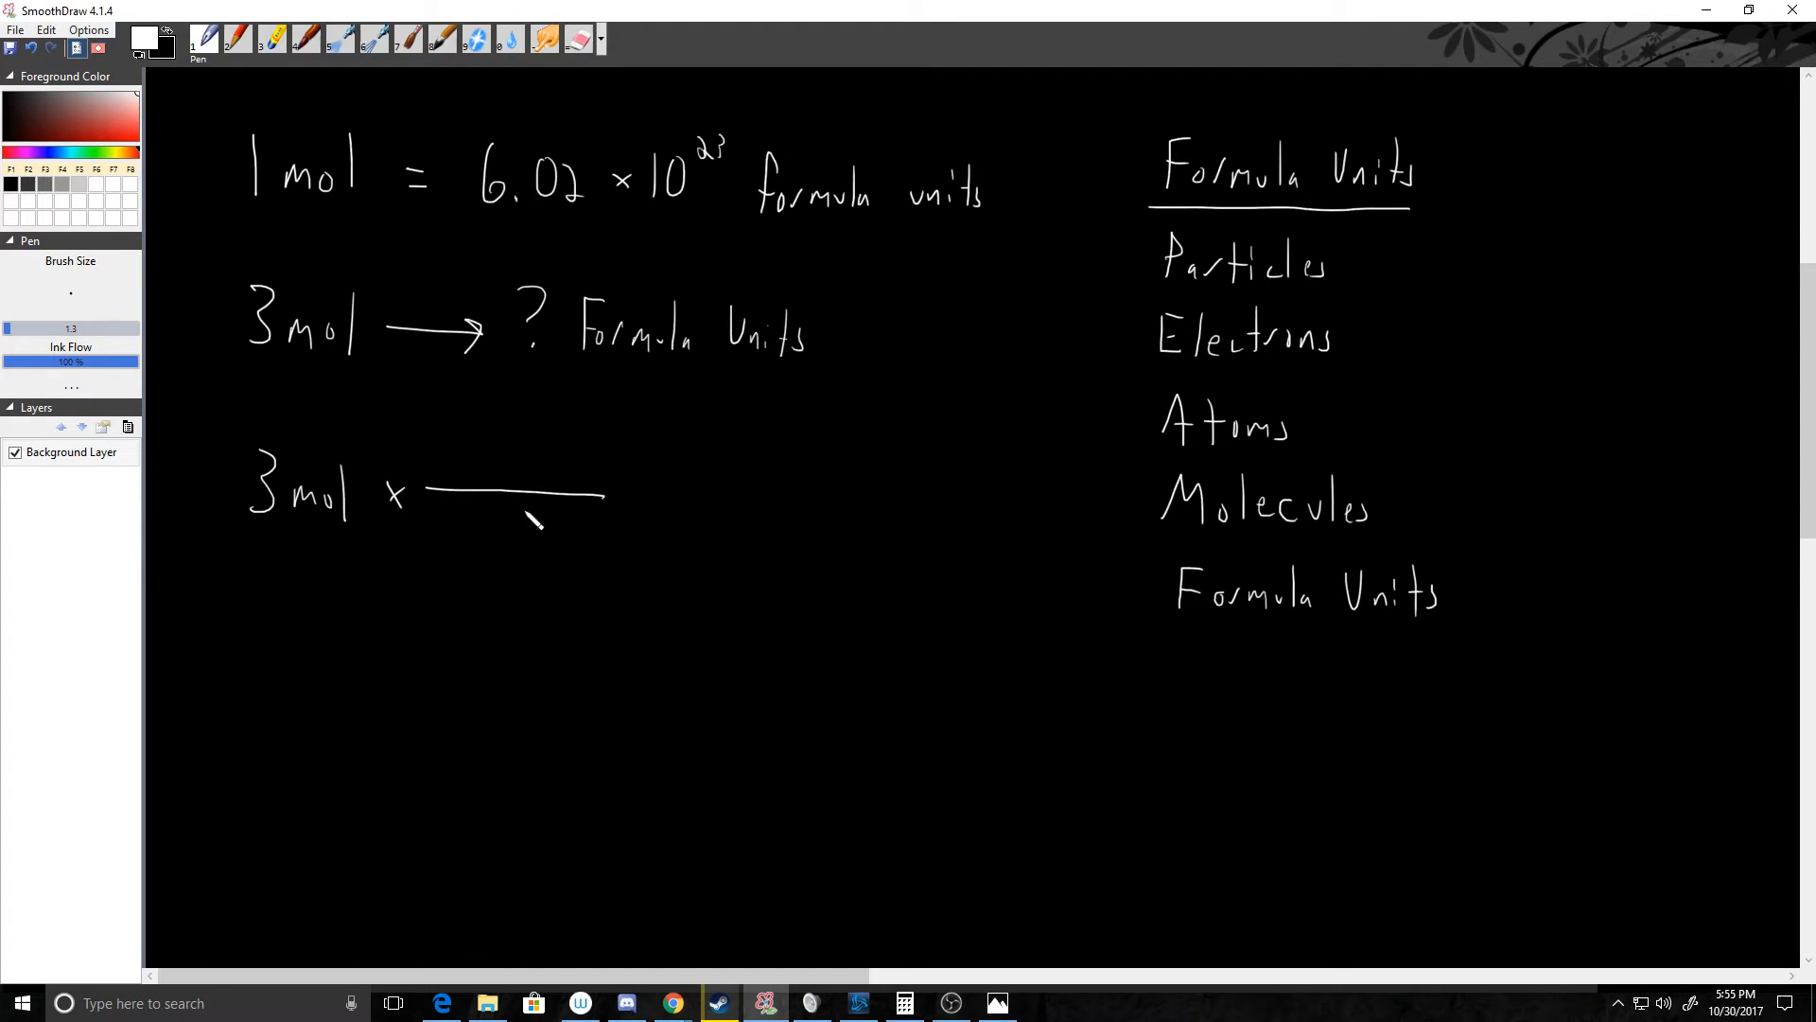
{"action": "left_click_drag", "start_coordinate": [474, 532], "coordinate": [562, 533]}
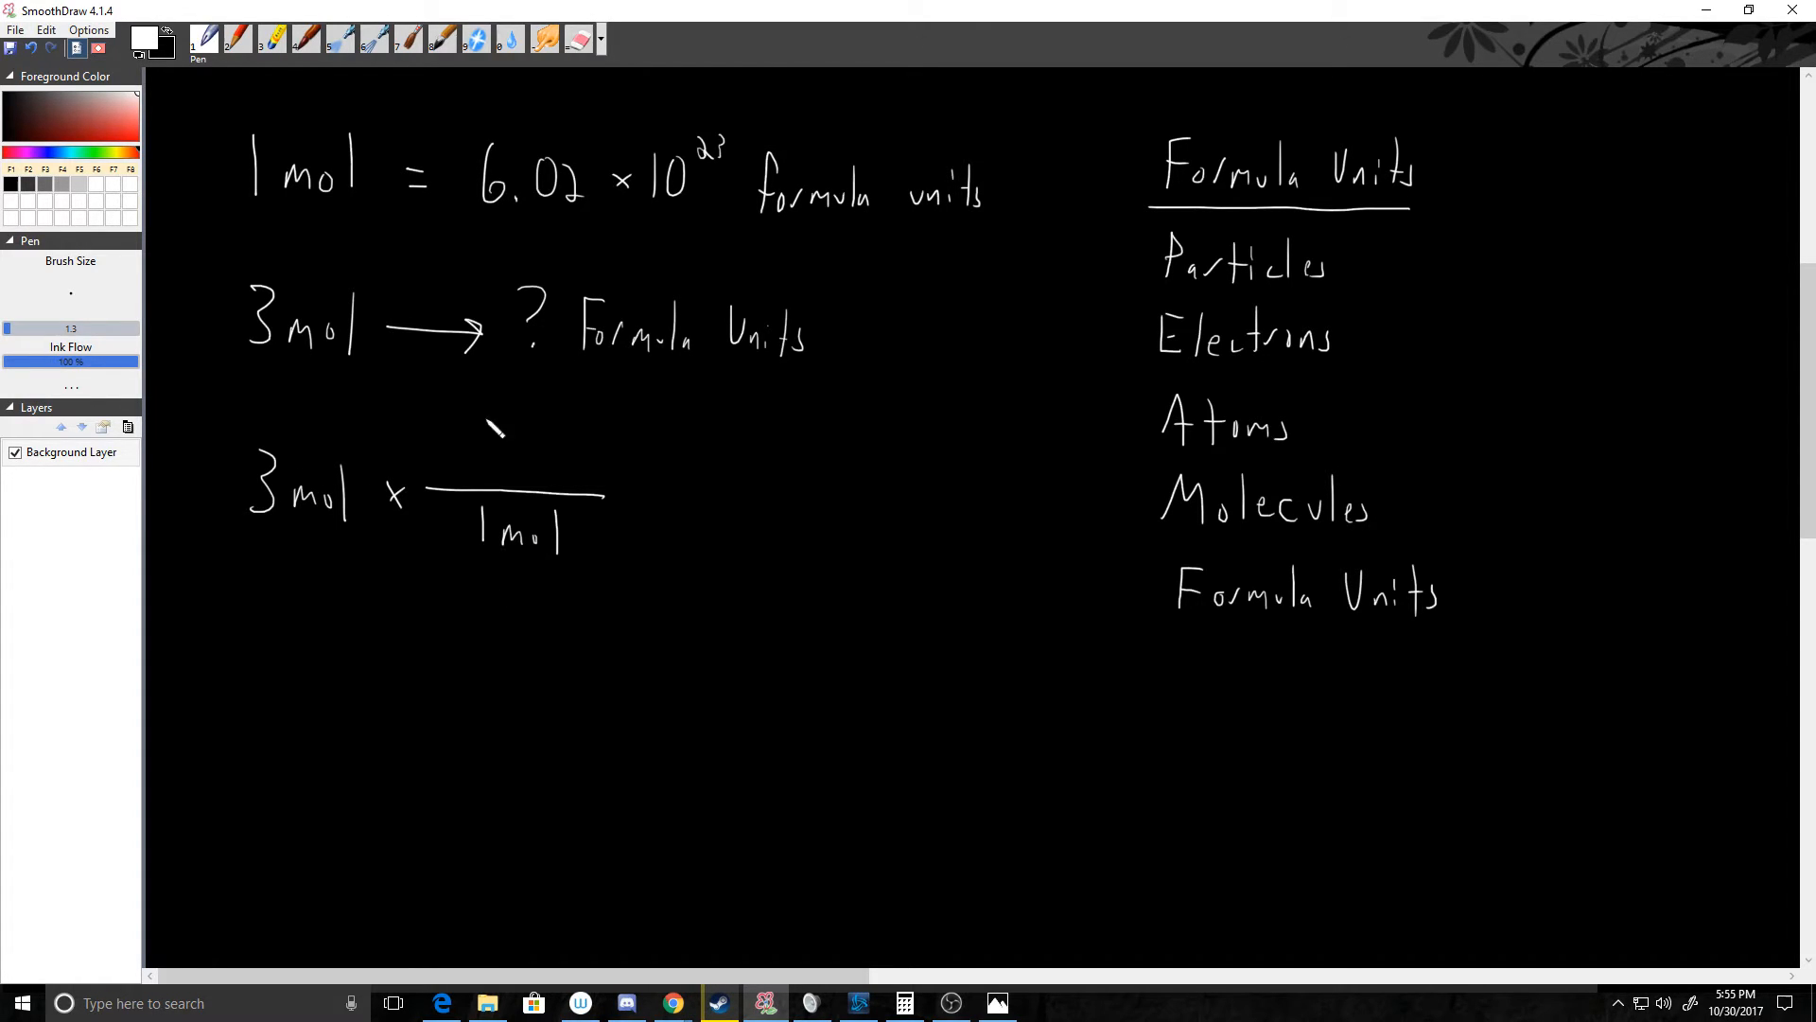
{"action": "left_click_drag", "start_coordinate": [464, 435], "coordinate": [458, 464]}
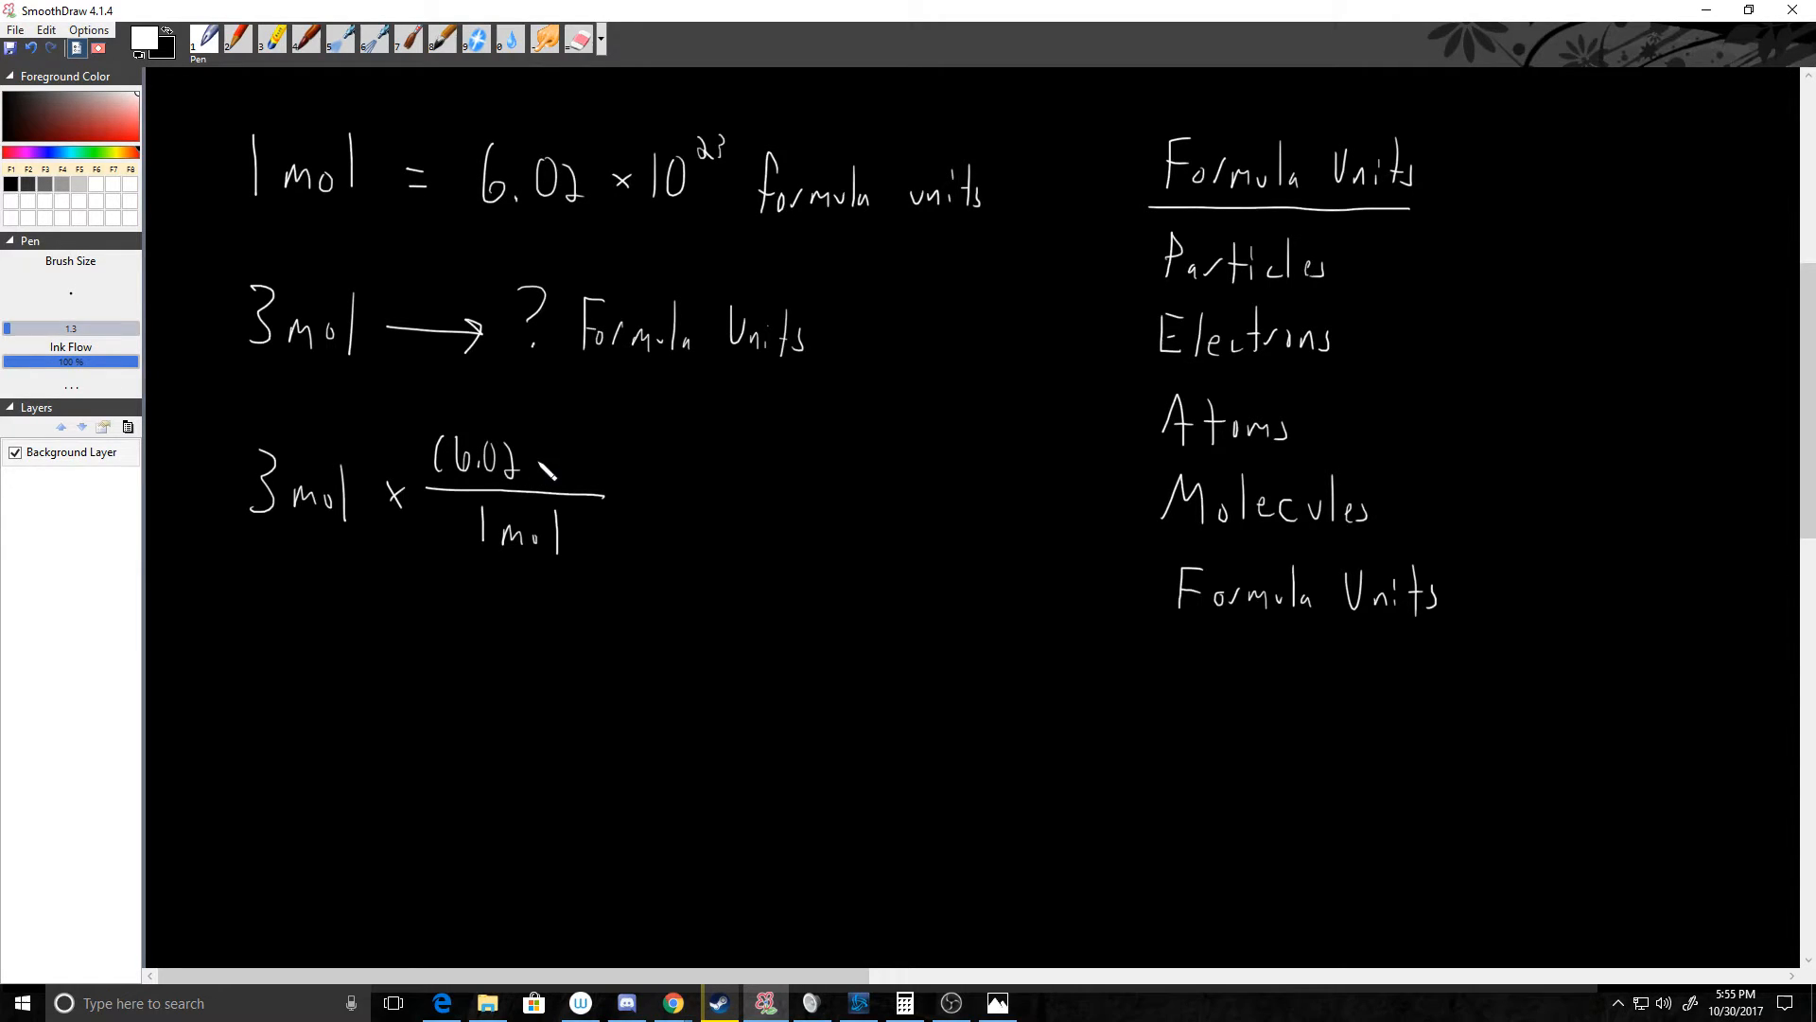
{"action": "left_click_drag", "start_coordinate": [545, 469], "coordinate": [603, 445]}
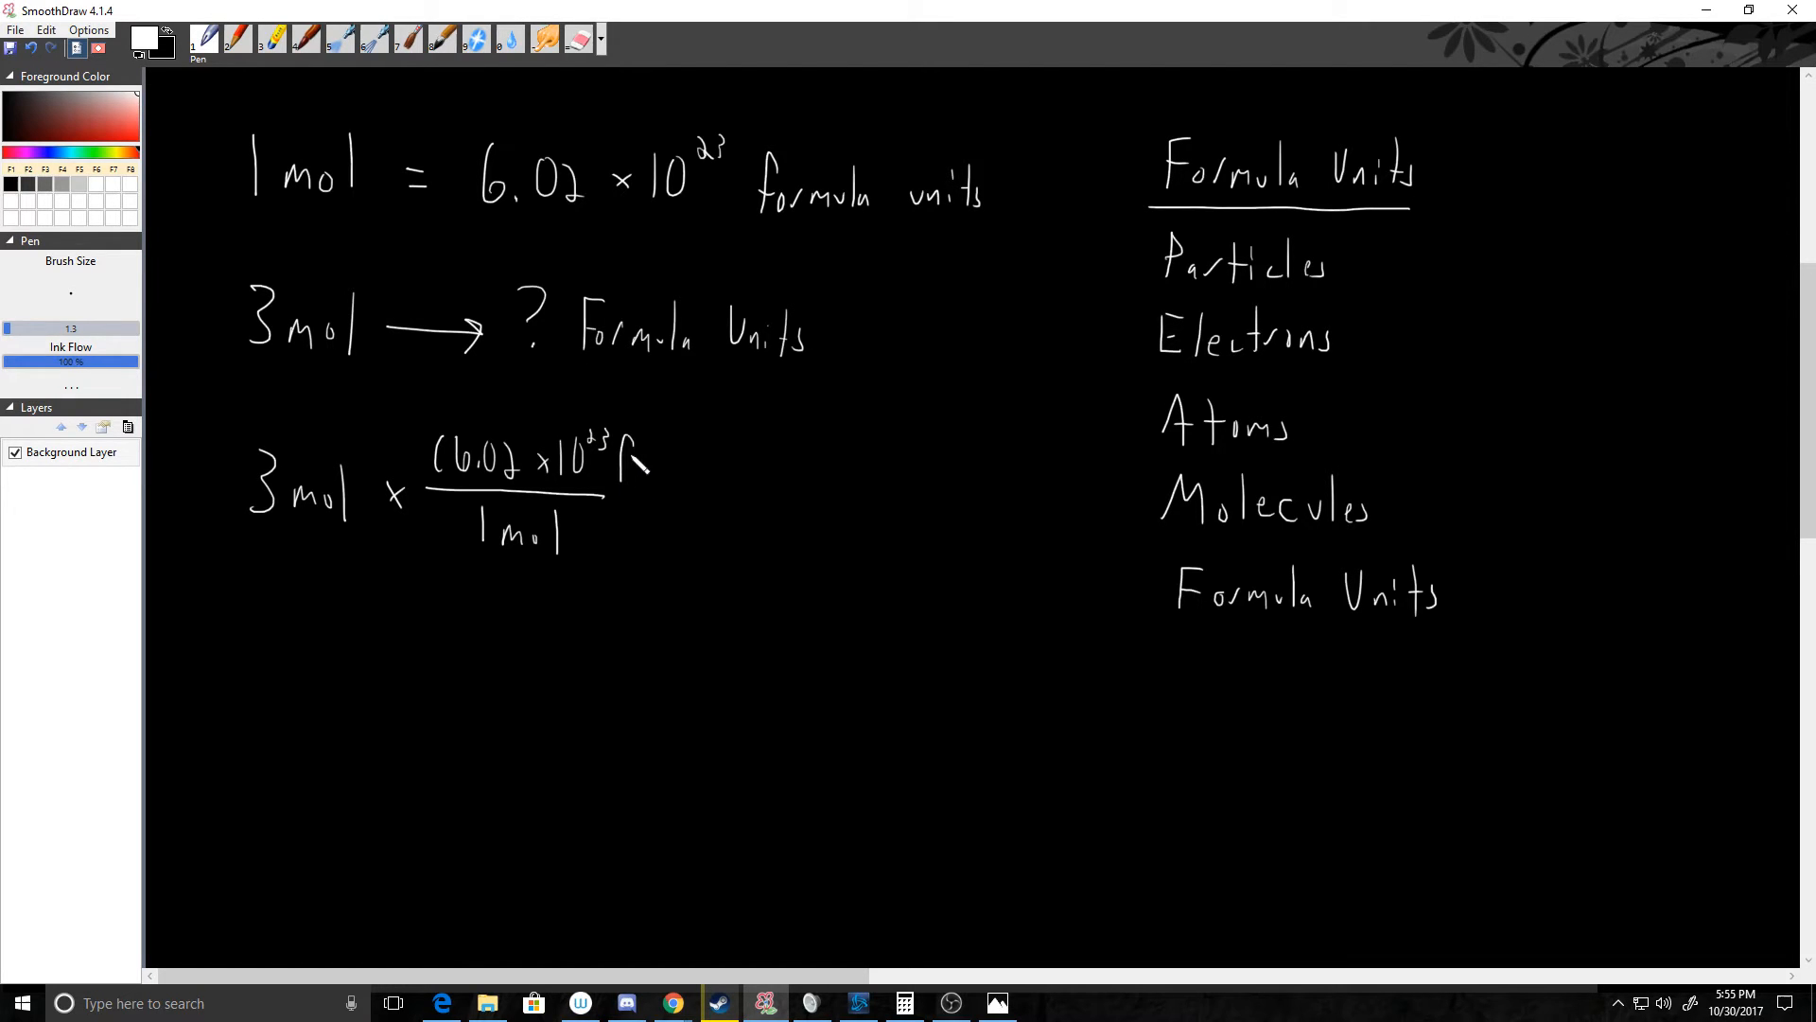
{"action": "left_click_drag", "start_coordinate": [619, 464], "coordinate": [695, 469]}
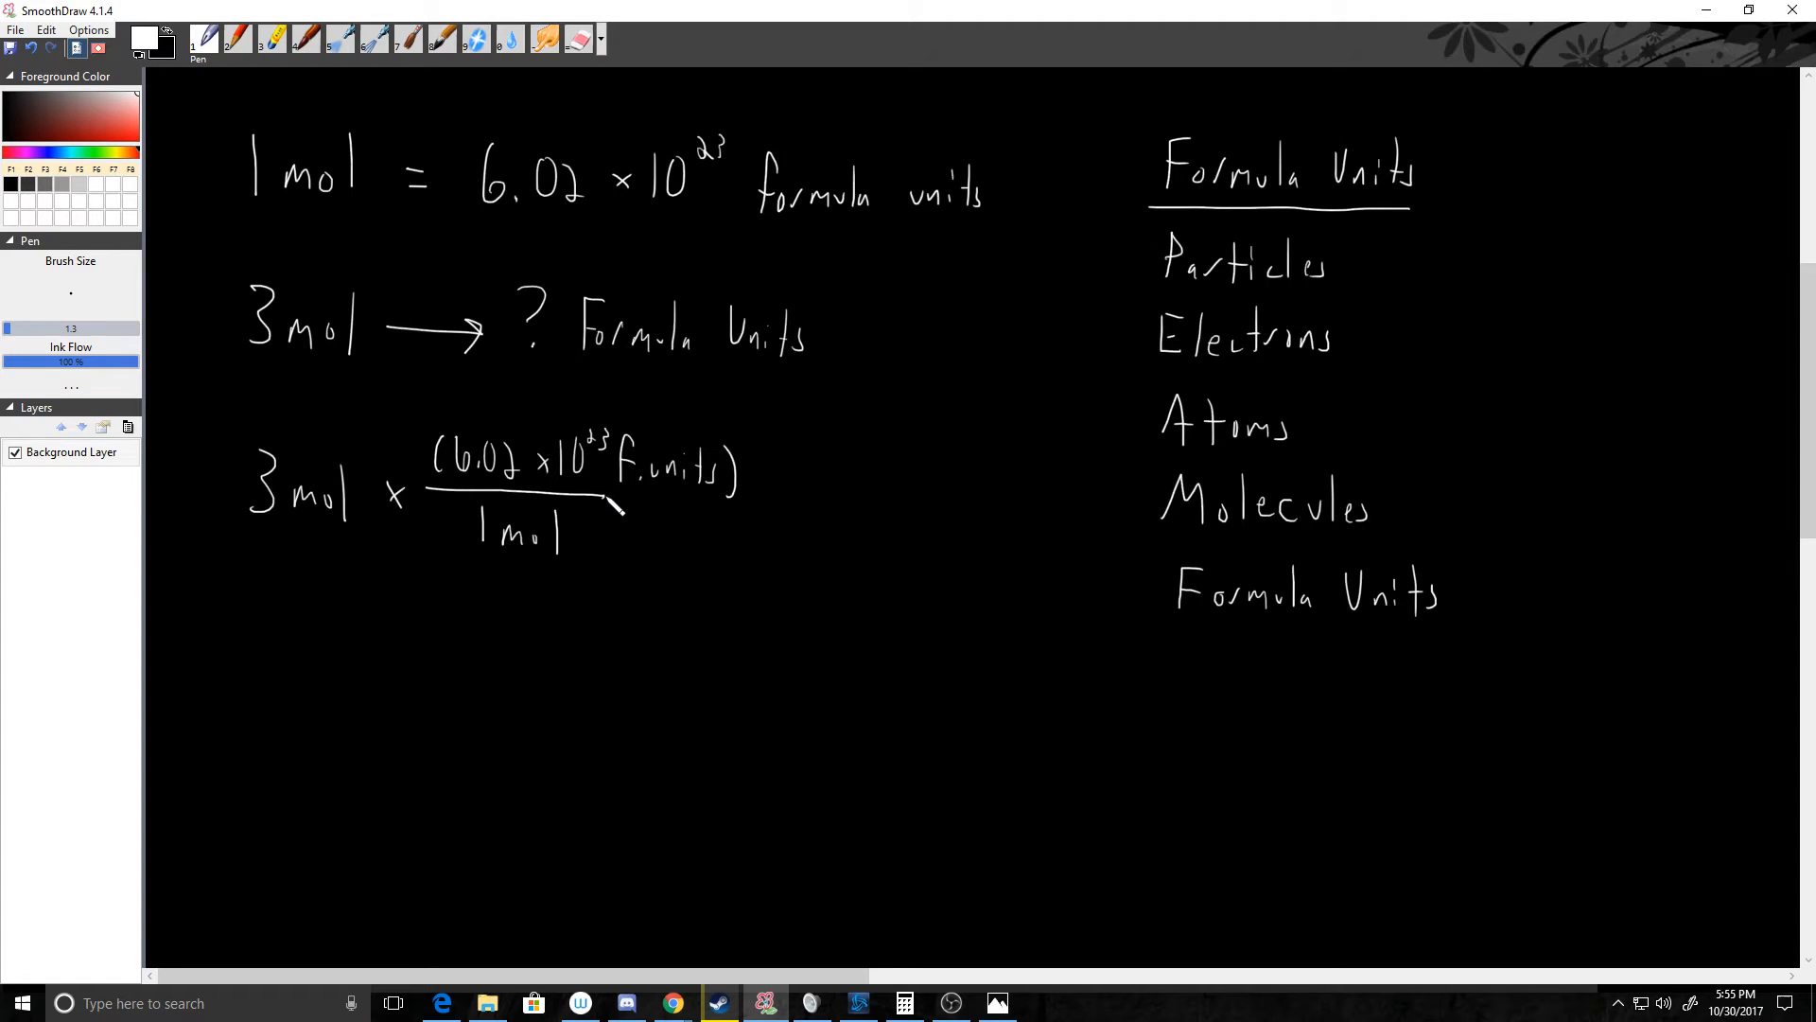
{"action": "left_click_drag", "start_coordinate": [608, 501], "coordinate": [758, 515]}
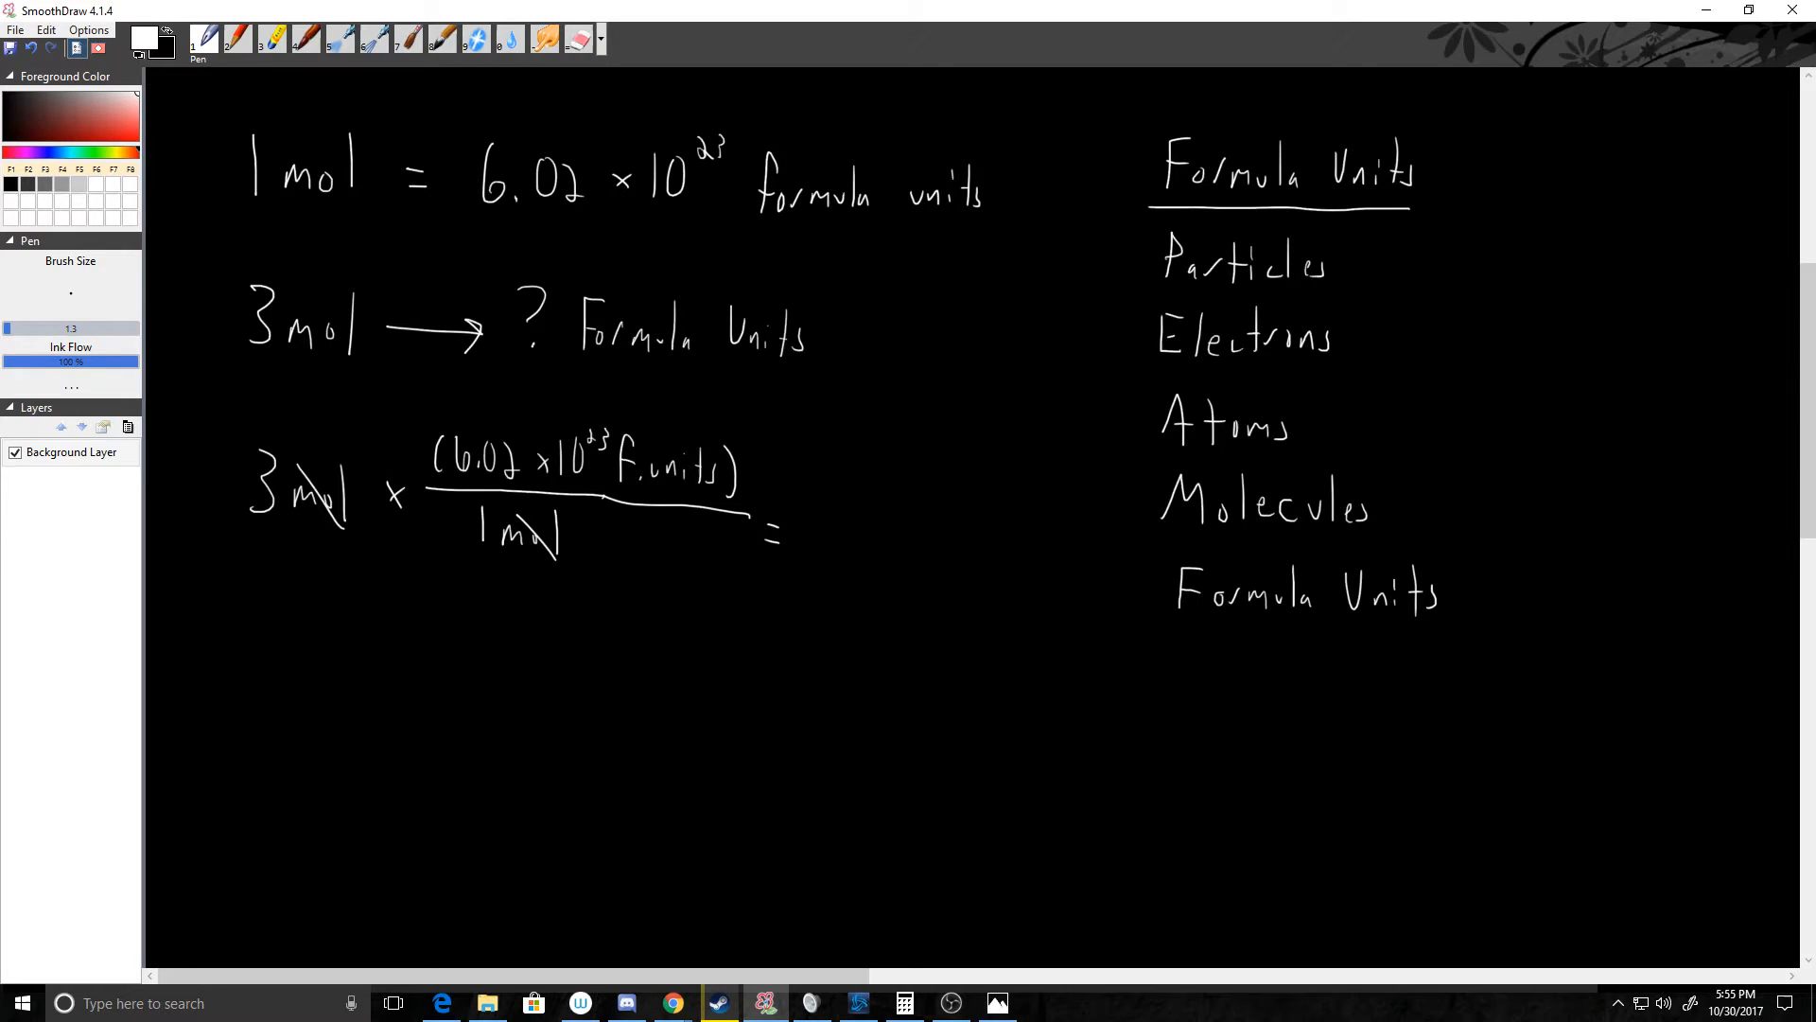
Calculate 3 × (6.02 × 10^23) in Calculator, getting 1,806,000,000,000,000,000,000,000.
{"action": "left_click", "coordinate": [904, 1003]}
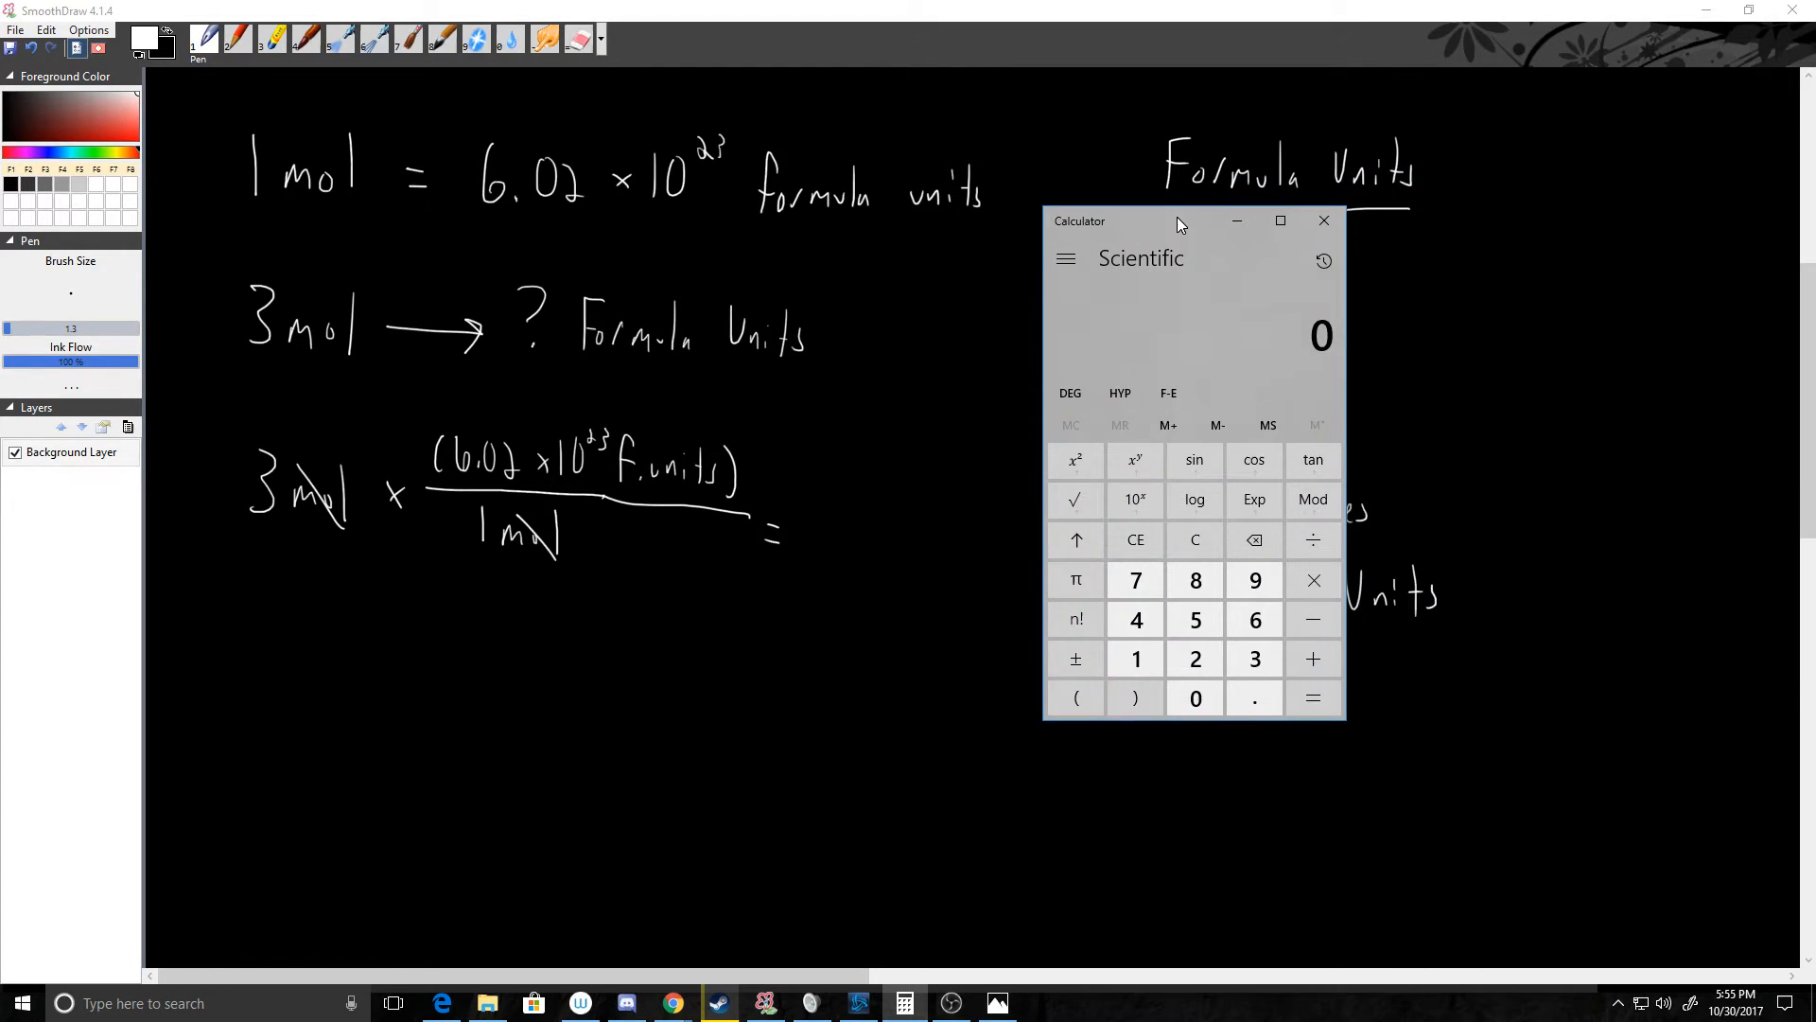
{"action": "left_click_drag", "start_coordinate": [1180, 222], "coordinate": [1087, 221]}
{"action": "type", "text": "3"}
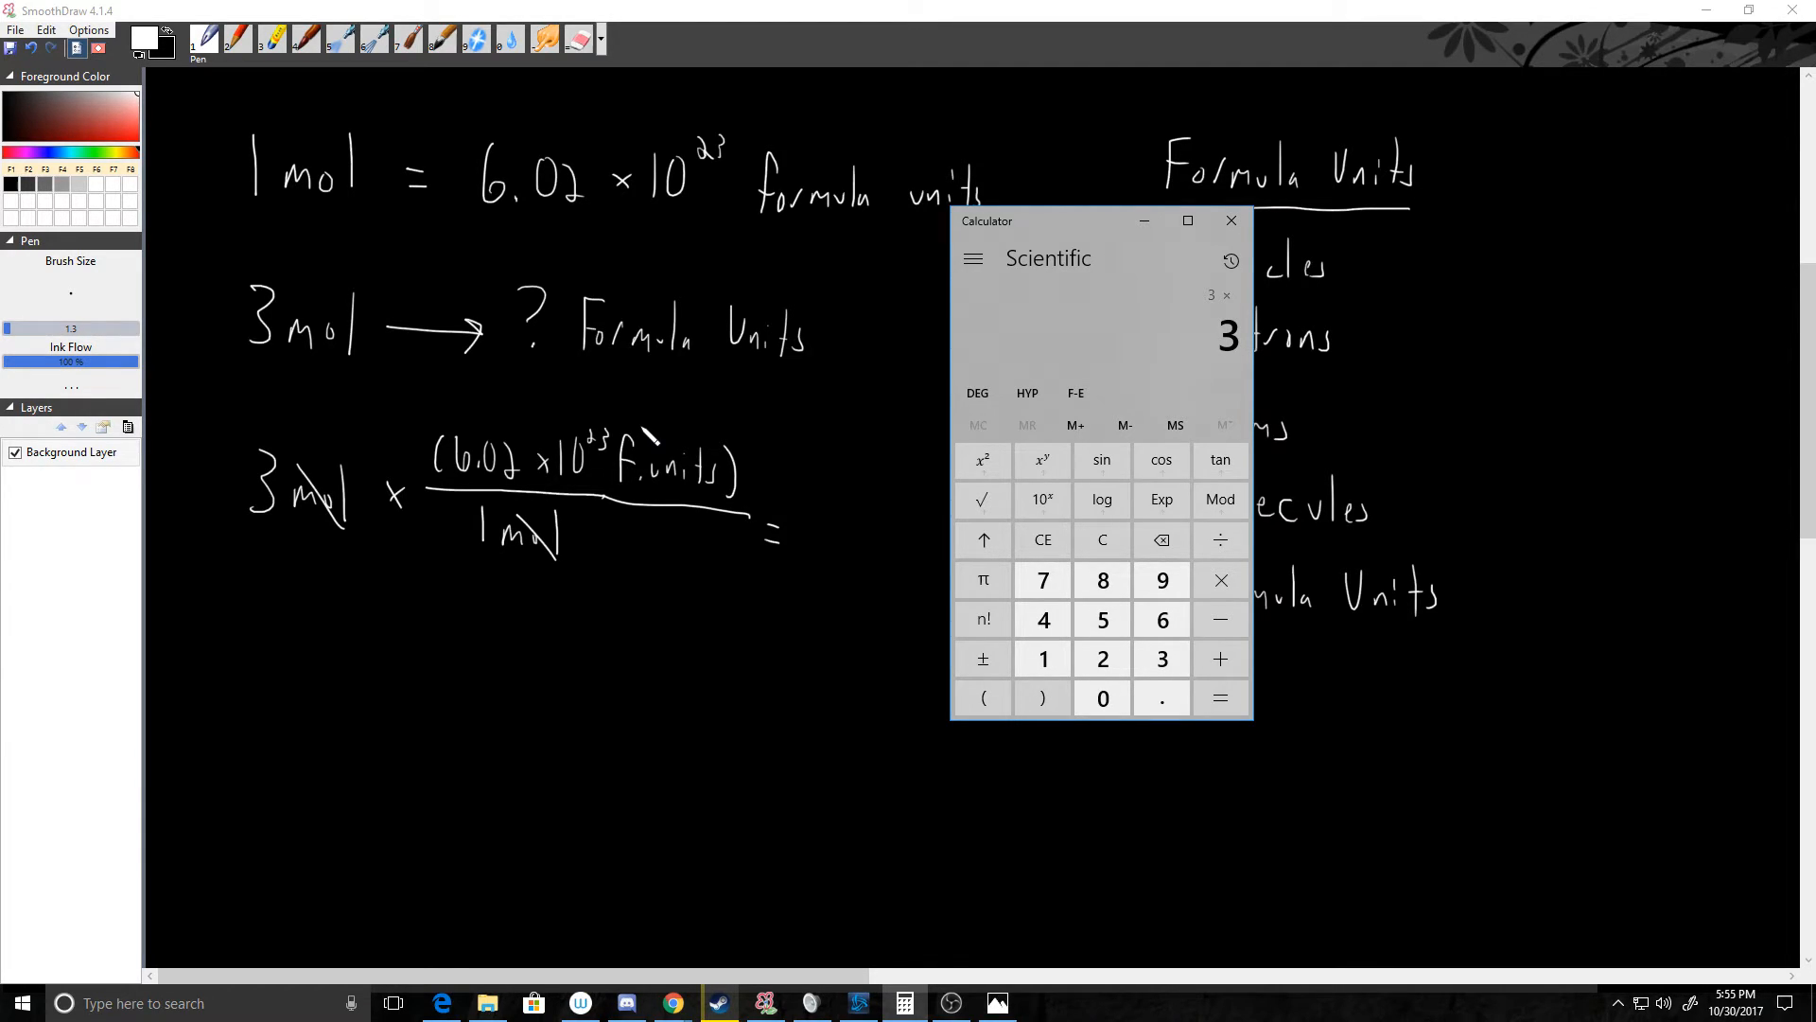
{"action": "mouse_move", "coordinate": [950, 384]}
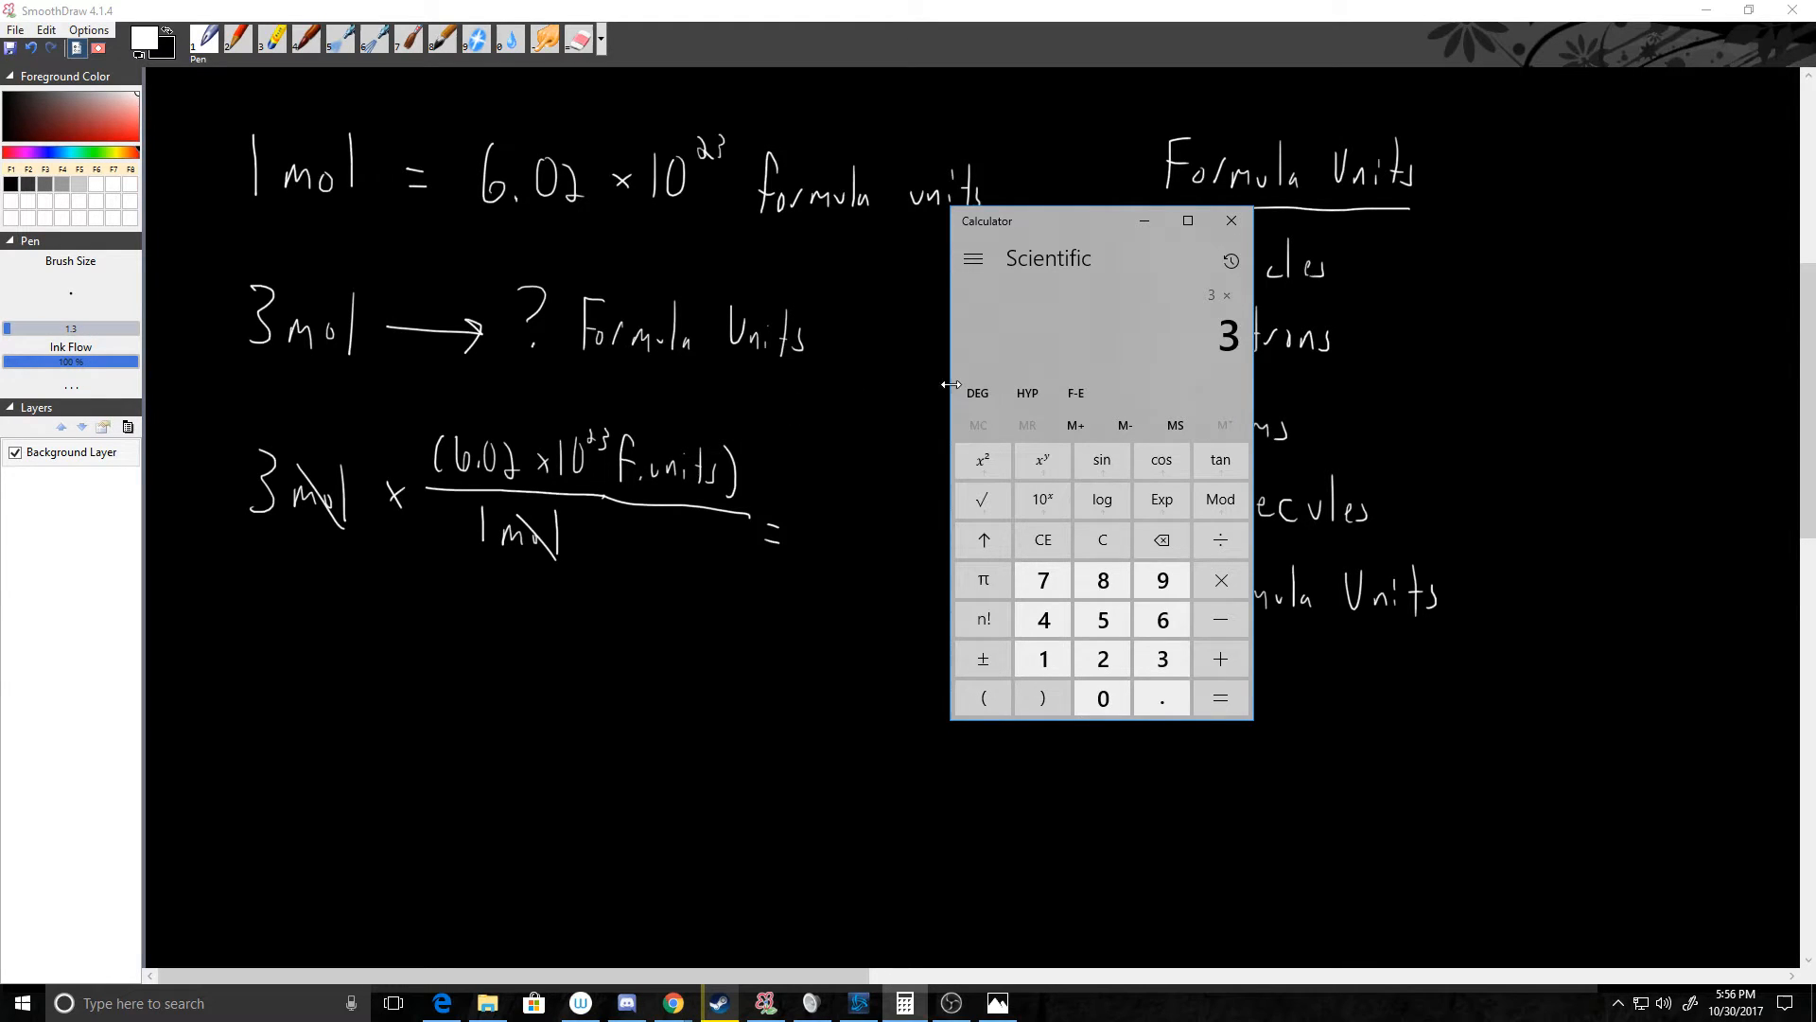
{"action": "left_click", "coordinate": [983, 698]}
{"action": "type", "text": "6.02"}
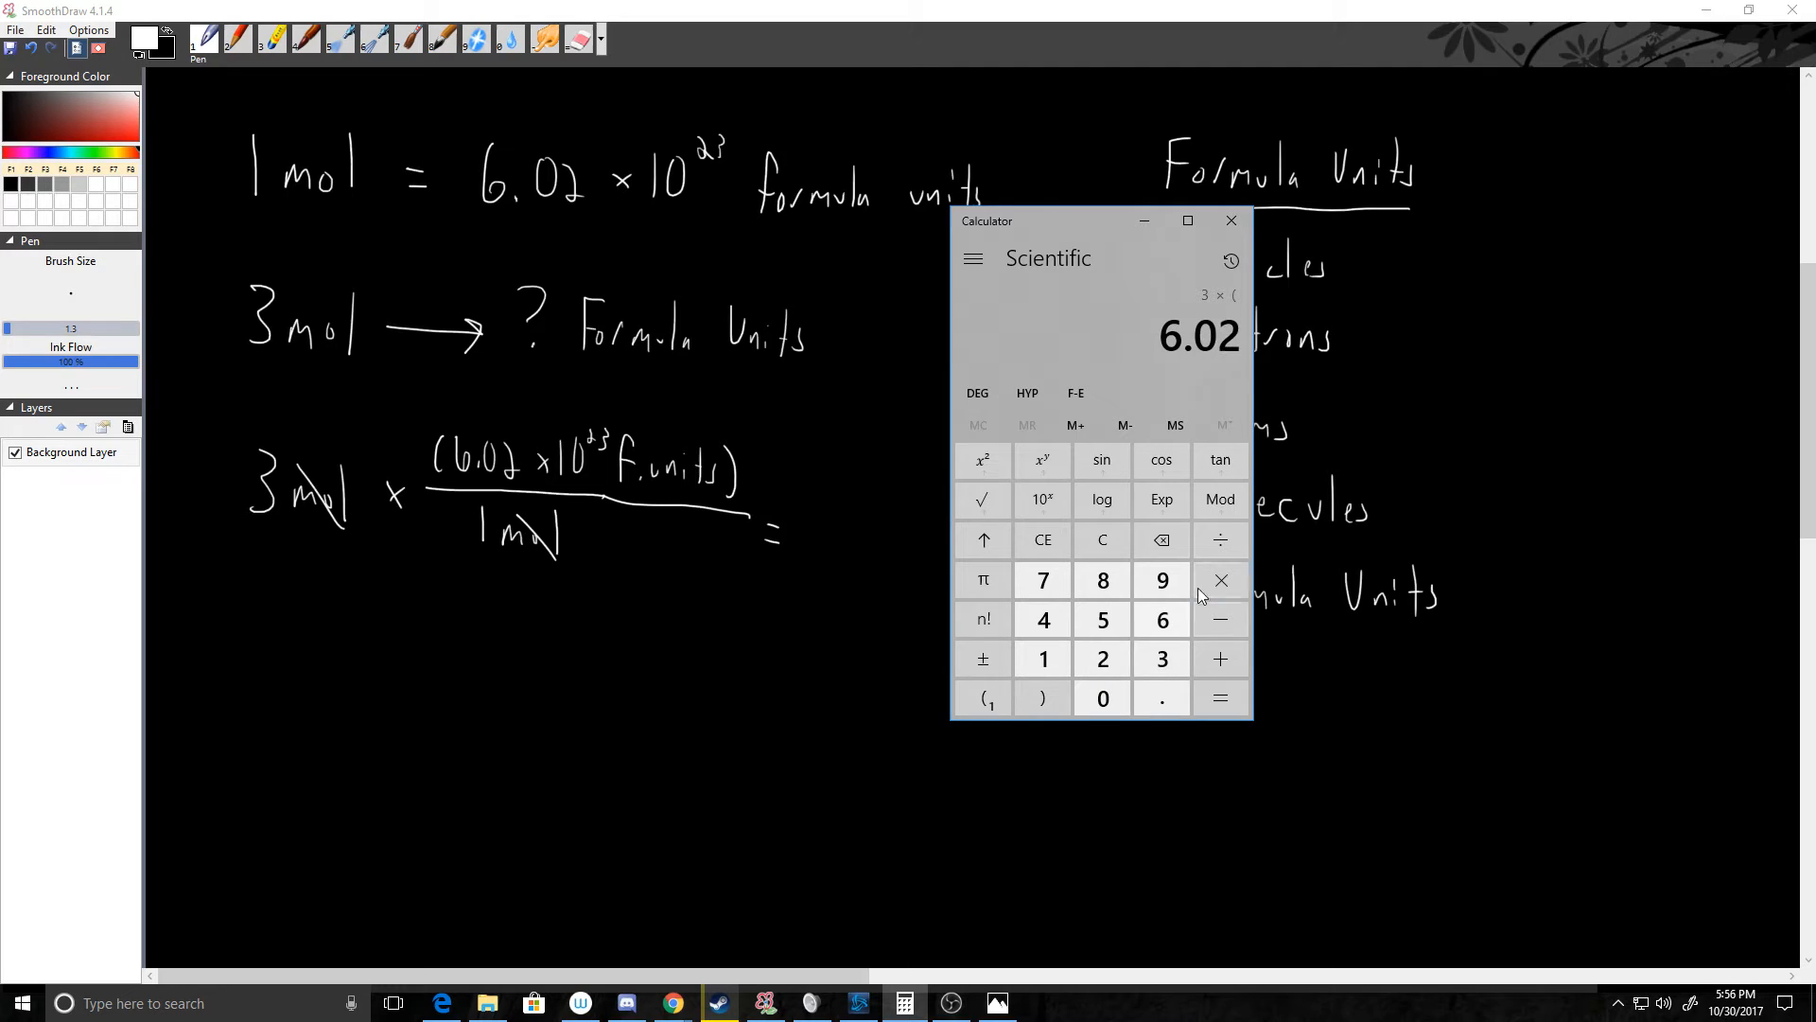
{"action": "left_click", "coordinate": [1102, 659]}
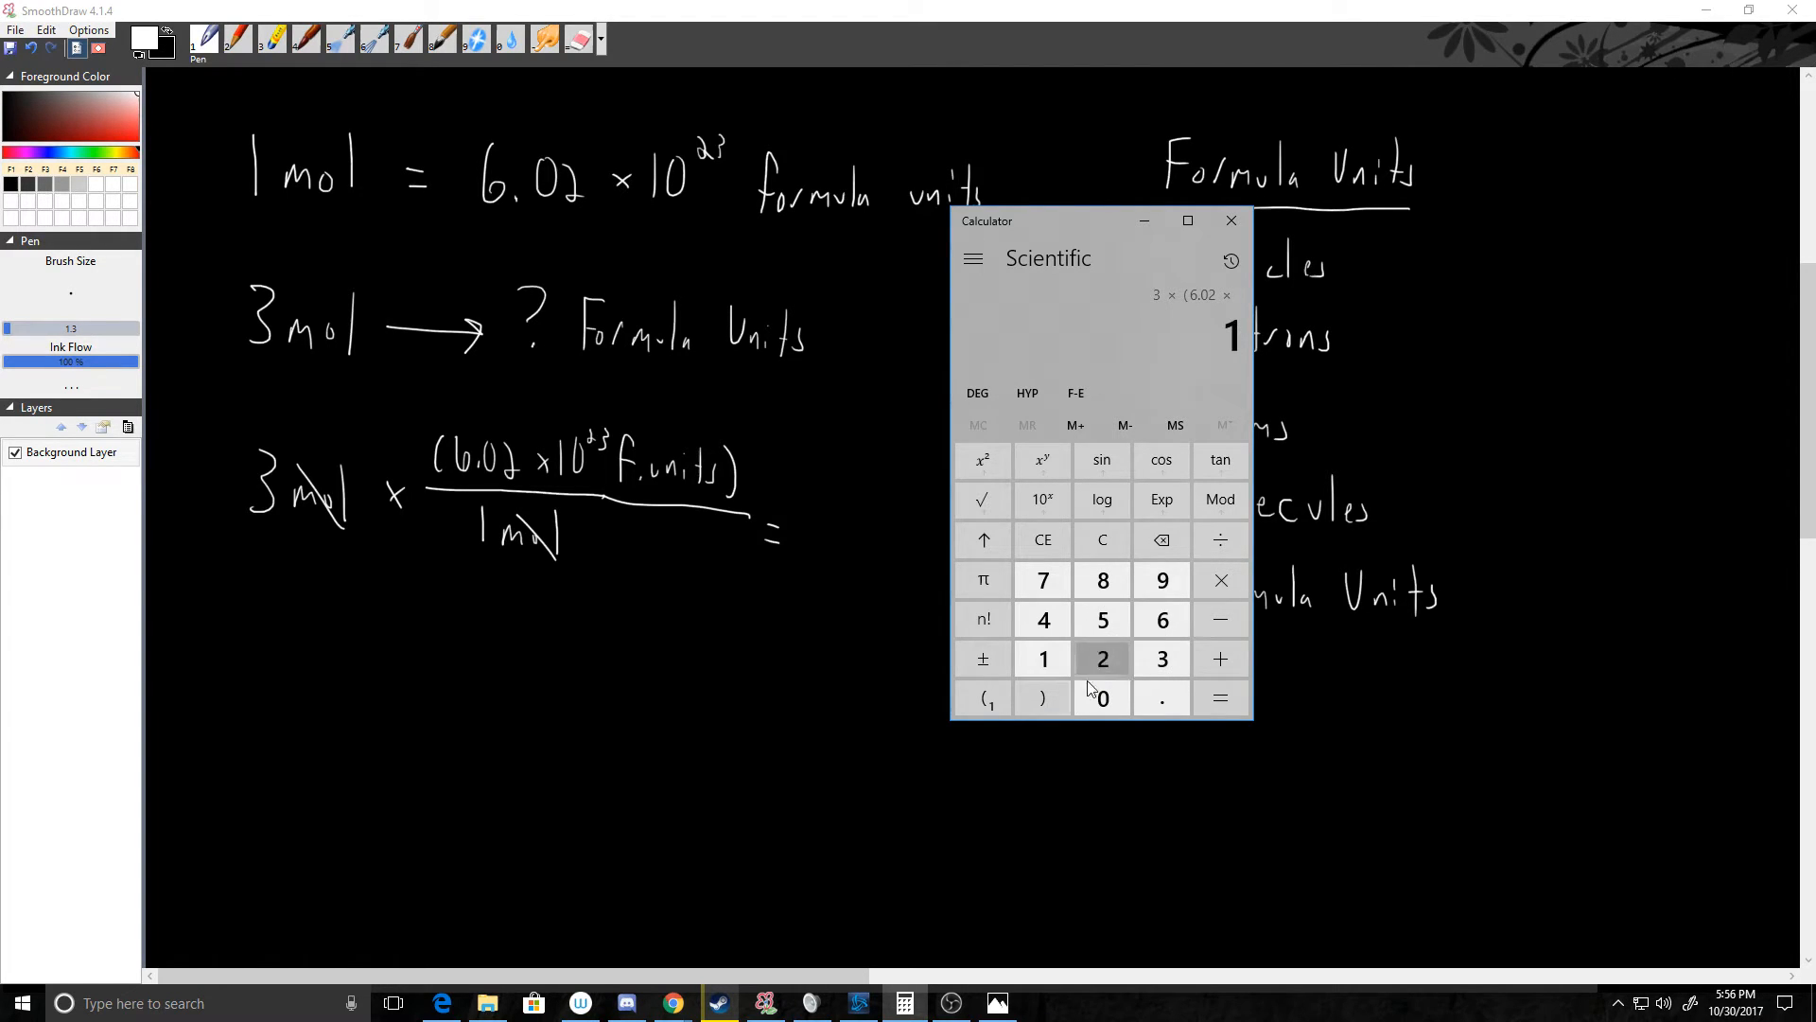
{"action": "left_click", "coordinate": [1041, 461]}
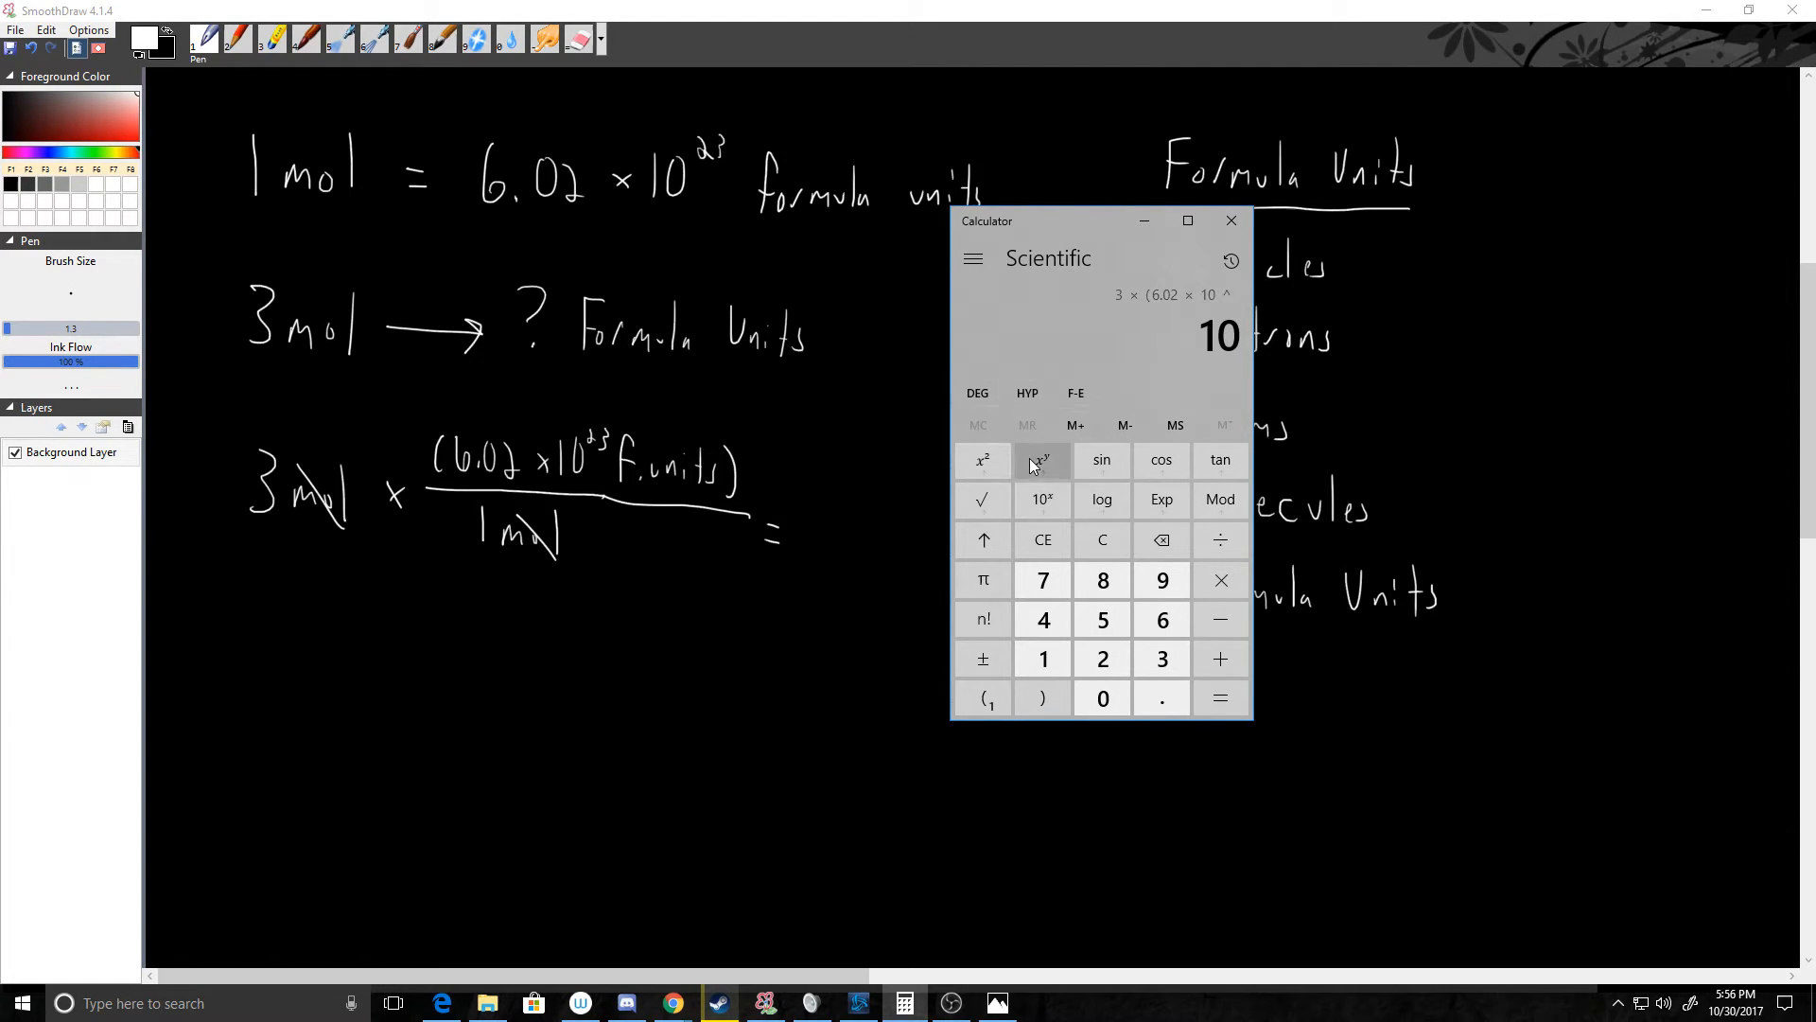
{"action": "left_click", "coordinate": [1102, 659]}
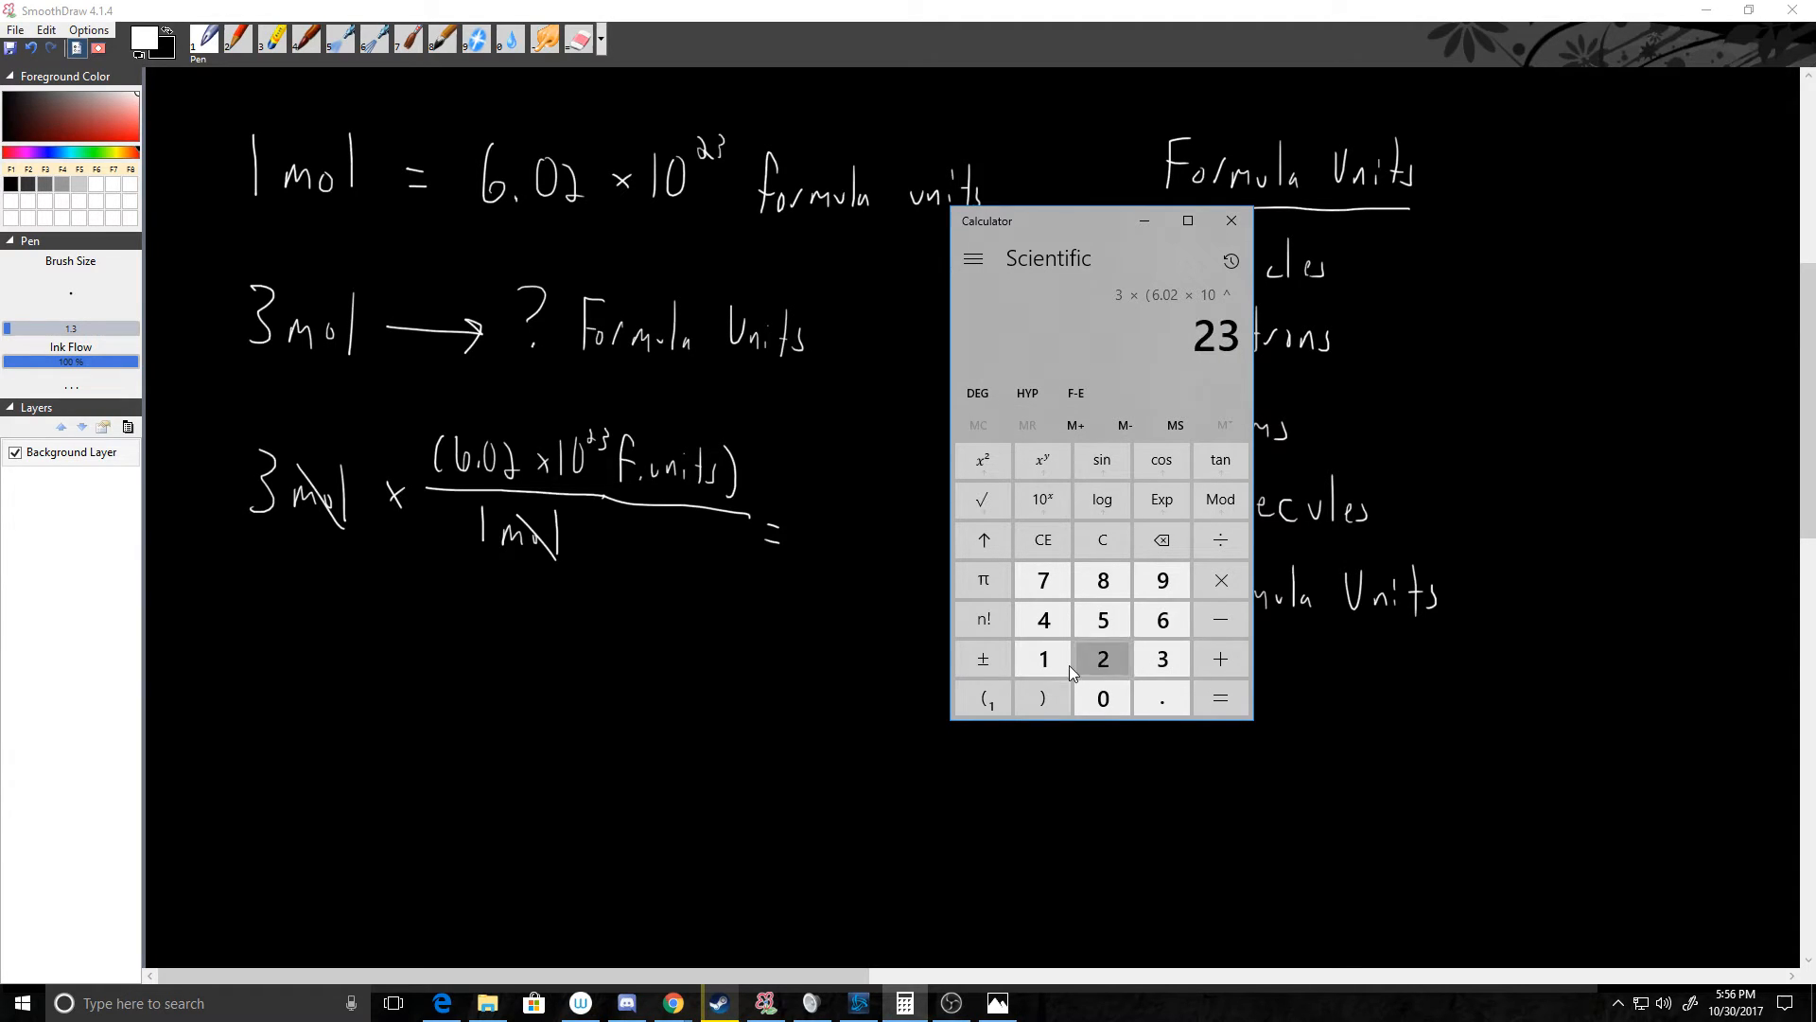
{"action": "left_click", "coordinate": [1220, 698]}
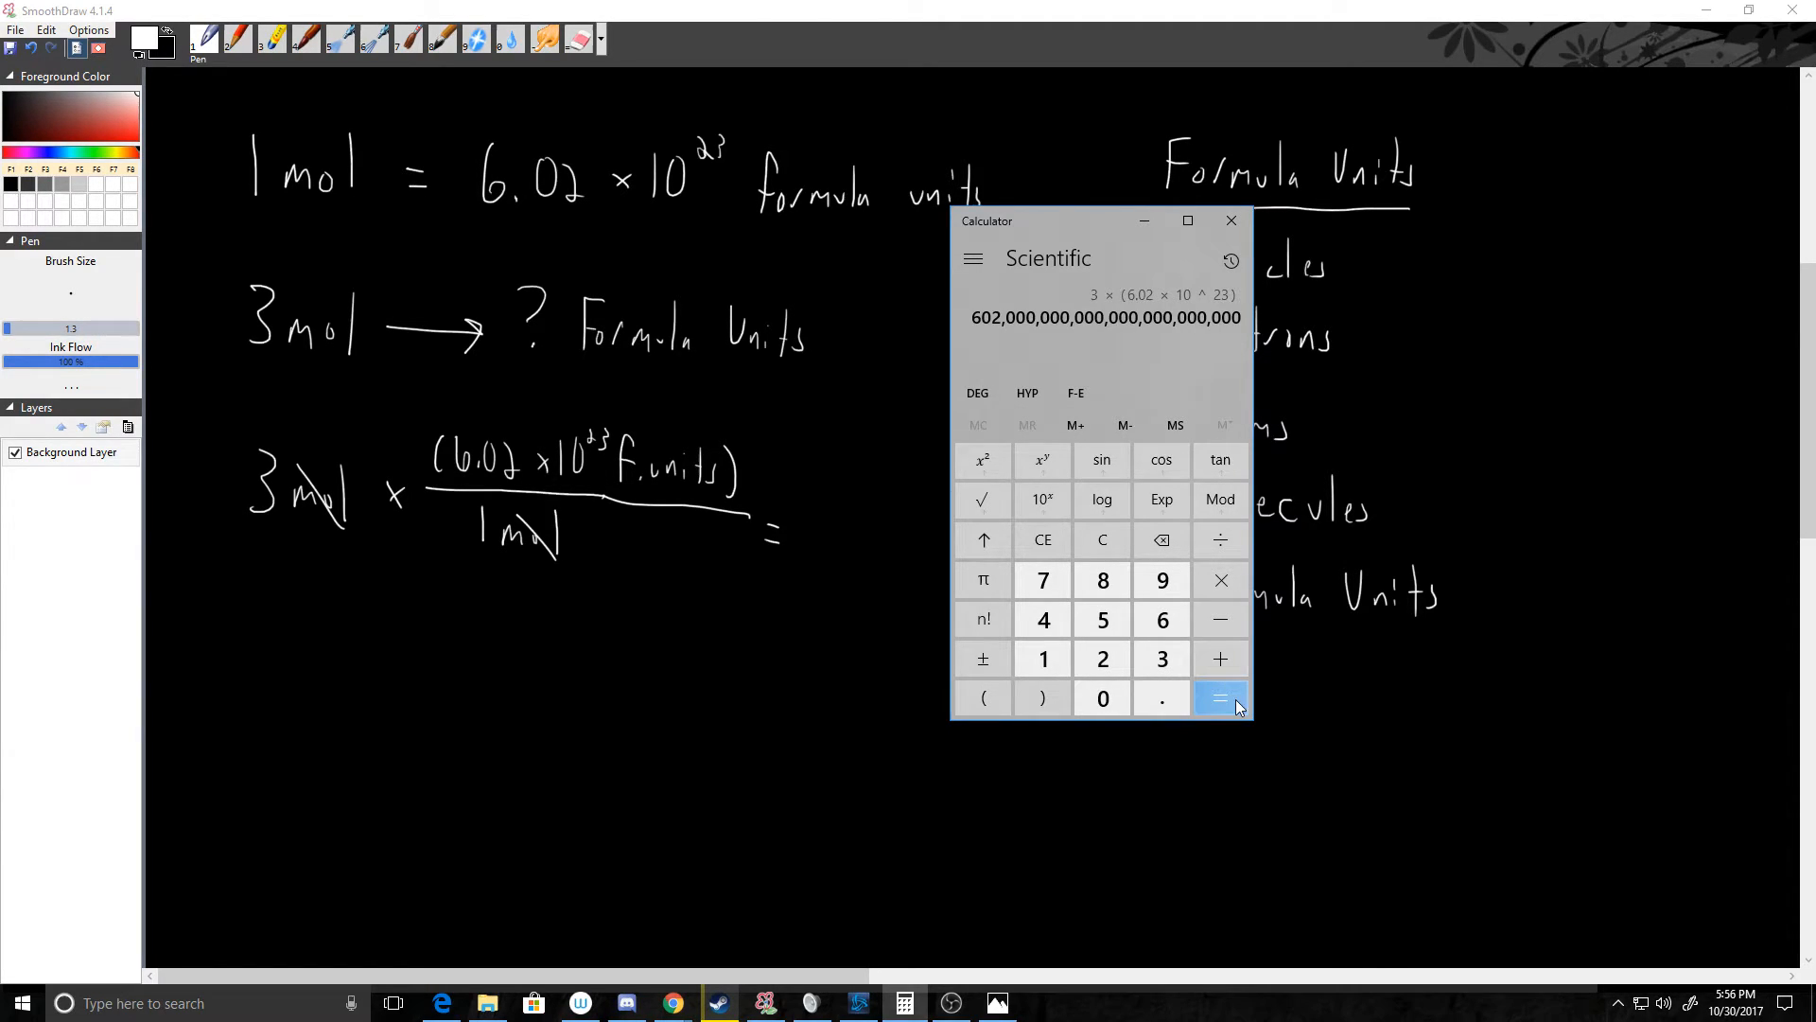
{"action": "left_click", "coordinate": [1220, 698]}
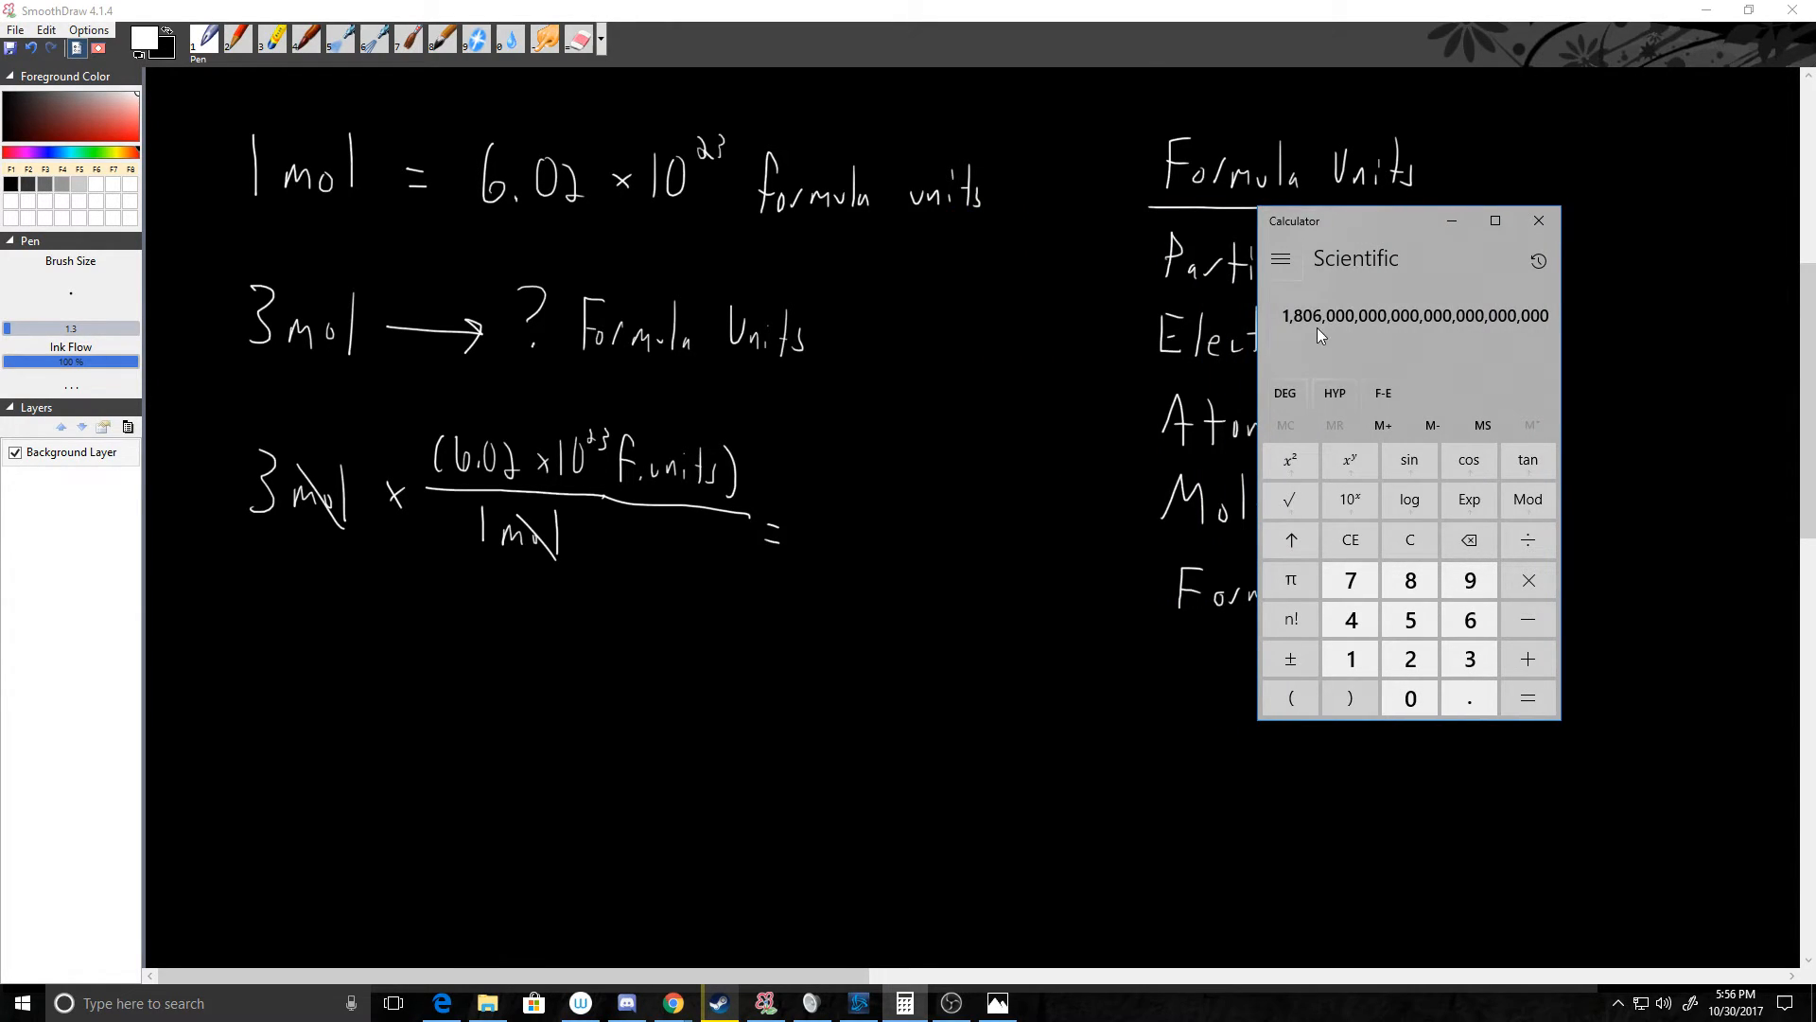
{"action": "mouse_move", "coordinate": [874, 666]}
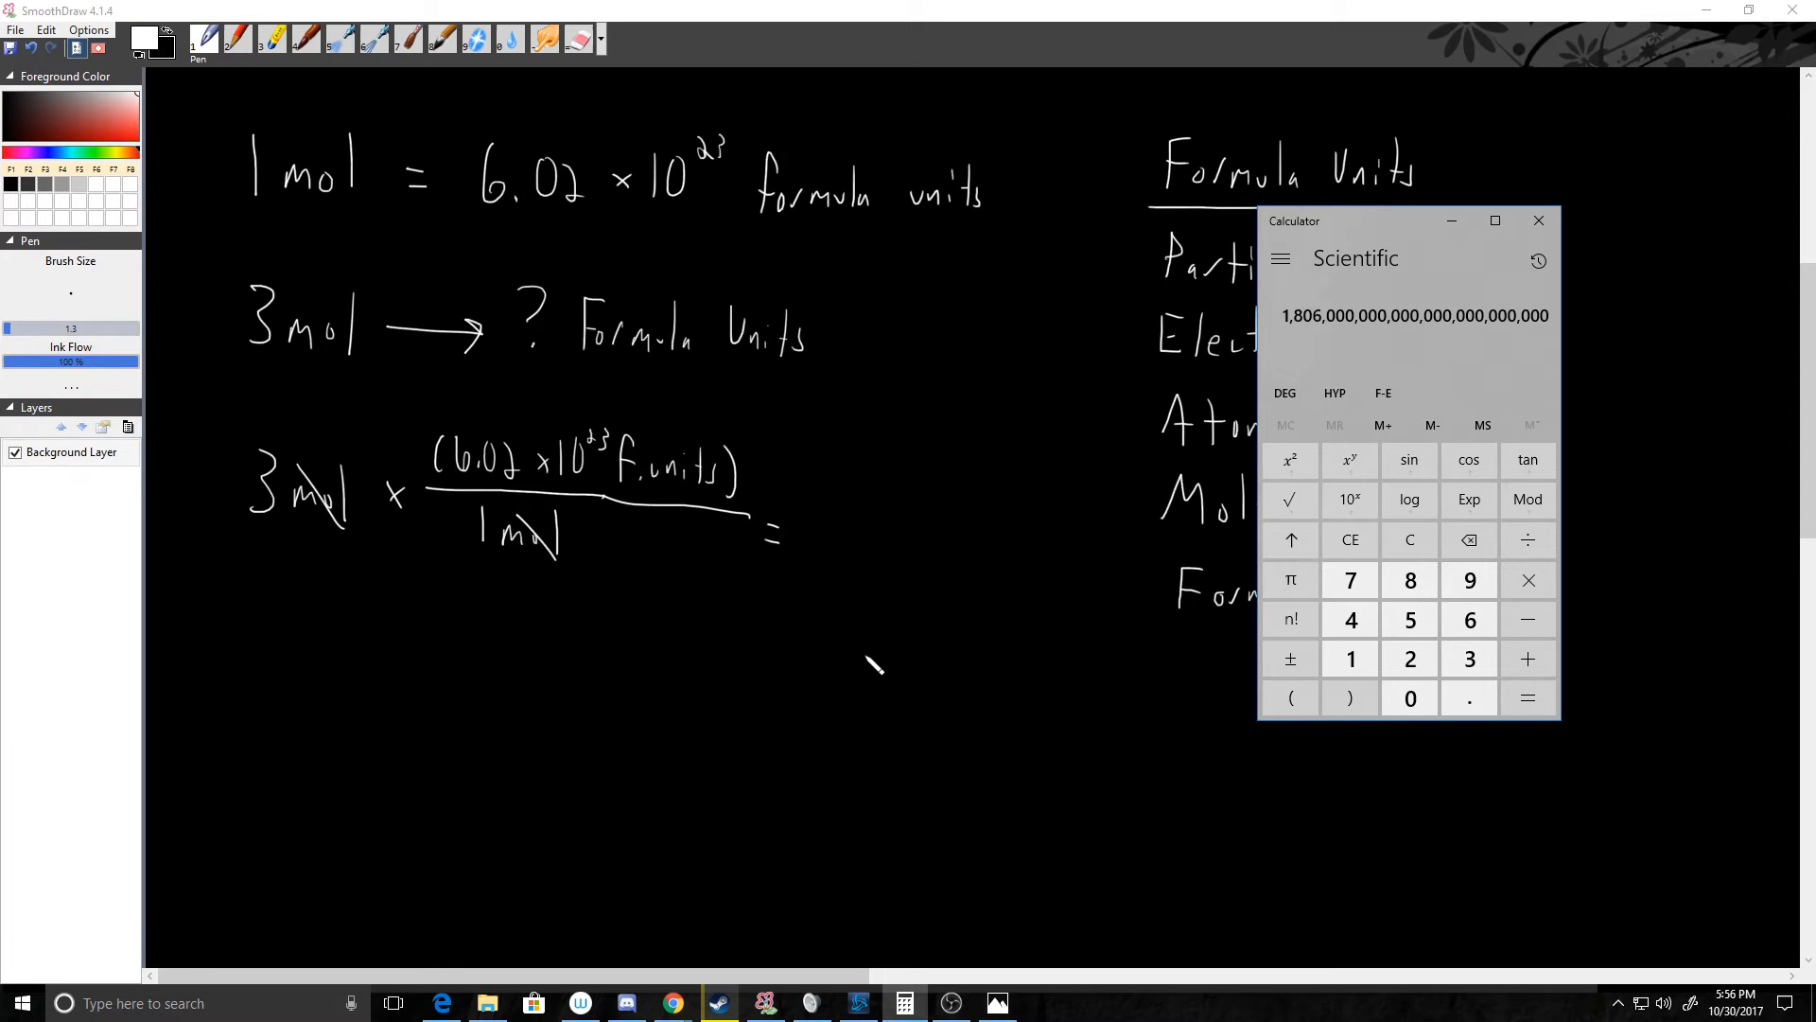
Back in SmoothDraw, write '1.806 × 10' after the equals sign.
{"action": "left_click", "coordinate": [1538, 220]}
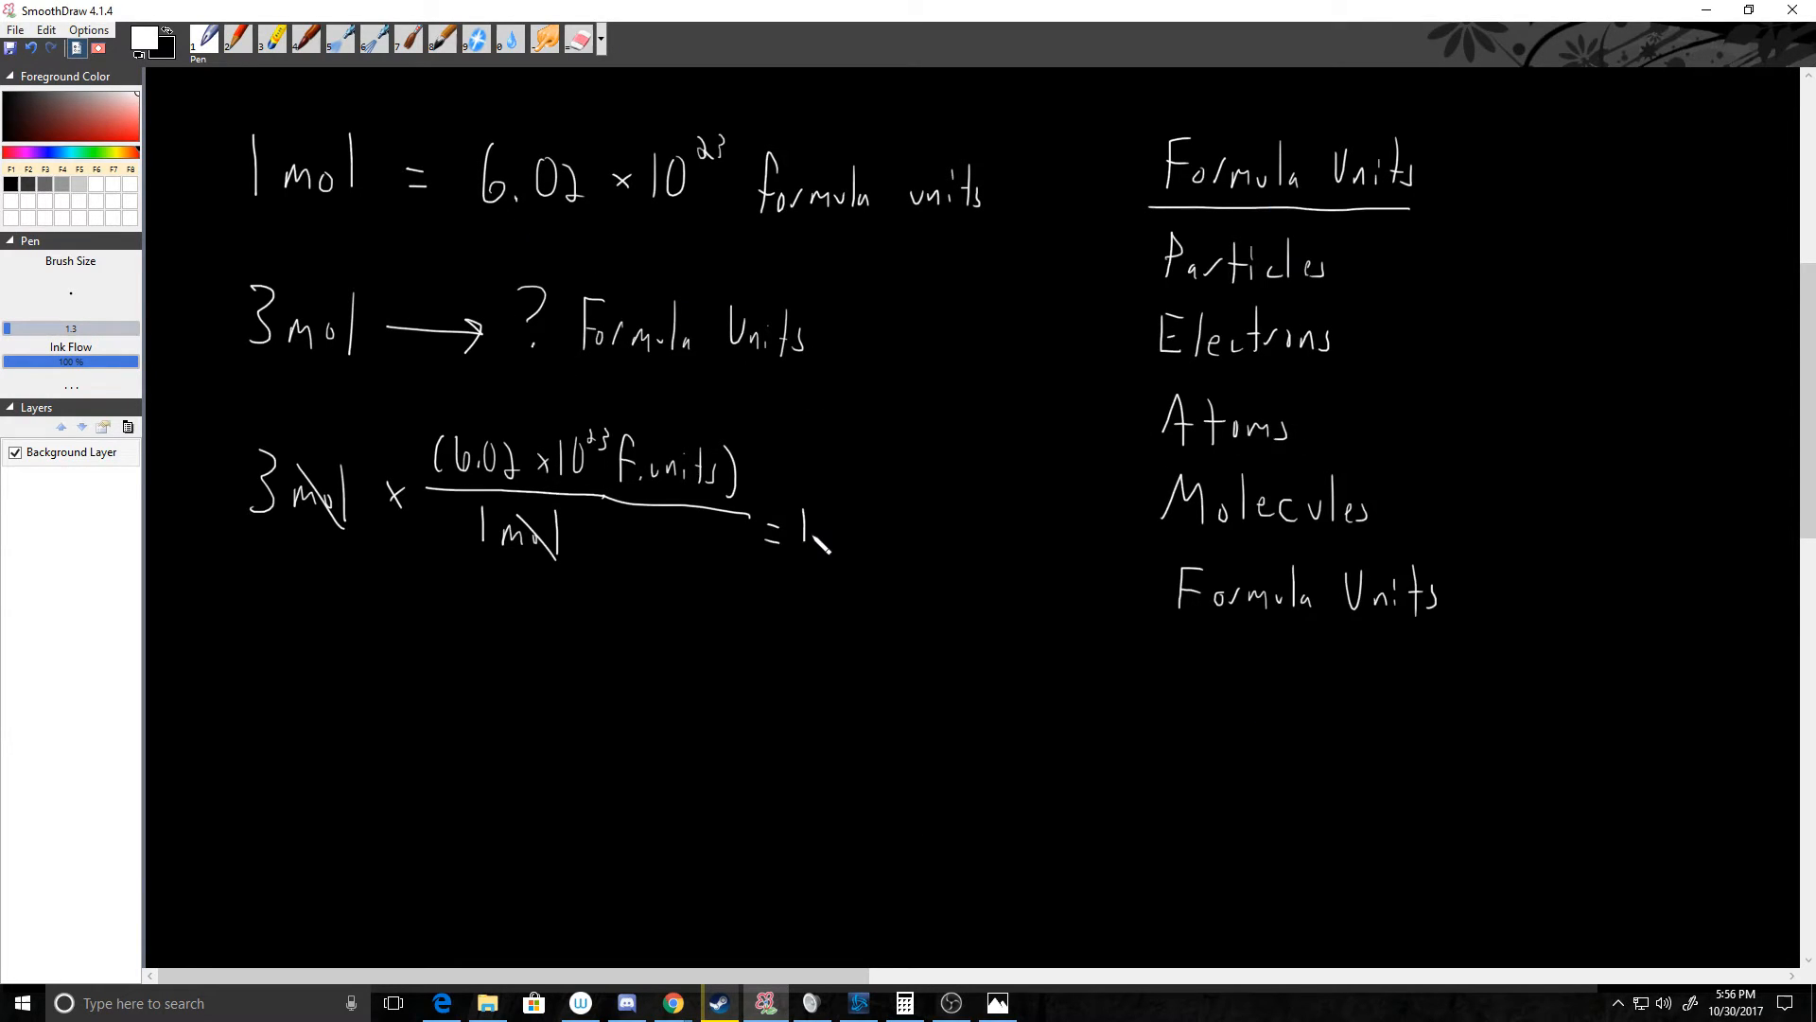
{"action": "left_click_drag", "start_coordinate": [800, 527], "coordinate": [874, 527]}
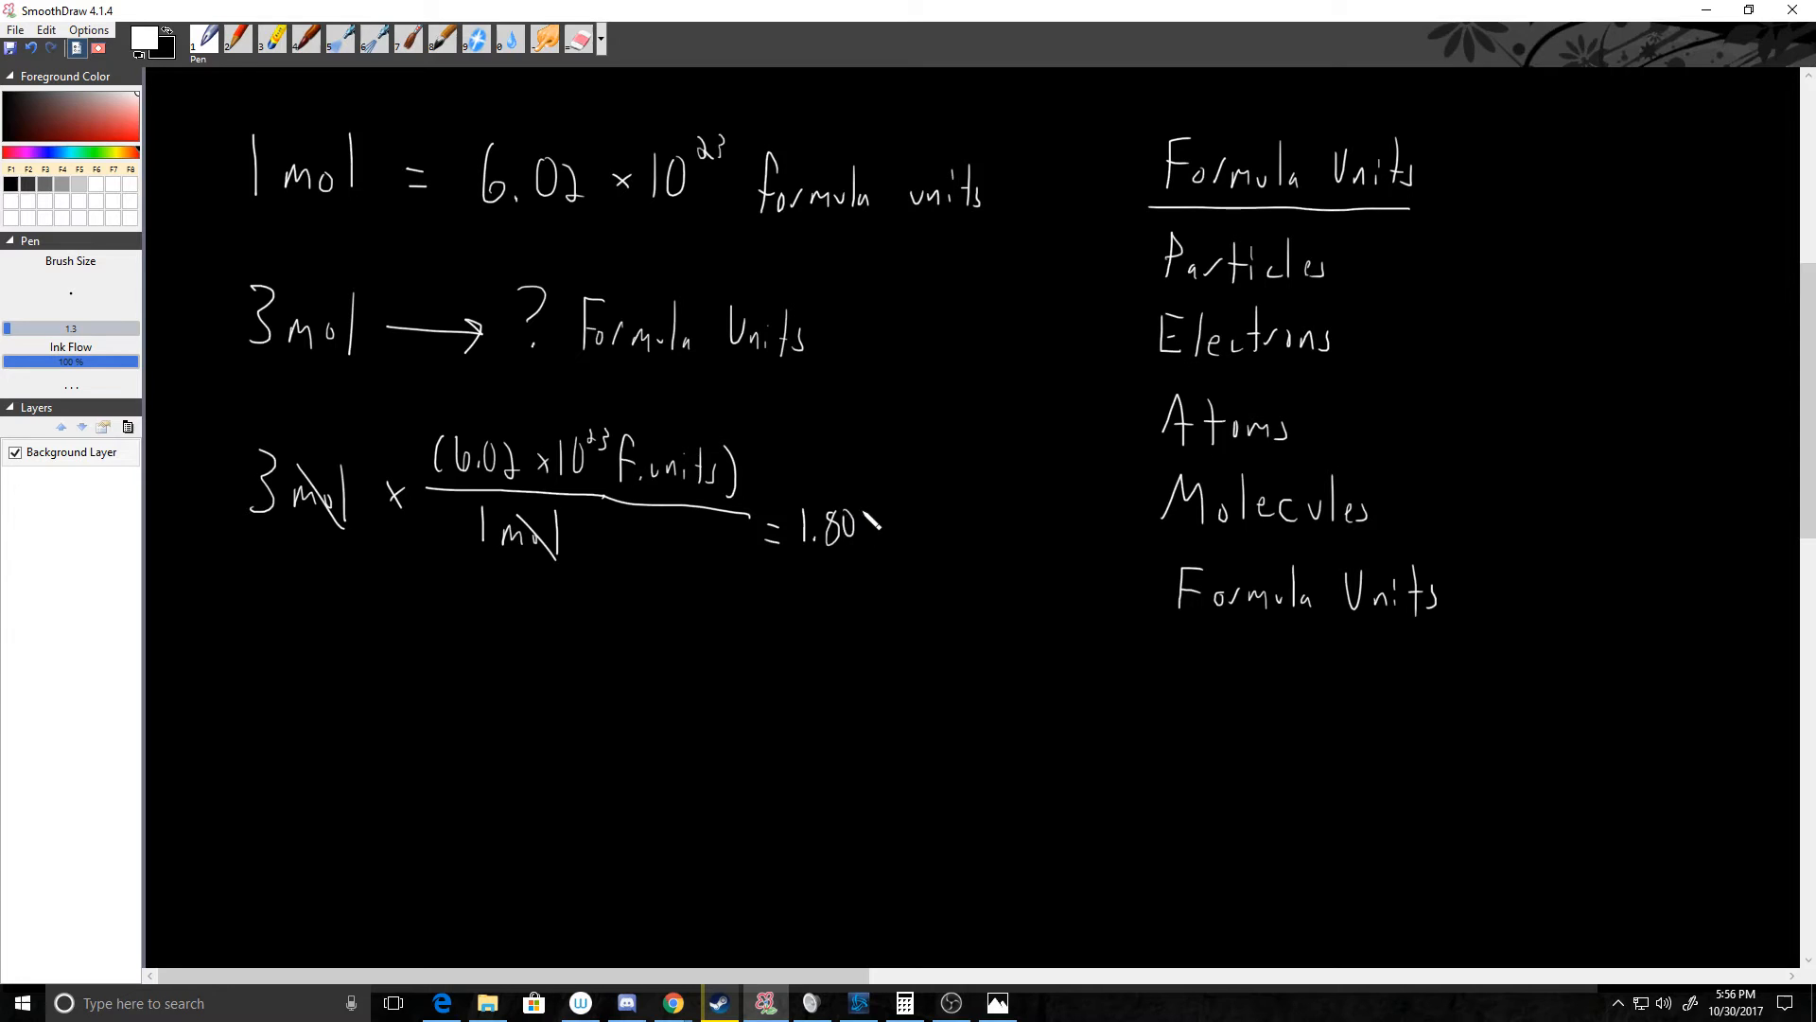
{"action": "left_click_drag", "start_coordinate": [862, 527], "coordinate": [927, 545]}
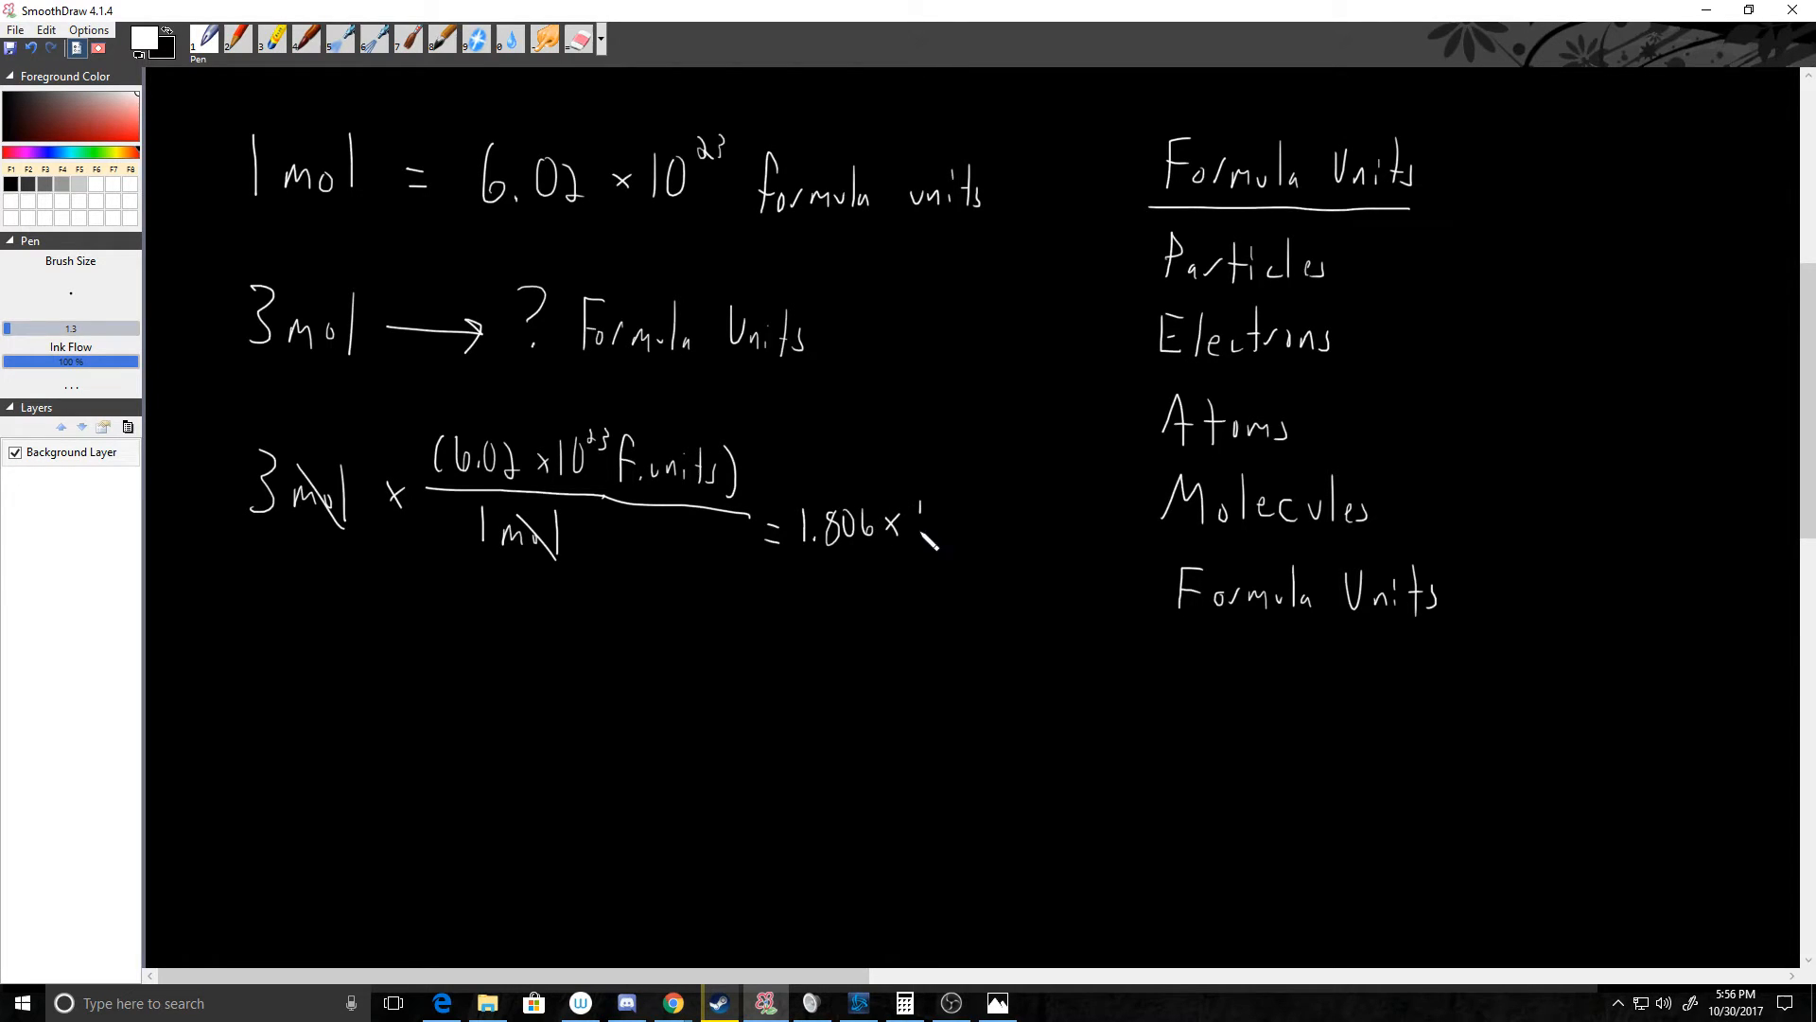
{"action": "left_click_drag", "start_coordinate": [921, 527], "coordinate": [944, 521]}
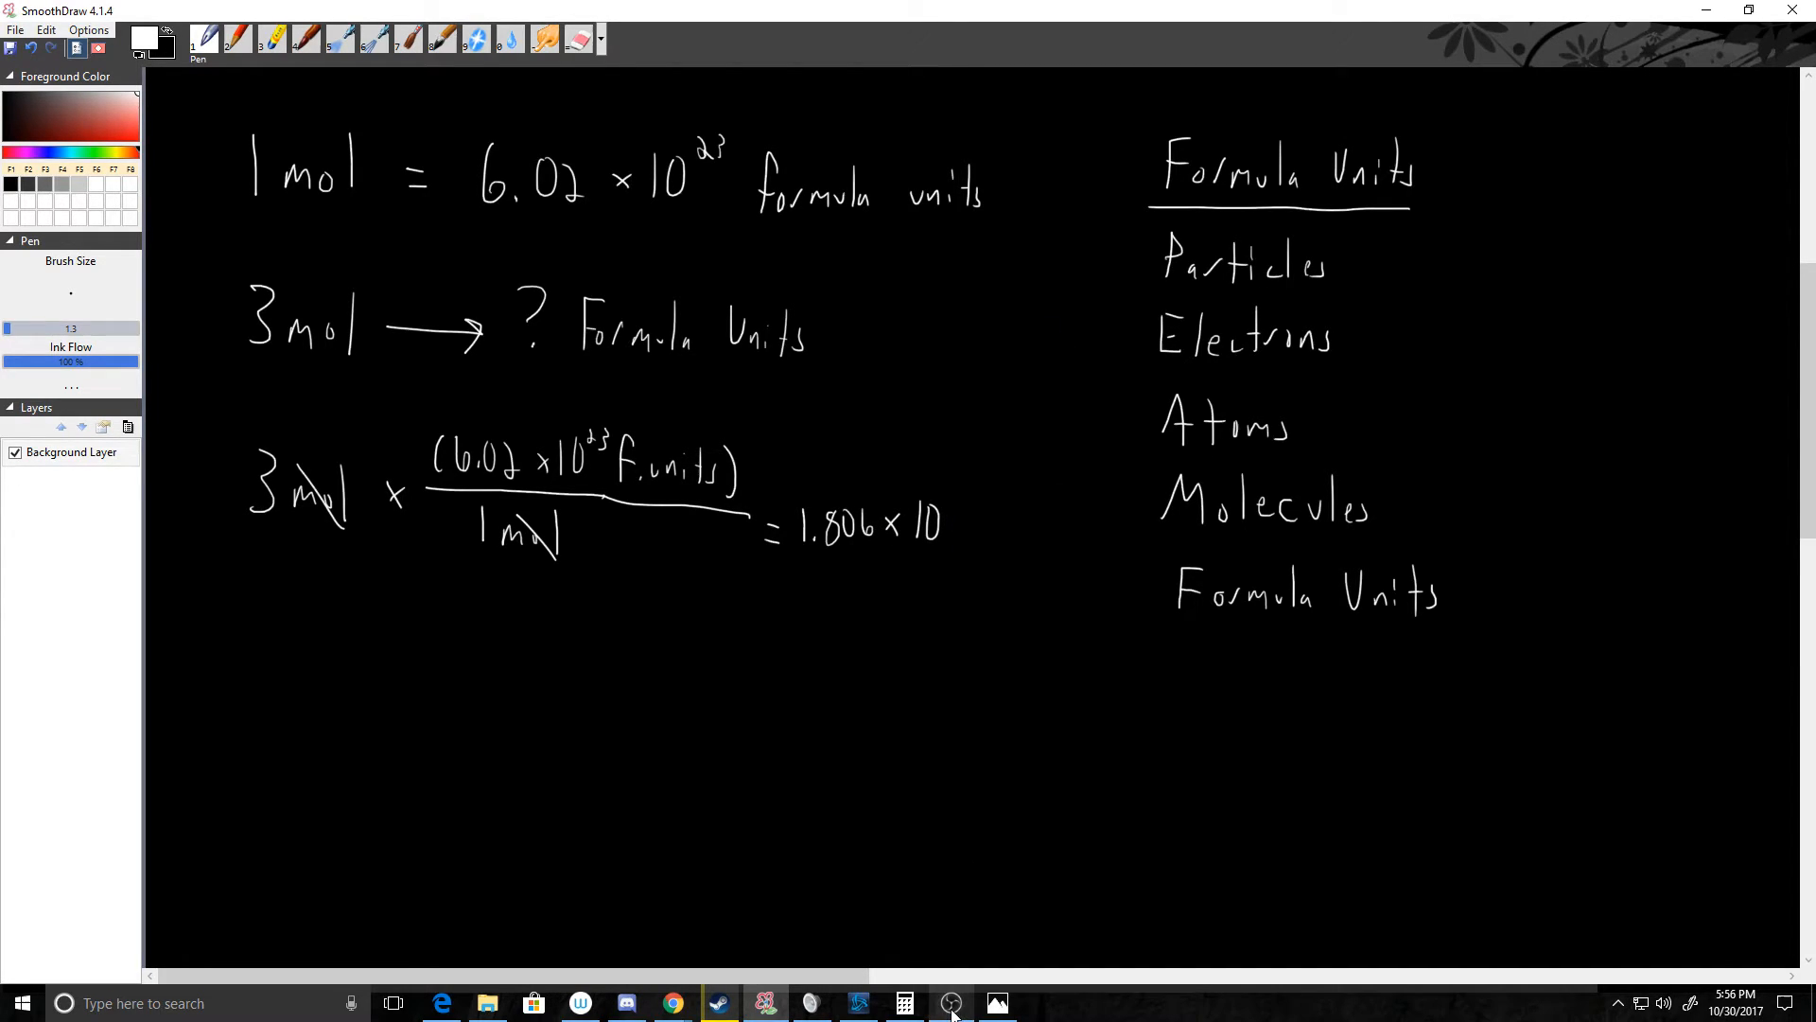
{"action": "mouse_move", "coordinate": [953, 1010]}
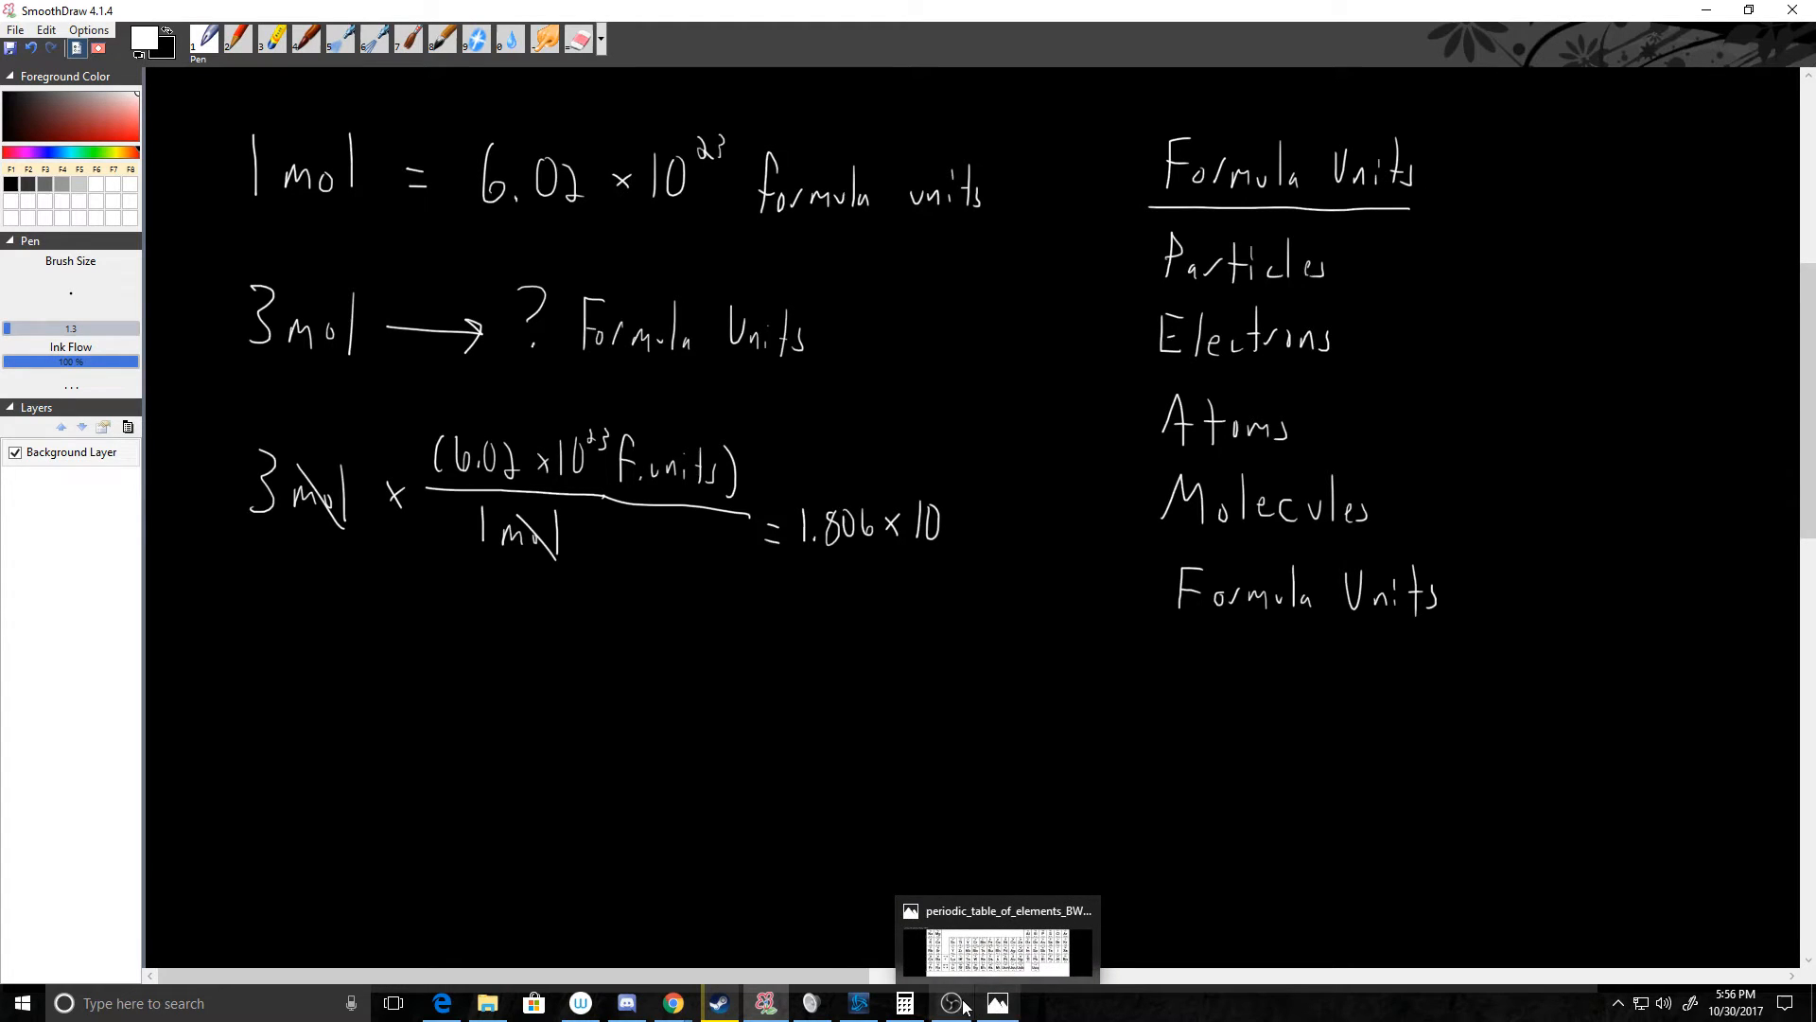
Bring up the Calculator result to count its digits, then return to SmoothDraw.
{"action": "left_click", "coordinate": [904, 1003]}
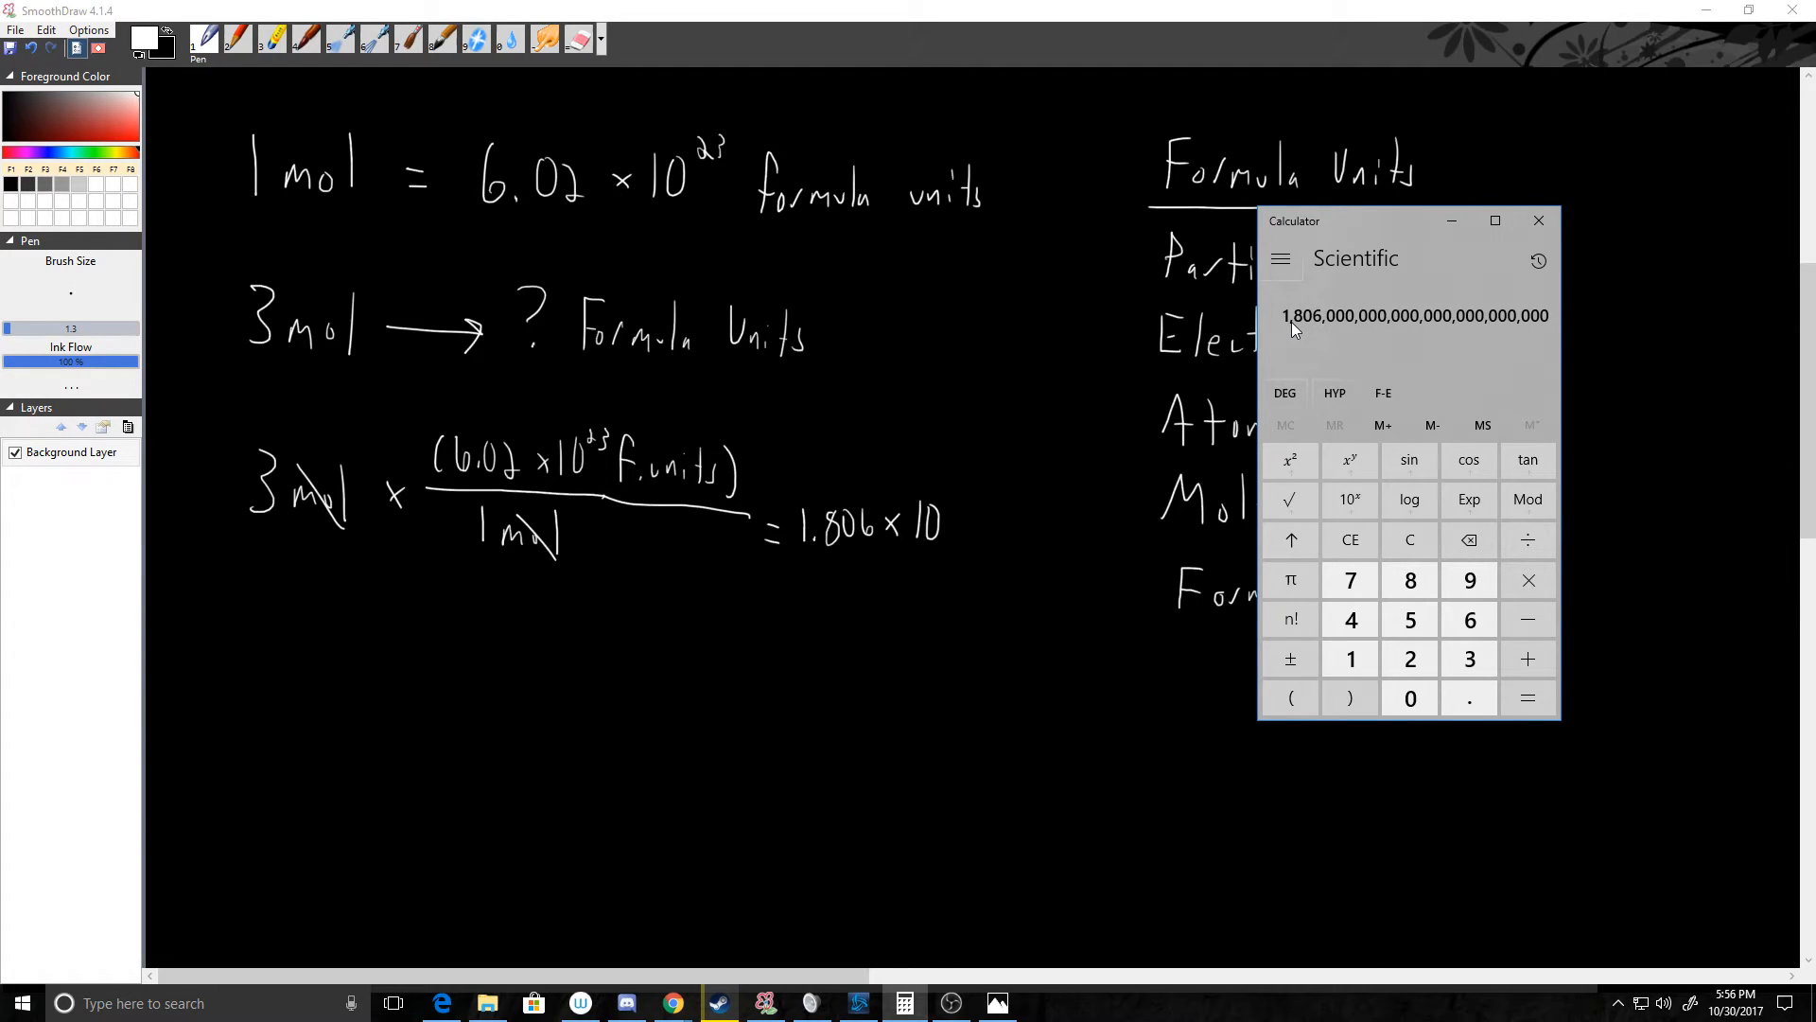
{"action": "mouse_move", "coordinate": [1320, 318]}
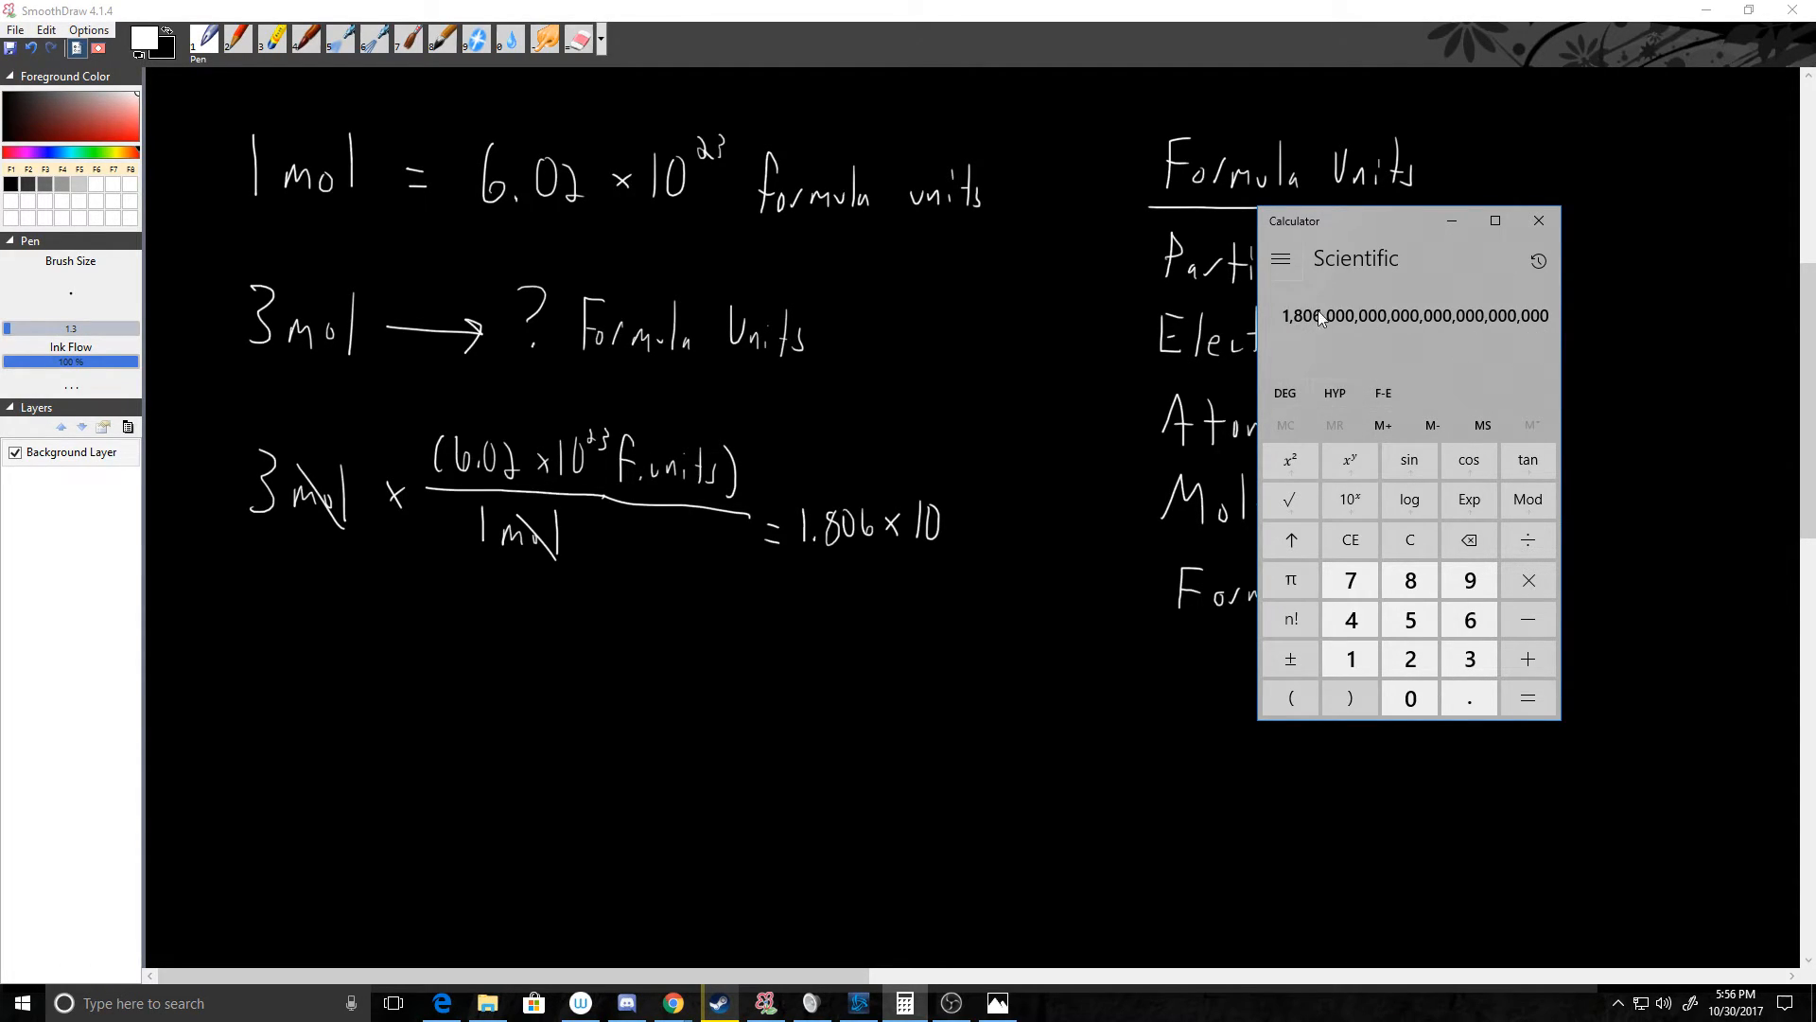
{"action": "mouse_move", "coordinate": [1556, 348]}
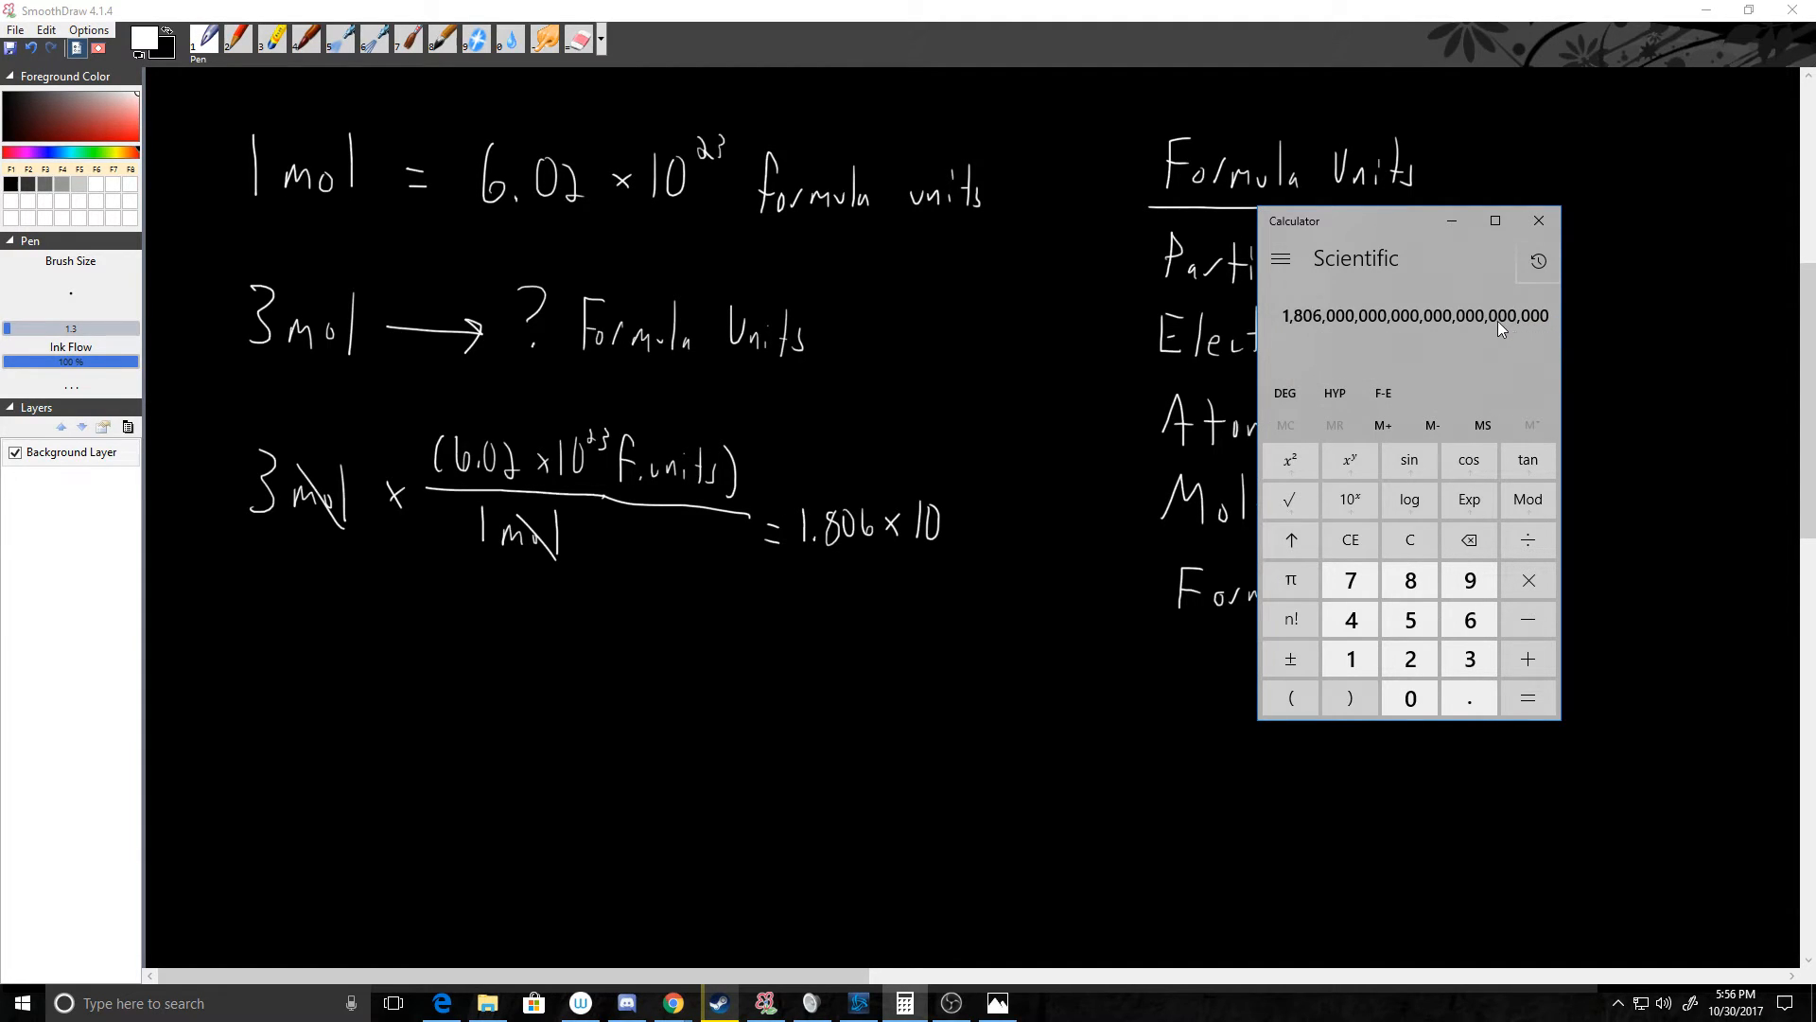
{"action": "mouse_move", "coordinate": [1424, 328]}
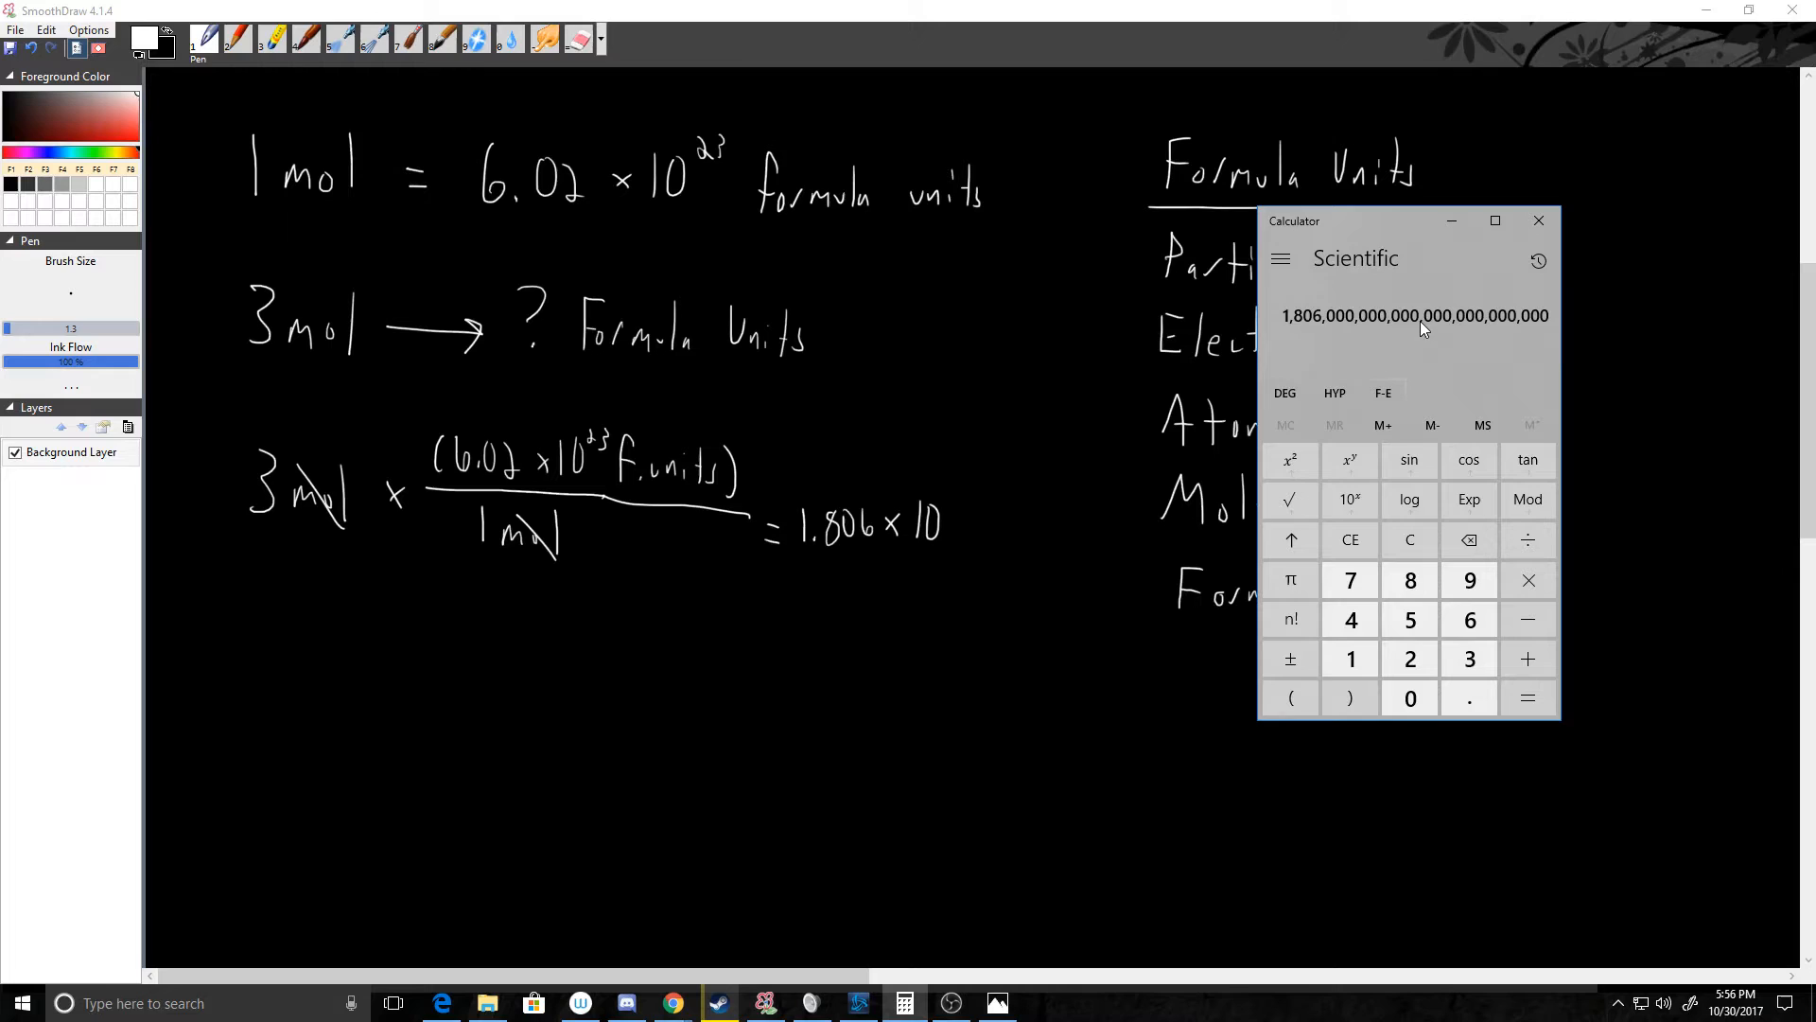
{"action": "mouse_move", "coordinate": [1356, 328]}
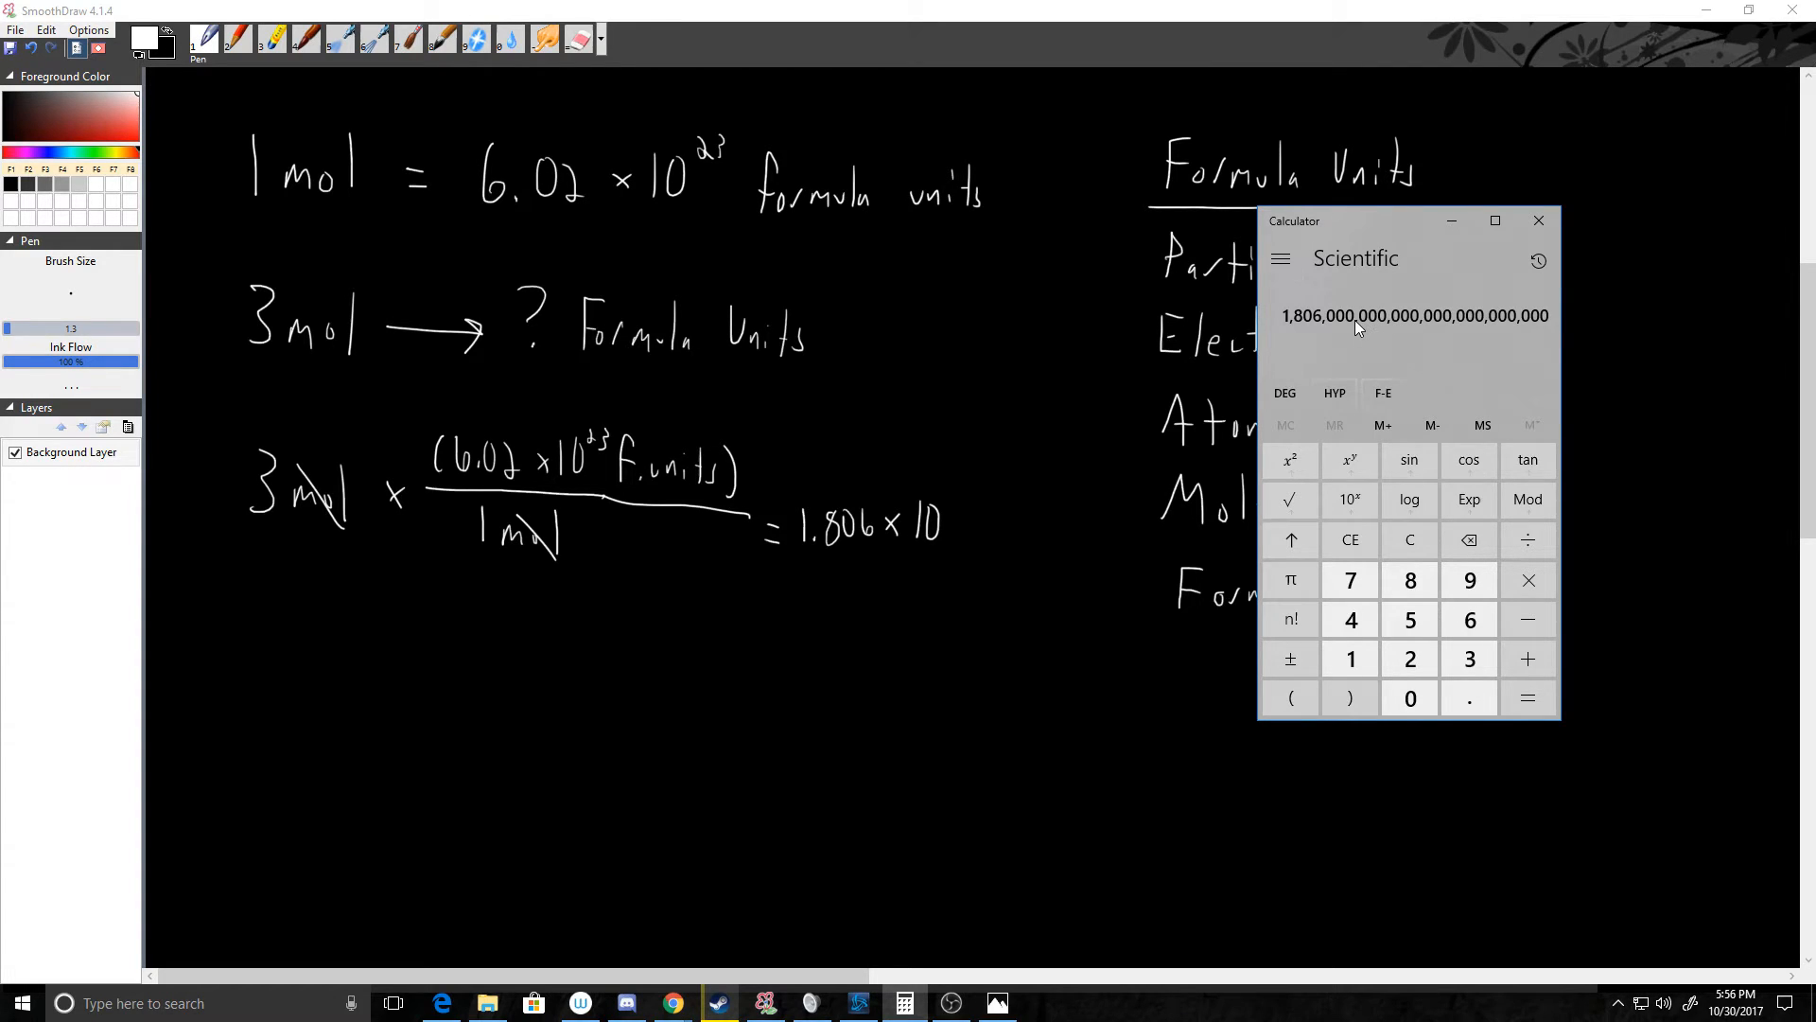
{"action": "mouse_move", "coordinate": [1342, 328]}
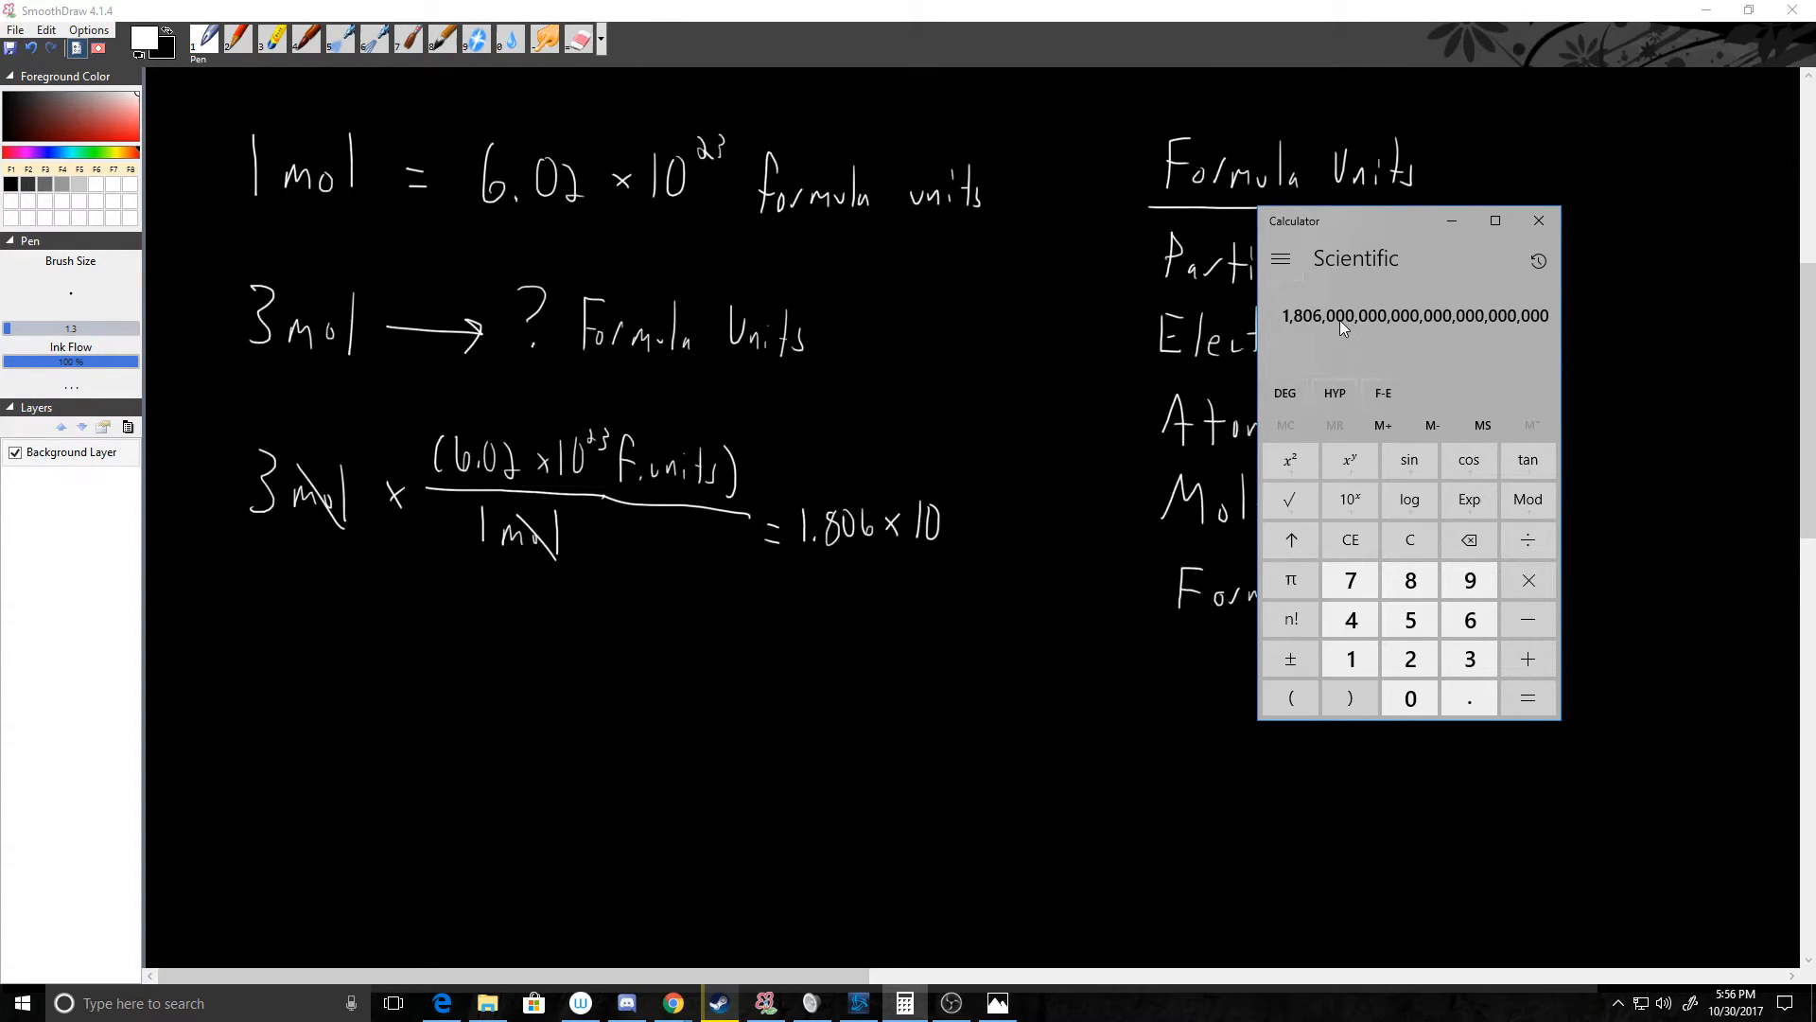
{"action": "mouse_move", "coordinate": [1295, 329]}
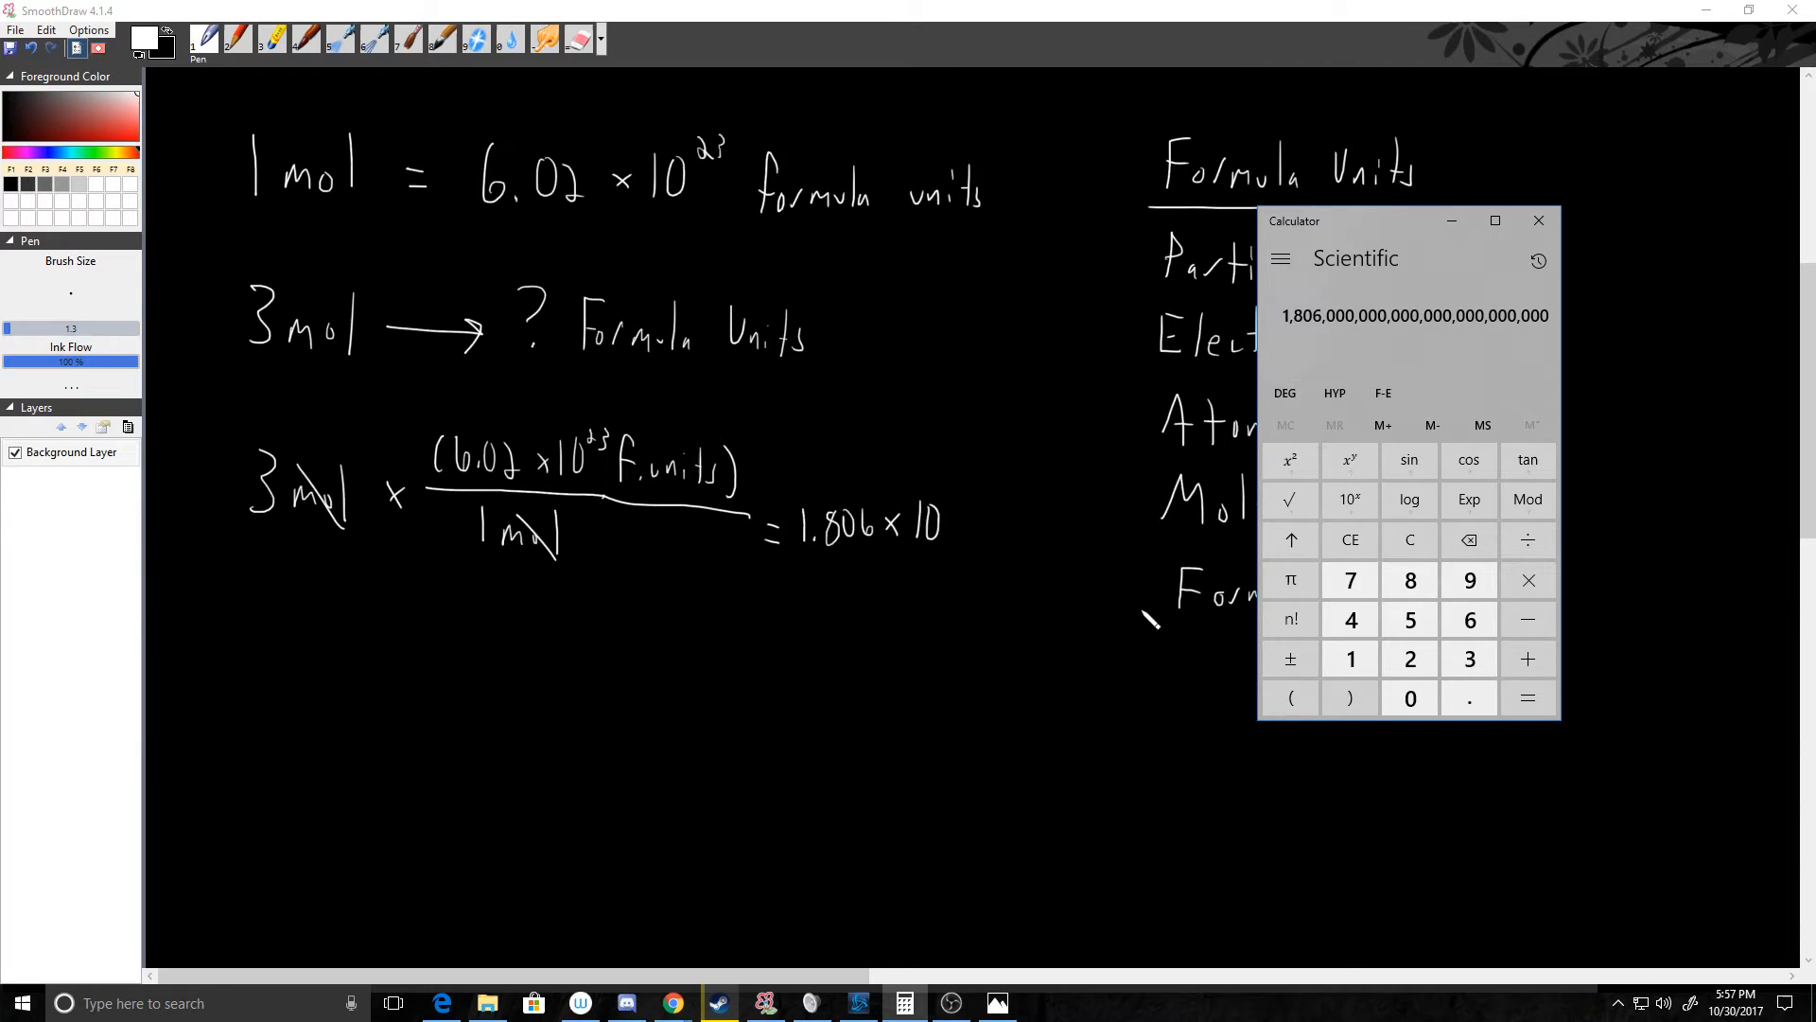
{"action": "left_click", "coordinate": [1539, 219]}
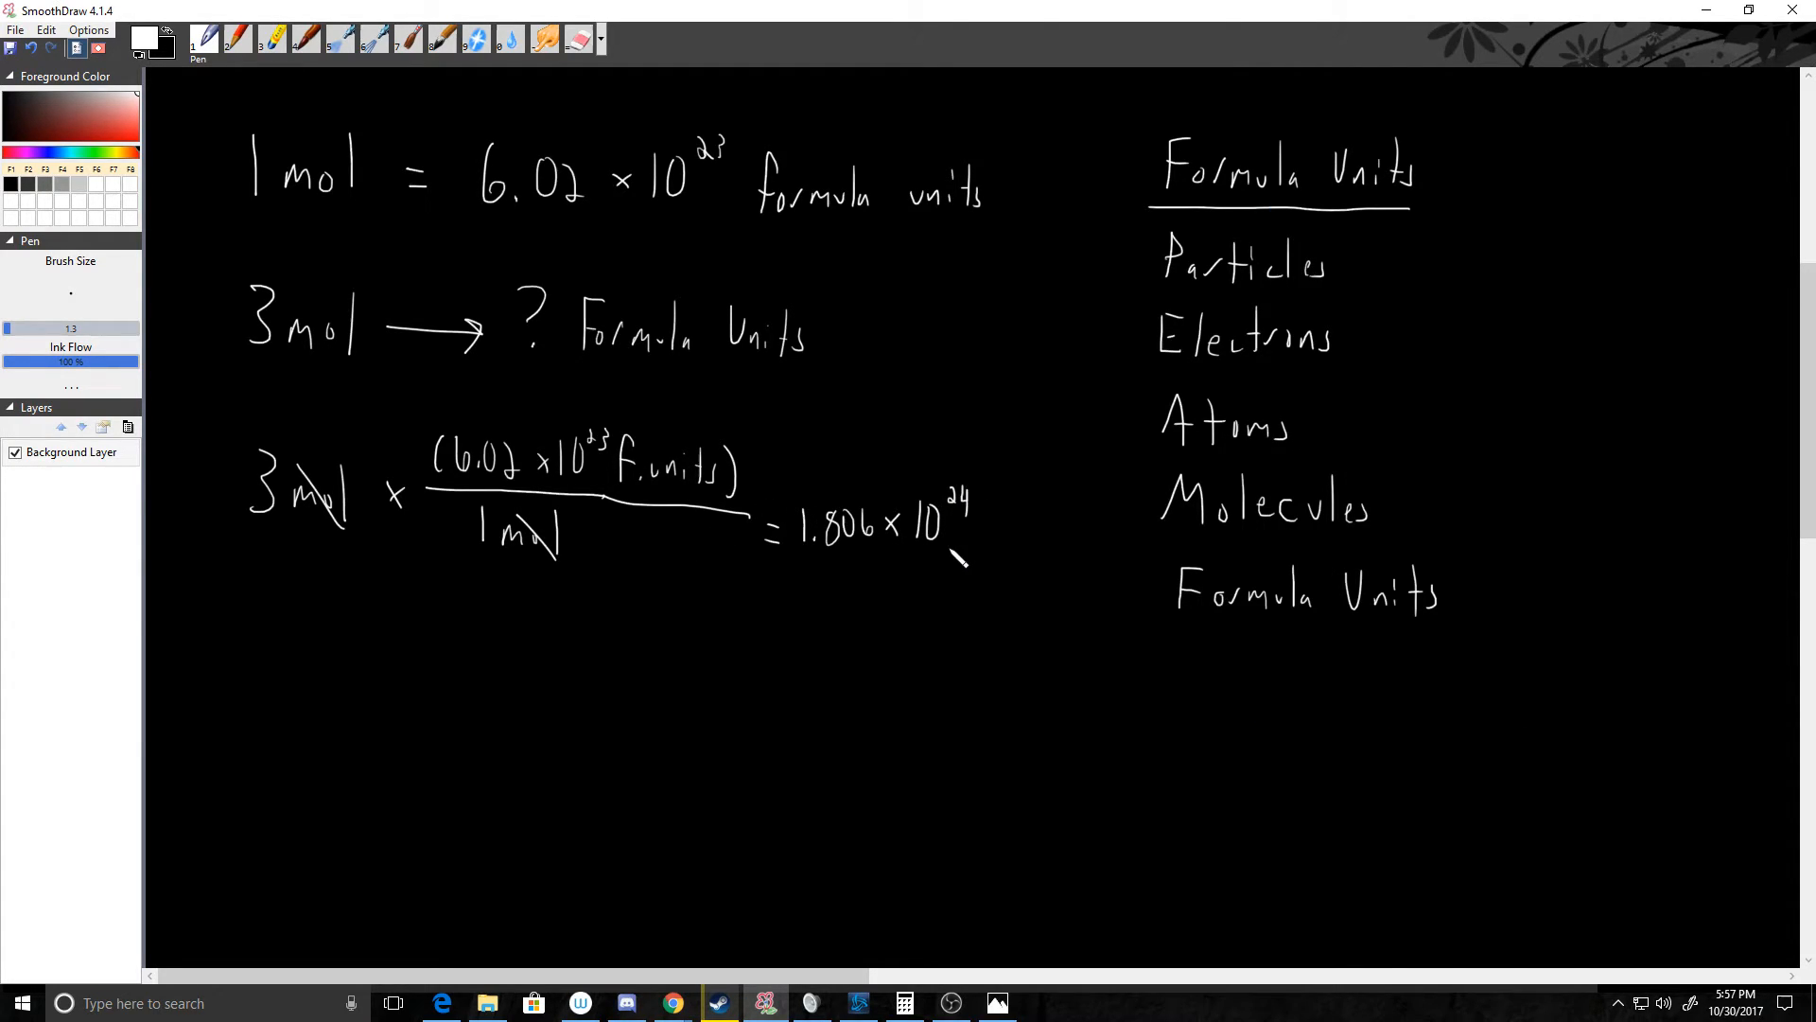
{"action": "mouse_move", "coordinate": [1093, 575]}
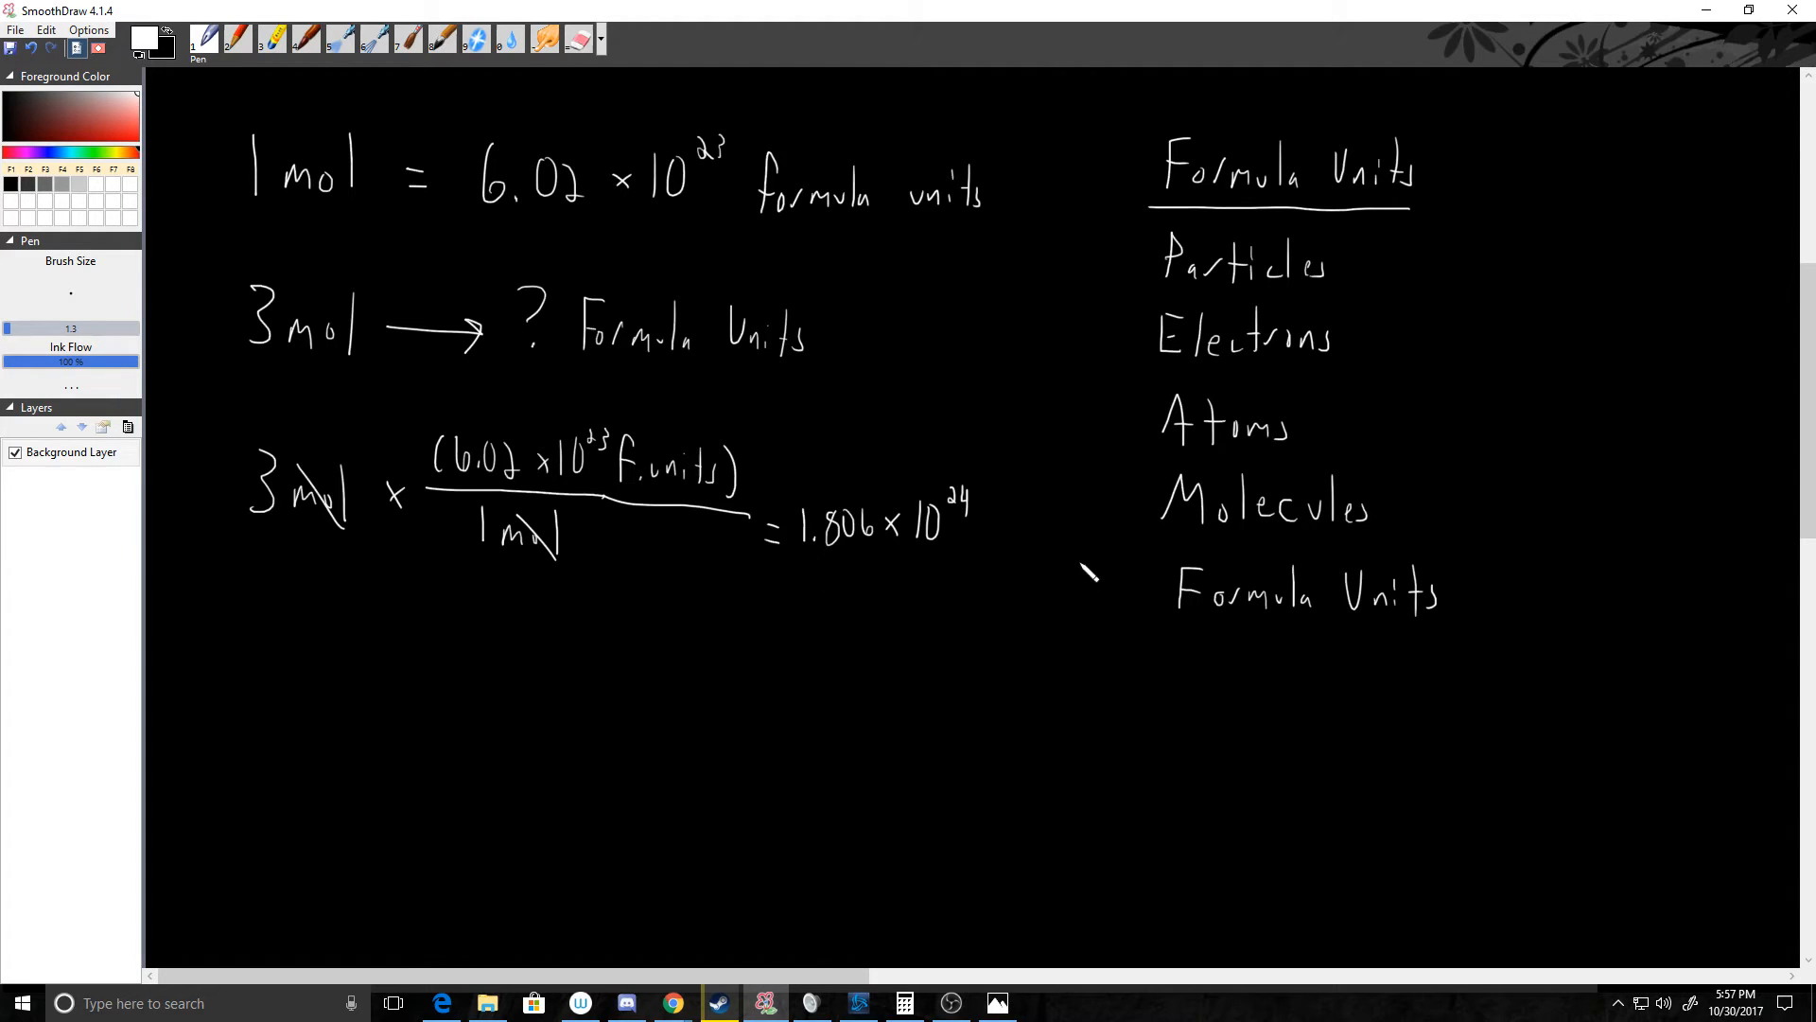
Write 'f. units' after the answer and begin 1.806e2 notation beneath it.
{"action": "left_click_drag", "start_coordinate": [984, 545], "coordinate": [1048, 545]}
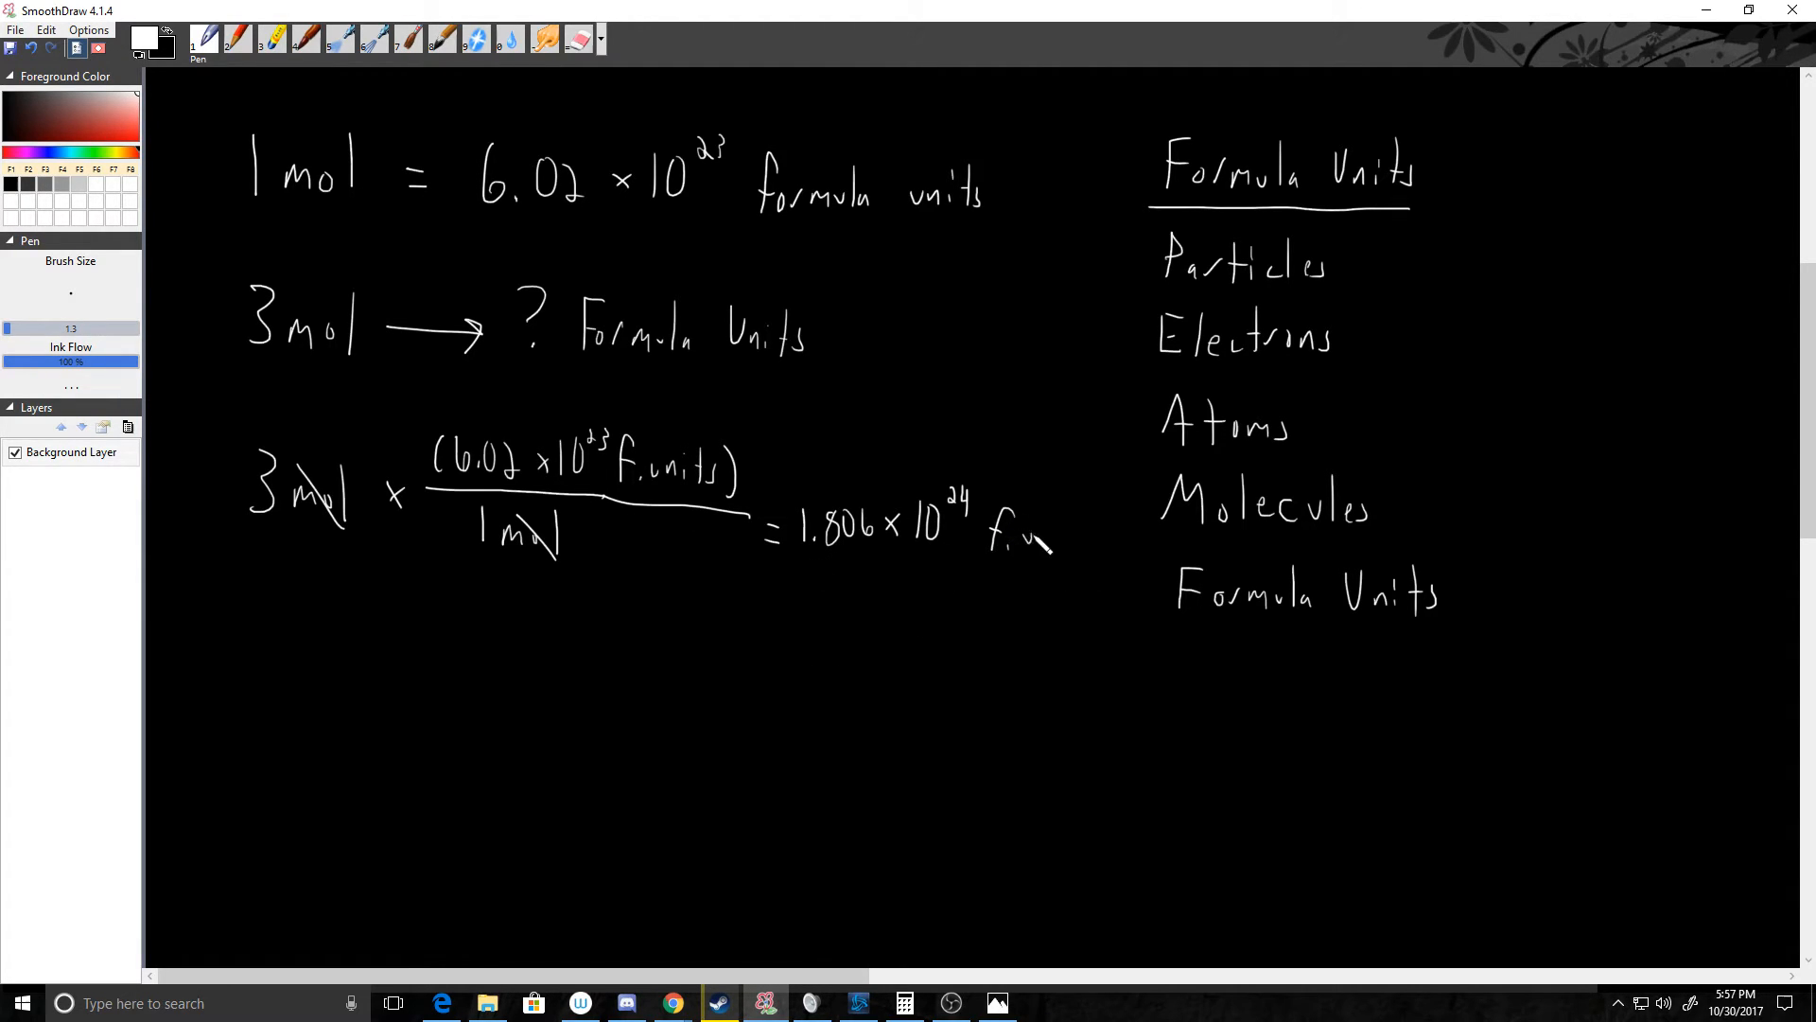
{"action": "left_click_drag", "start_coordinate": [1008, 544], "coordinate": [1078, 532]}
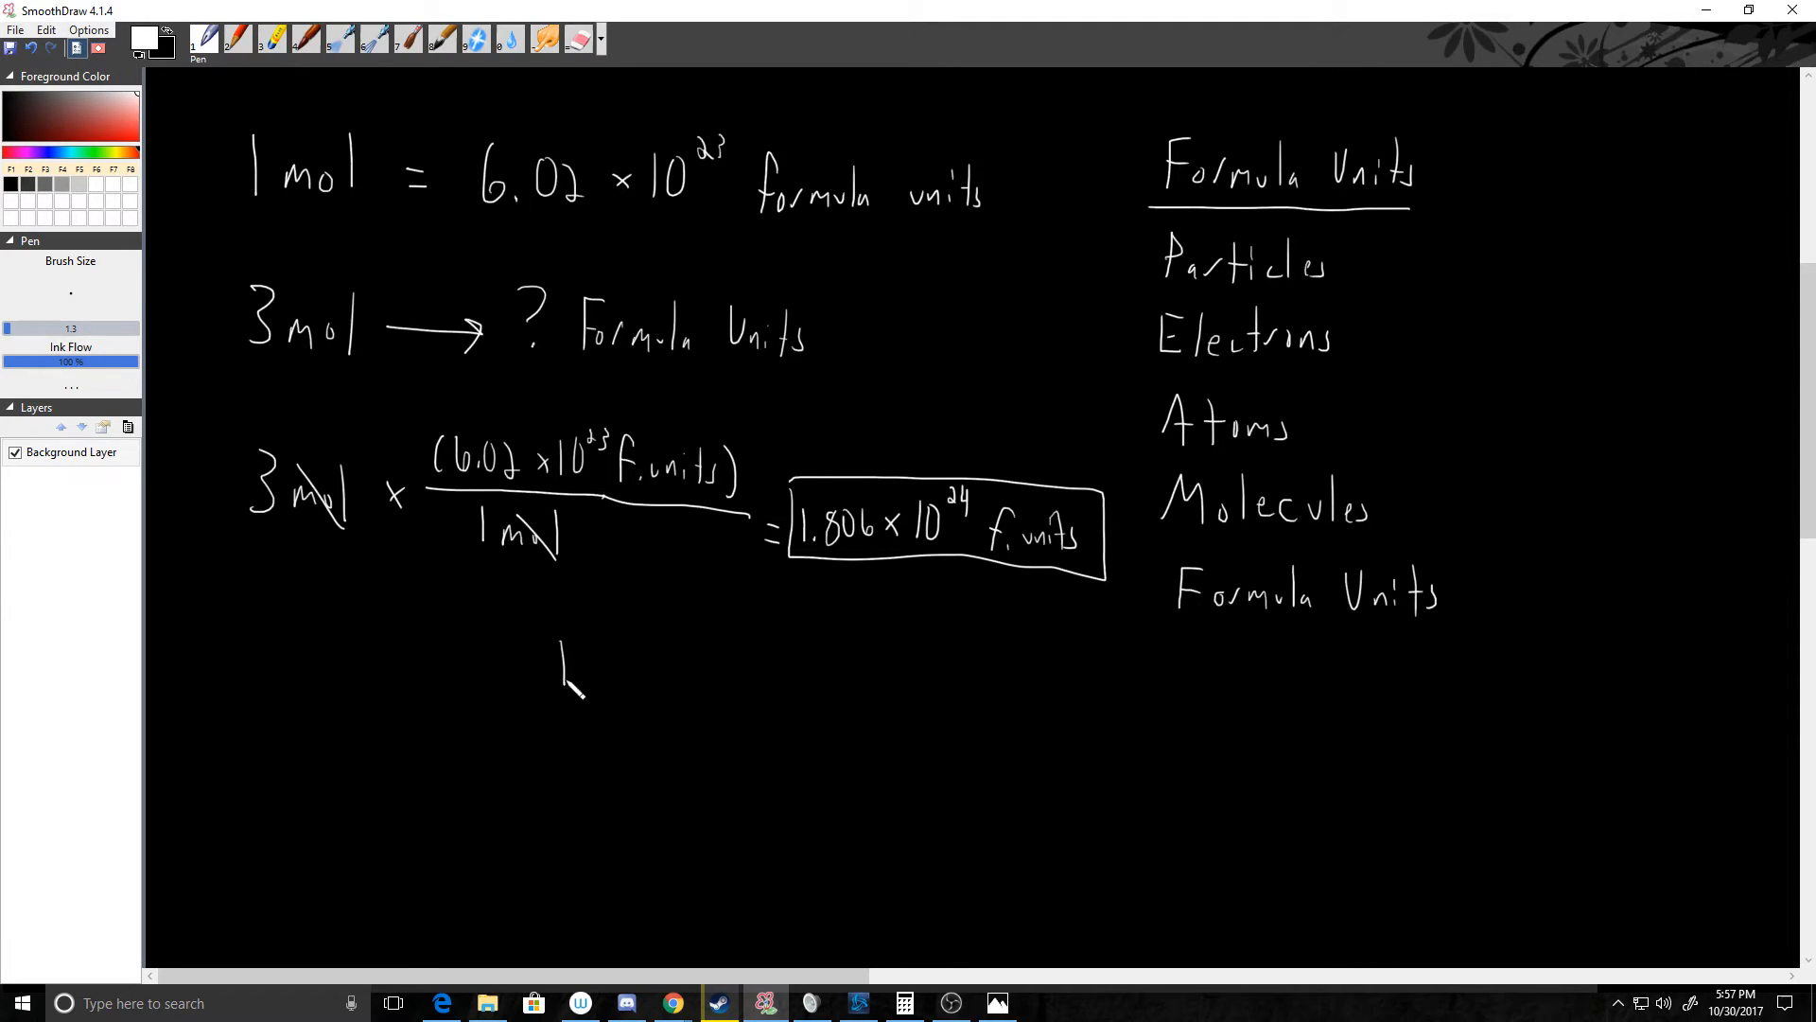
{"action": "left_click_drag", "start_coordinate": [556, 649], "coordinate": [666, 690]}
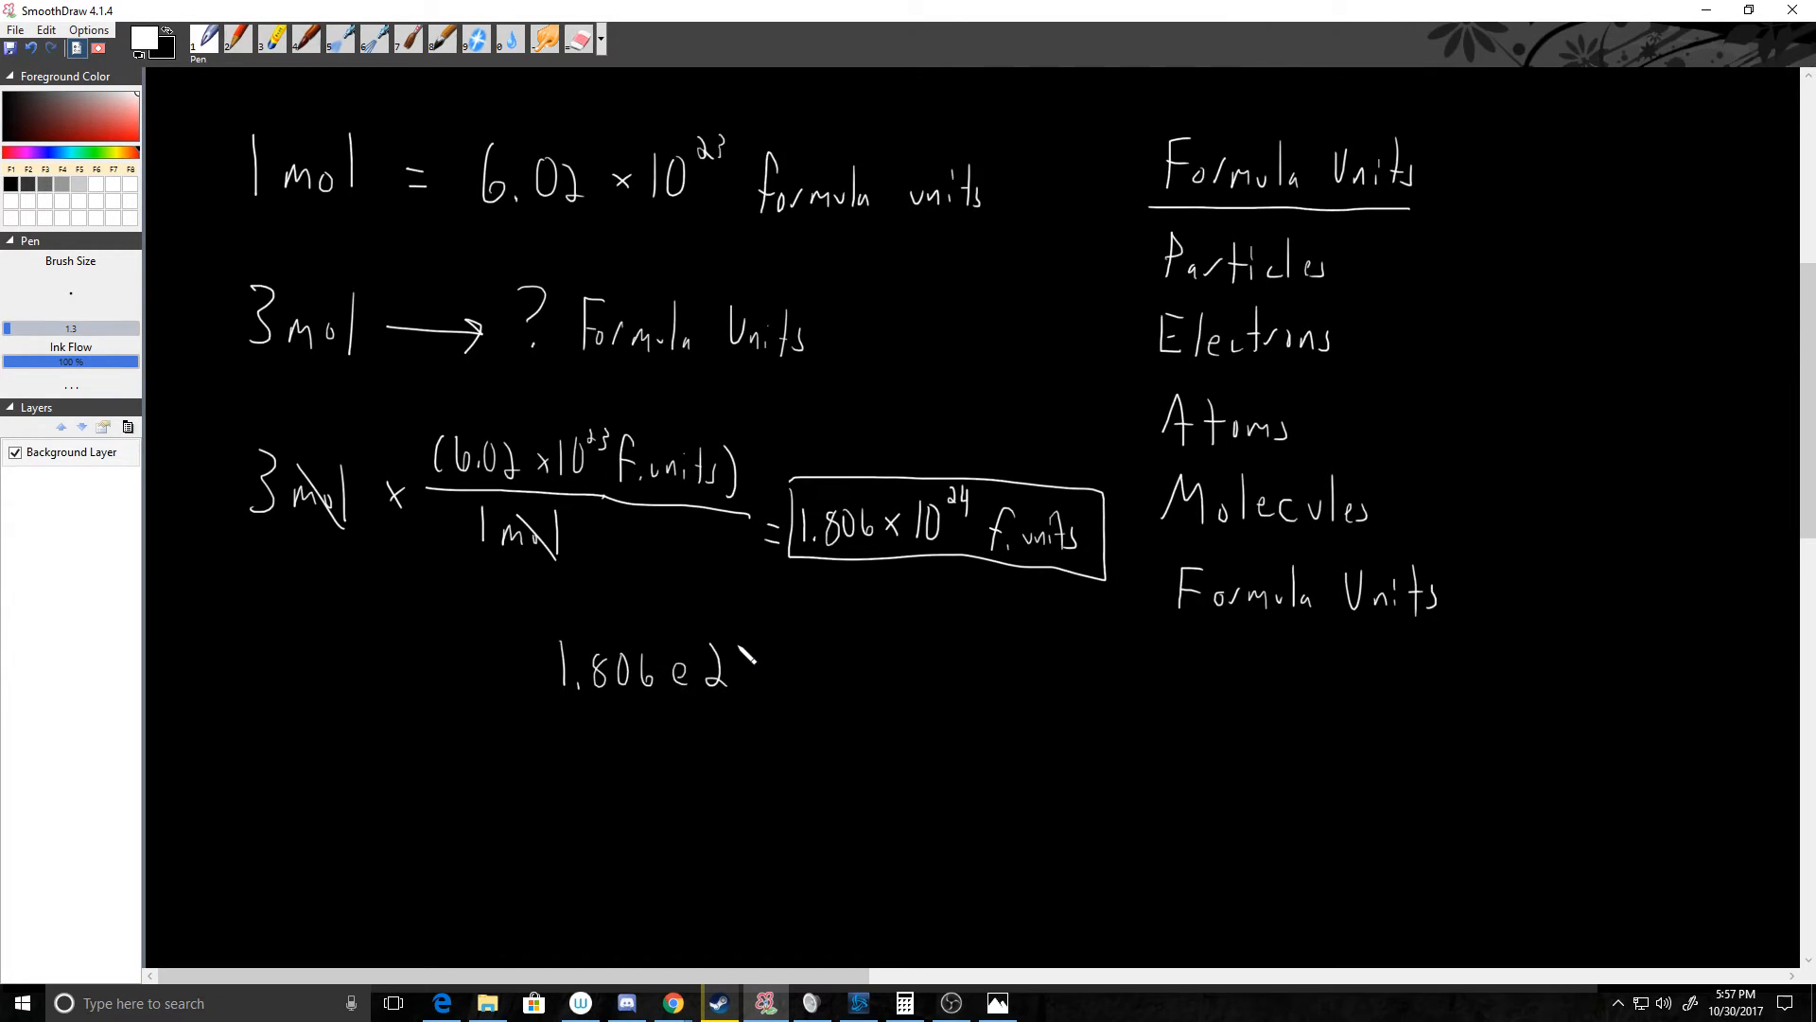
Cross out the lowercase-e number and rewrite it with a capital E24.
{"action": "left_click_drag", "start_coordinate": [729, 665], "coordinate": [753, 677]}
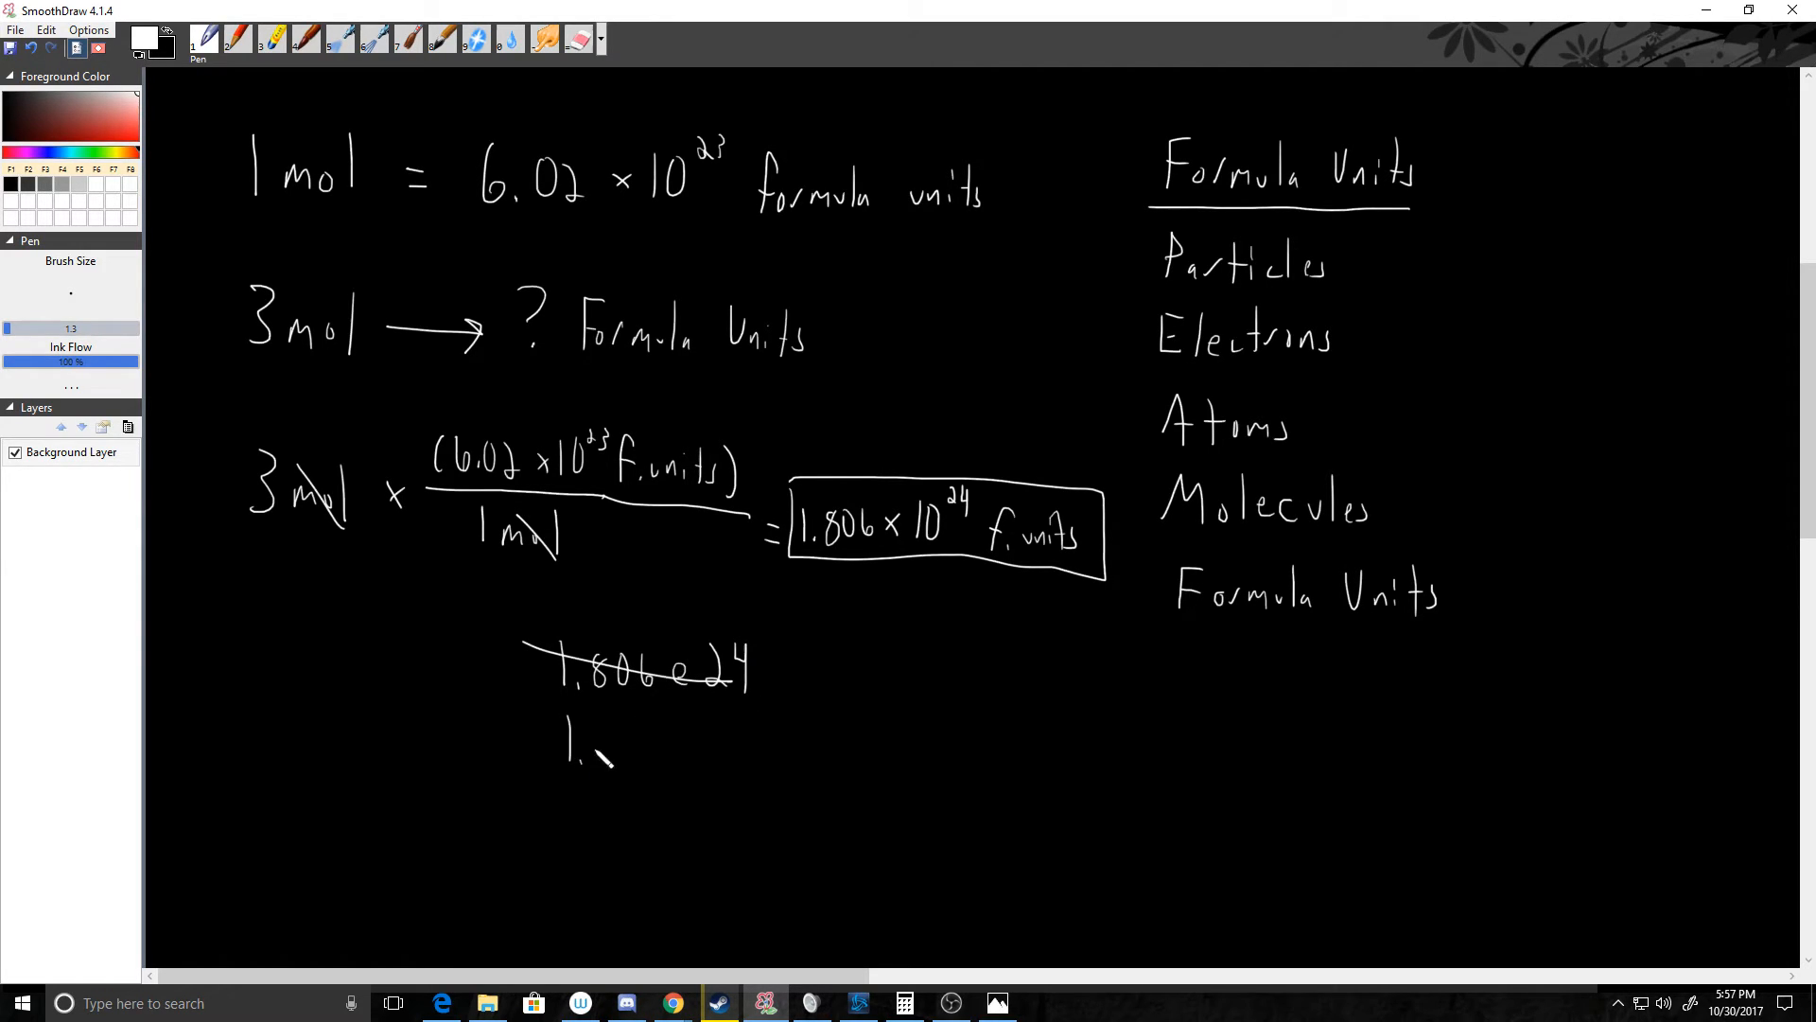
{"action": "left_click_drag", "start_coordinate": [579, 747], "coordinate": [683, 747]}
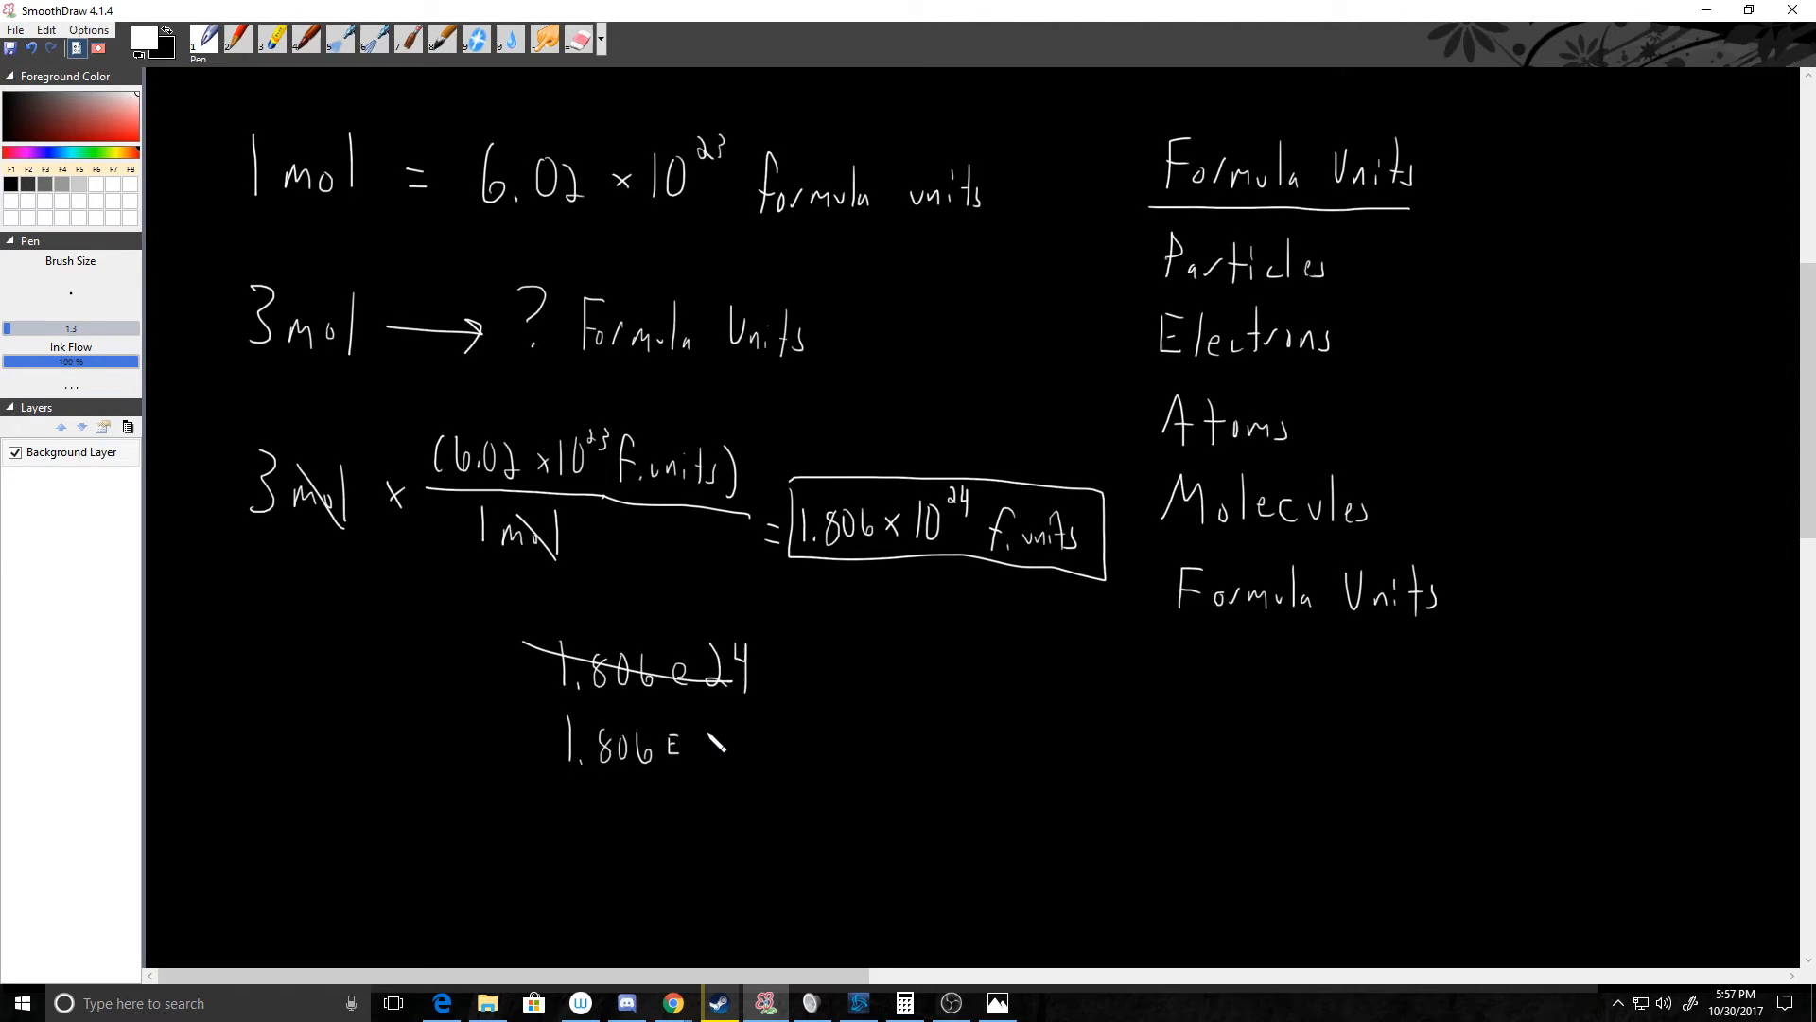
{"action": "left_click_drag", "start_coordinate": [695, 748], "coordinate": [764, 747]}
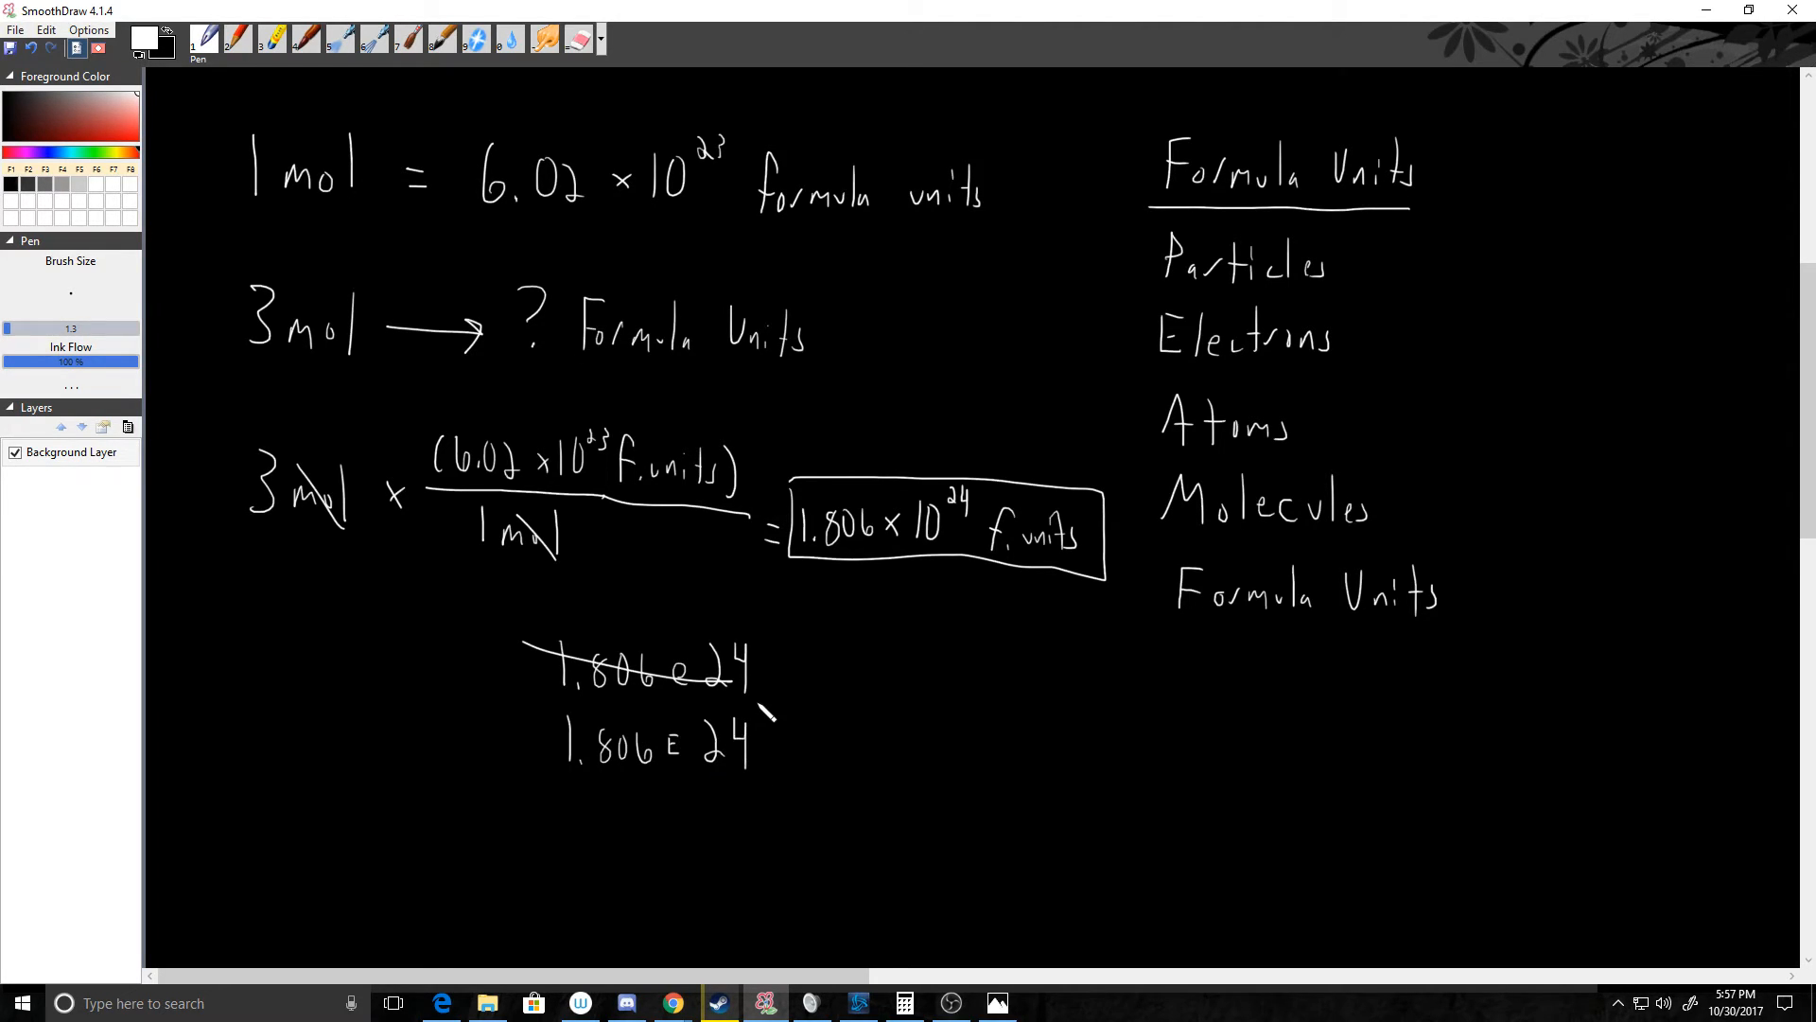
{"action": "mouse_move", "coordinate": [621, 862]}
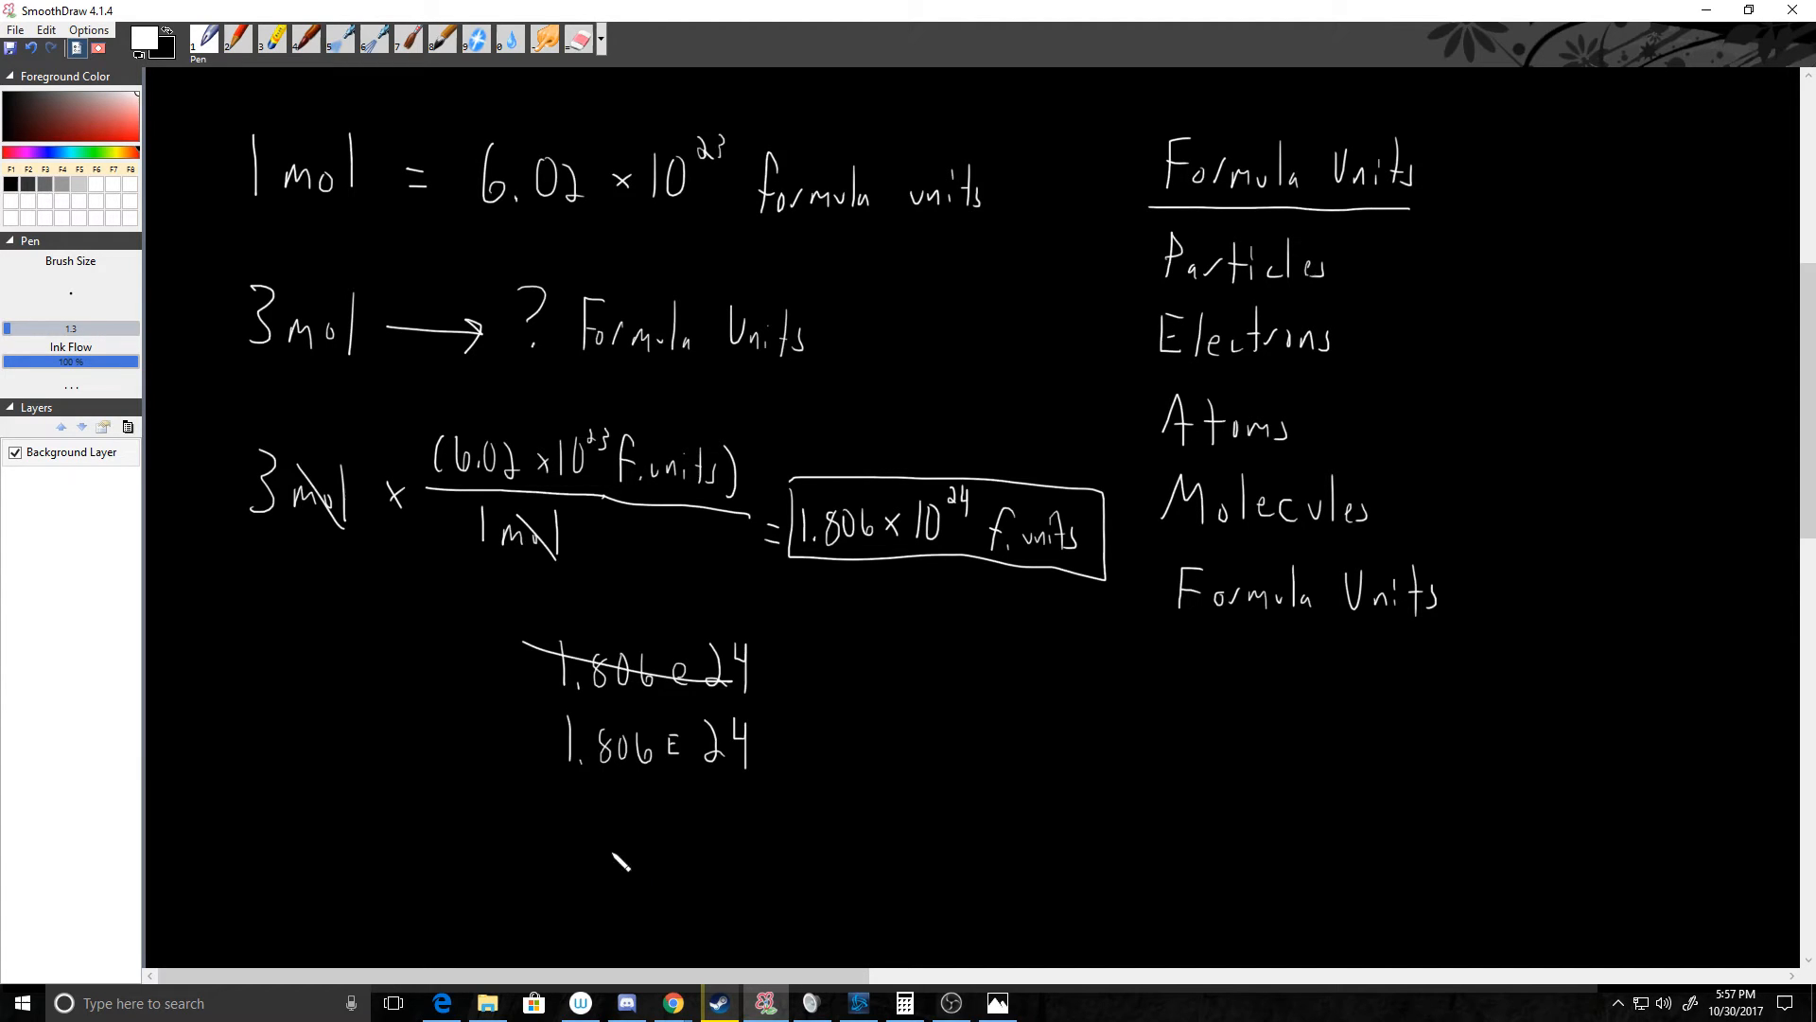
Handwrite the note 'E24 = ×10^24' on the bottom line of the canvas.
{"action": "left_click_drag", "start_coordinate": [579, 863], "coordinate": [630, 863]}
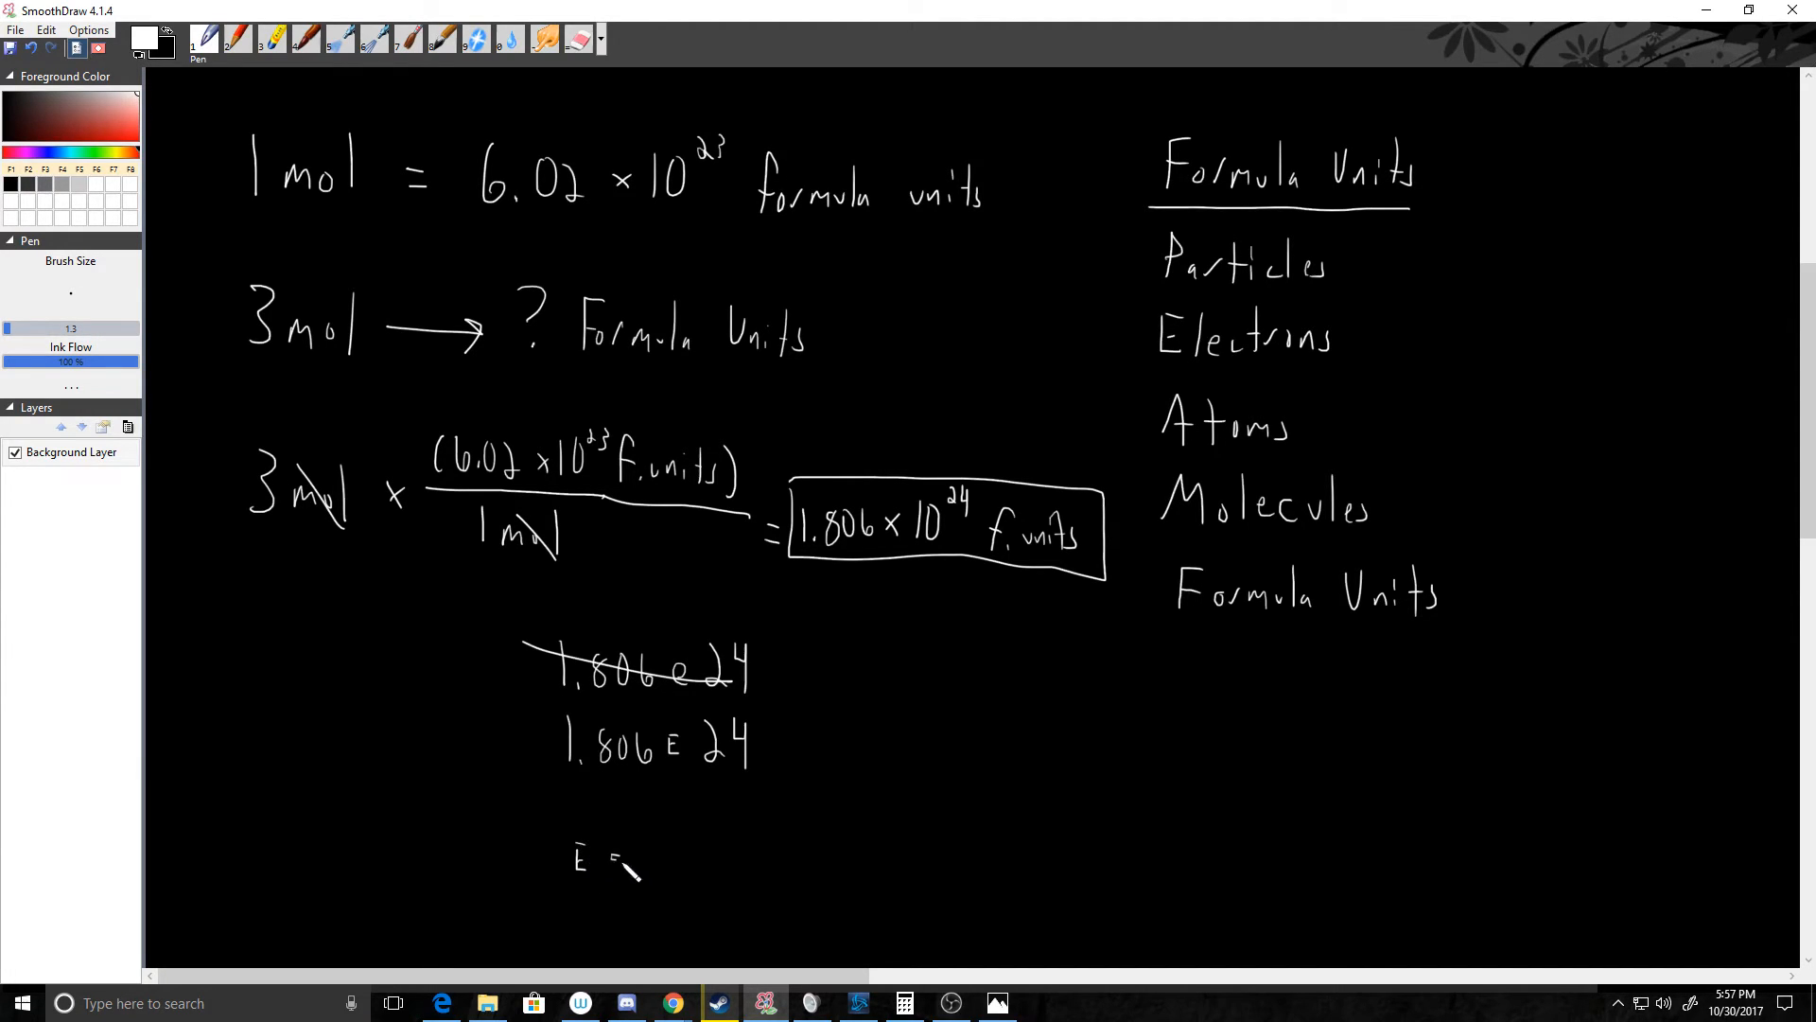
{"action": "left_click_drag", "start_coordinate": [608, 857], "coordinate": [683, 862]}
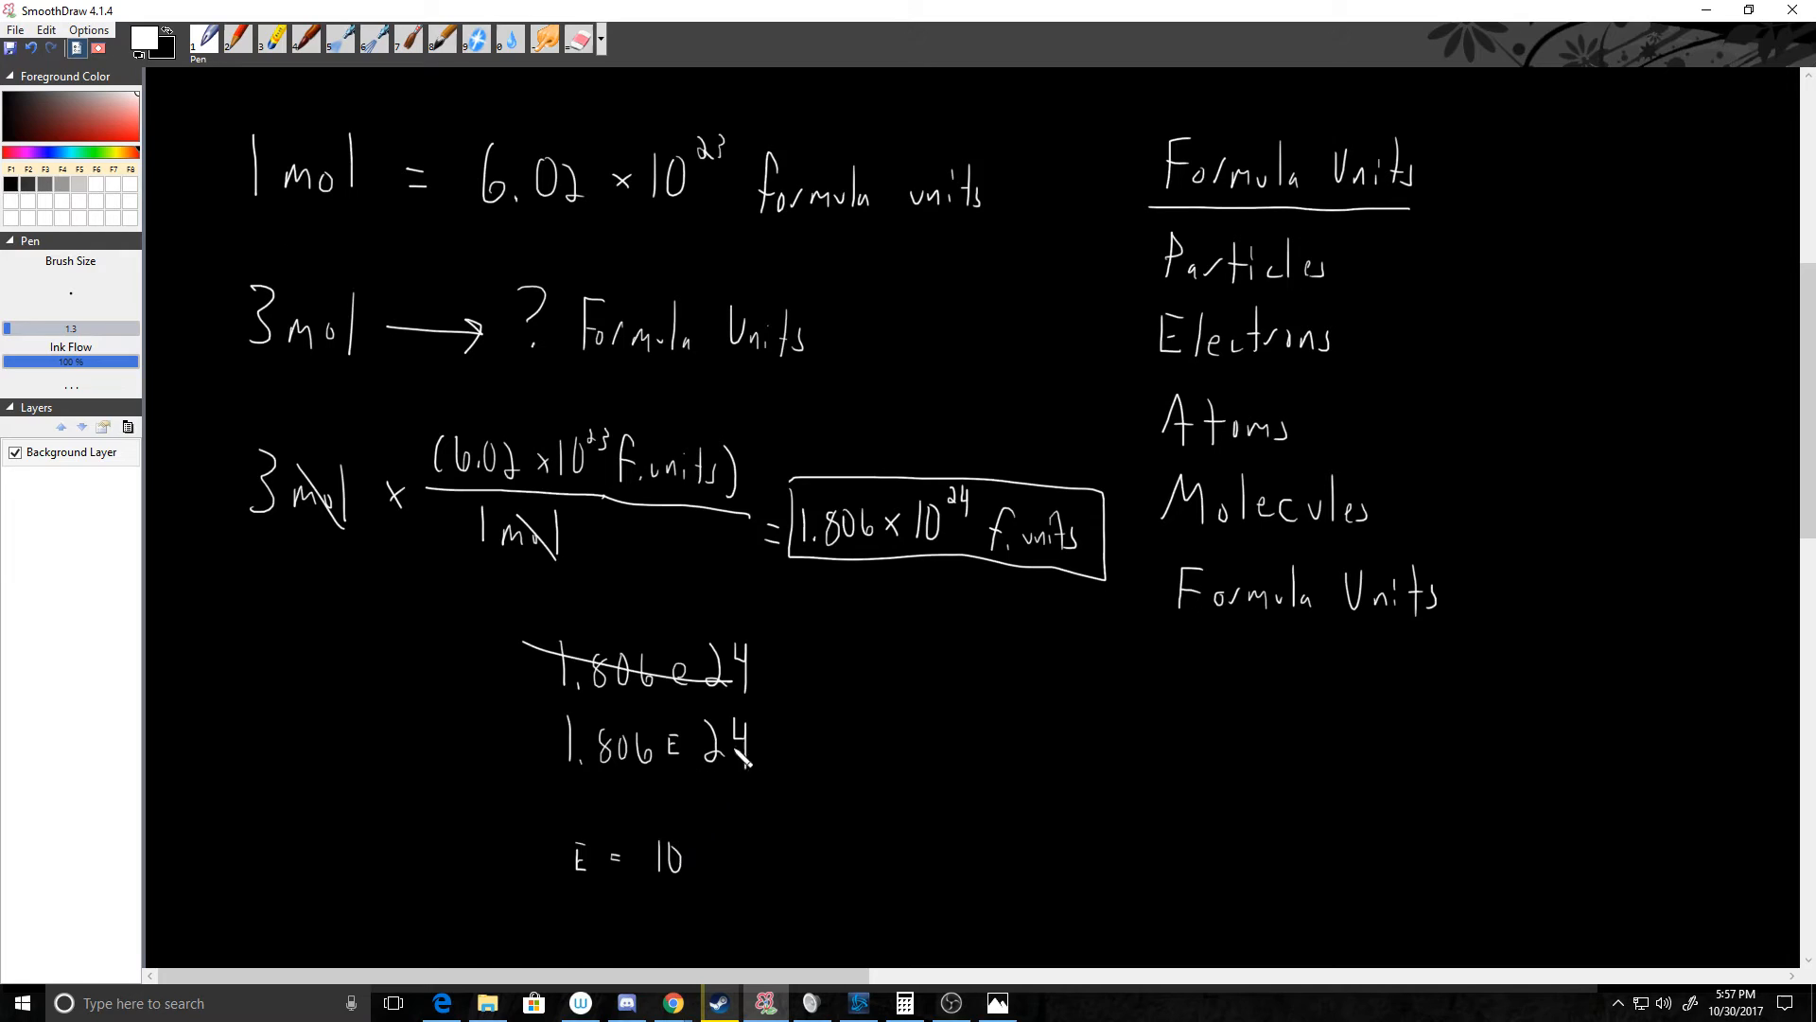
{"action": "mouse_move", "coordinate": [578, 861]}
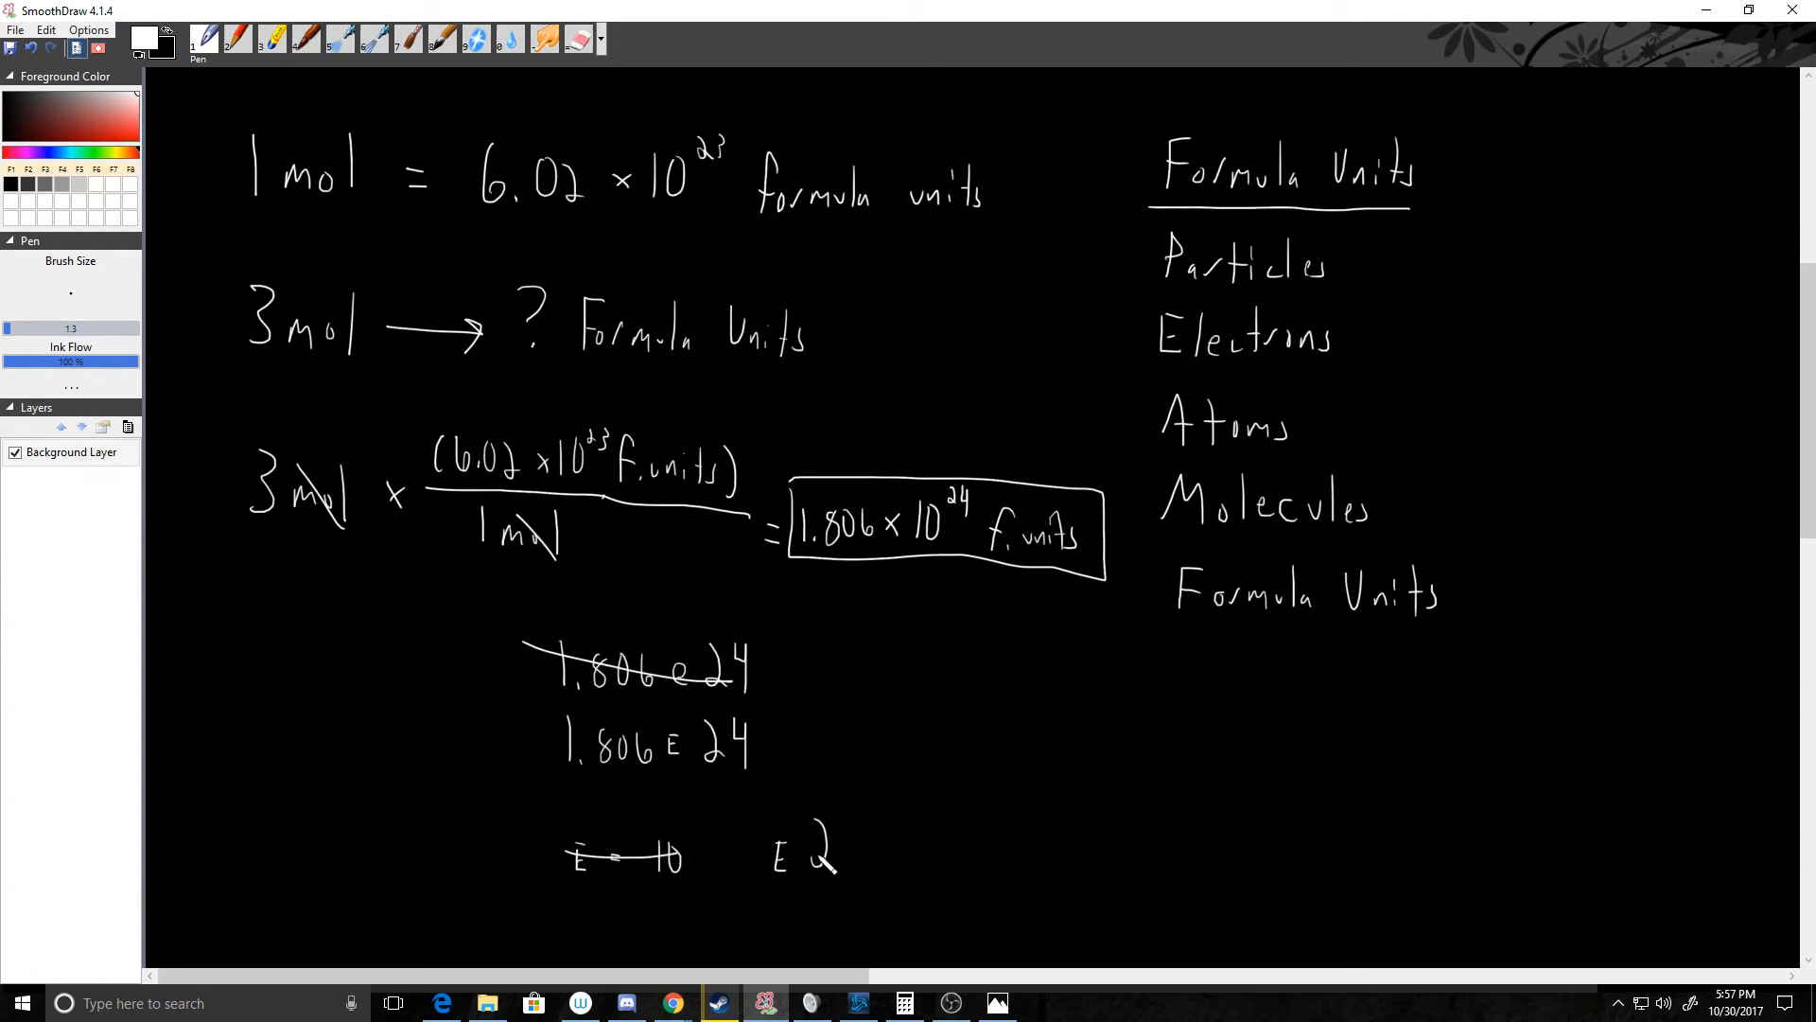
{"action": "left_click_drag", "start_coordinate": [811, 851], "coordinate": [938, 852]}
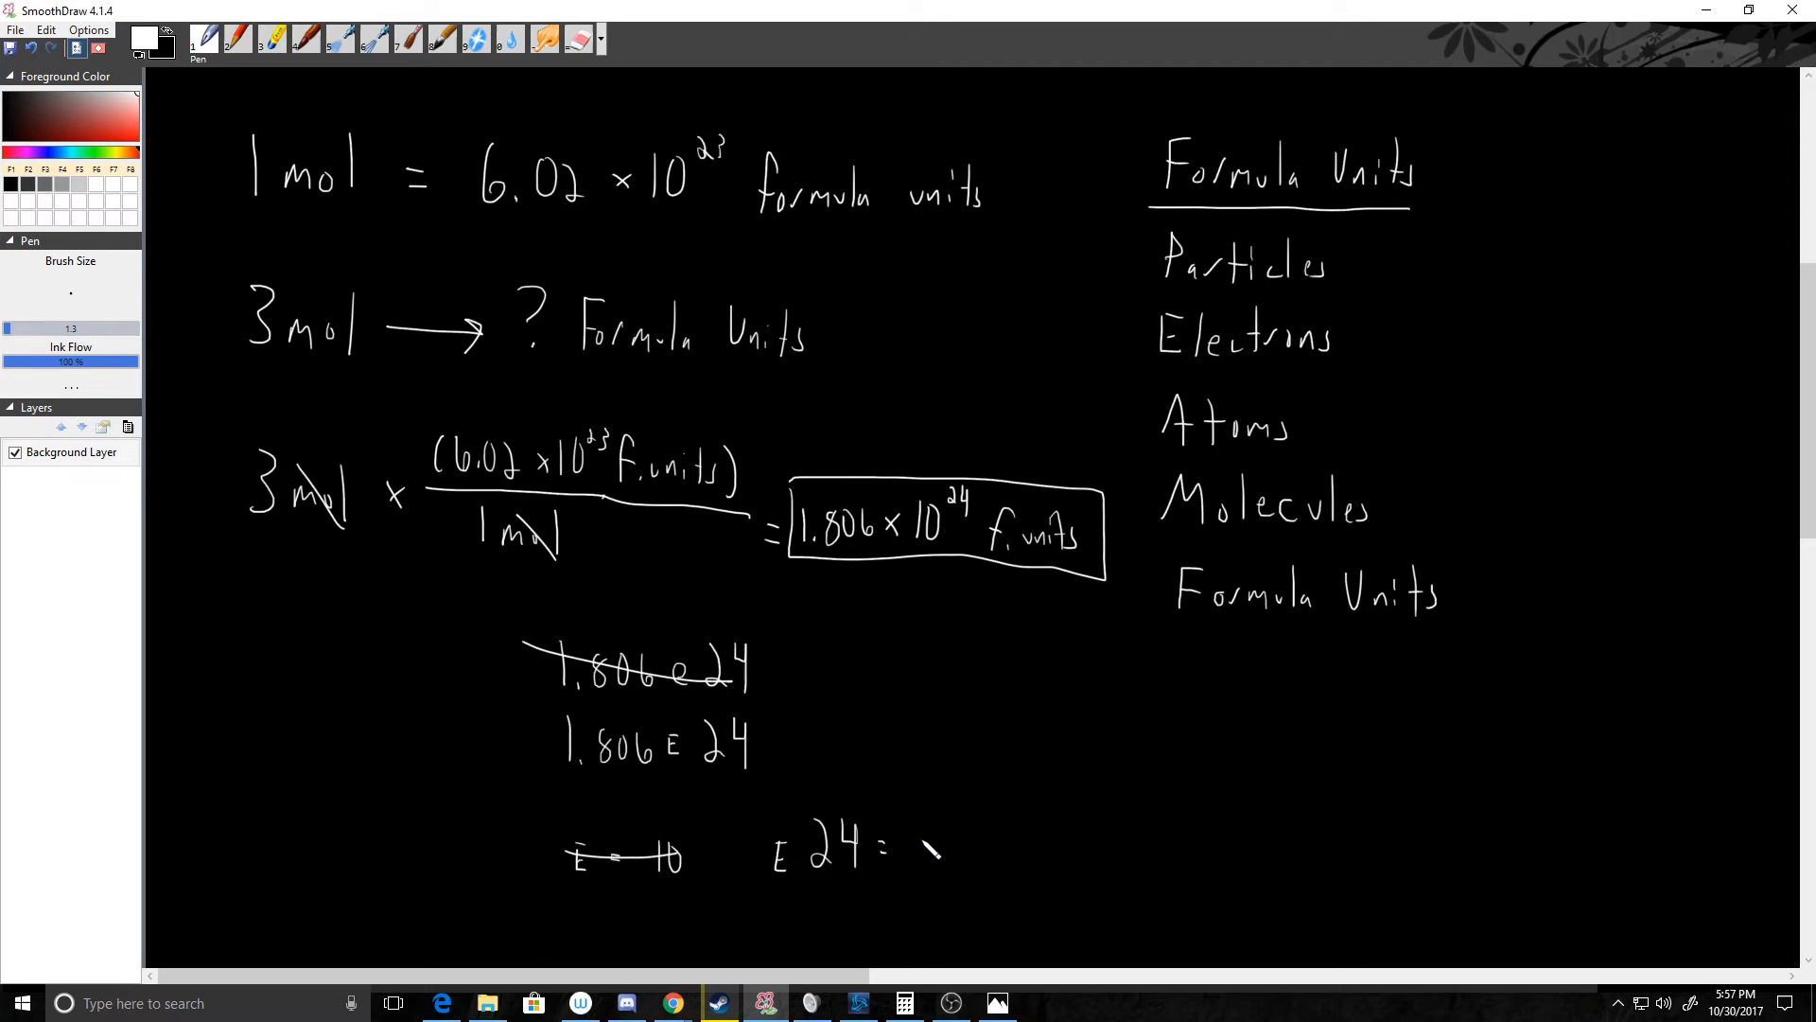
{"action": "left_click_drag", "start_coordinate": [915, 845], "coordinate": [985, 834]}
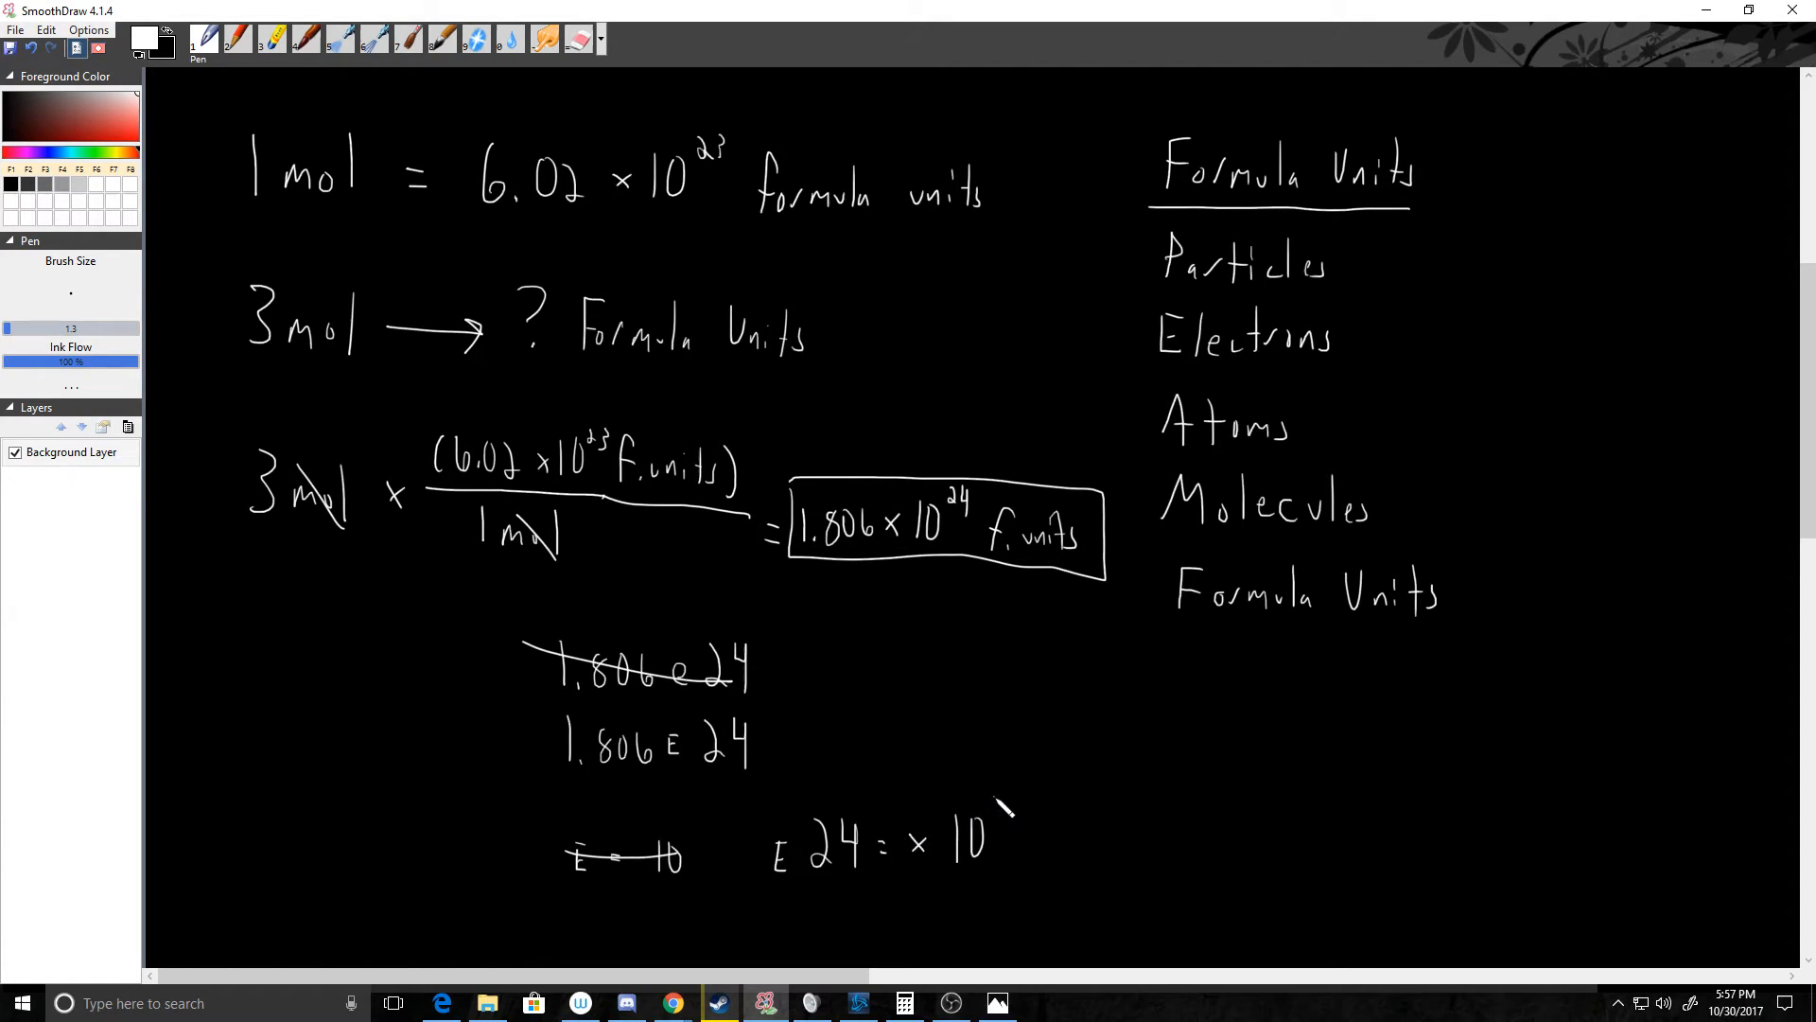
{"action": "left_click_drag", "start_coordinate": [1007, 799], "coordinate": [1020, 829]}
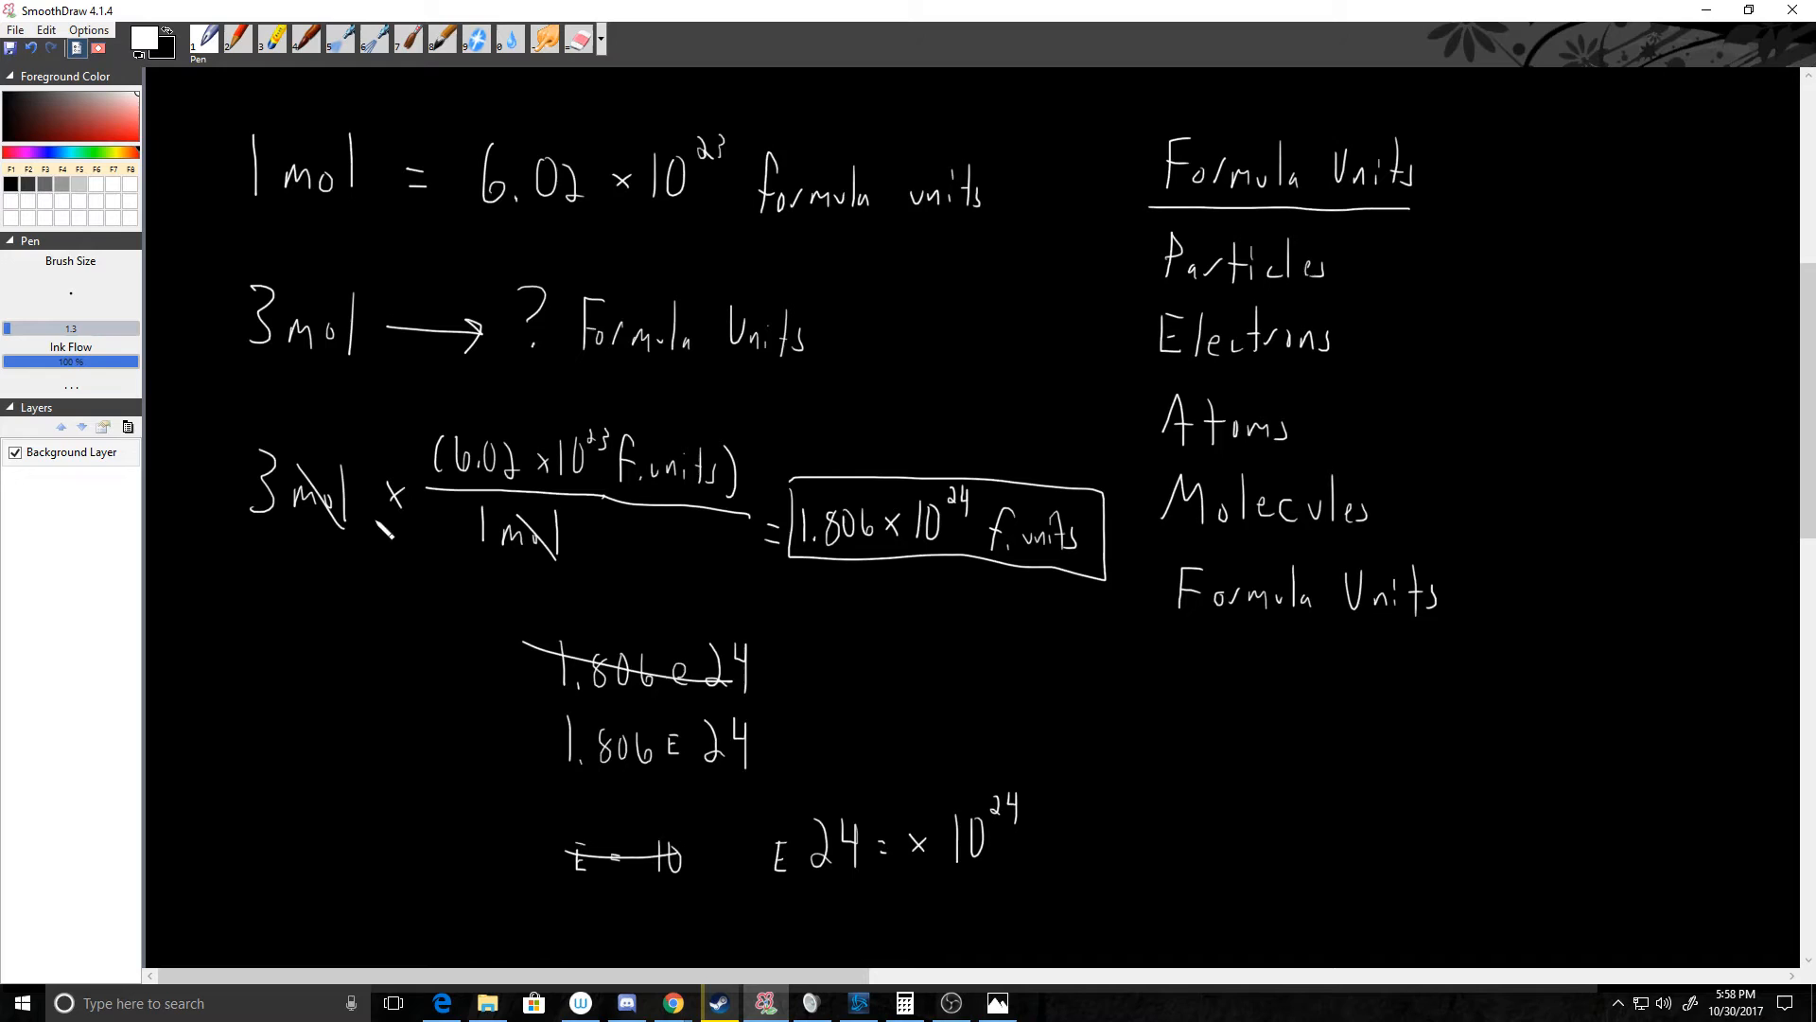
{"action": "scroll", "scroll_direction": "down", "scroll_amount": 3}
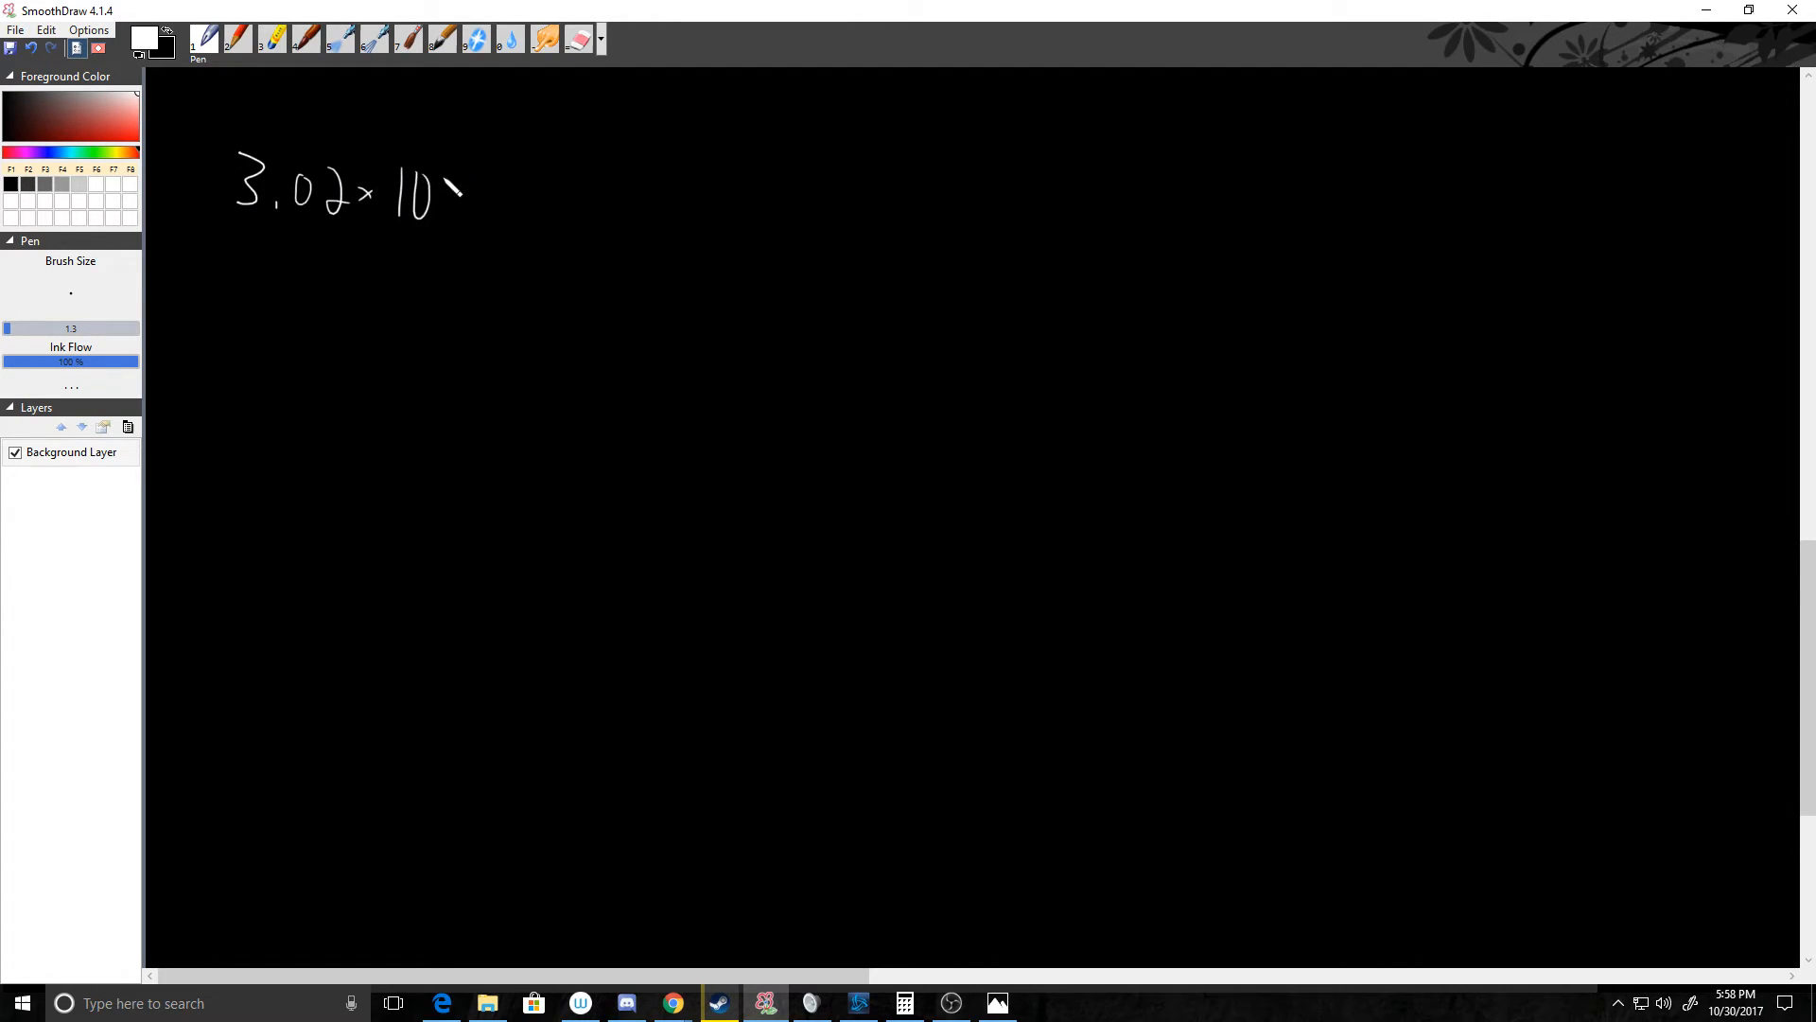
Add exponent 23, the word 'atoms' and an arrow to '? mol' after 3.02×10.
{"action": "left_click_drag", "start_coordinate": [439, 175], "coordinate": [464, 162]}
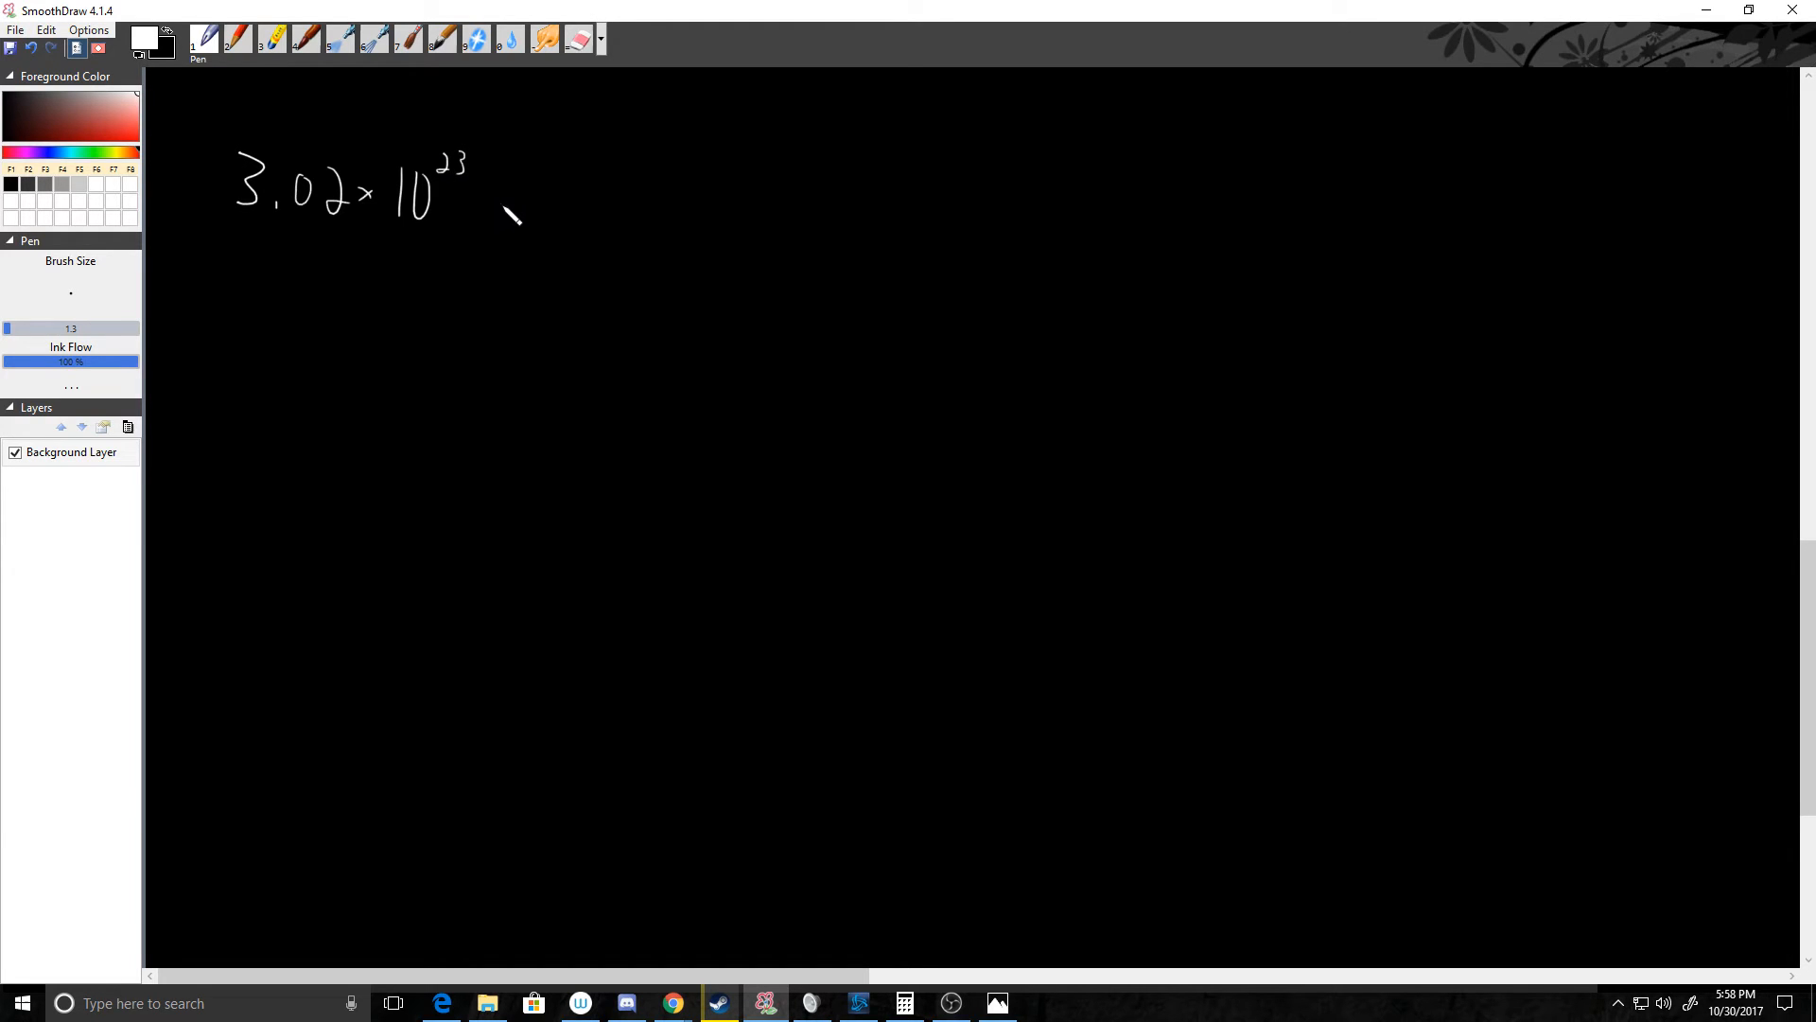
{"action": "left_click_drag", "start_coordinate": [492, 209], "coordinate": [579, 221]}
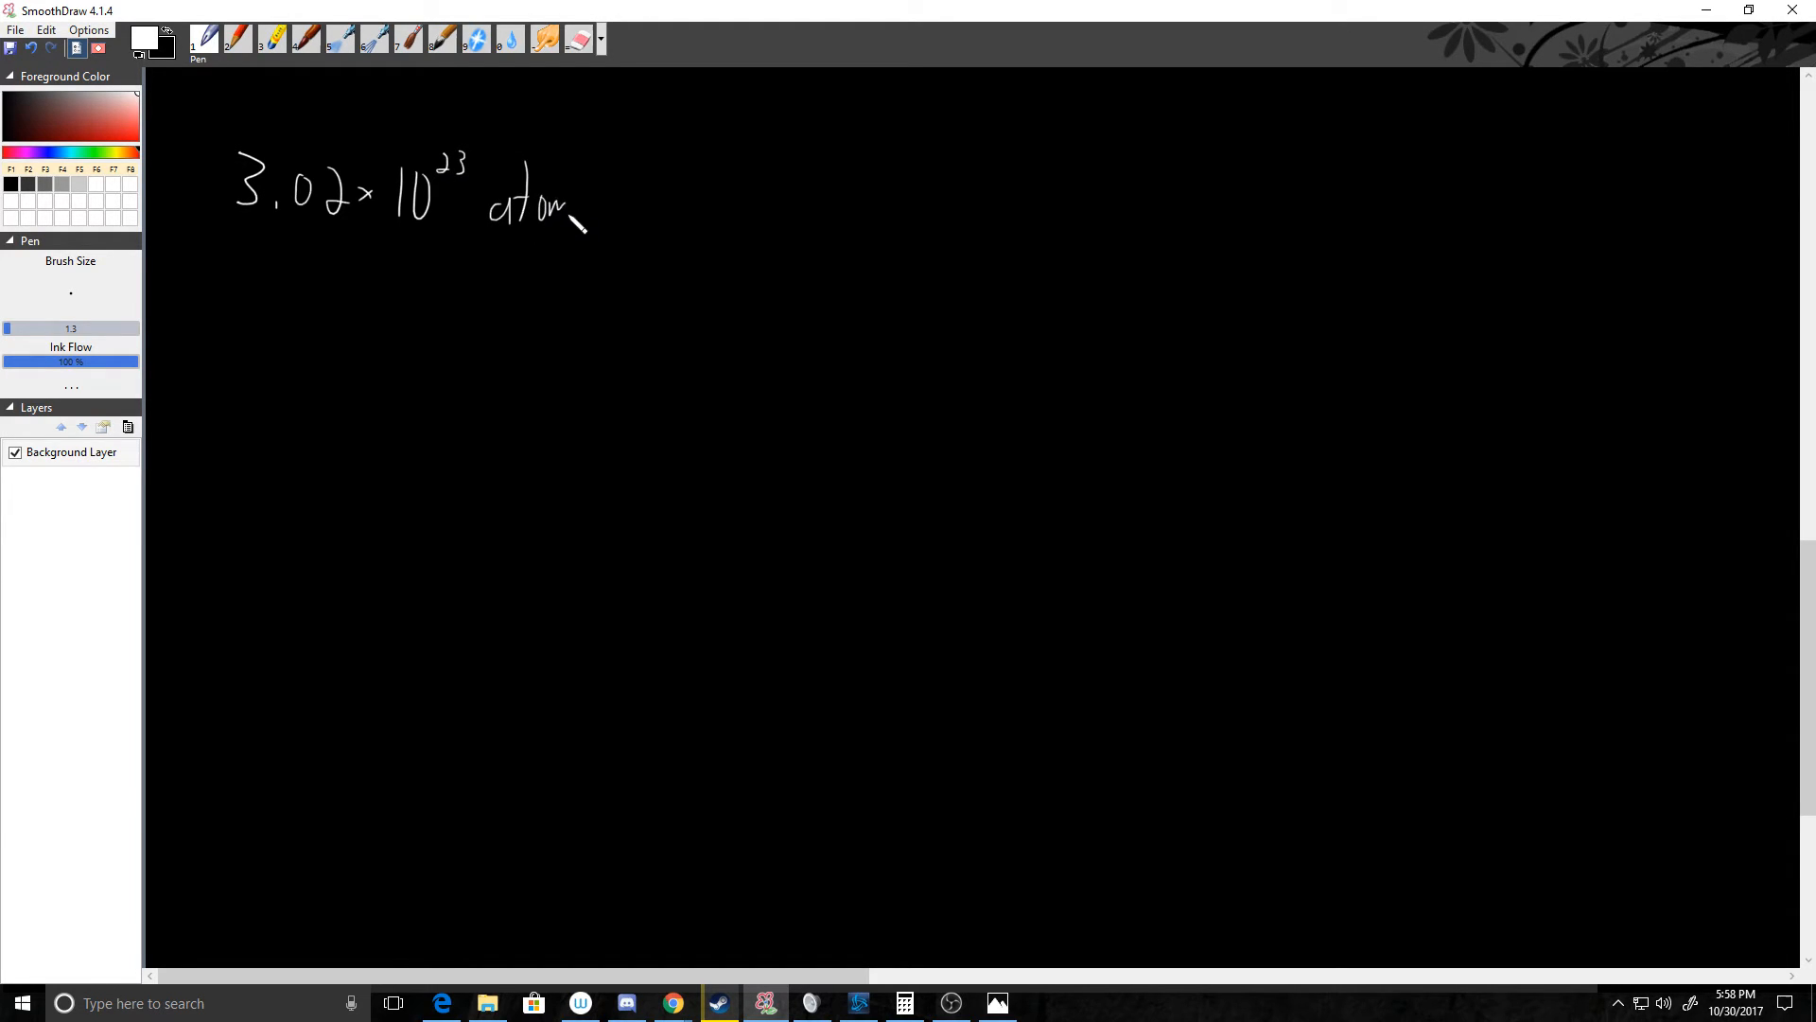
{"action": "left_click_drag", "start_coordinate": [574, 208], "coordinate": [602, 220]}
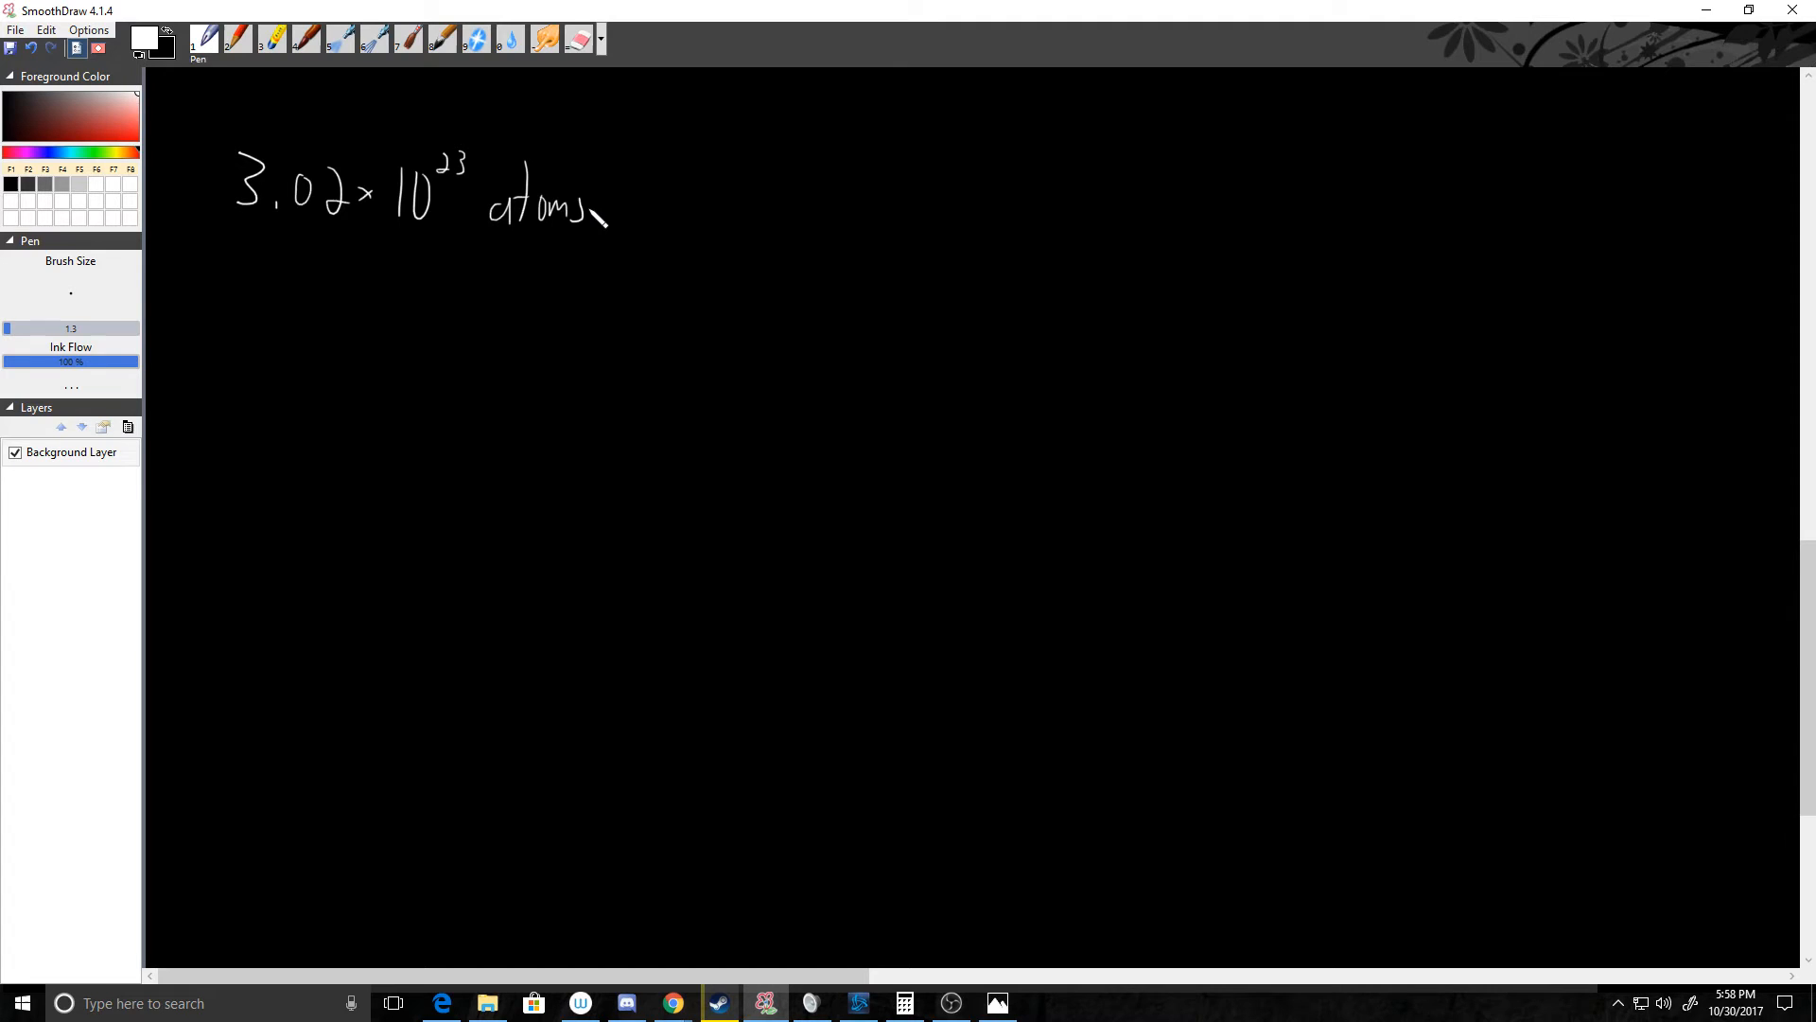
{"action": "left_click_drag", "start_coordinate": [625, 215], "coordinate": [787, 228]}
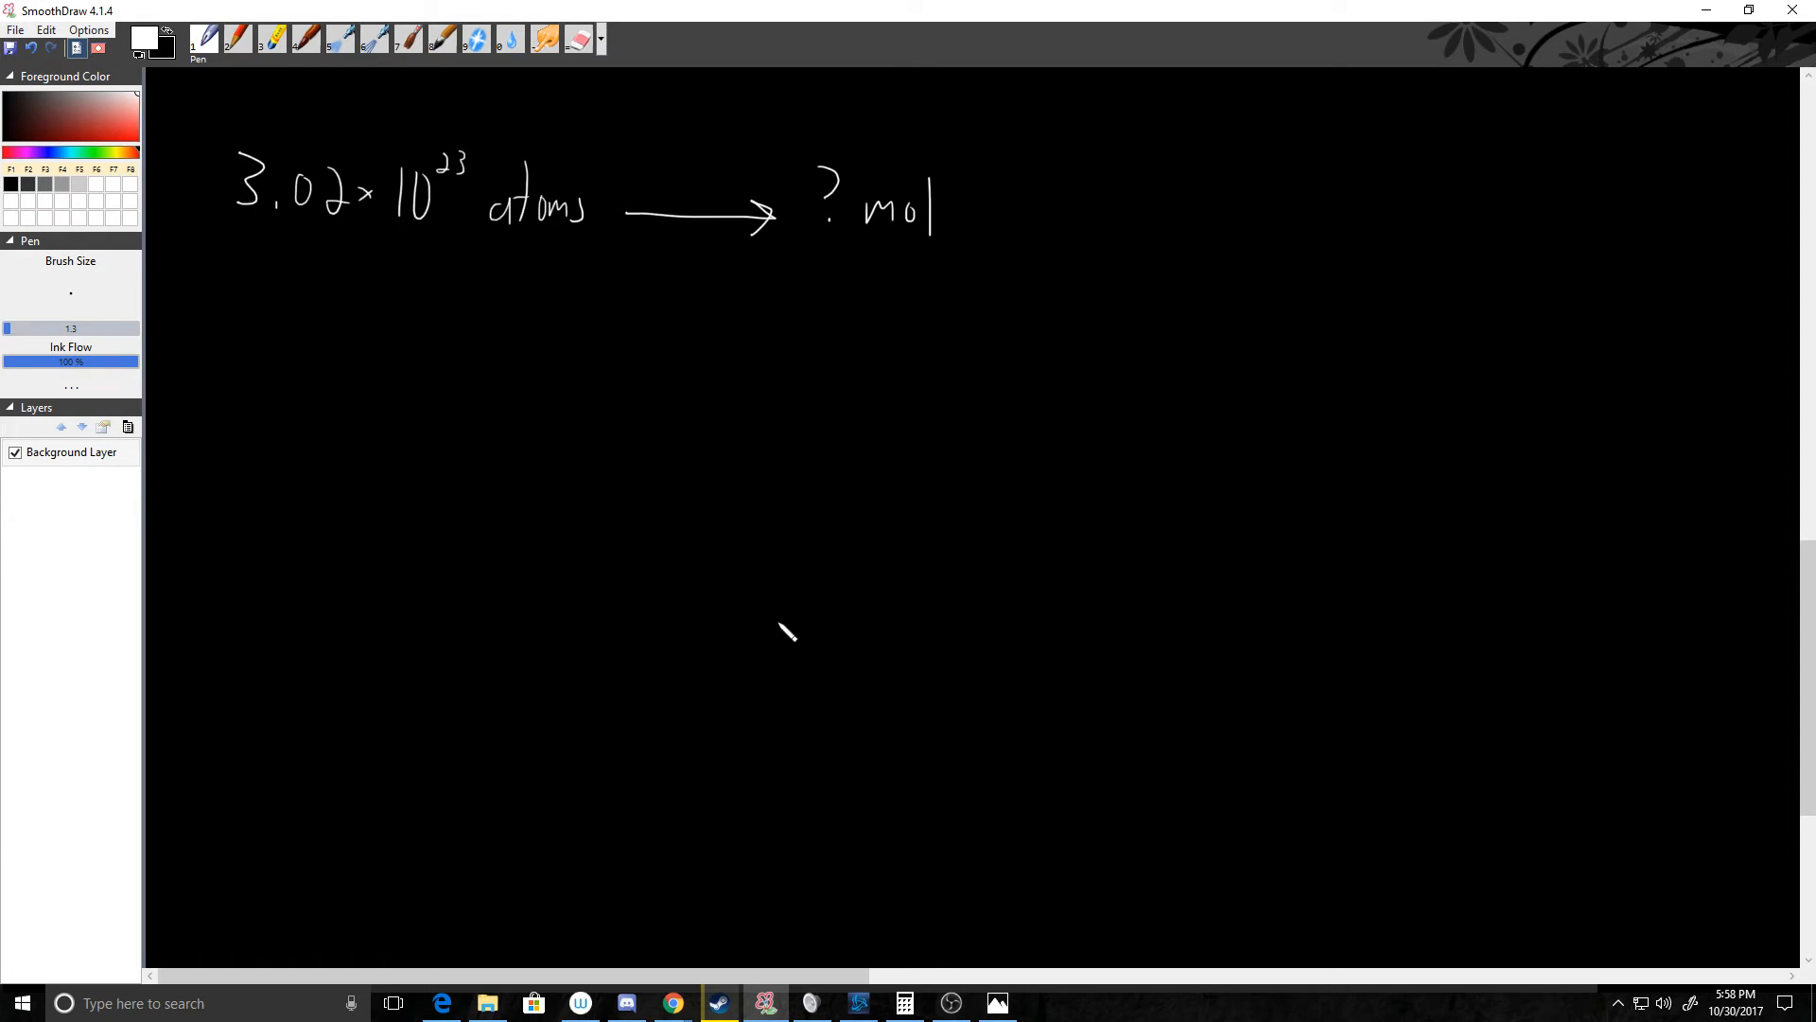
{"action": "mouse_move", "coordinate": [294, 367]}
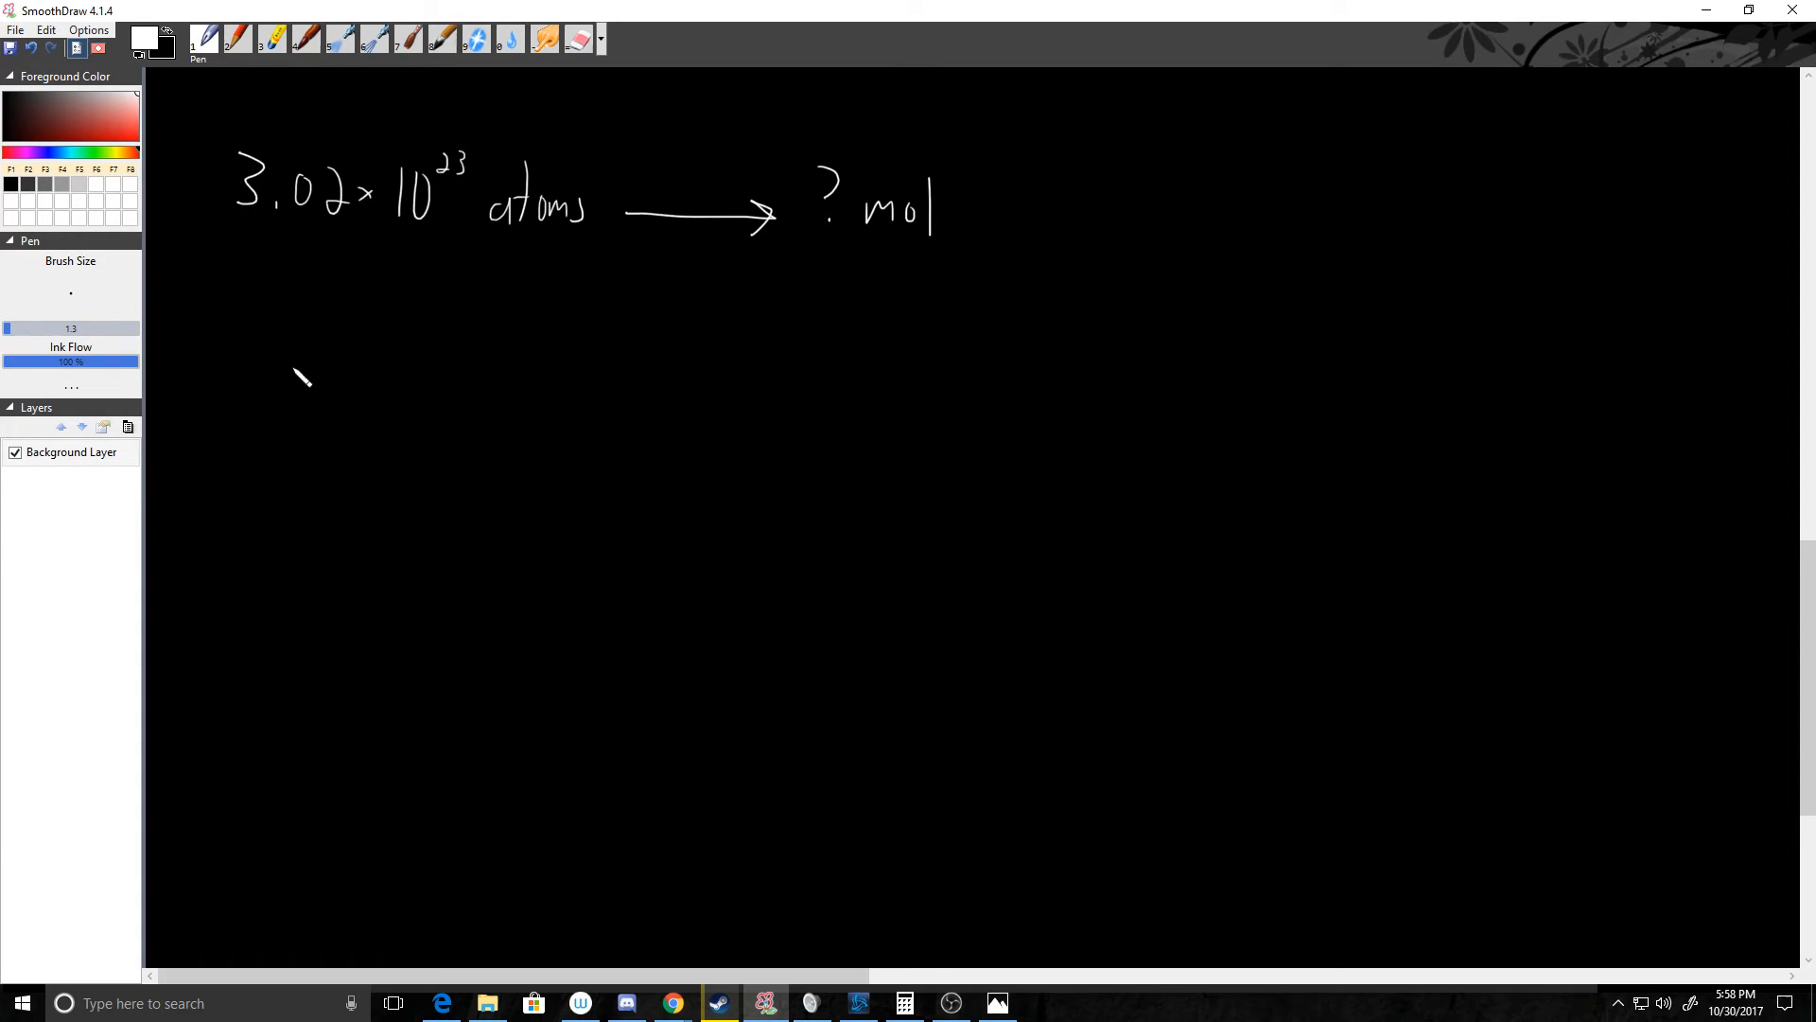
{"action": "mouse_move", "coordinate": [289, 341]}
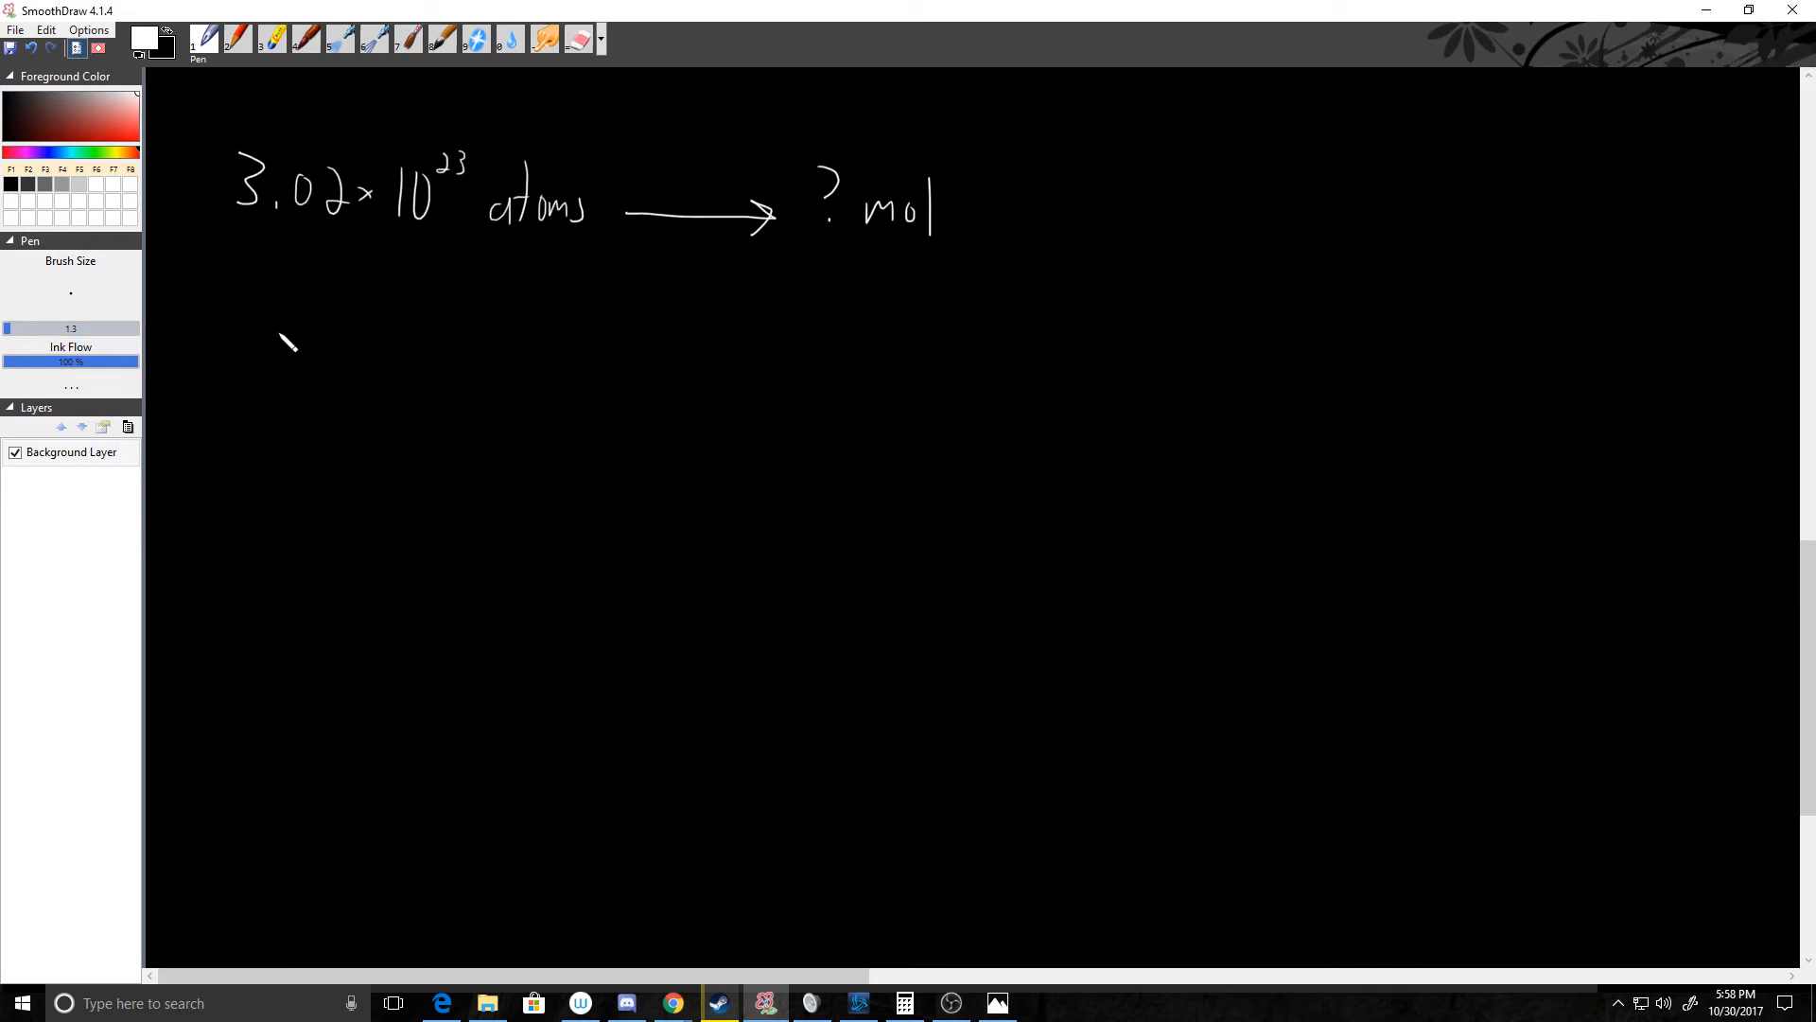
Write 3.02×10^23 atoms on a new line, then a multiply sign and fraction bar.
{"action": "left_click_drag", "start_coordinate": [243, 353], "coordinate": [330, 370]}
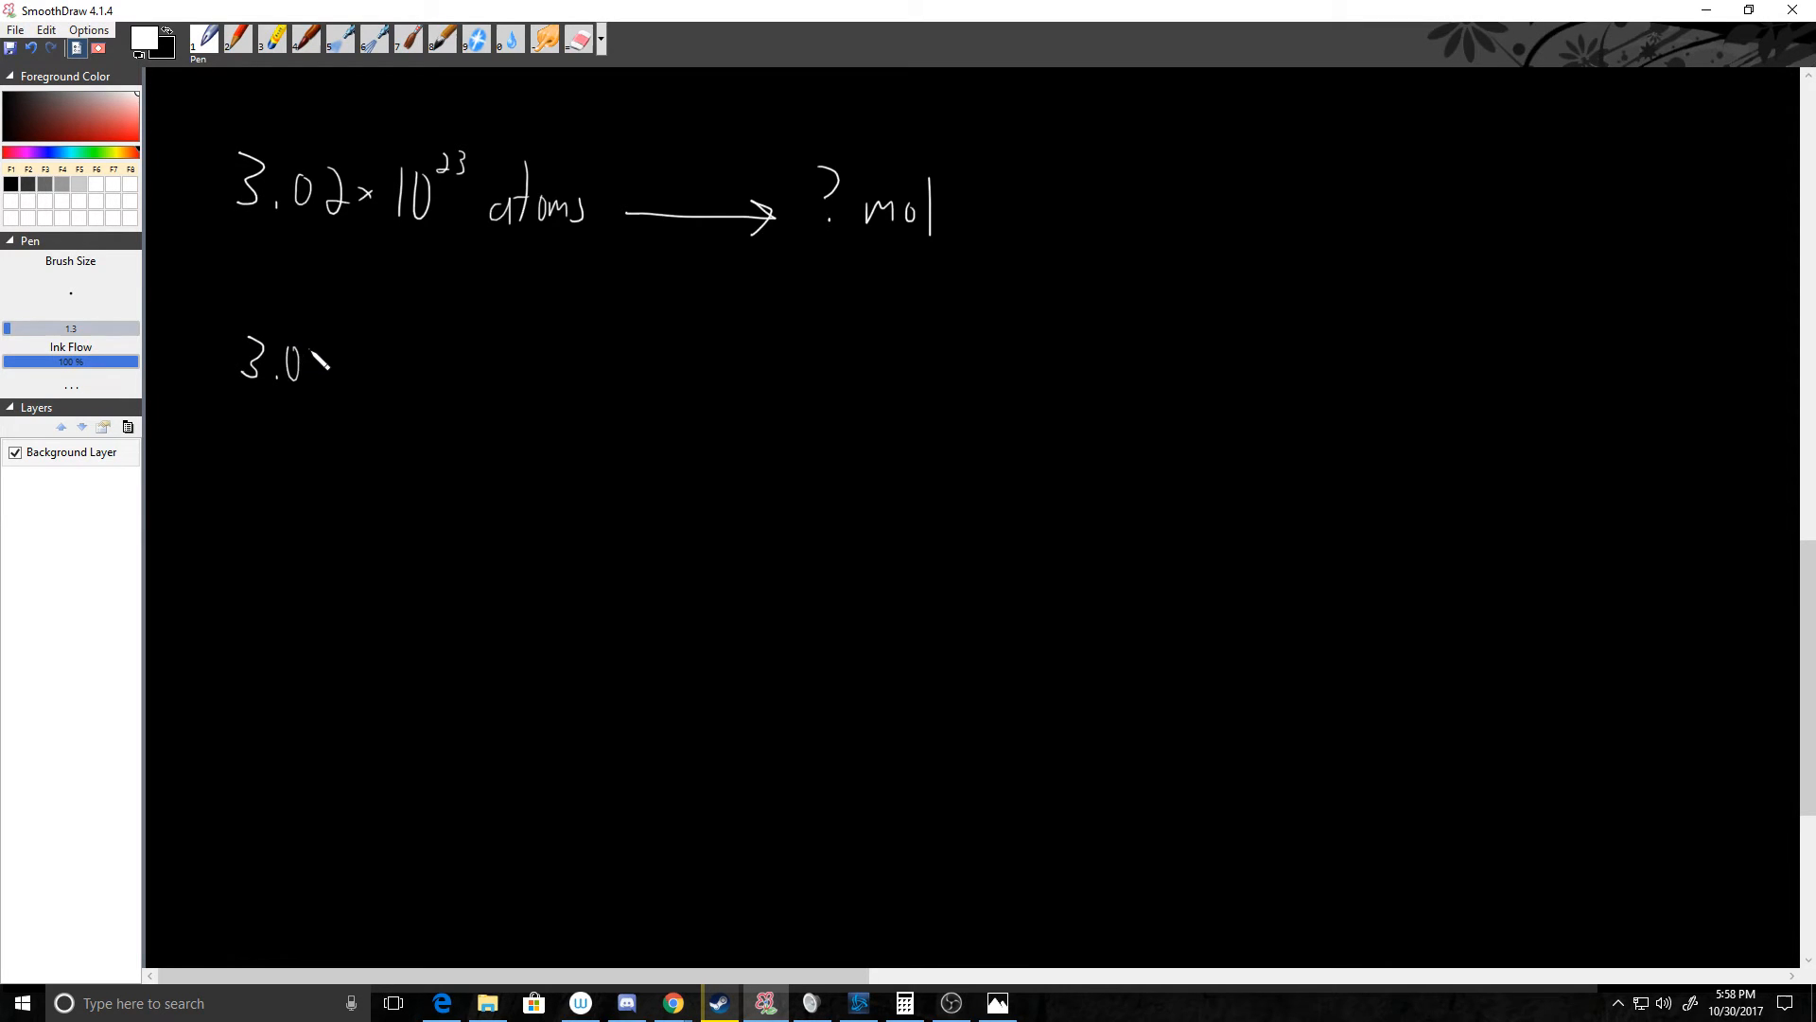
{"action": "left_click_drag", "start_coordinate": [325, 365], "coordinate": [406, 347]}
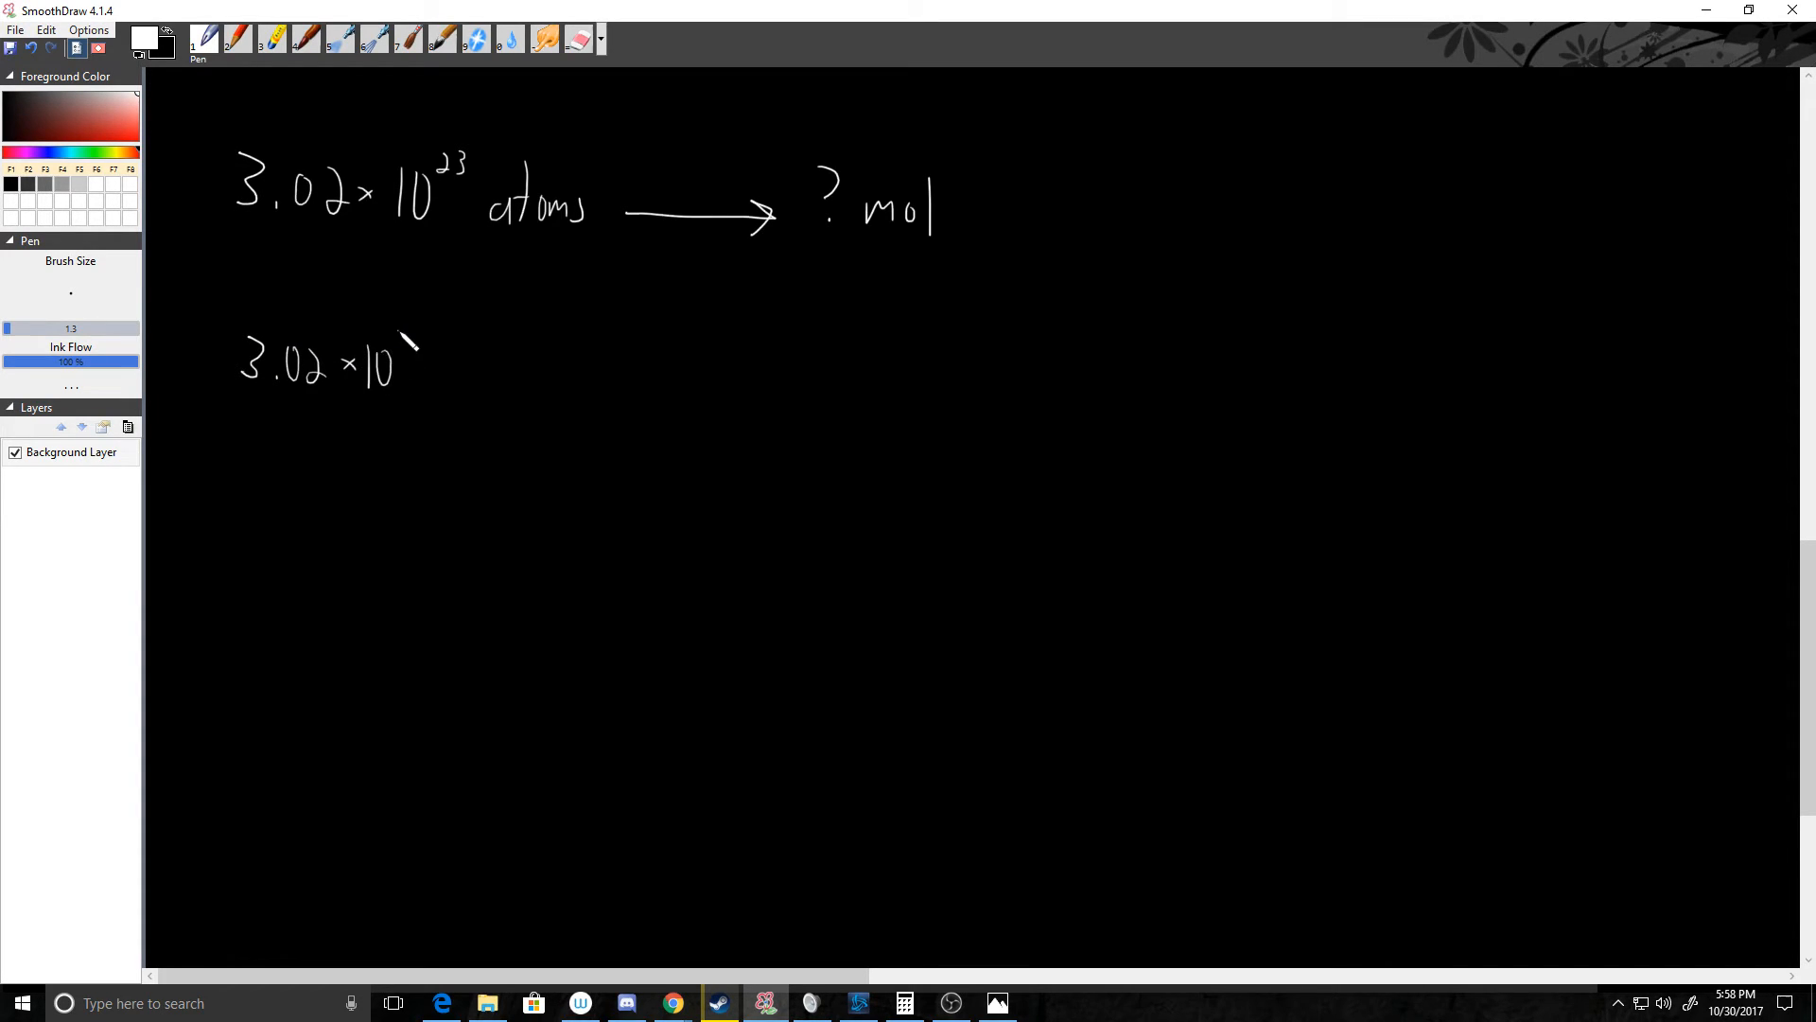
{"action": "left_click_drag", "start_coordinate": [417, 336], "coordinate": [486, 382]}
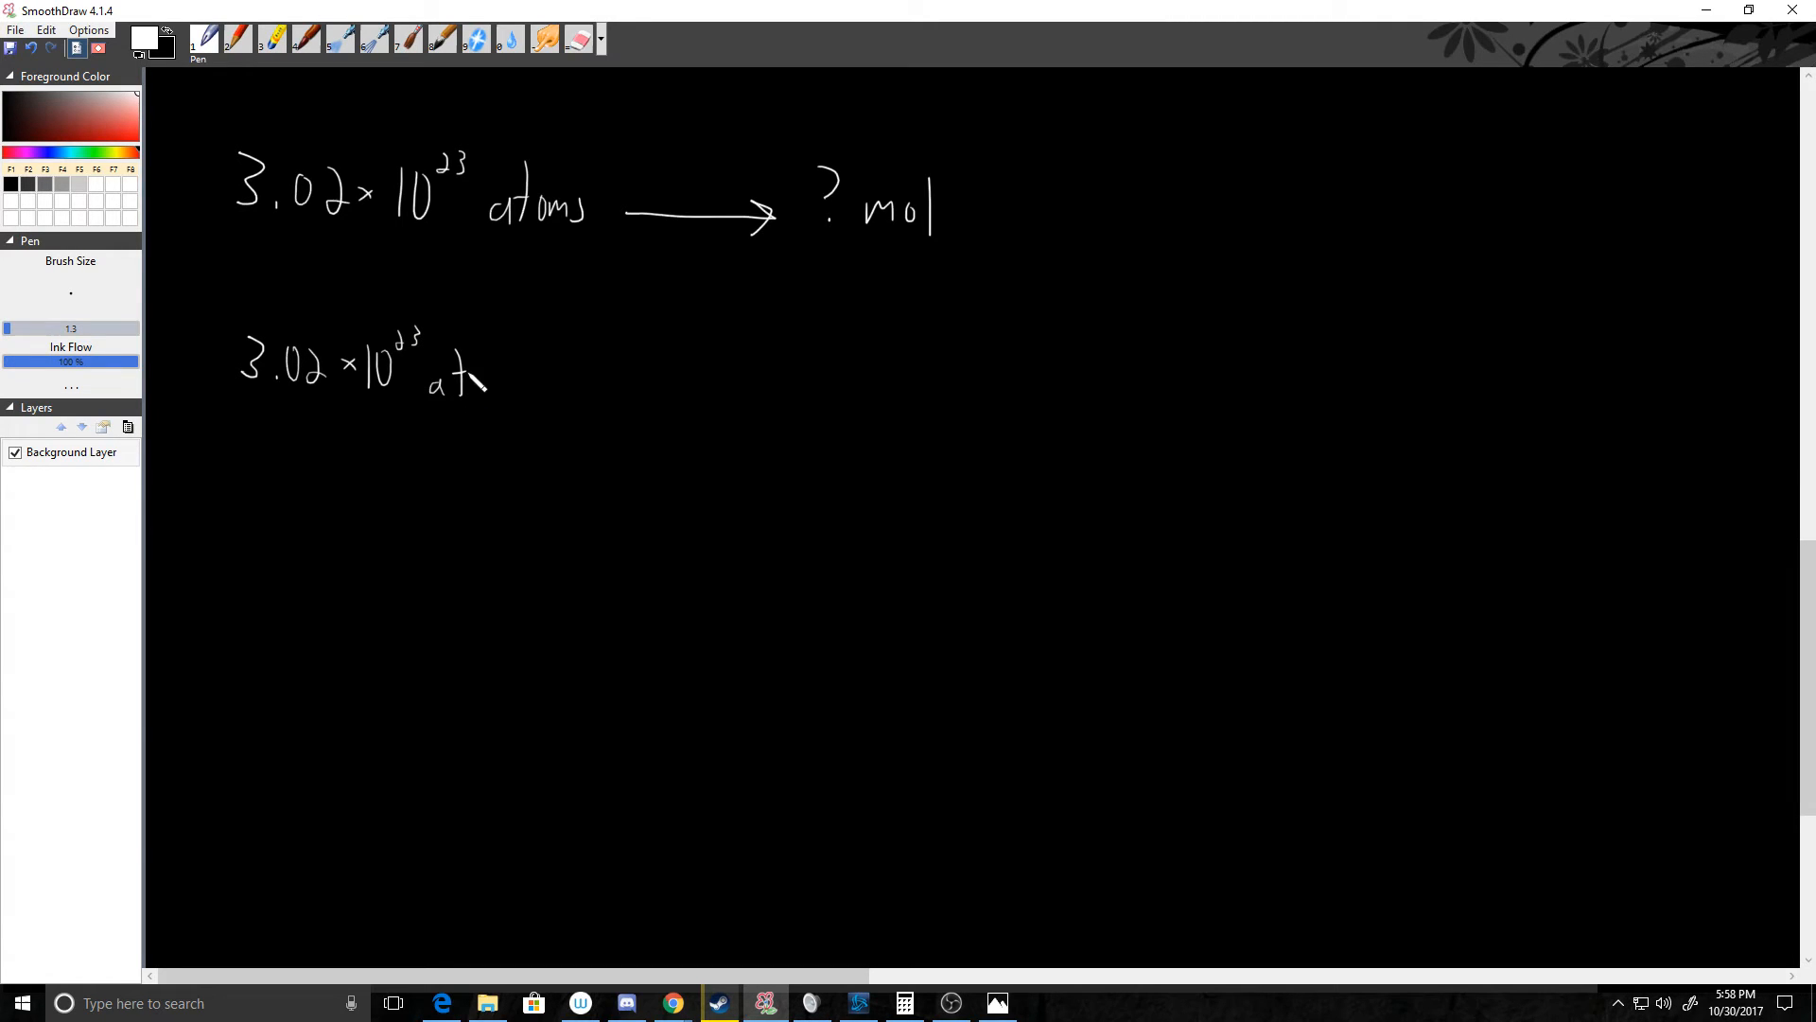
{"action": "left_click_drag", "start_coordinate": [475, 382], "coordinate": [504, 382]}
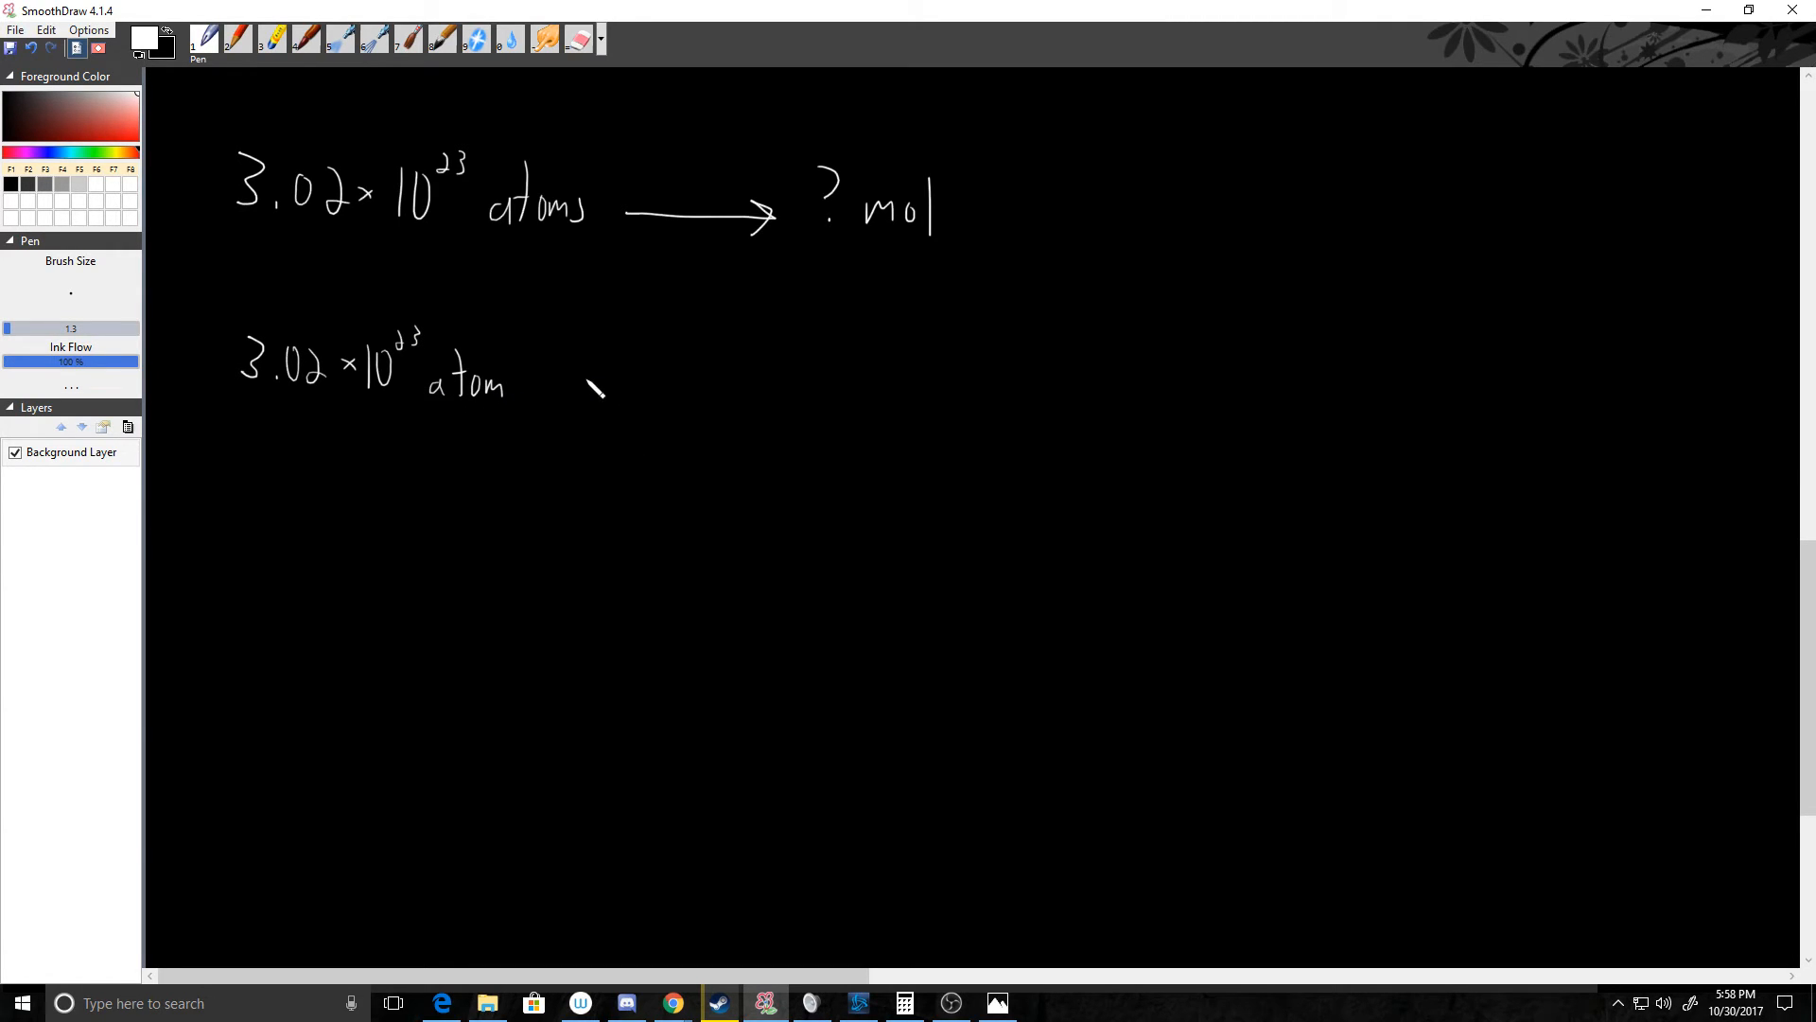
{"action": "left_click_drag", "start_coordinate": [545, 373], "coordinate": [747, 373]}
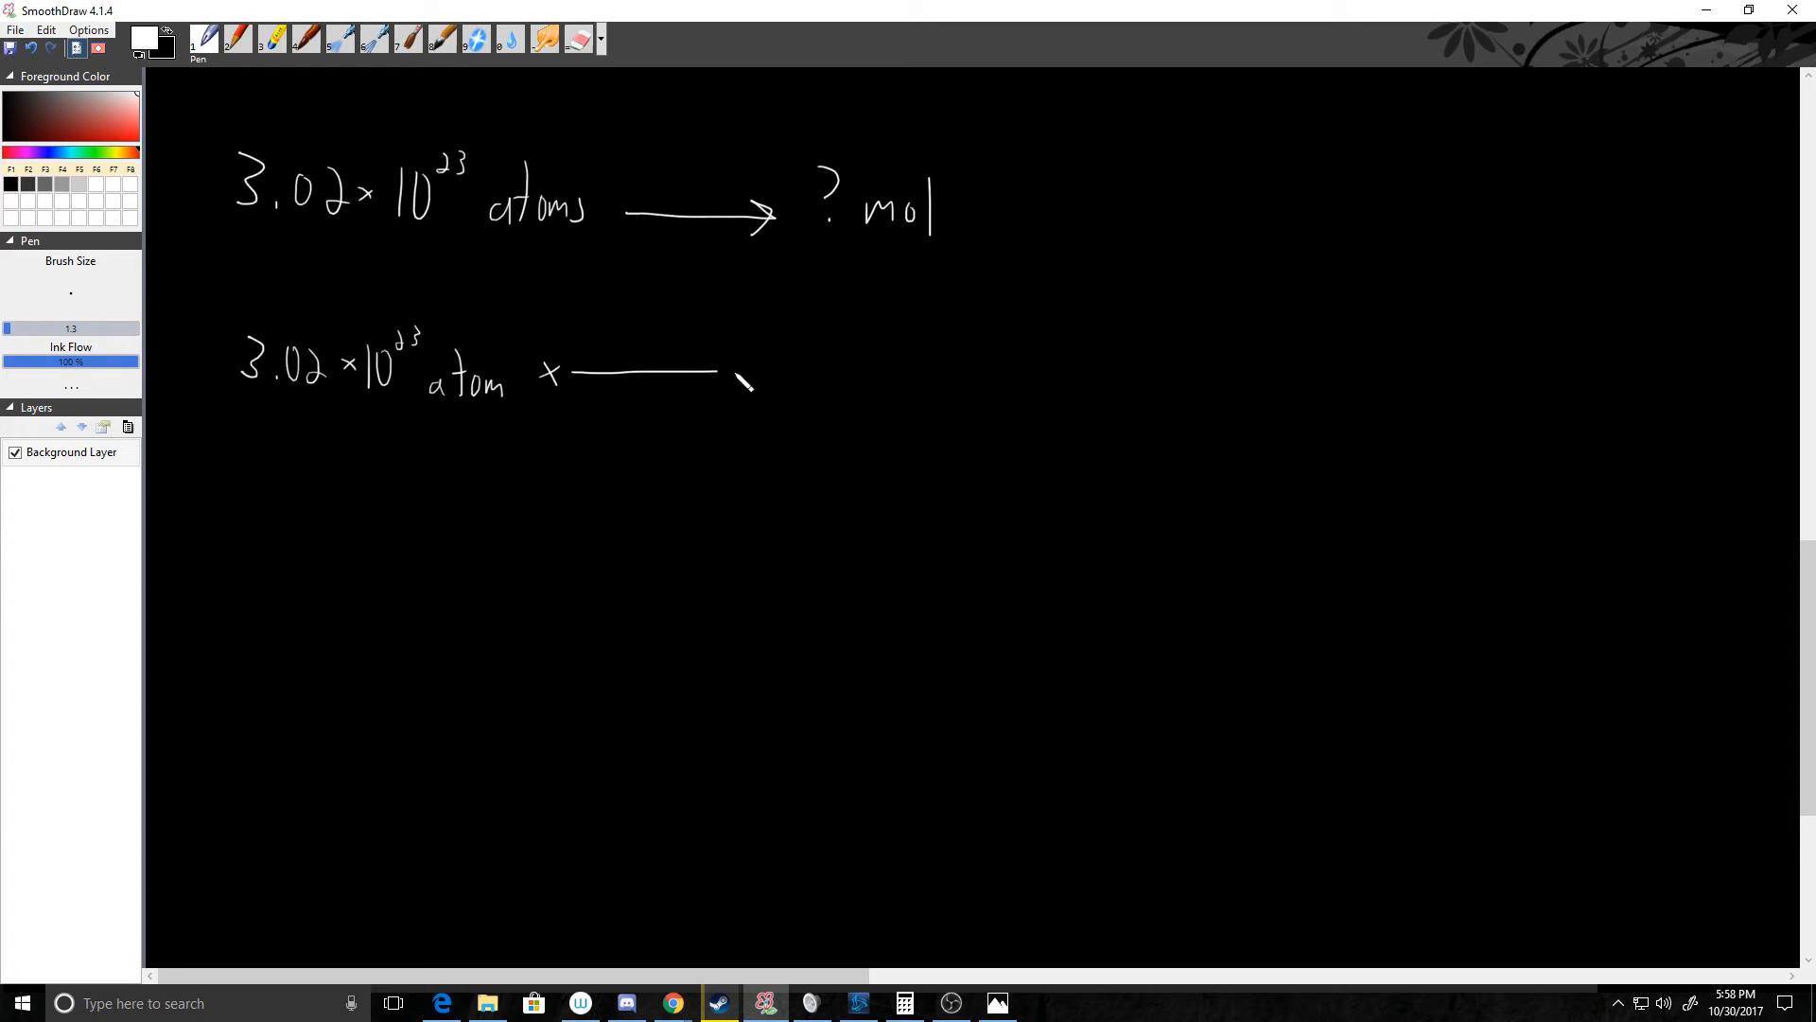
{"action": "left_click_drag", "start_coordinate": [718, 372], "coordinate": [816, 373]}
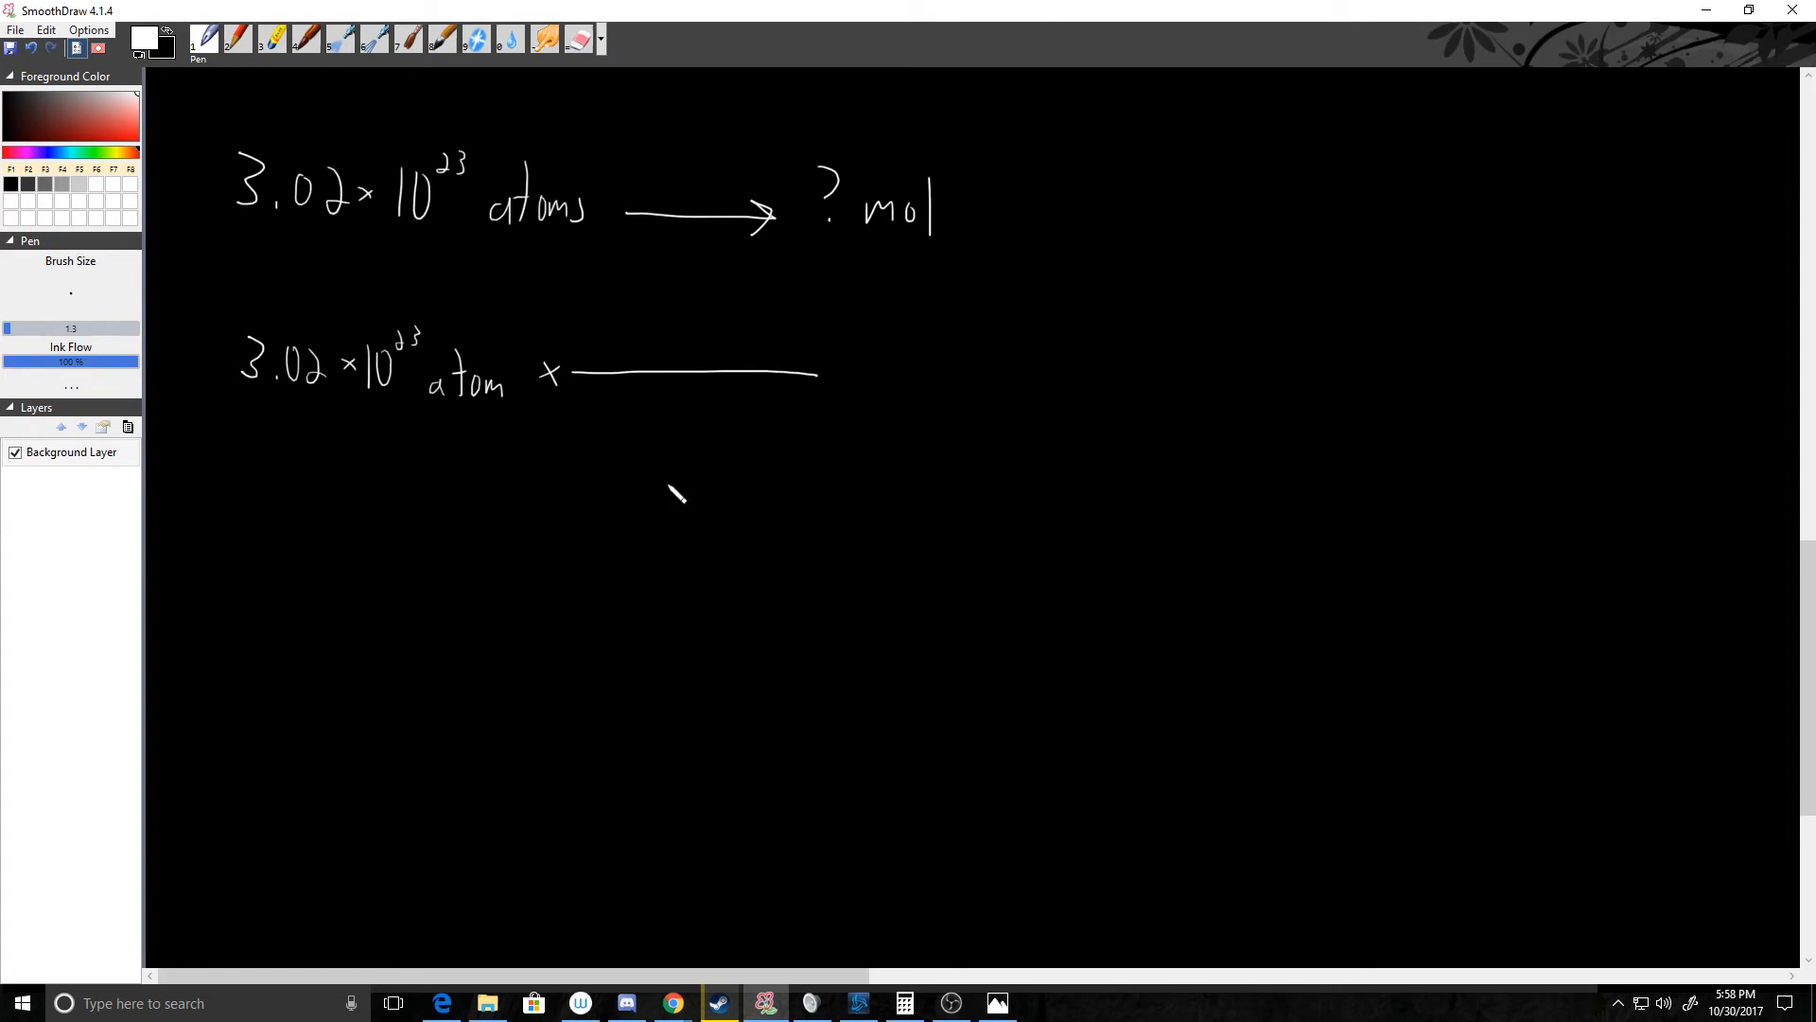
{"action": "mouse_move", "coordinate": [502, 402]}
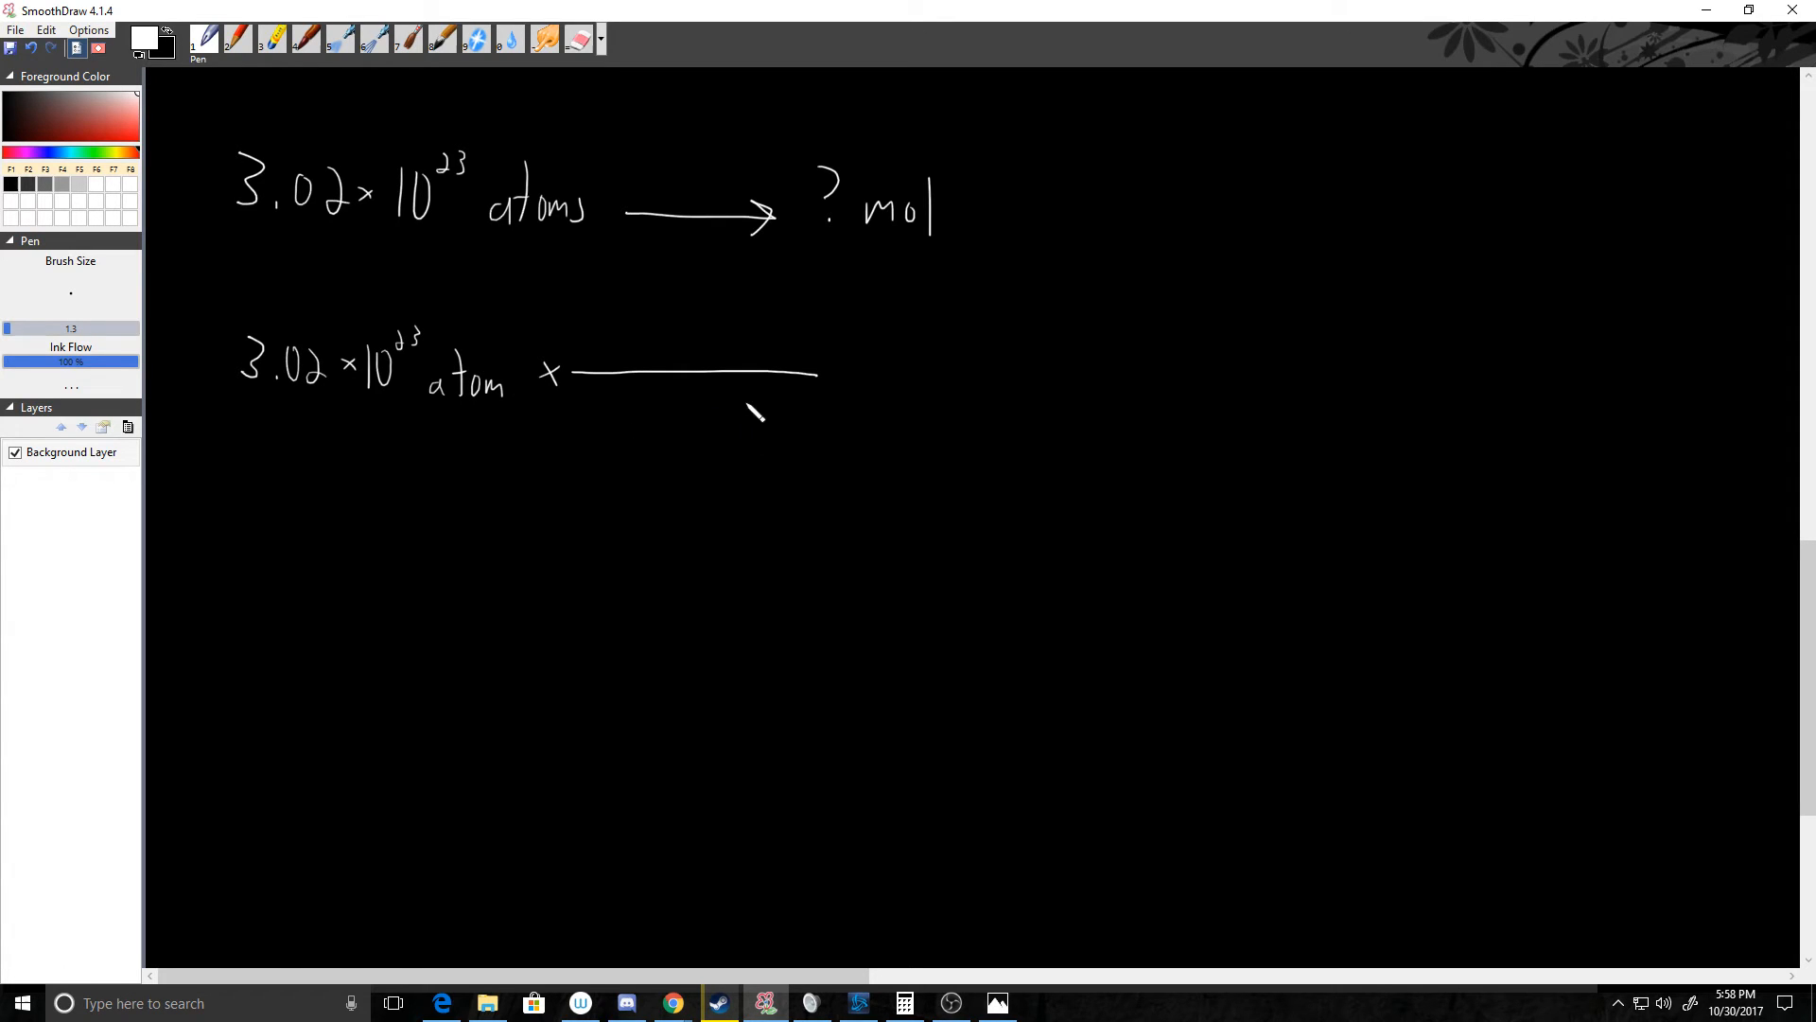
{"action": "mouse_move", "coordinate": [676, 310]}
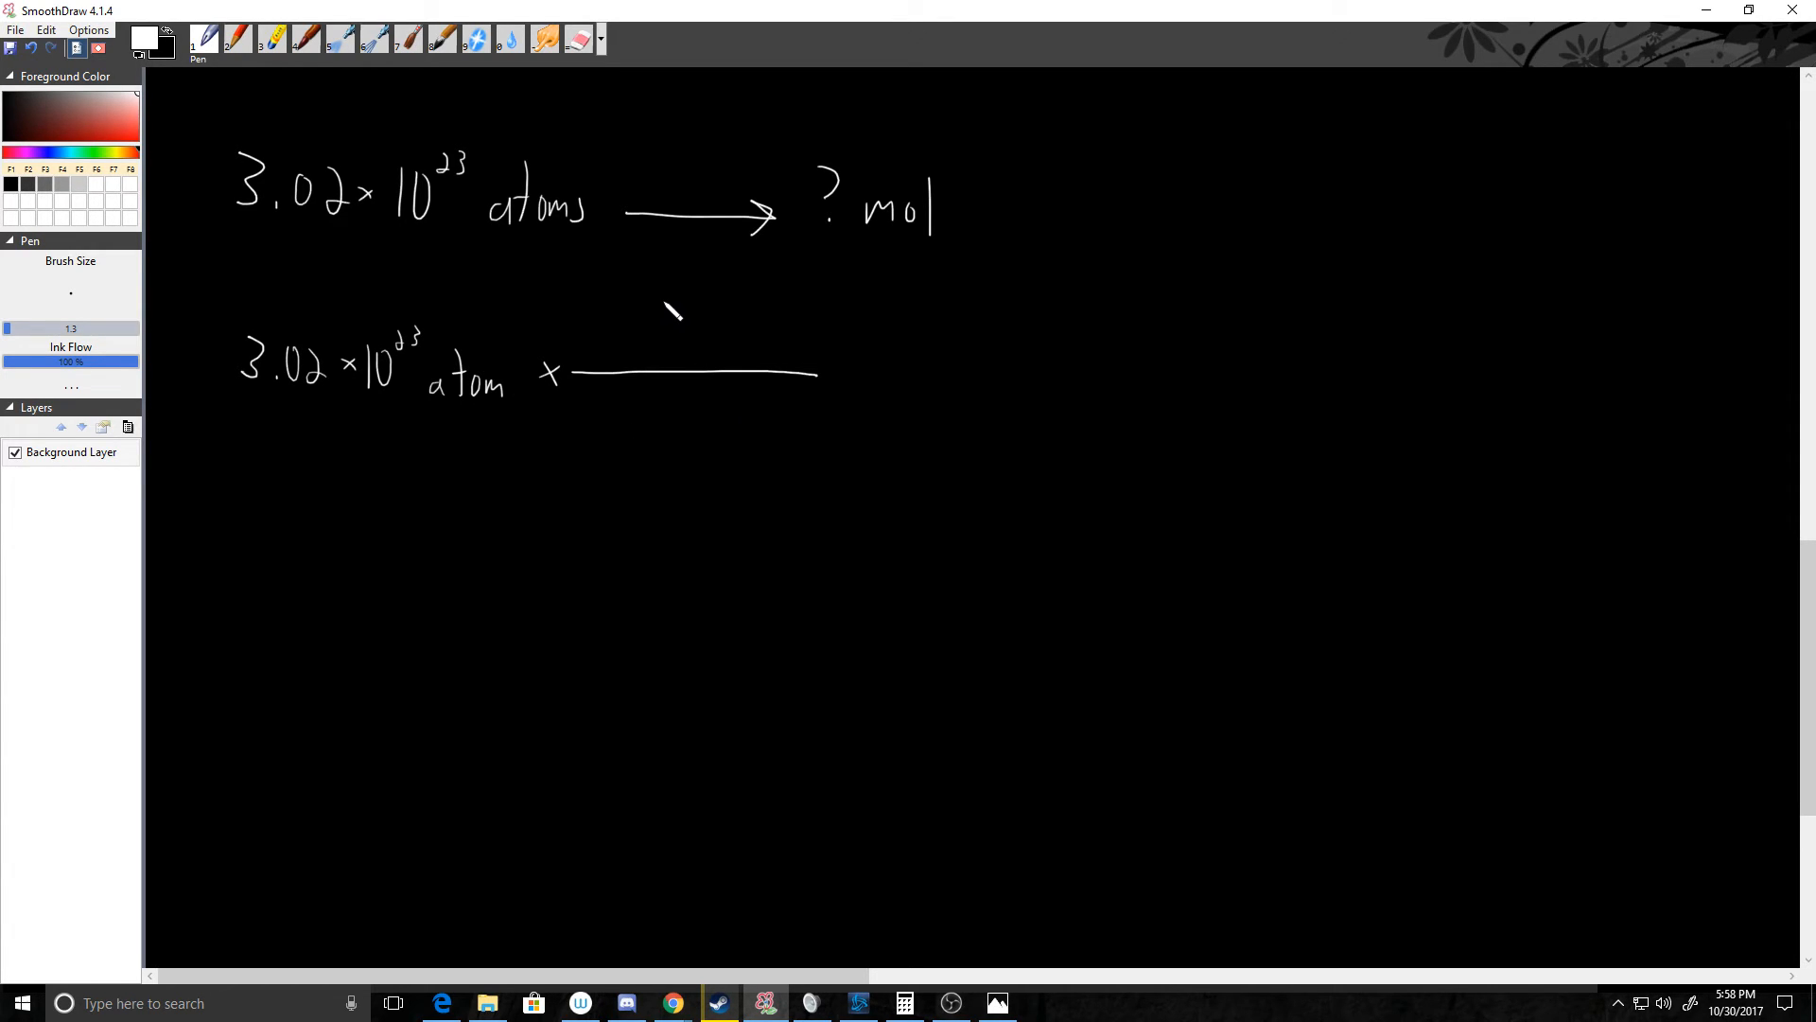
Write 1 mol over 6.02×10^23 atoms and cross out both atoms units.
{"action": "left_click_drag", "start_coordinate": [660, 313], "coordinate": [741, 341]}
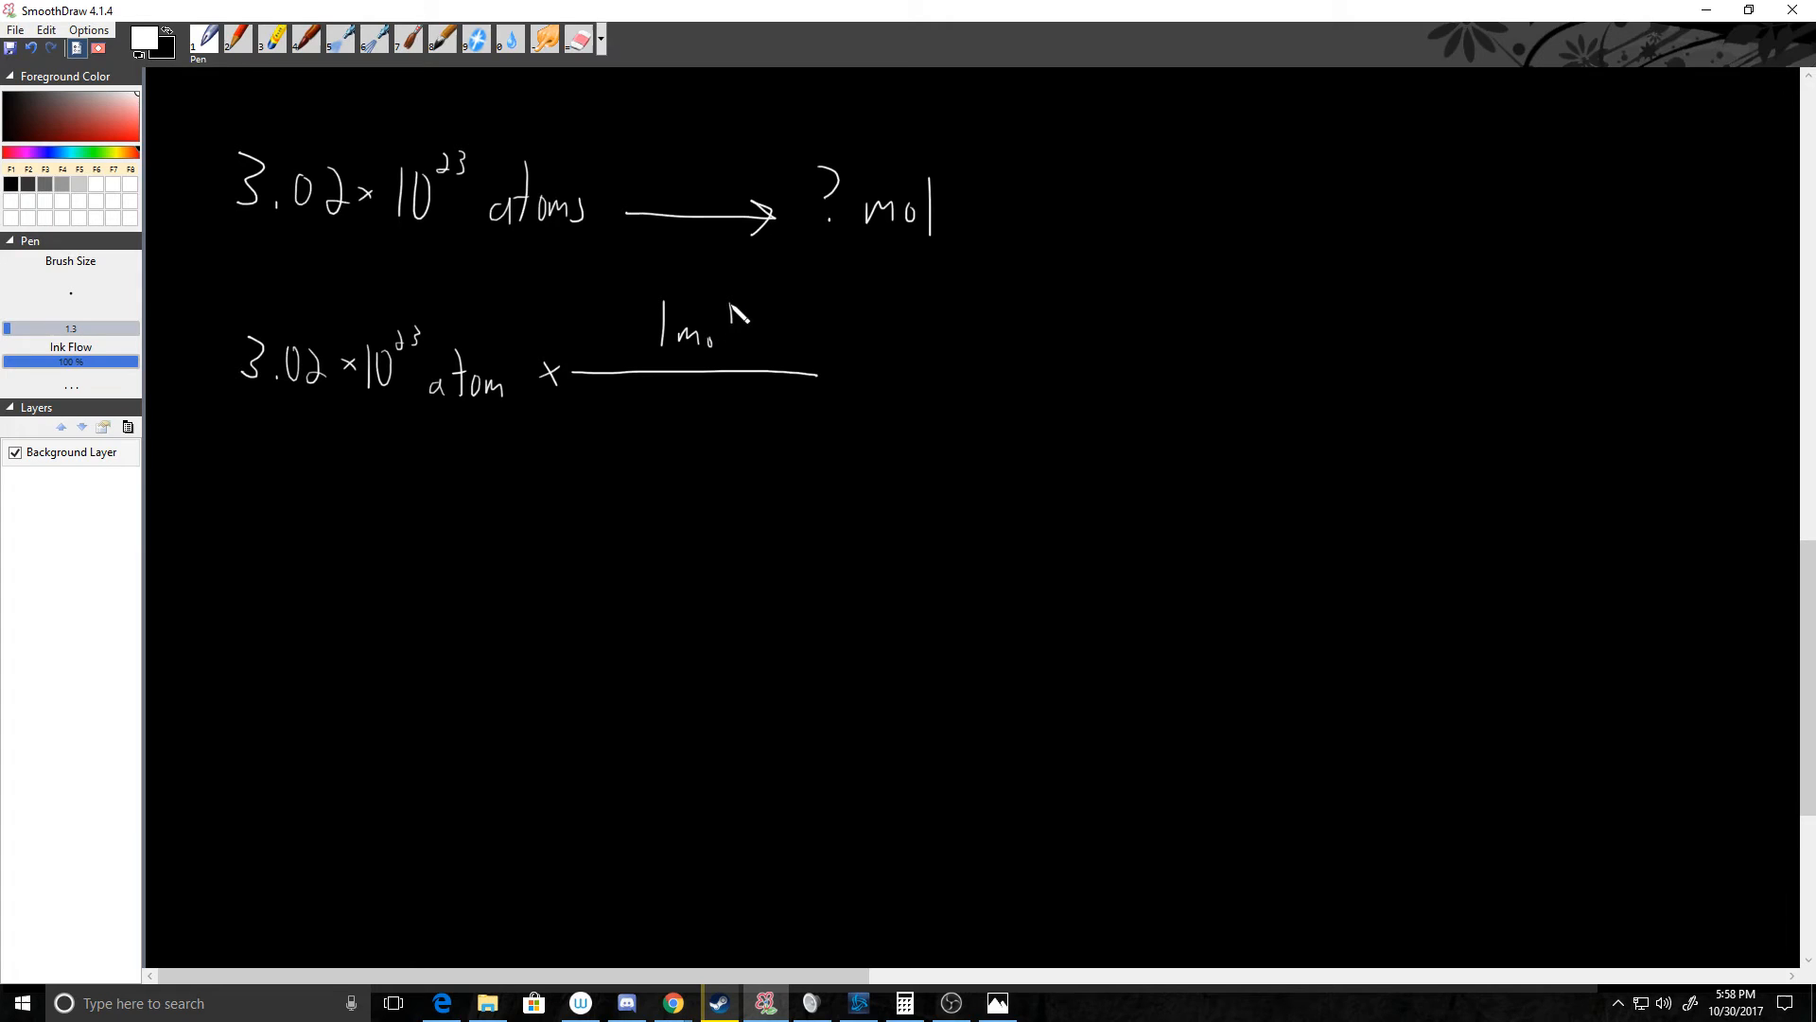
{"action": "left_click_drag", "start_coordinate": [573, 412], "coordinate": [626, 435]}
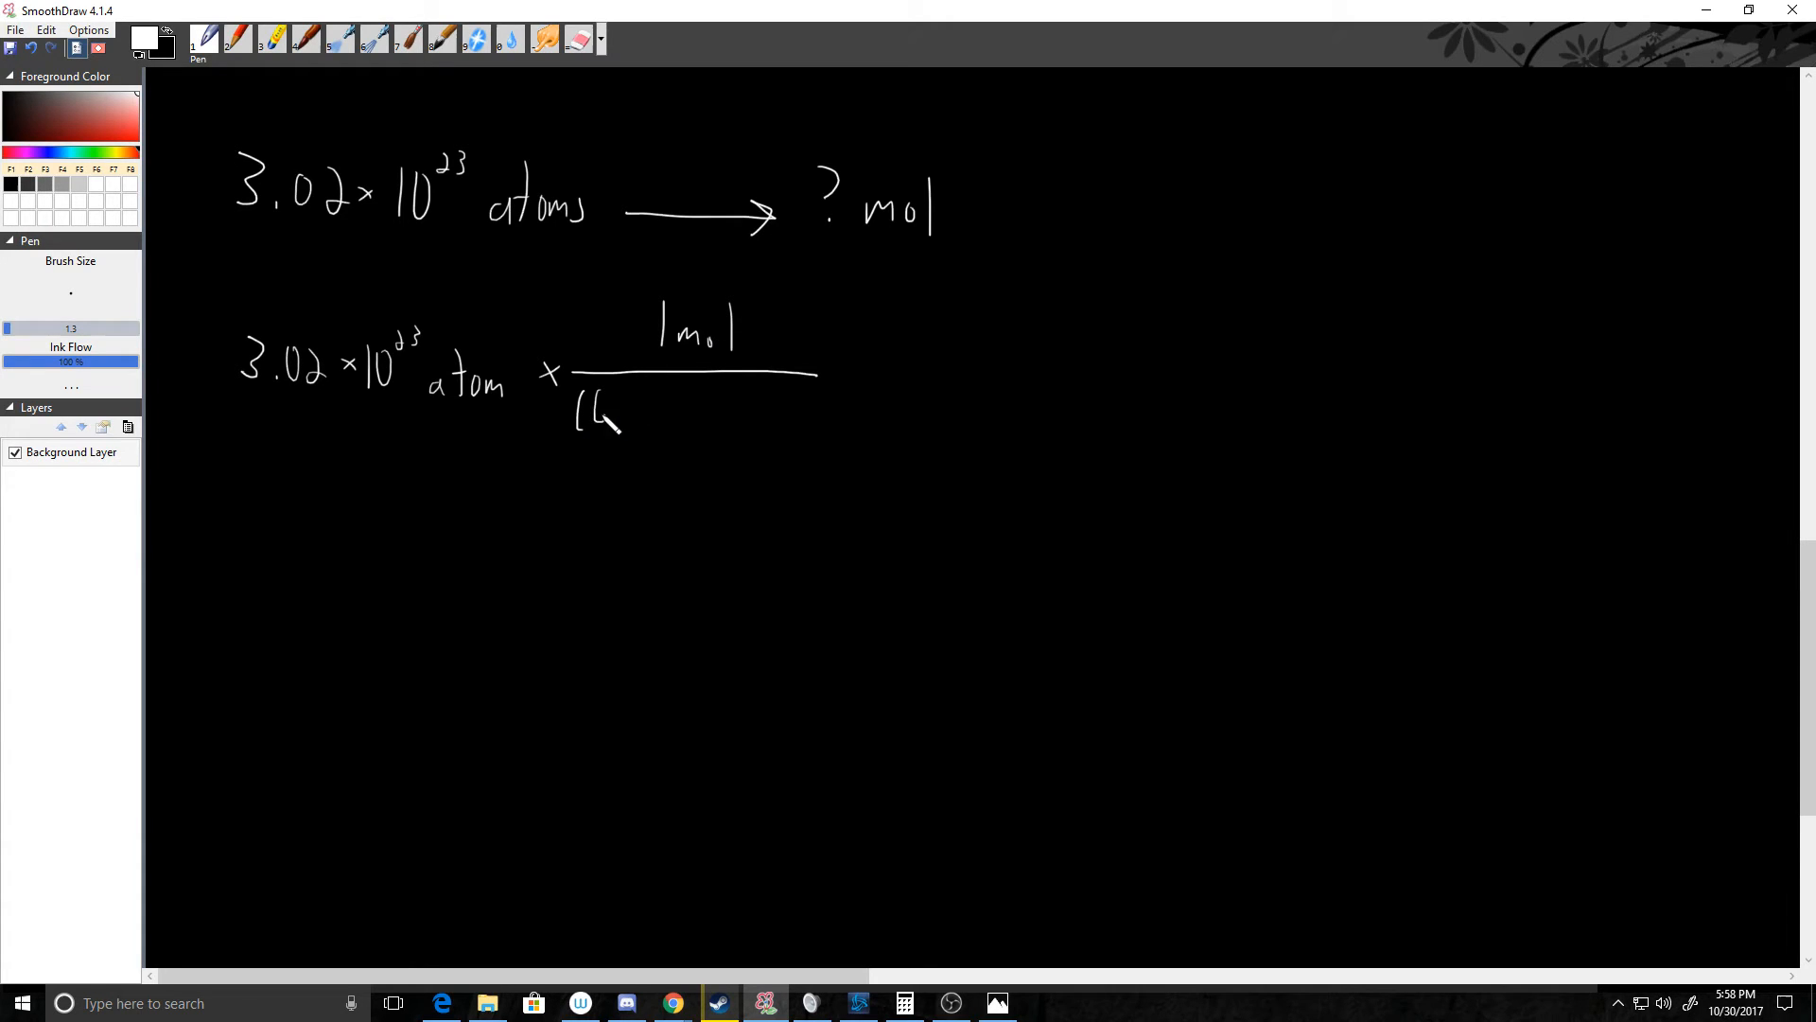
{"action": "left_click_drag", "start_coordinate": [590, 417], "coordinate": [683, 418]}
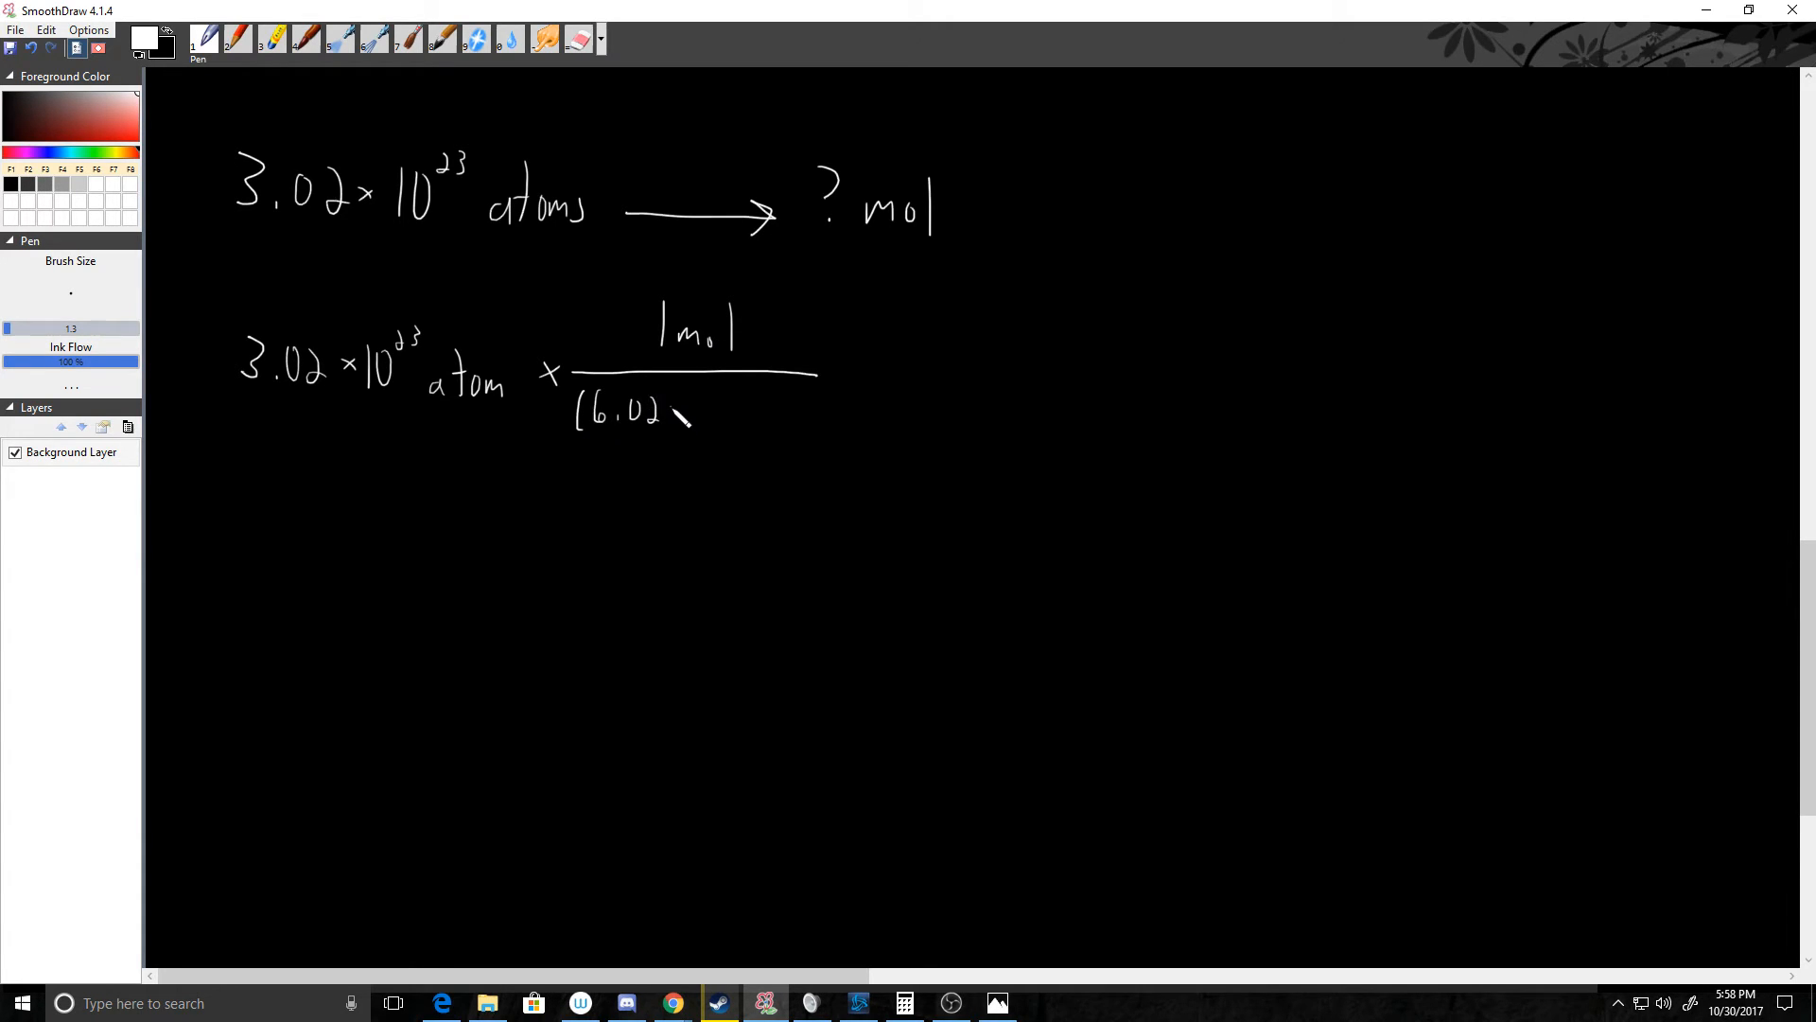
{"action": "left_click_drag", "start_coordinate": [683, 417], "coordinate": [730, 399]}
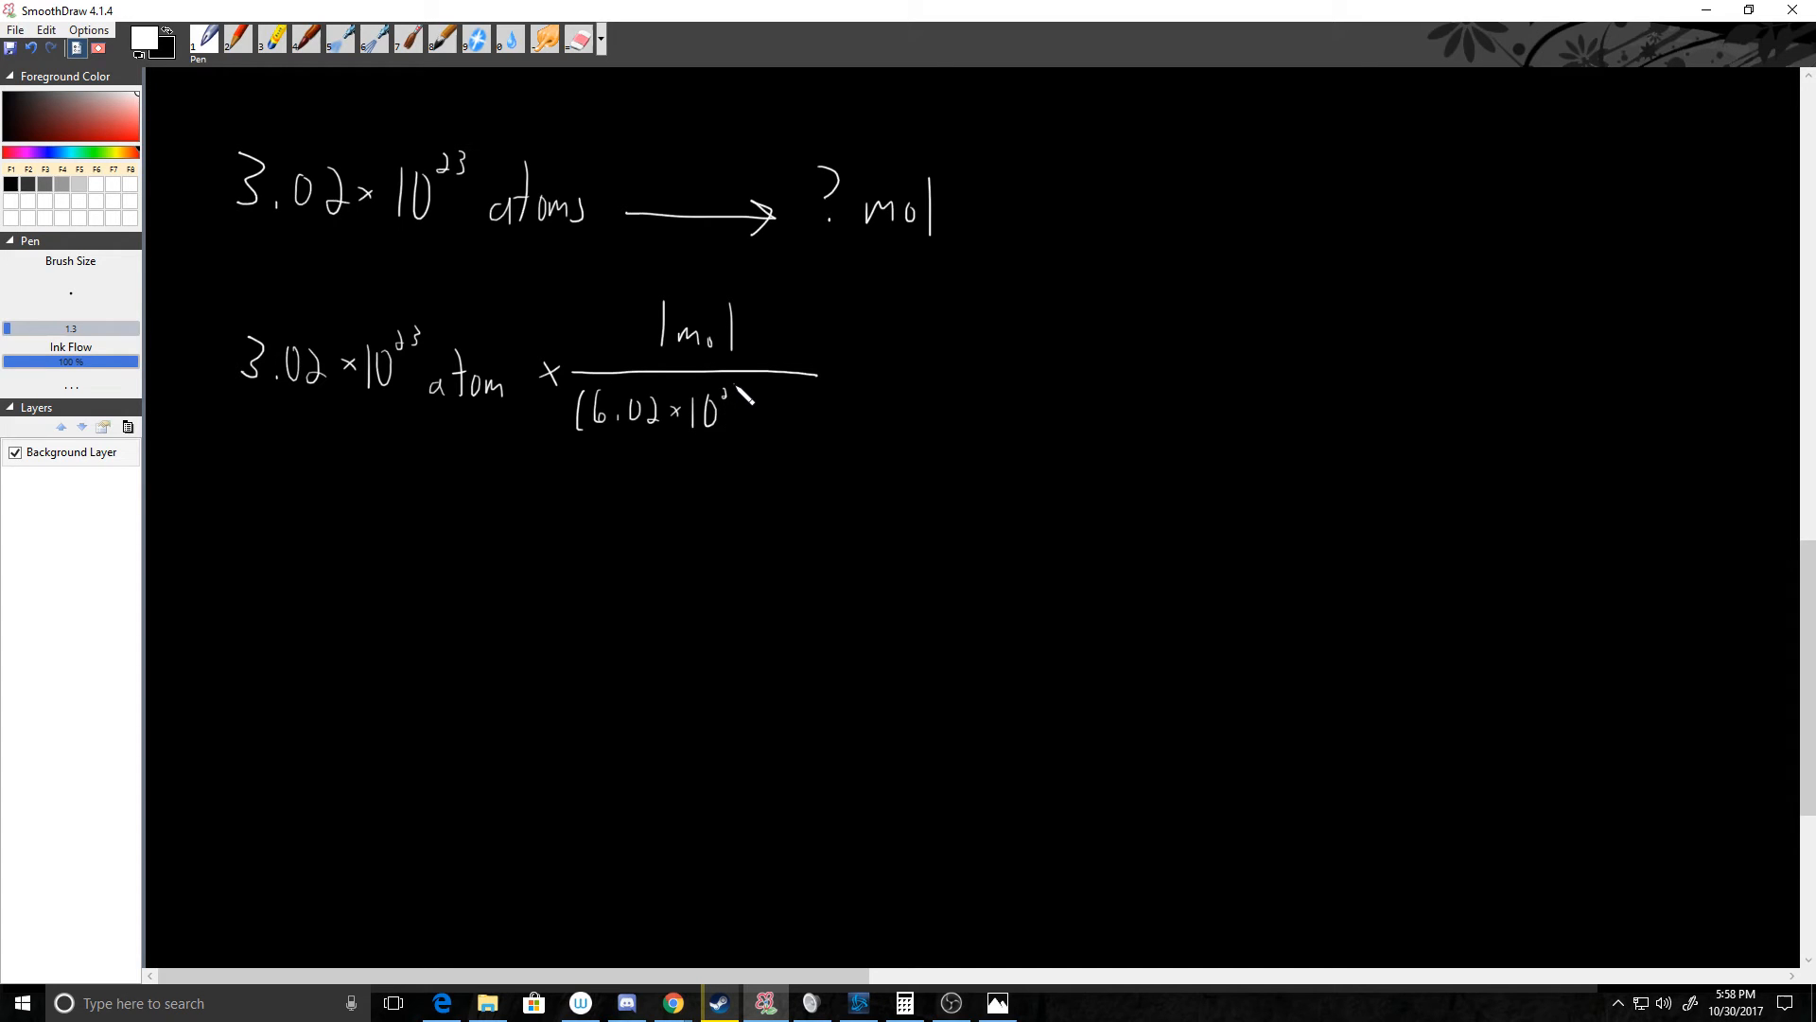
{"action": "left_click_drag", "start_coordinate": [729, 411], "coordinate": [800, 423]}
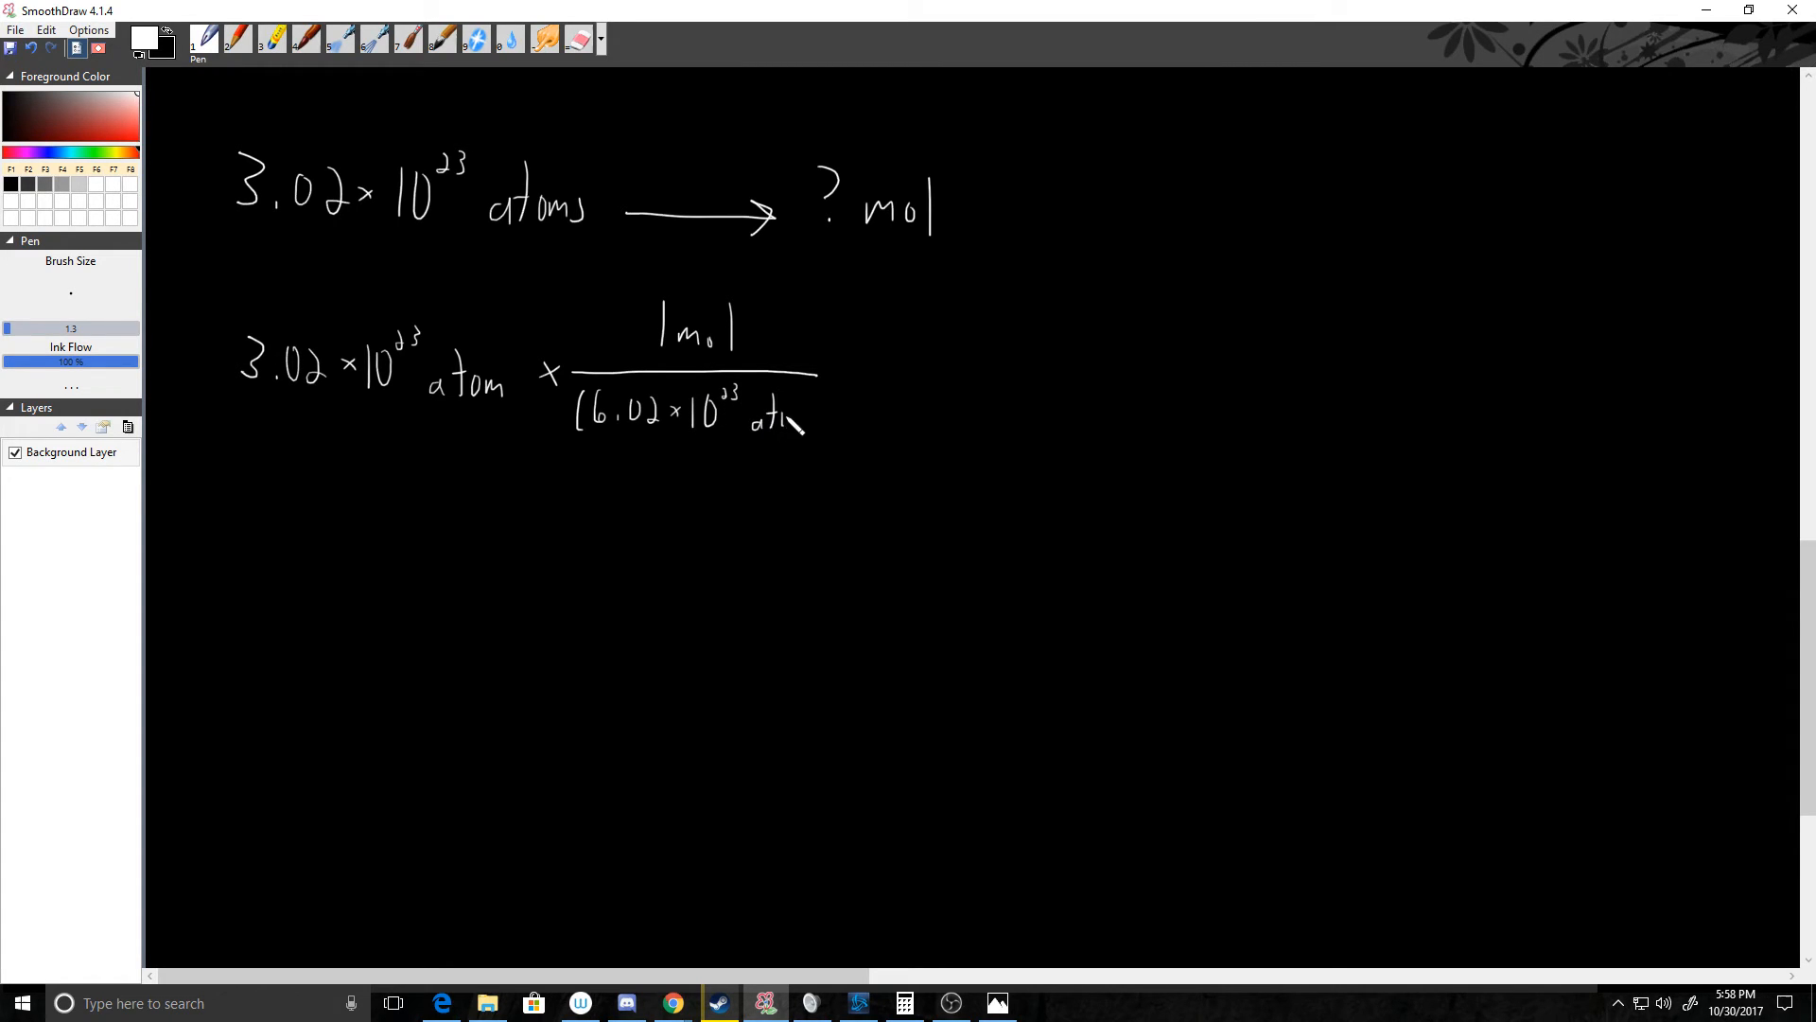
{"action": "left_click_drag", "start_coordinate": [788, 422], "coordinate": [834, 418]}
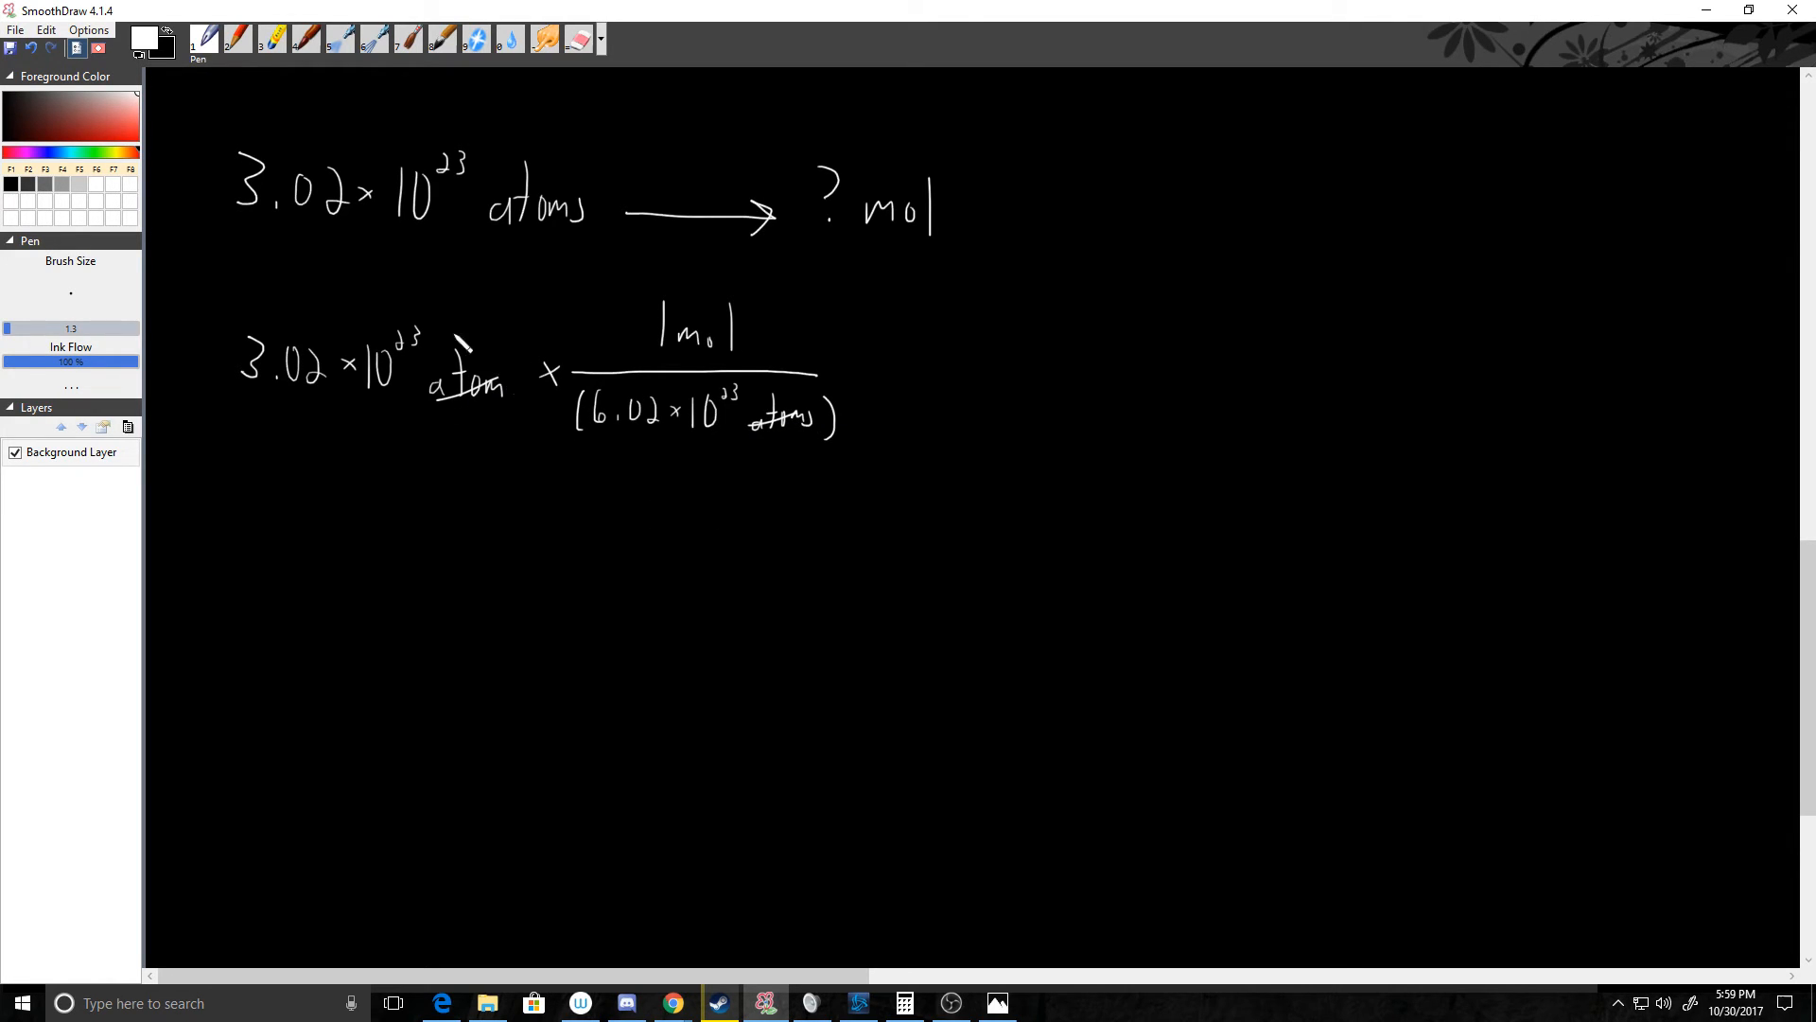
Wrap 3.02×10^23 in parentheses, add an equals sign, and bring up Calculator.
{"action": "left_click_drag", "start_coordinate": [220, 336], "coordinate": [215, 394]}
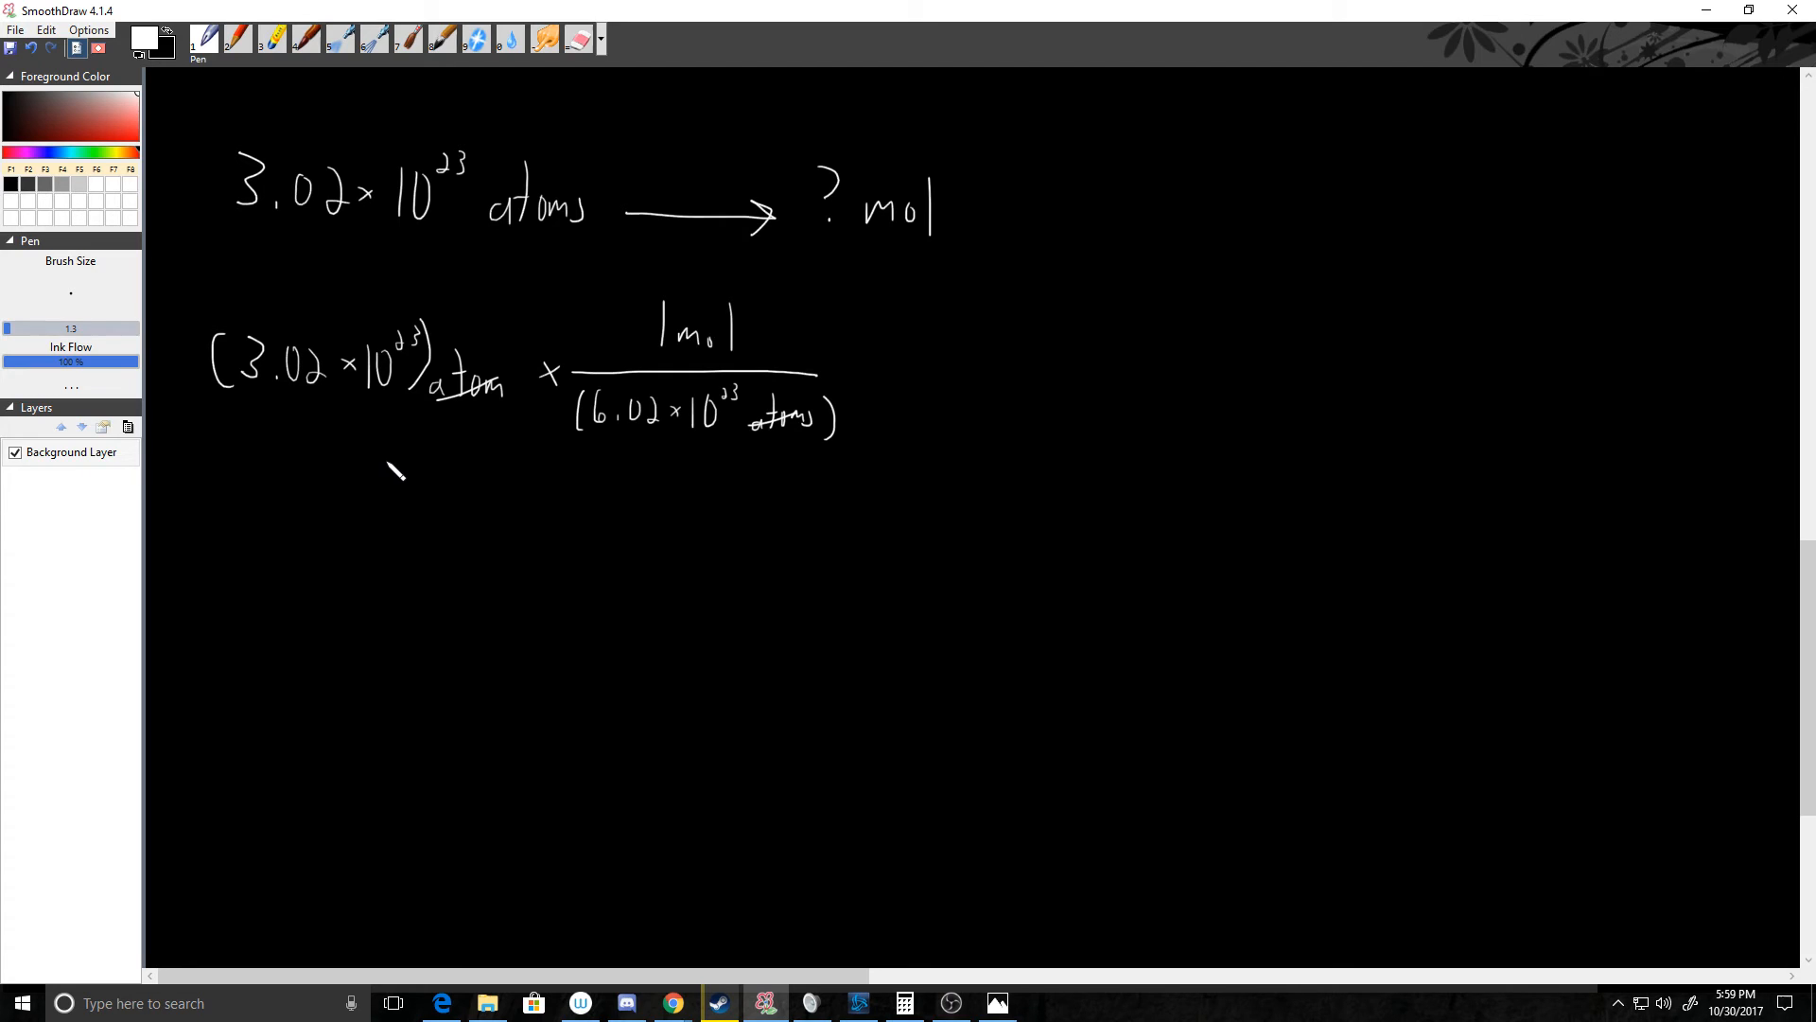
{"action": "mouse_move", "coordinate": [833, 475]}
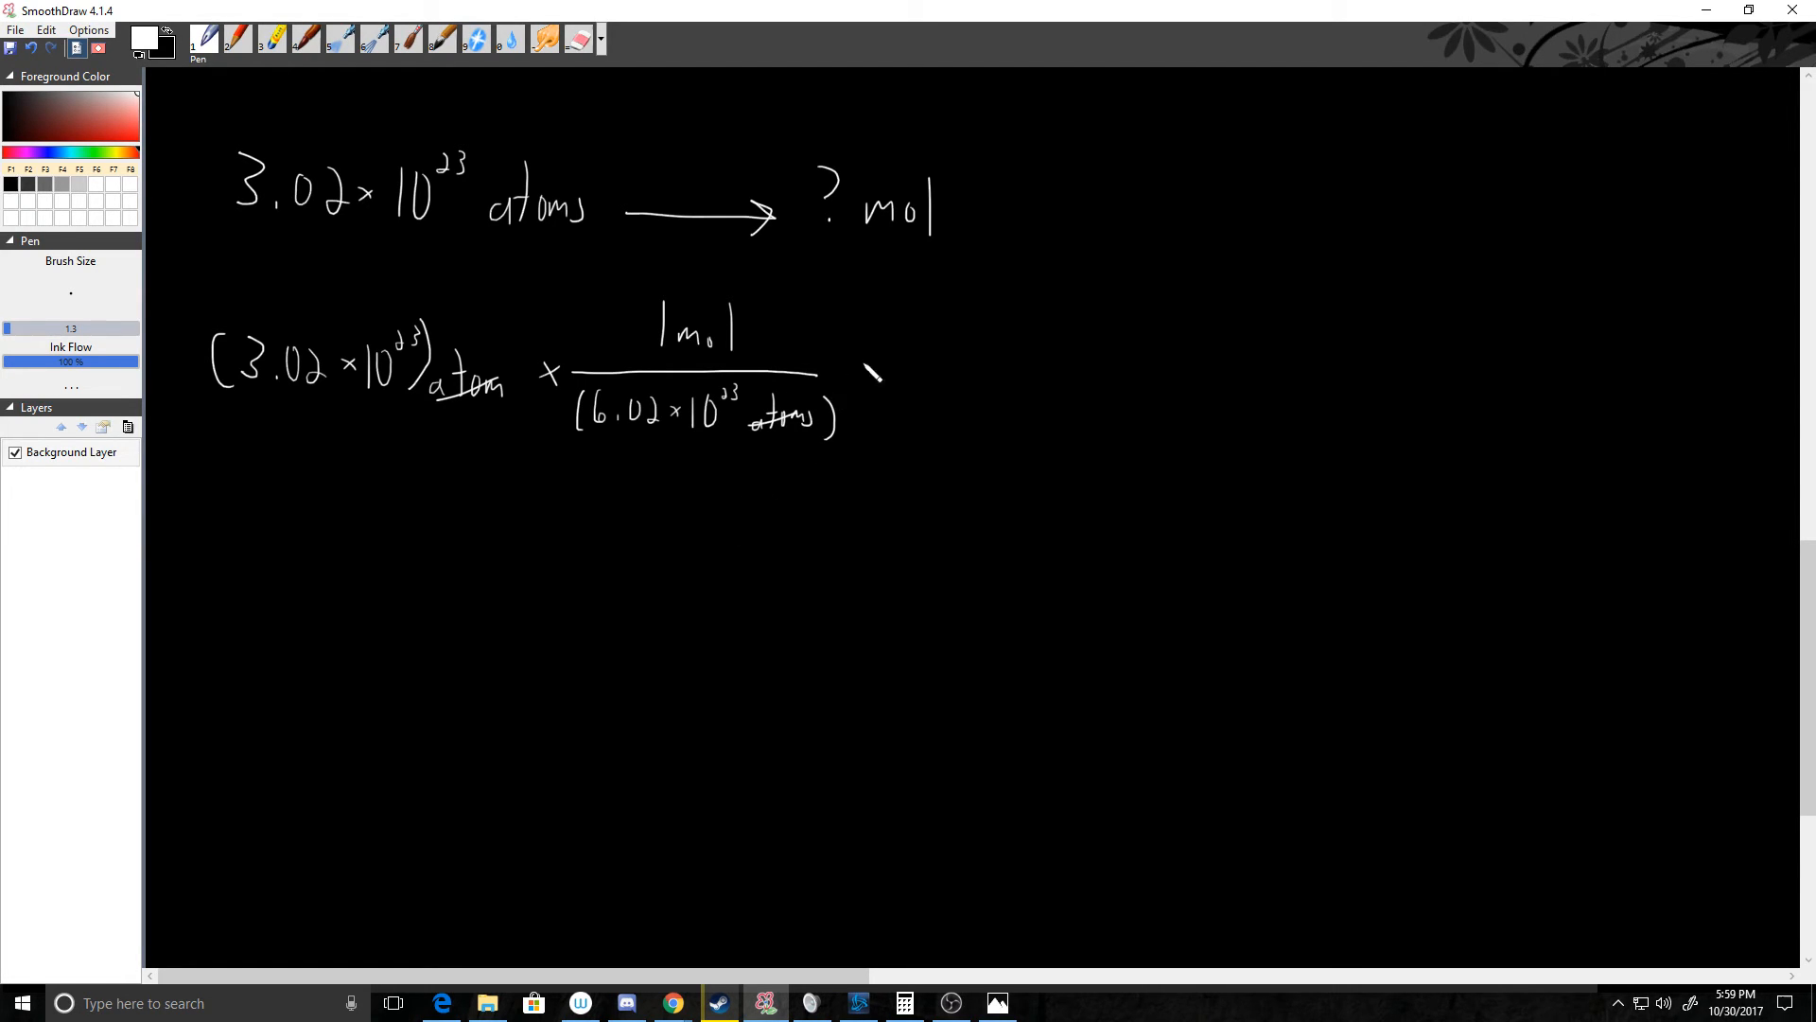
{"action": "left_click_drag", "start_coordinate": [869, 371], "coordinate": [898, 391]}
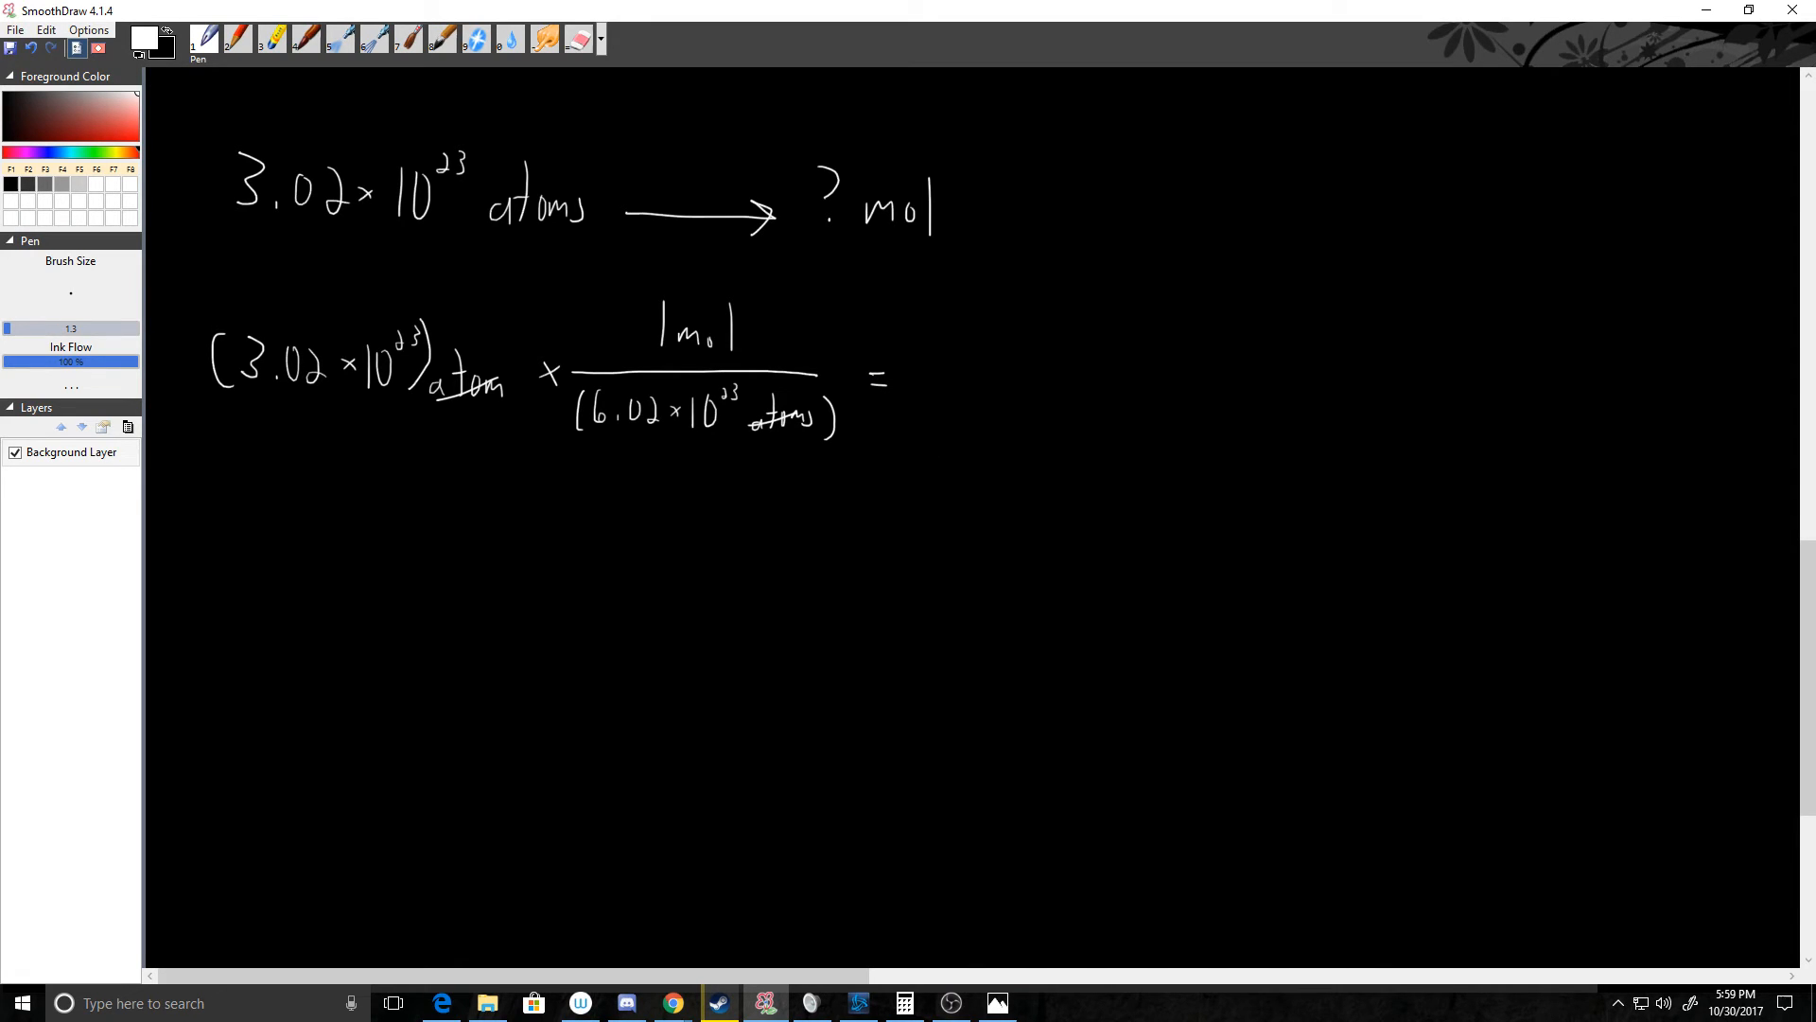
{"action": "left_click", "coordinate": [904, 1002]}
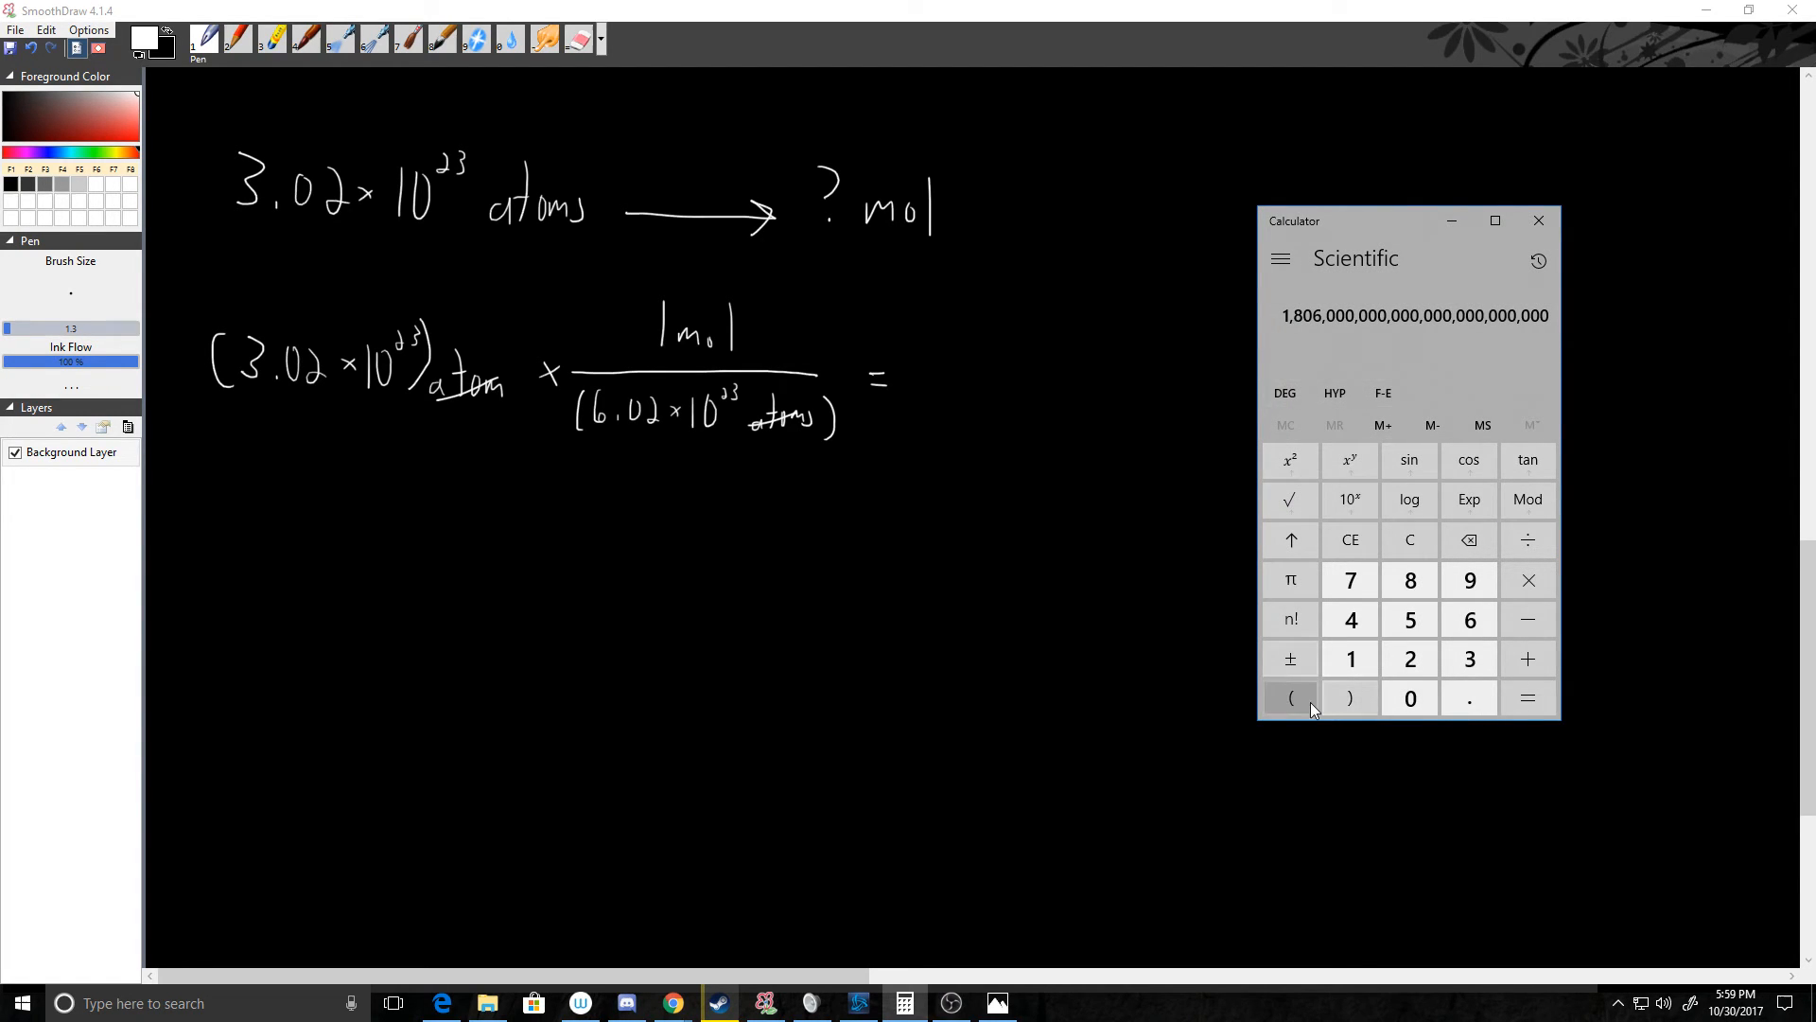
Calculate (3.02×10^23) ÷ (6.02×10^23) ≈ 0.50166 in Calculator, then return to SmoothDraw.
{"action": "left_click", "coordinate": [1290, 697]}
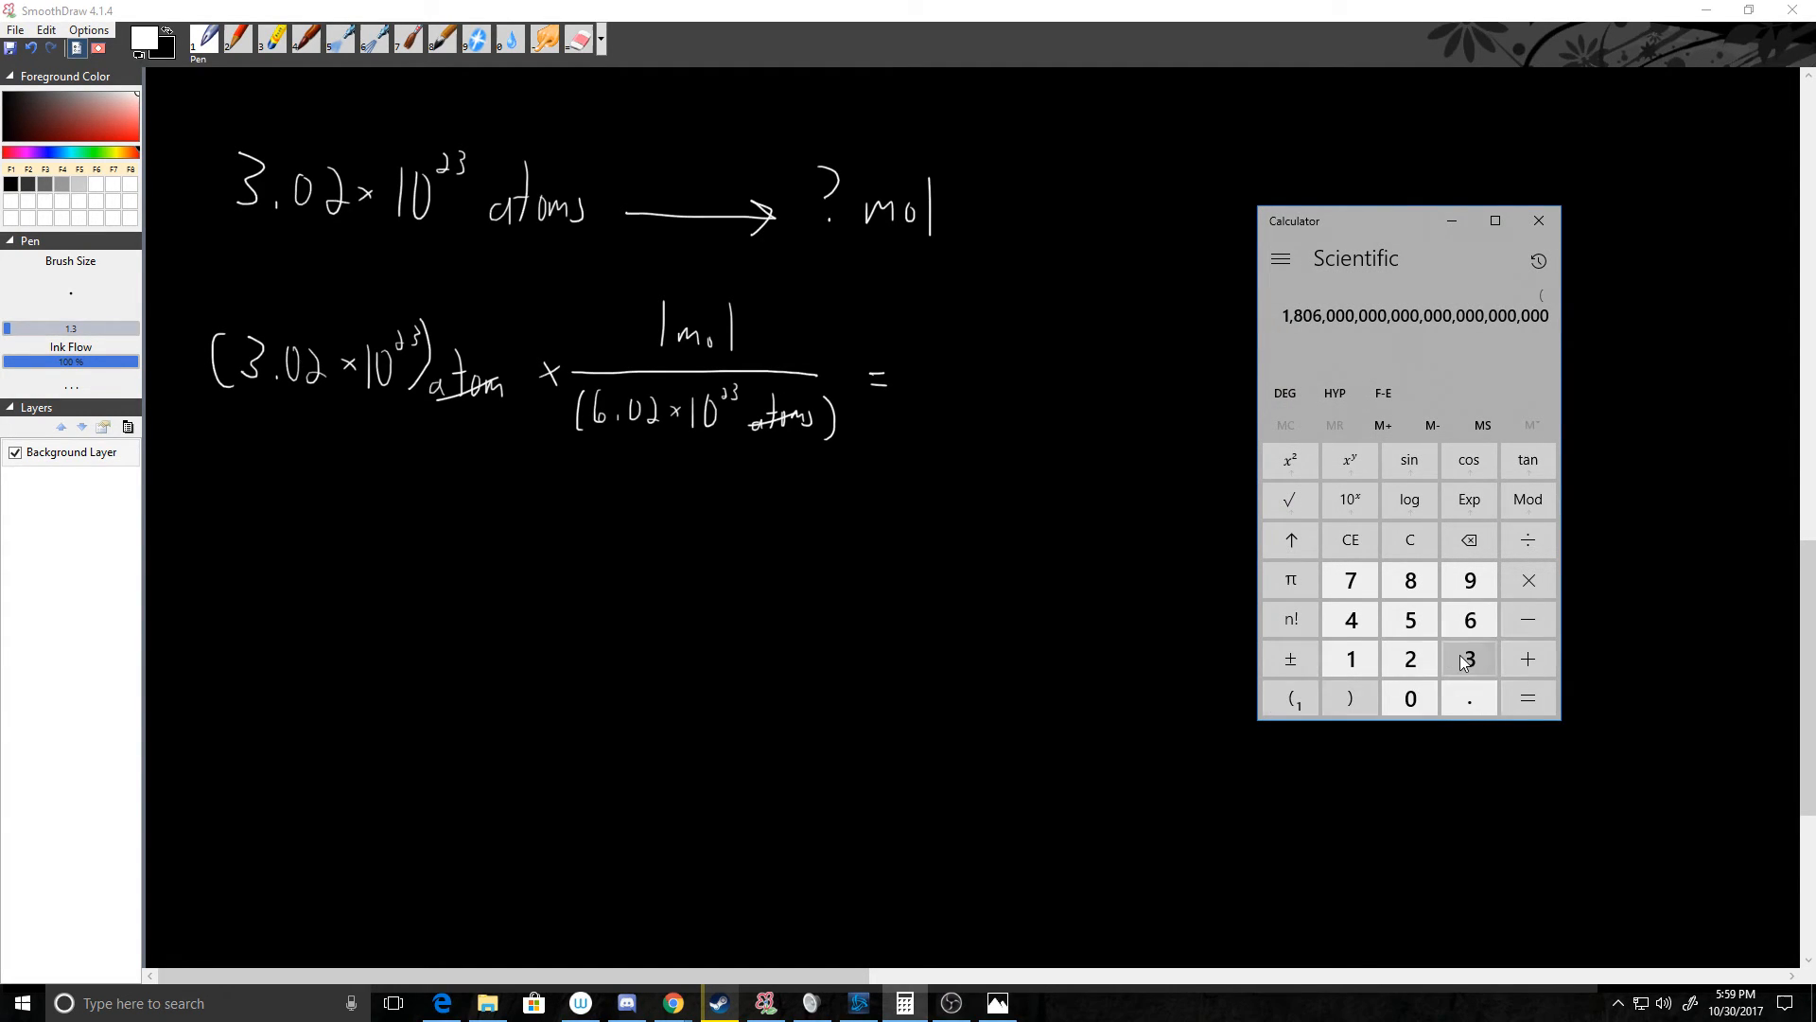
{"action": "left_click", "coordinate": [1528, 580]}
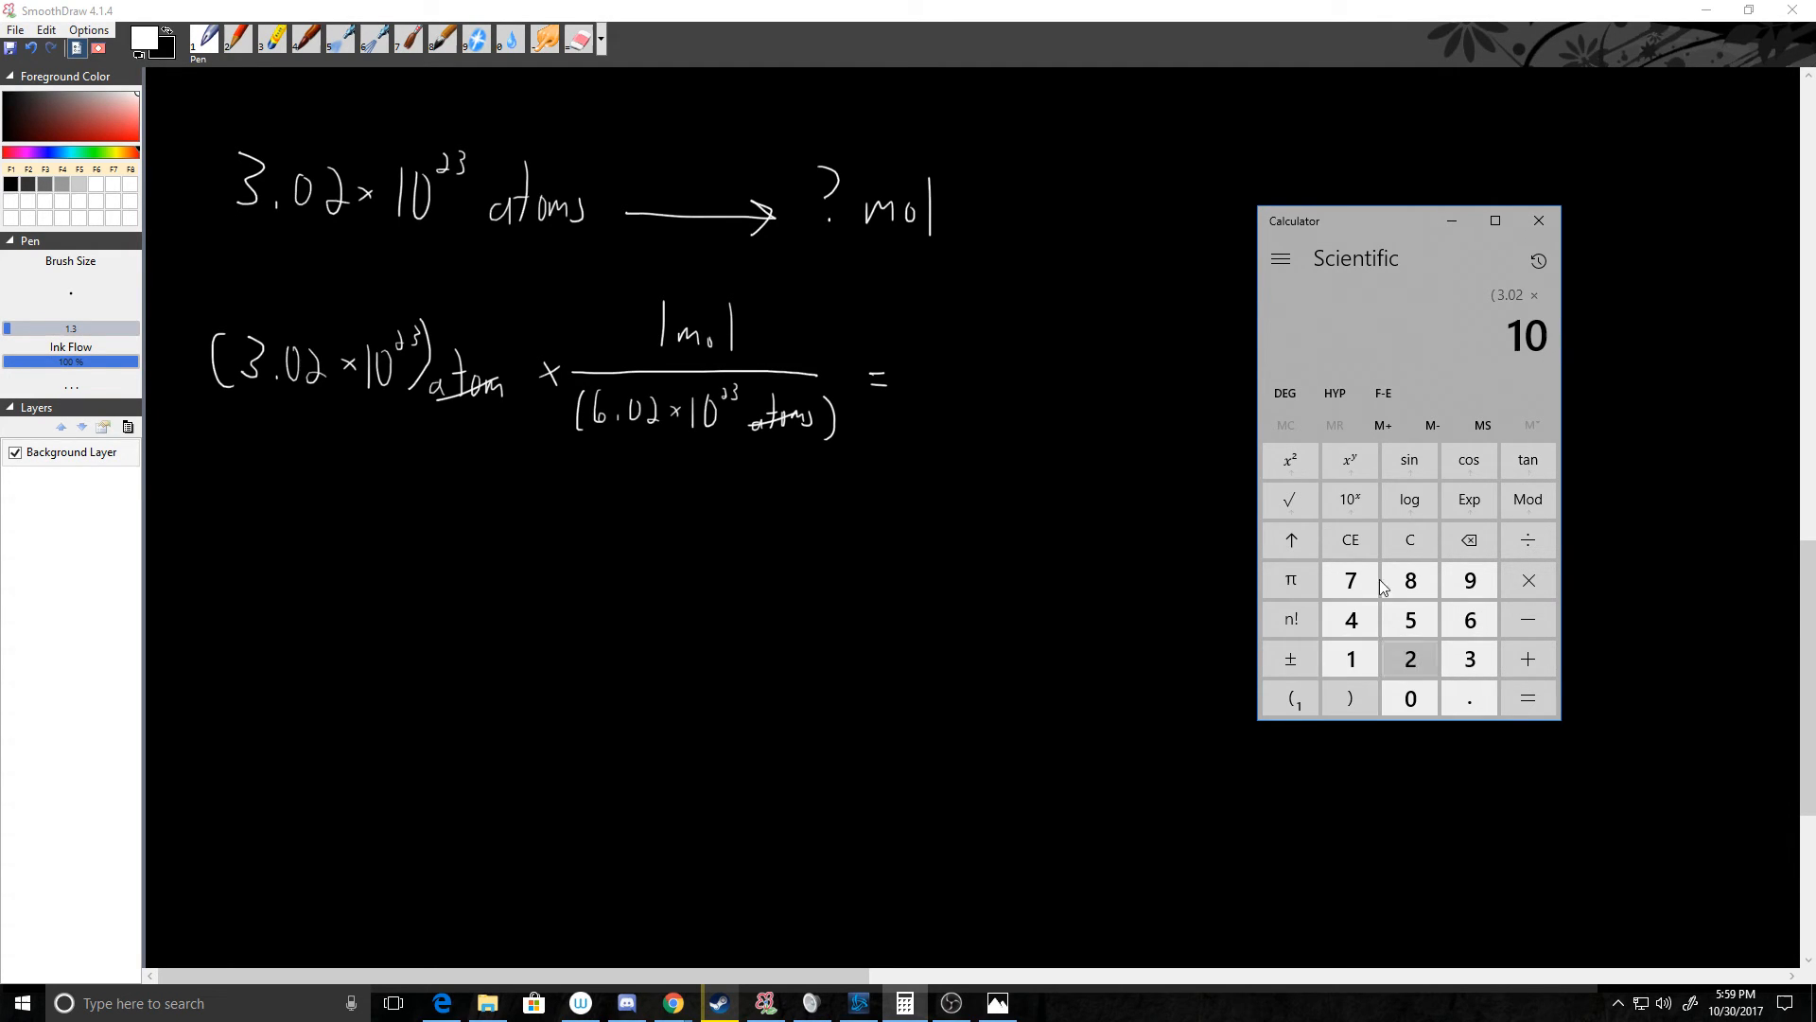
{"action": "left_click", "coordinate": [1410, 659]}
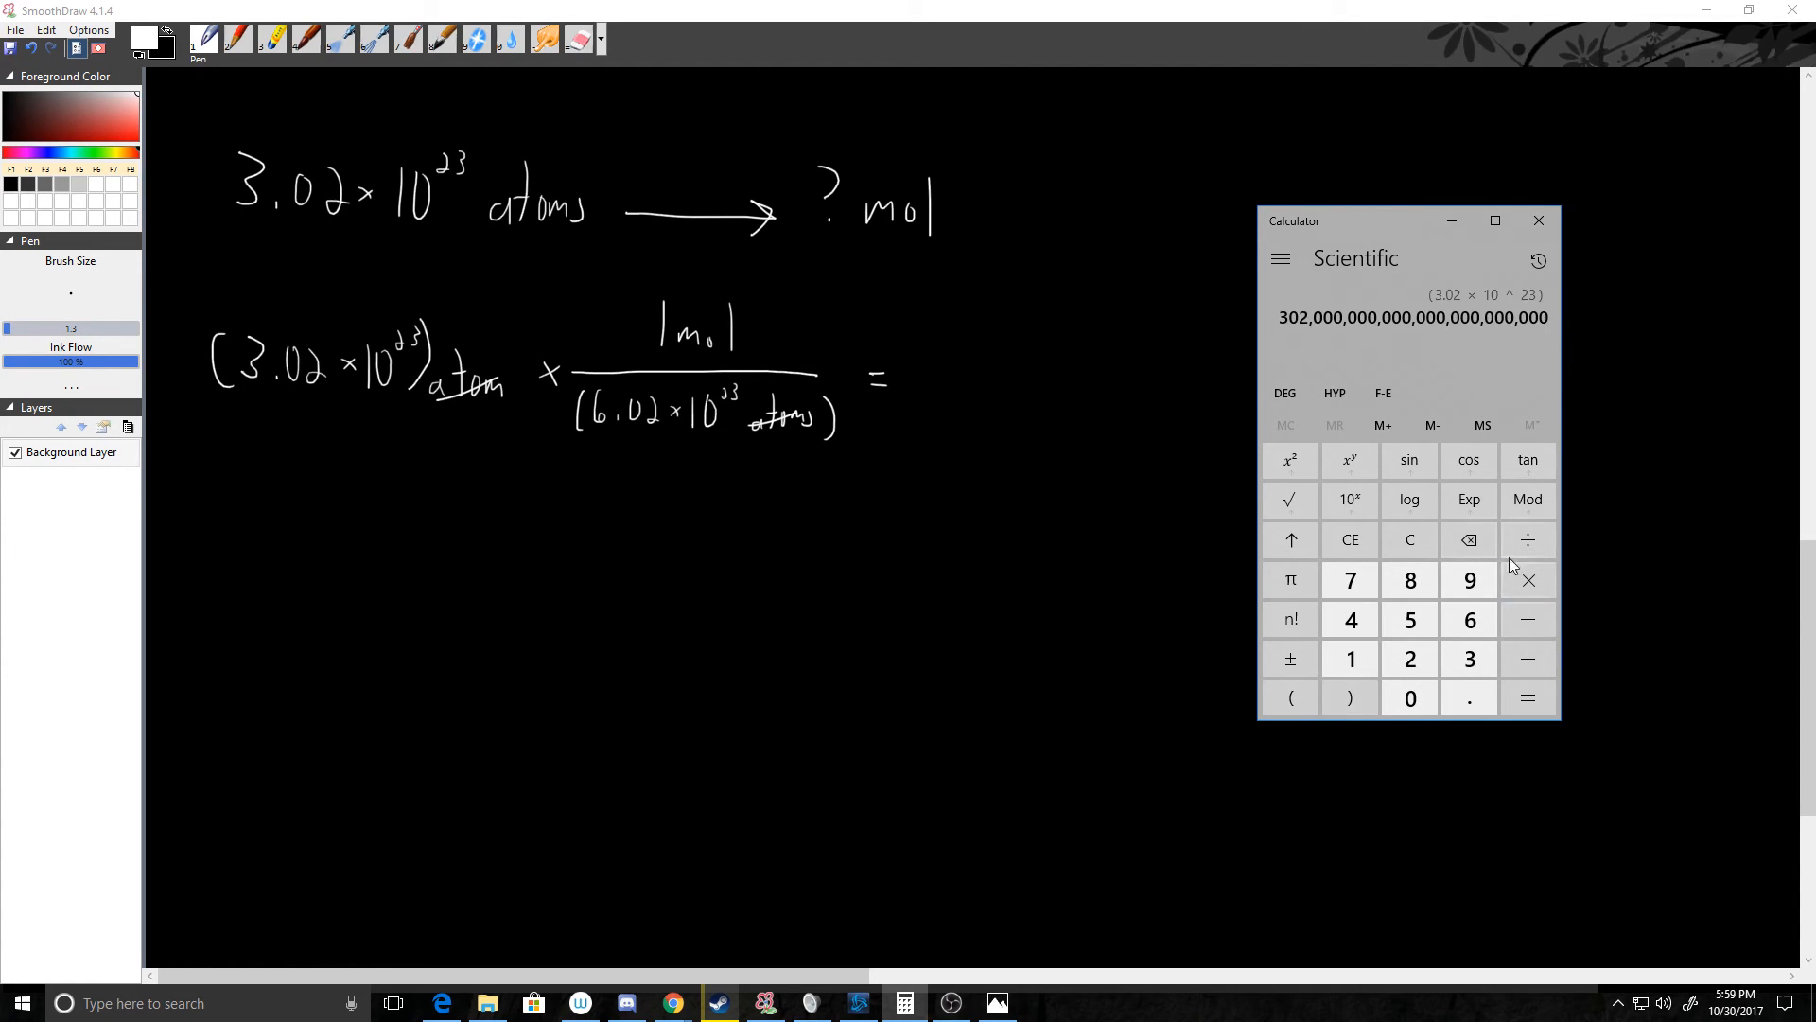
{"action": "left_click", "coordinate": [1290, 698]}
{"action": "type", "text": "6.02"}
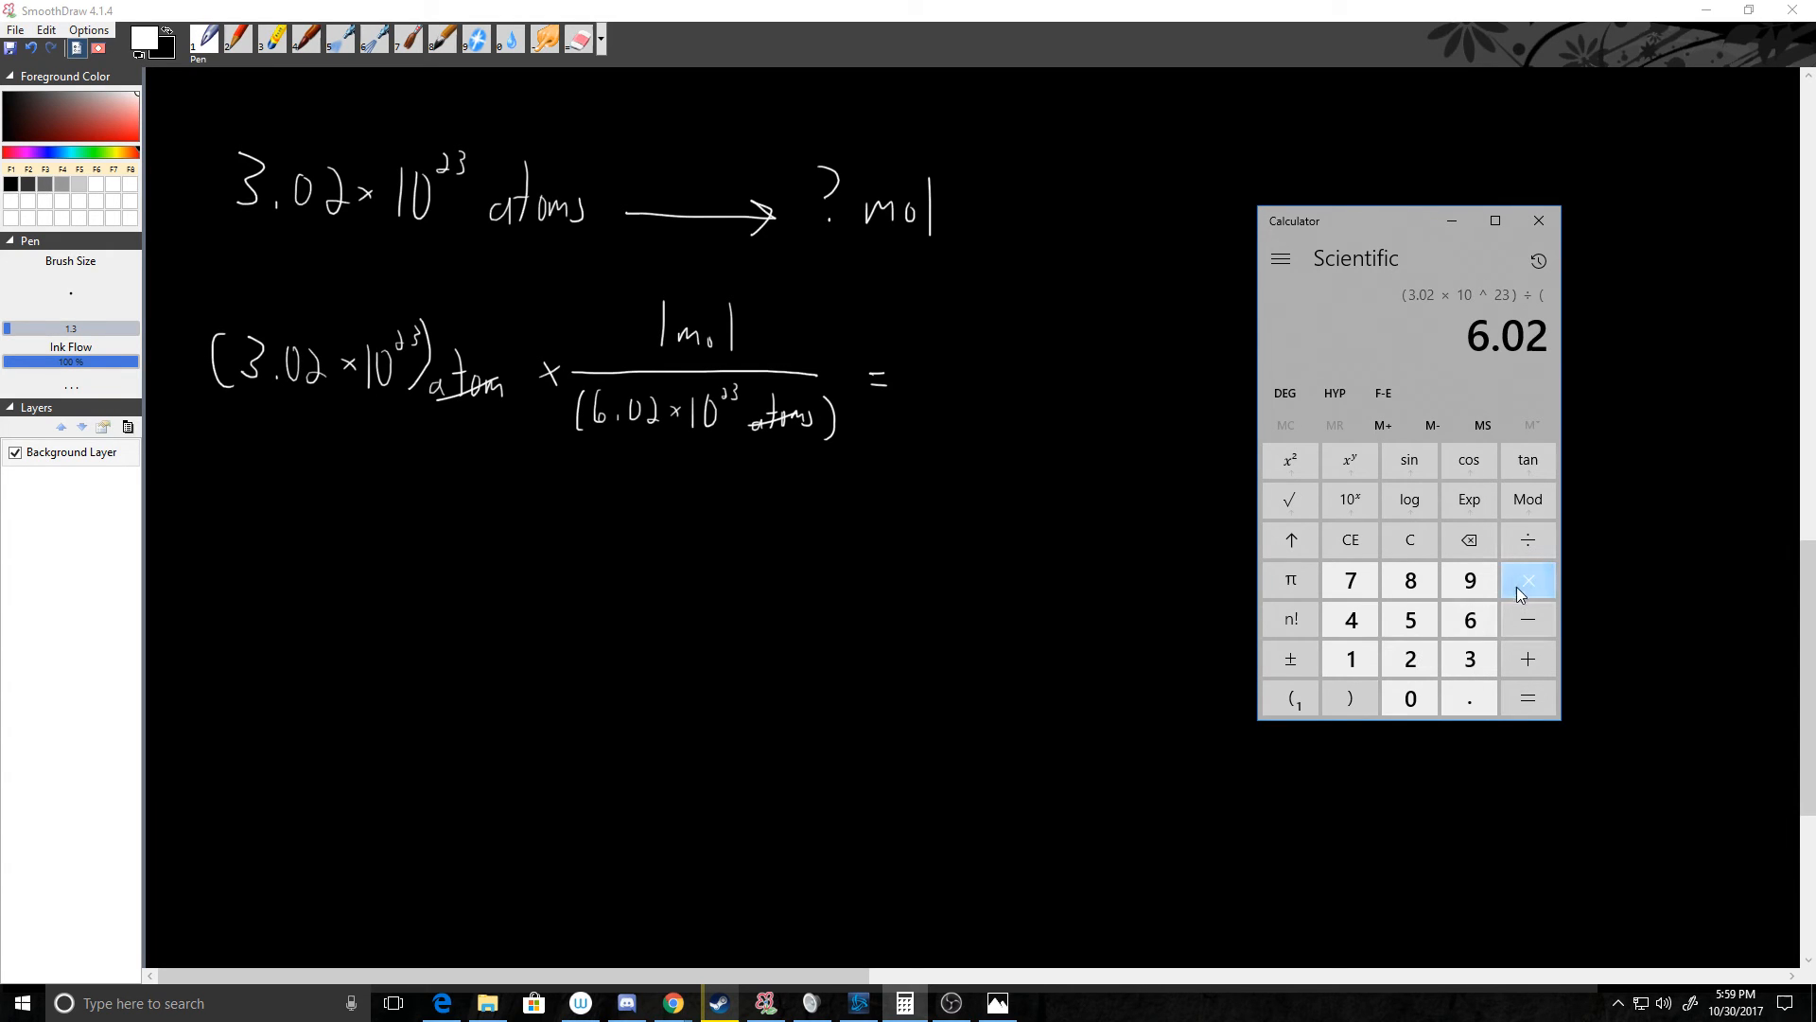
{"action": "left_click", "coordinate": [1528, 580]}
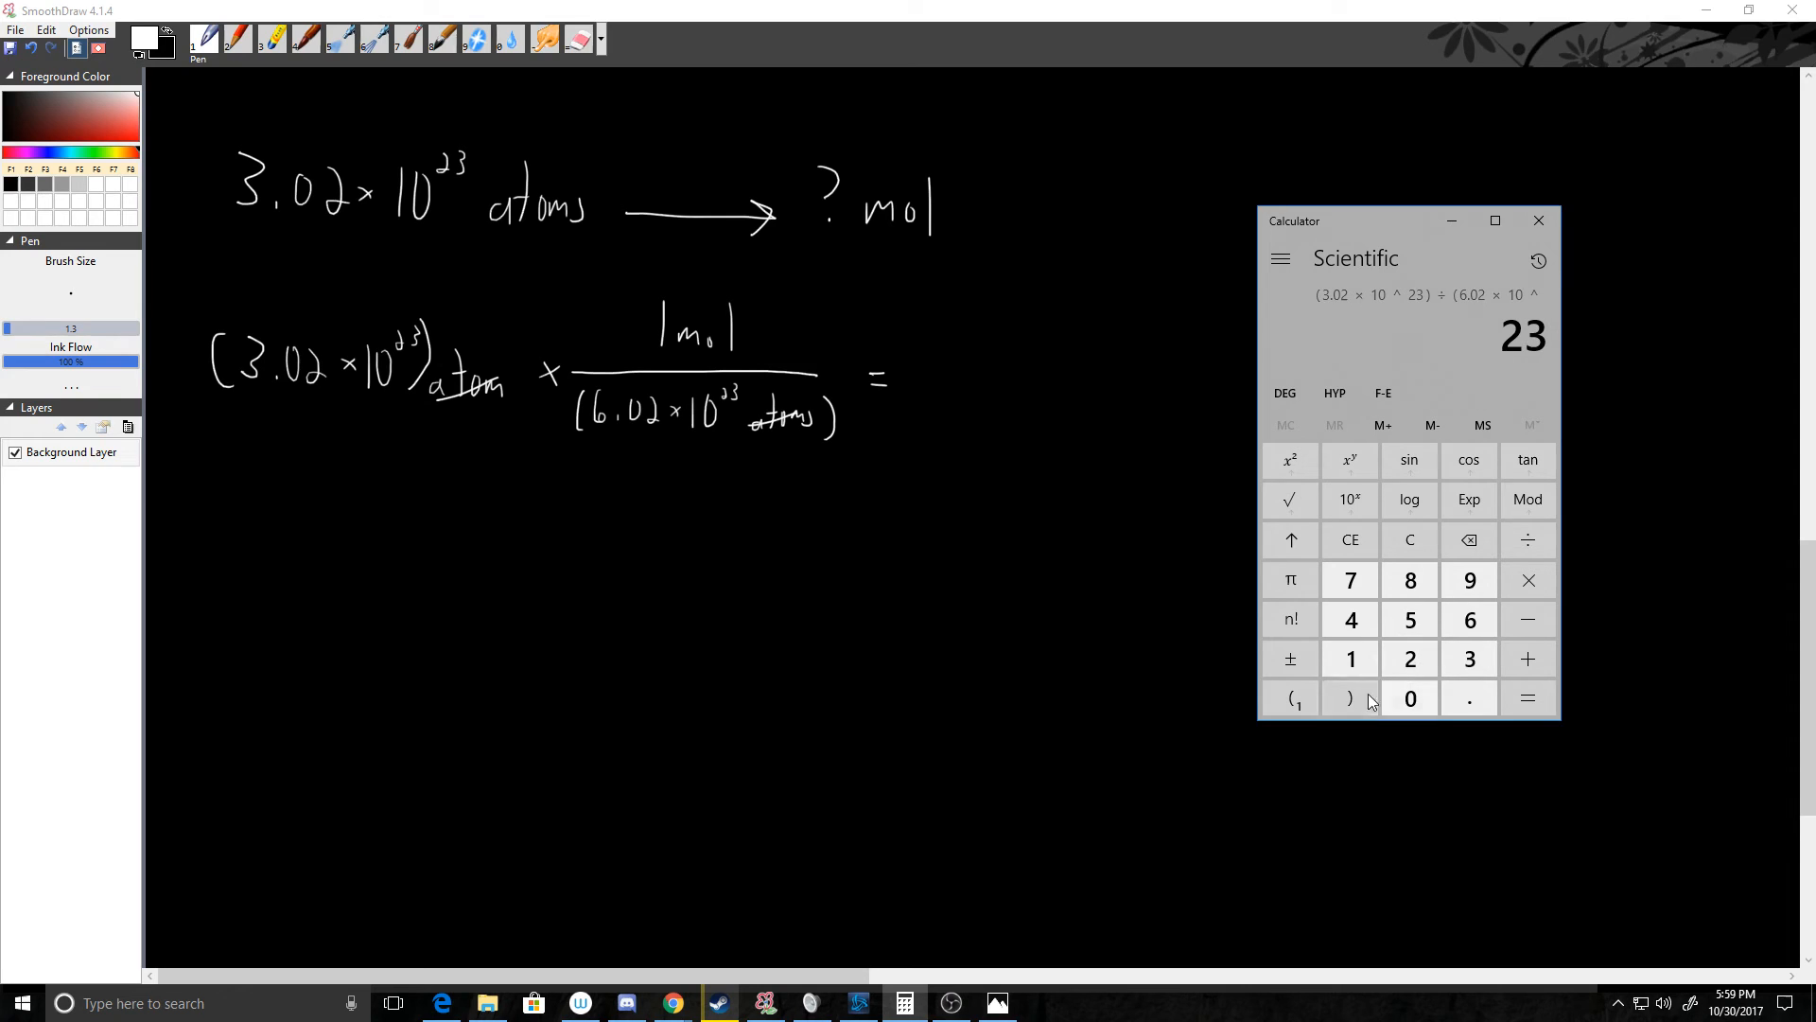
{"action": "left_click", "coordinate": [1527, 698]}
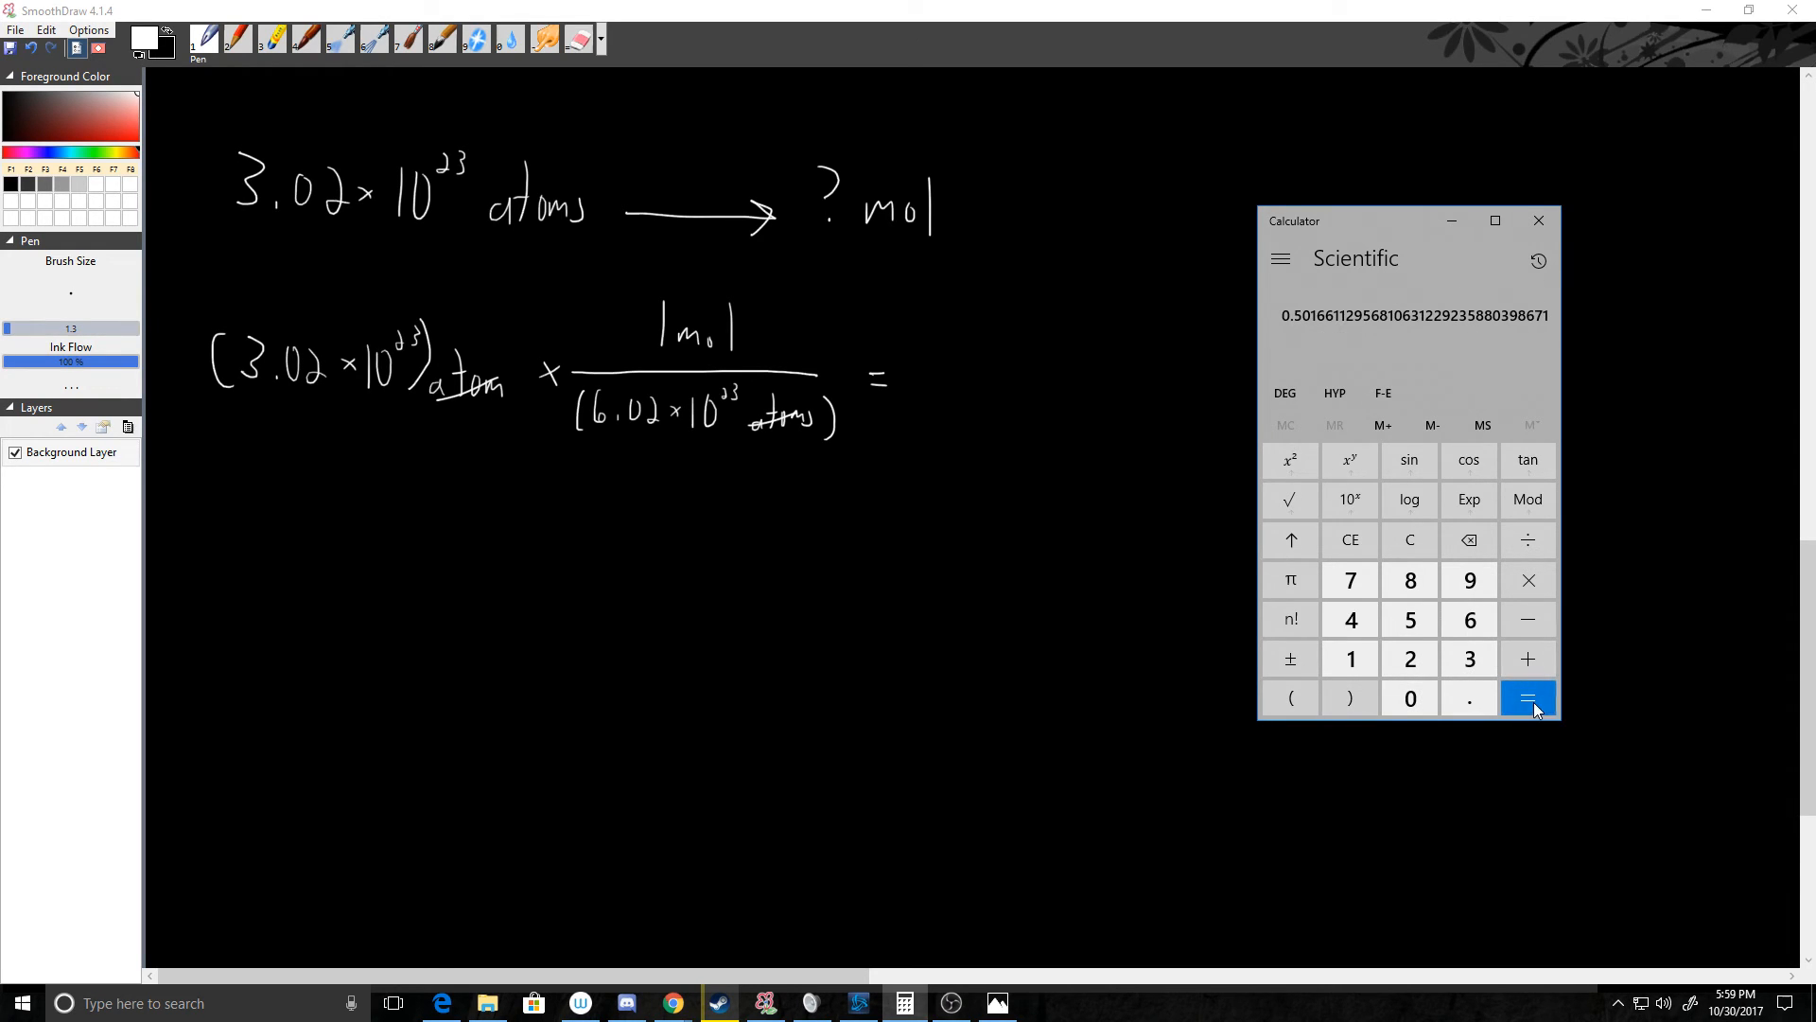
{"action": "mouse_move", "coordinate": [1318, 347]}
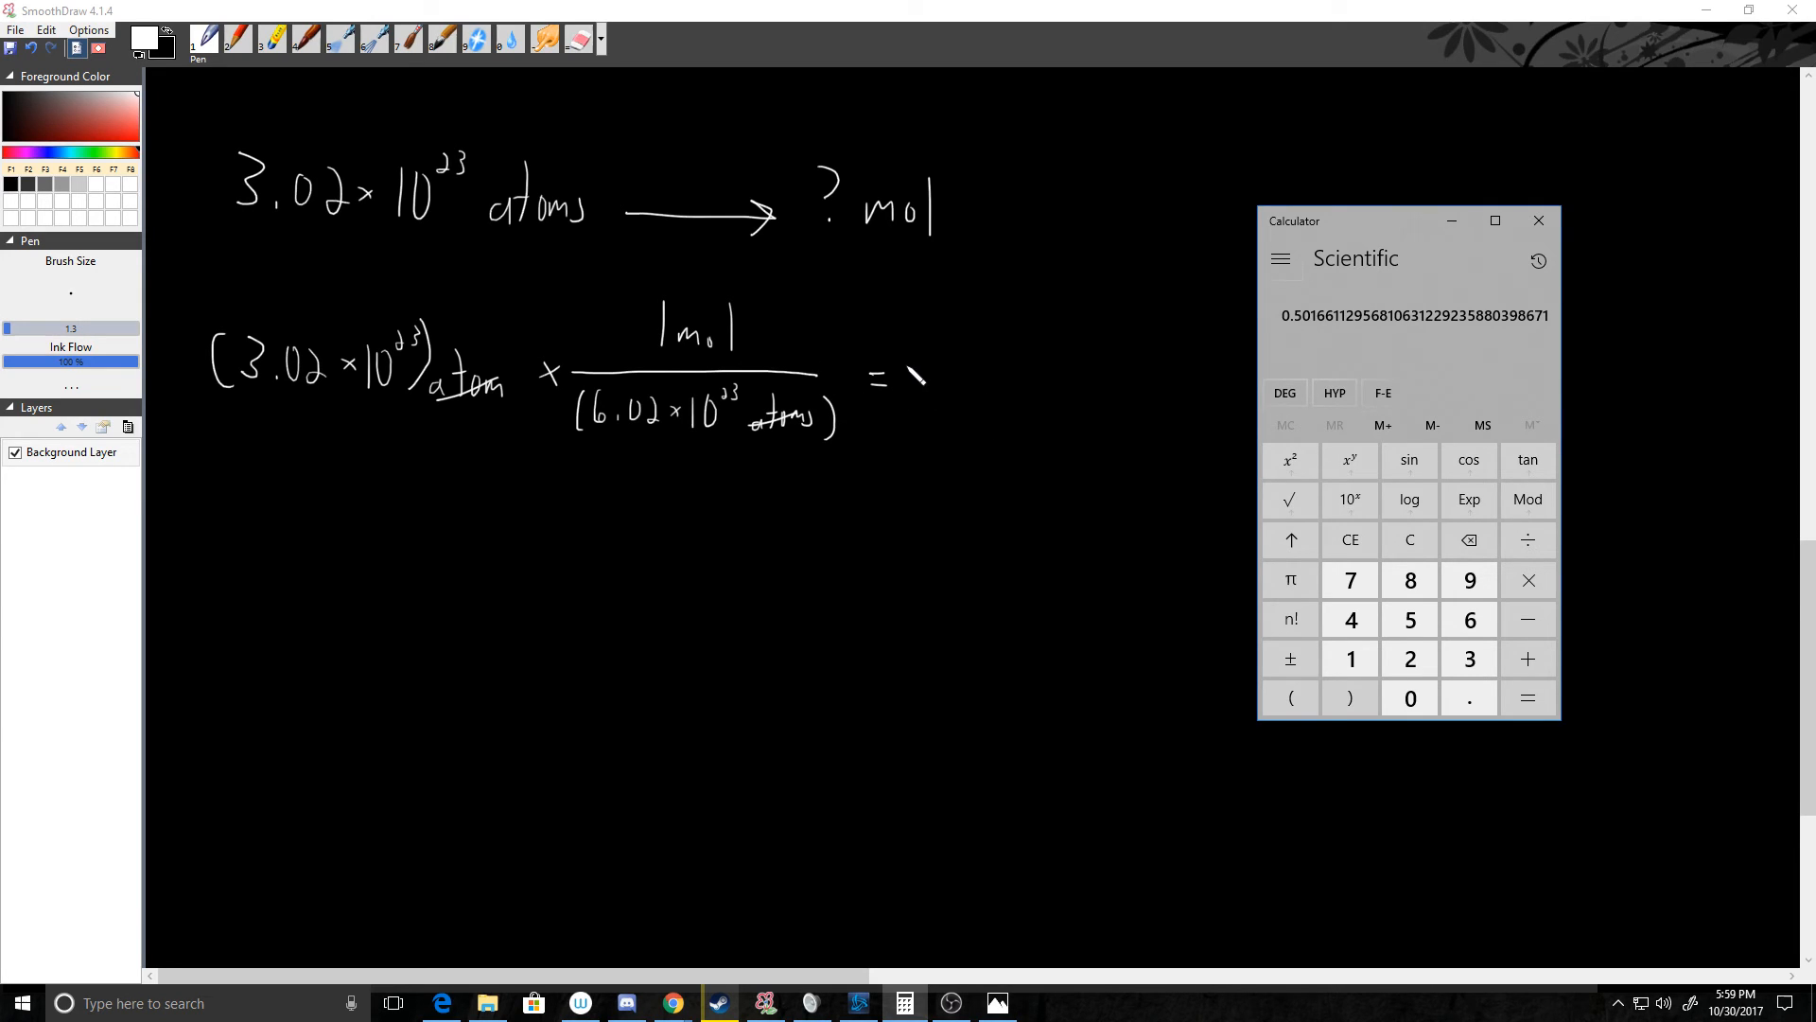
{"action": "left_click", "coordinate": [1538, 221]}
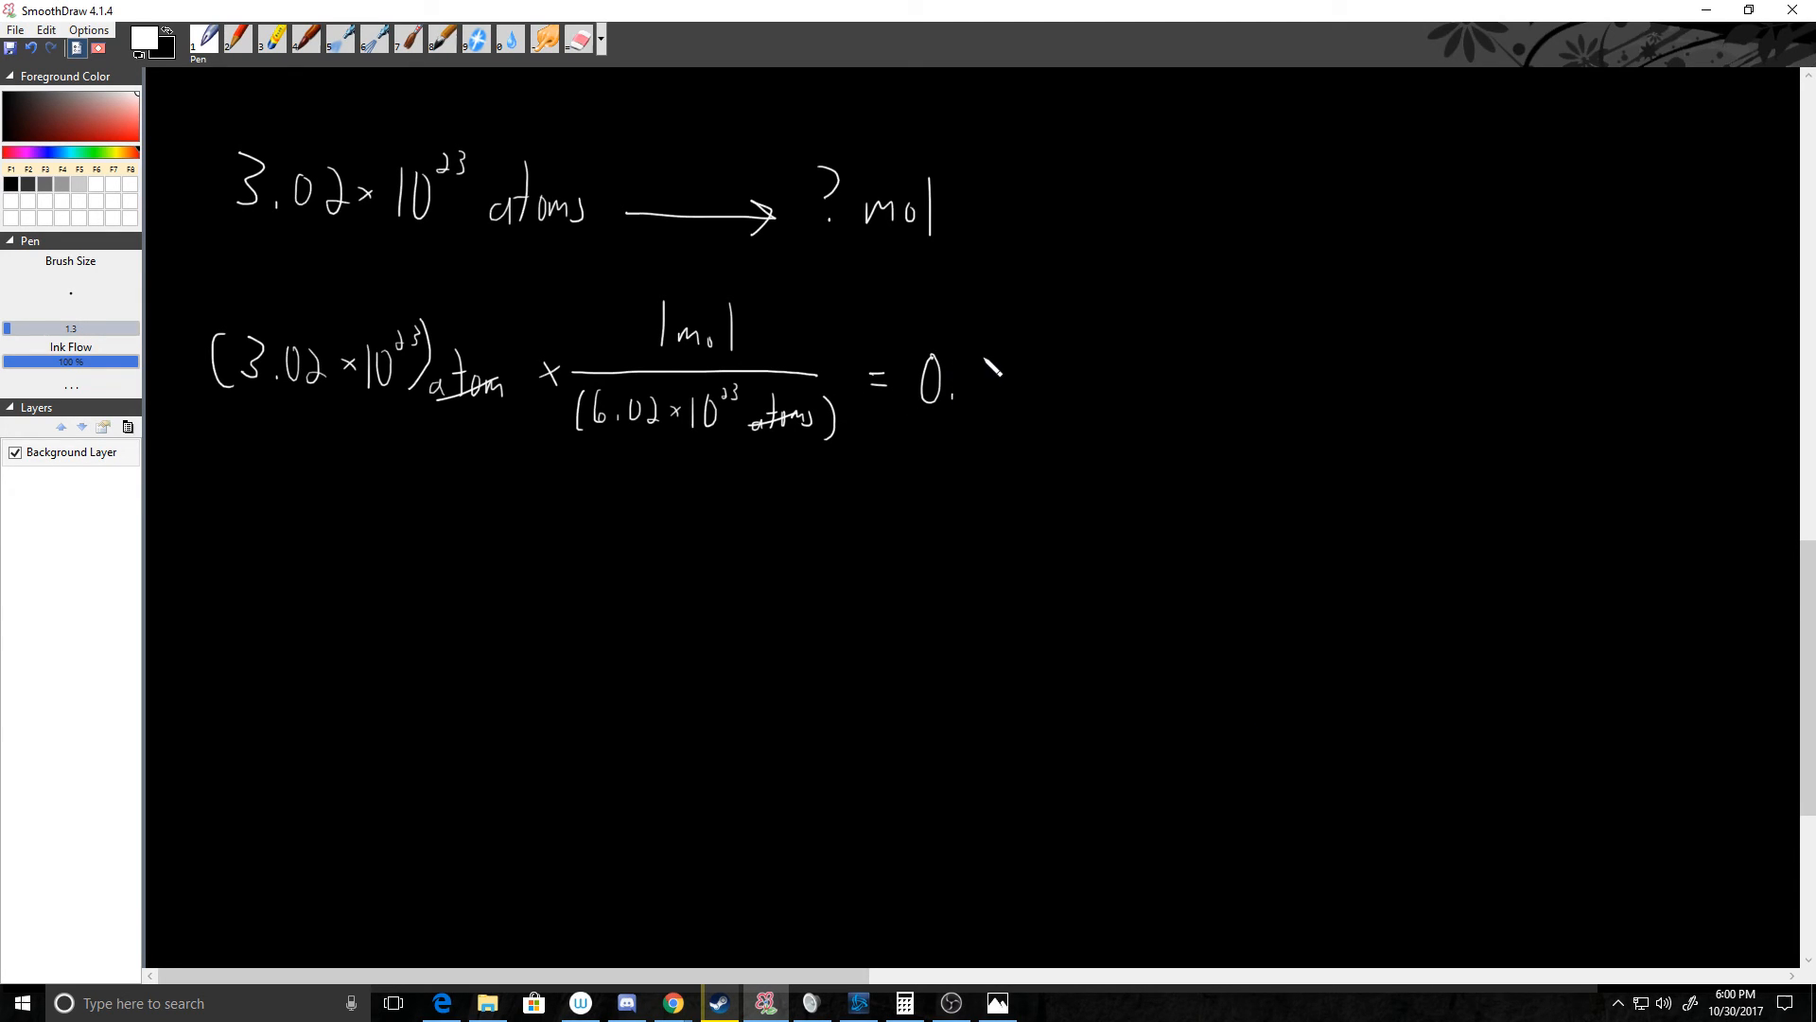
Handwrite '0.5 mol' after the equals sign and draw a box around it.
{"action": "left_click_drag", "start_coordinate": [961, 382], "coordinate": [1042, 399]}
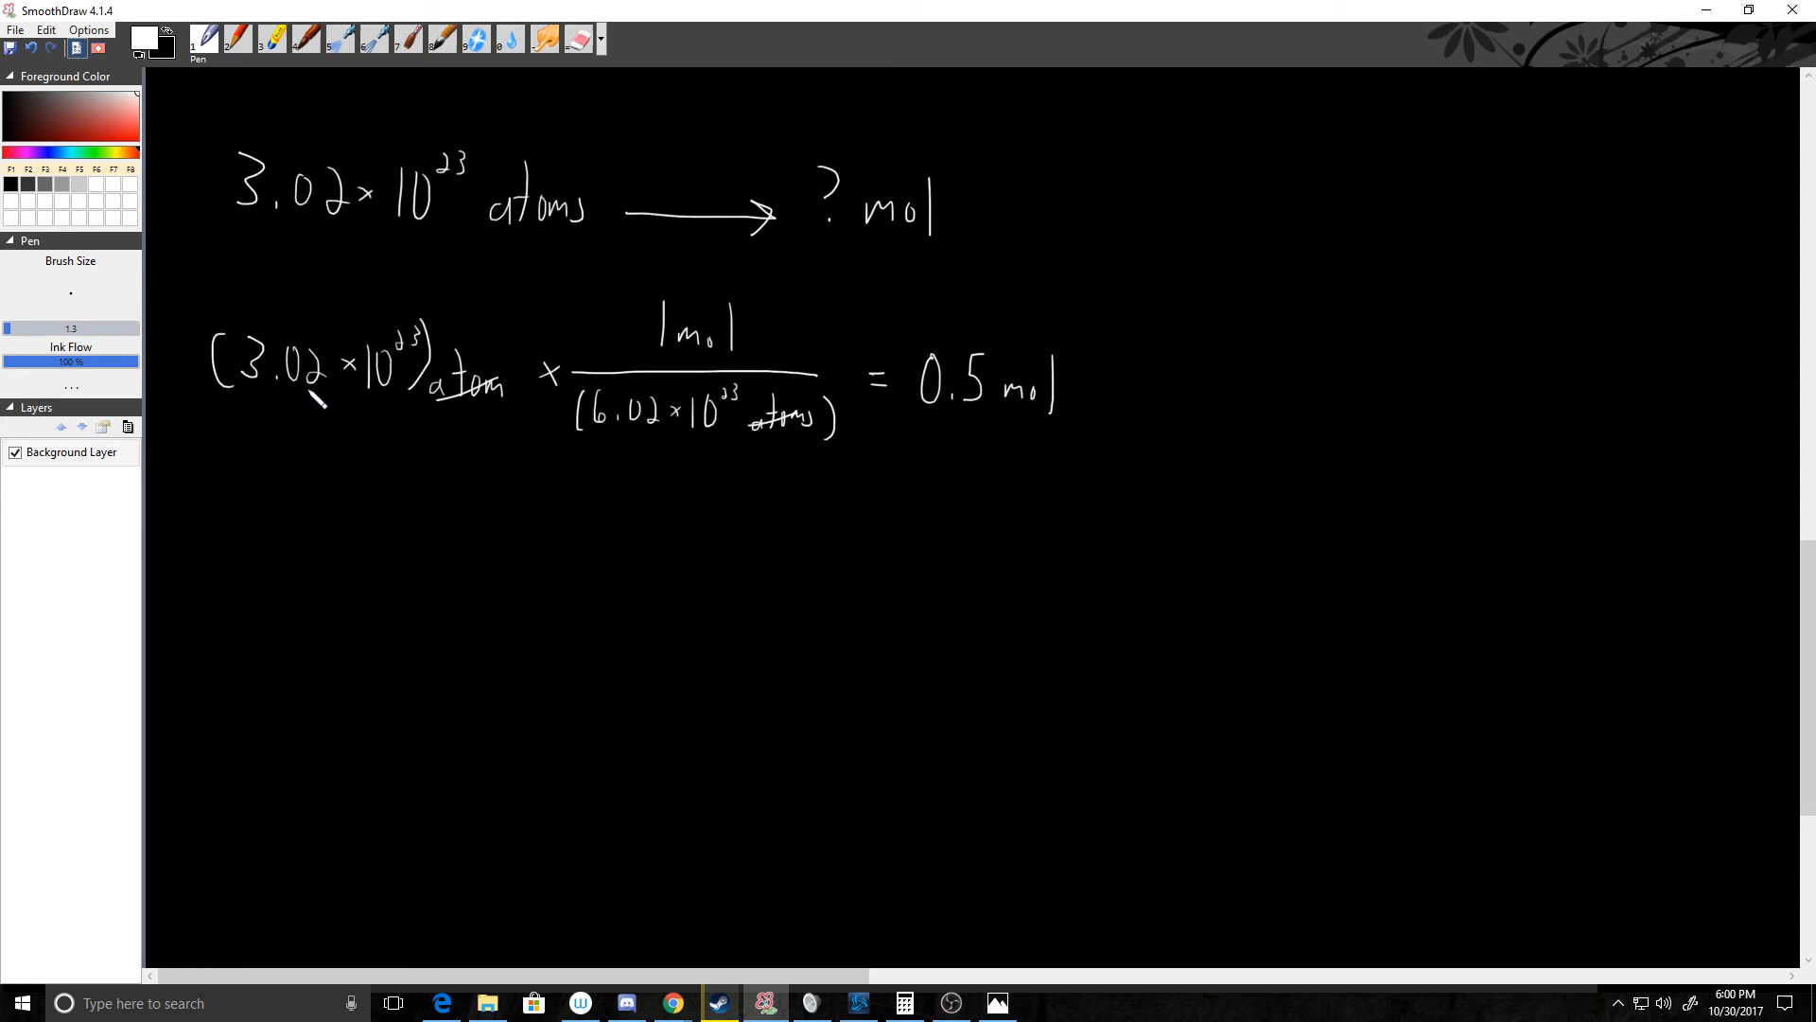
{"action": "mouse_move", "coordinate": [760, 406]}
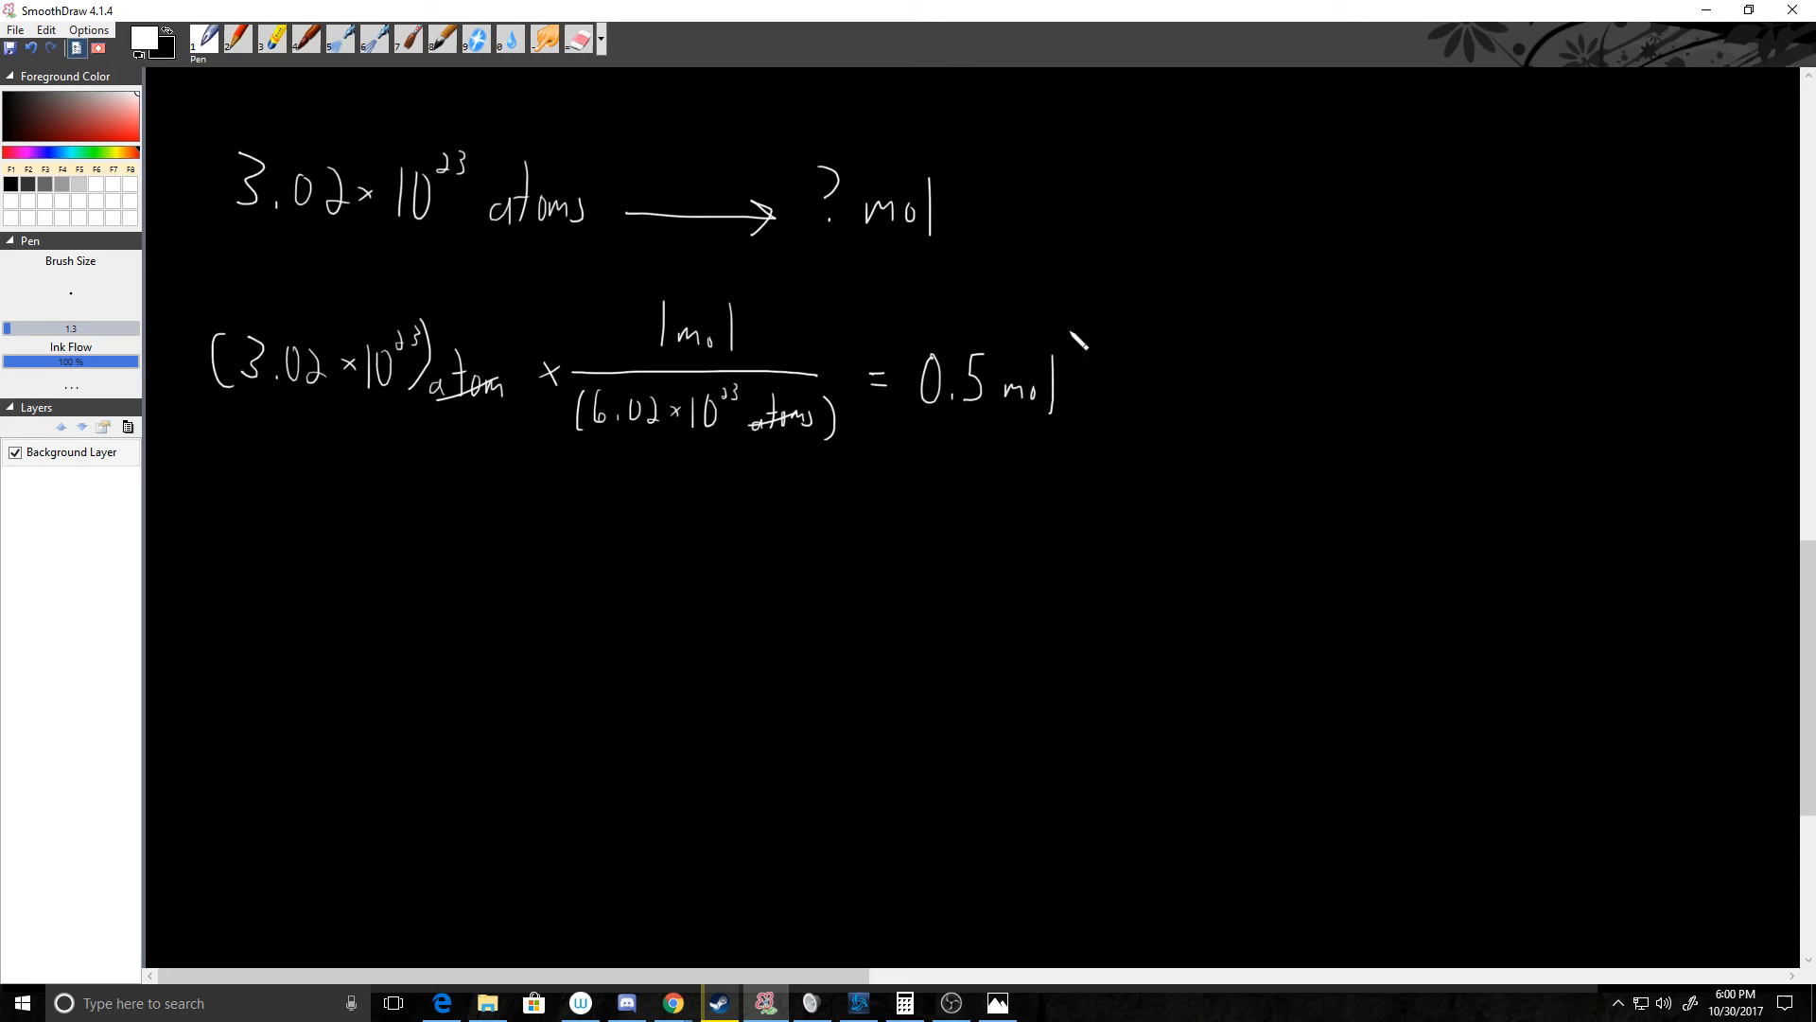
{"action": "left_click_drag", "start_coordinate": [898, 330], "coordinate": [1089, 417]}
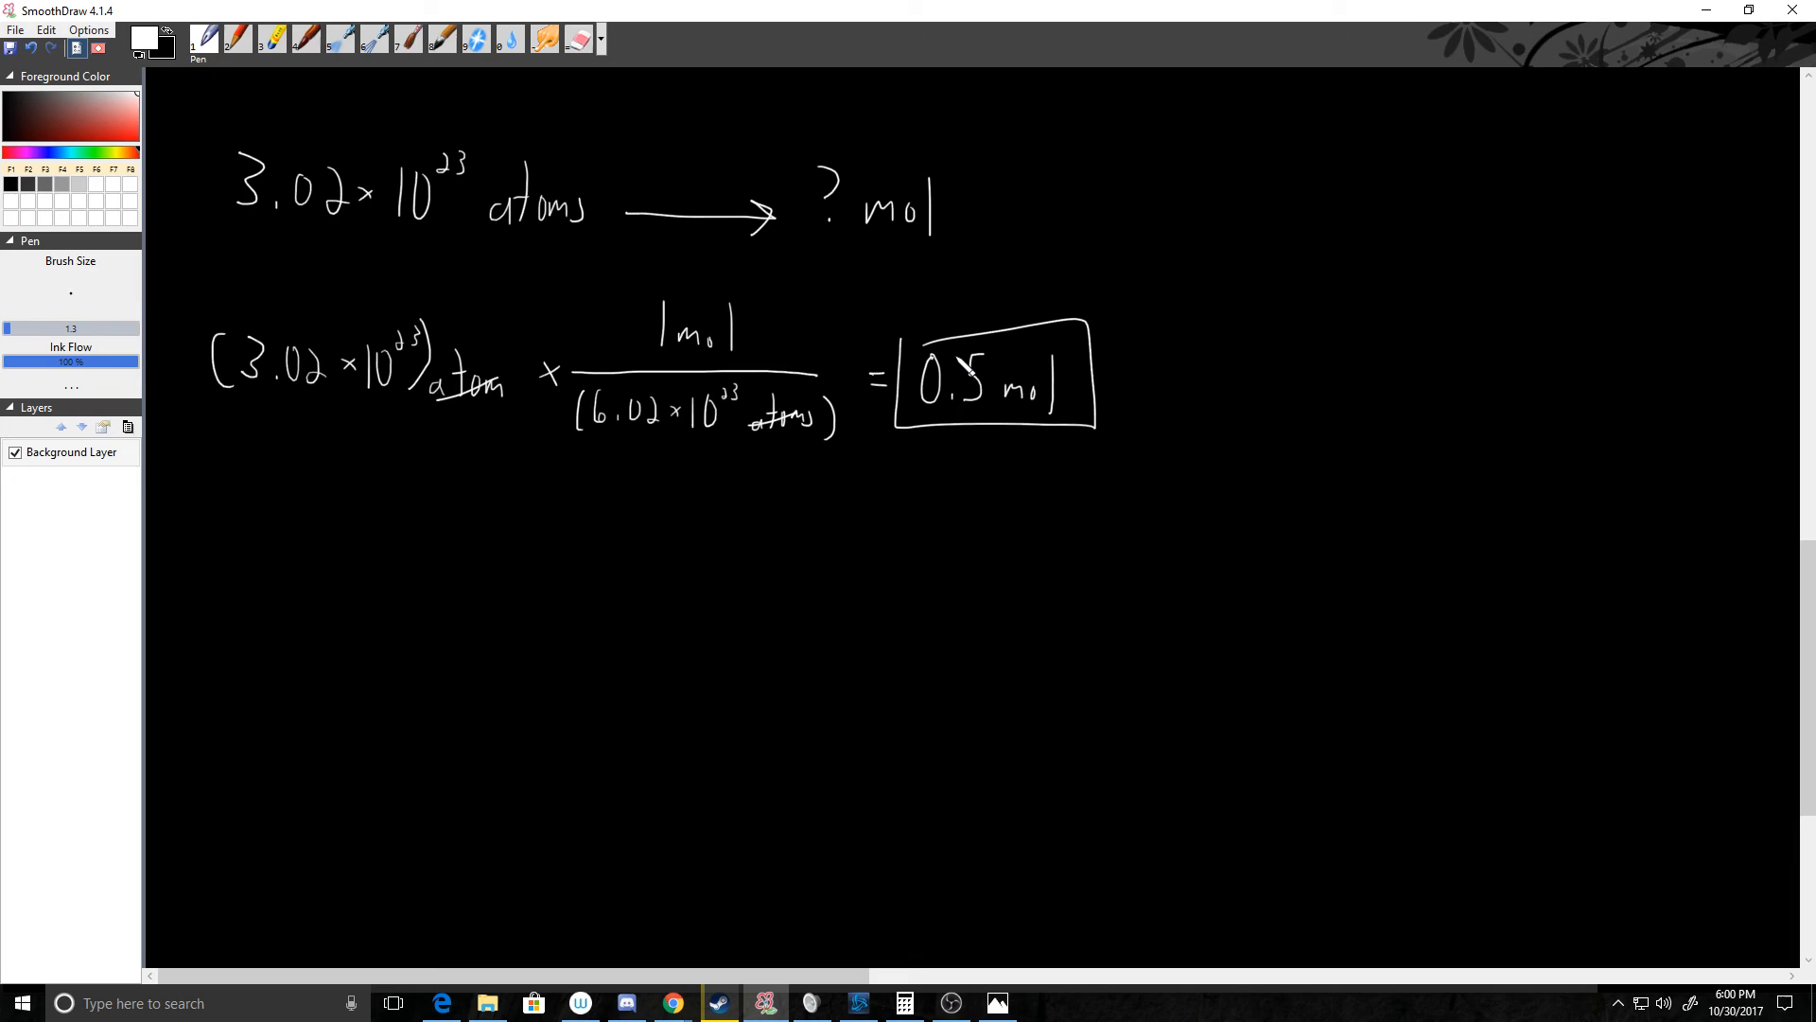
{"action": "mouse_move", "coordinate": [962, 695]}
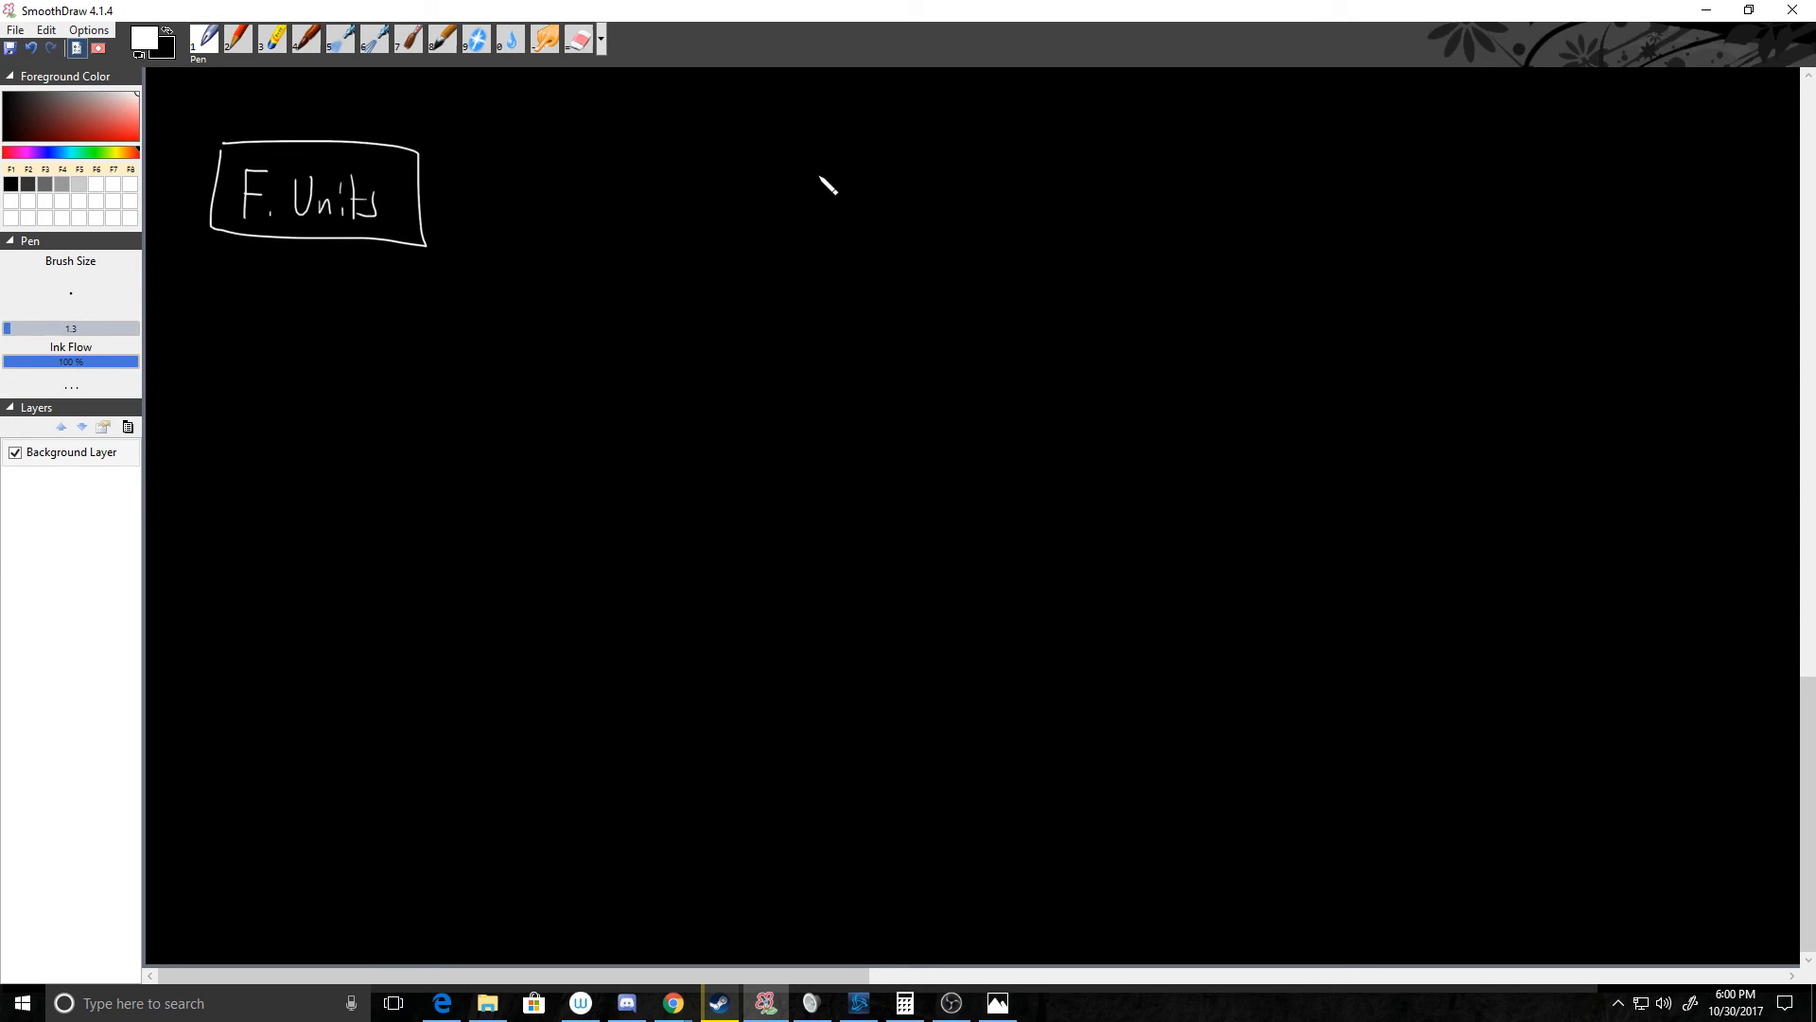
{"action": "mouse_move", "coordinate": [864, 180]}
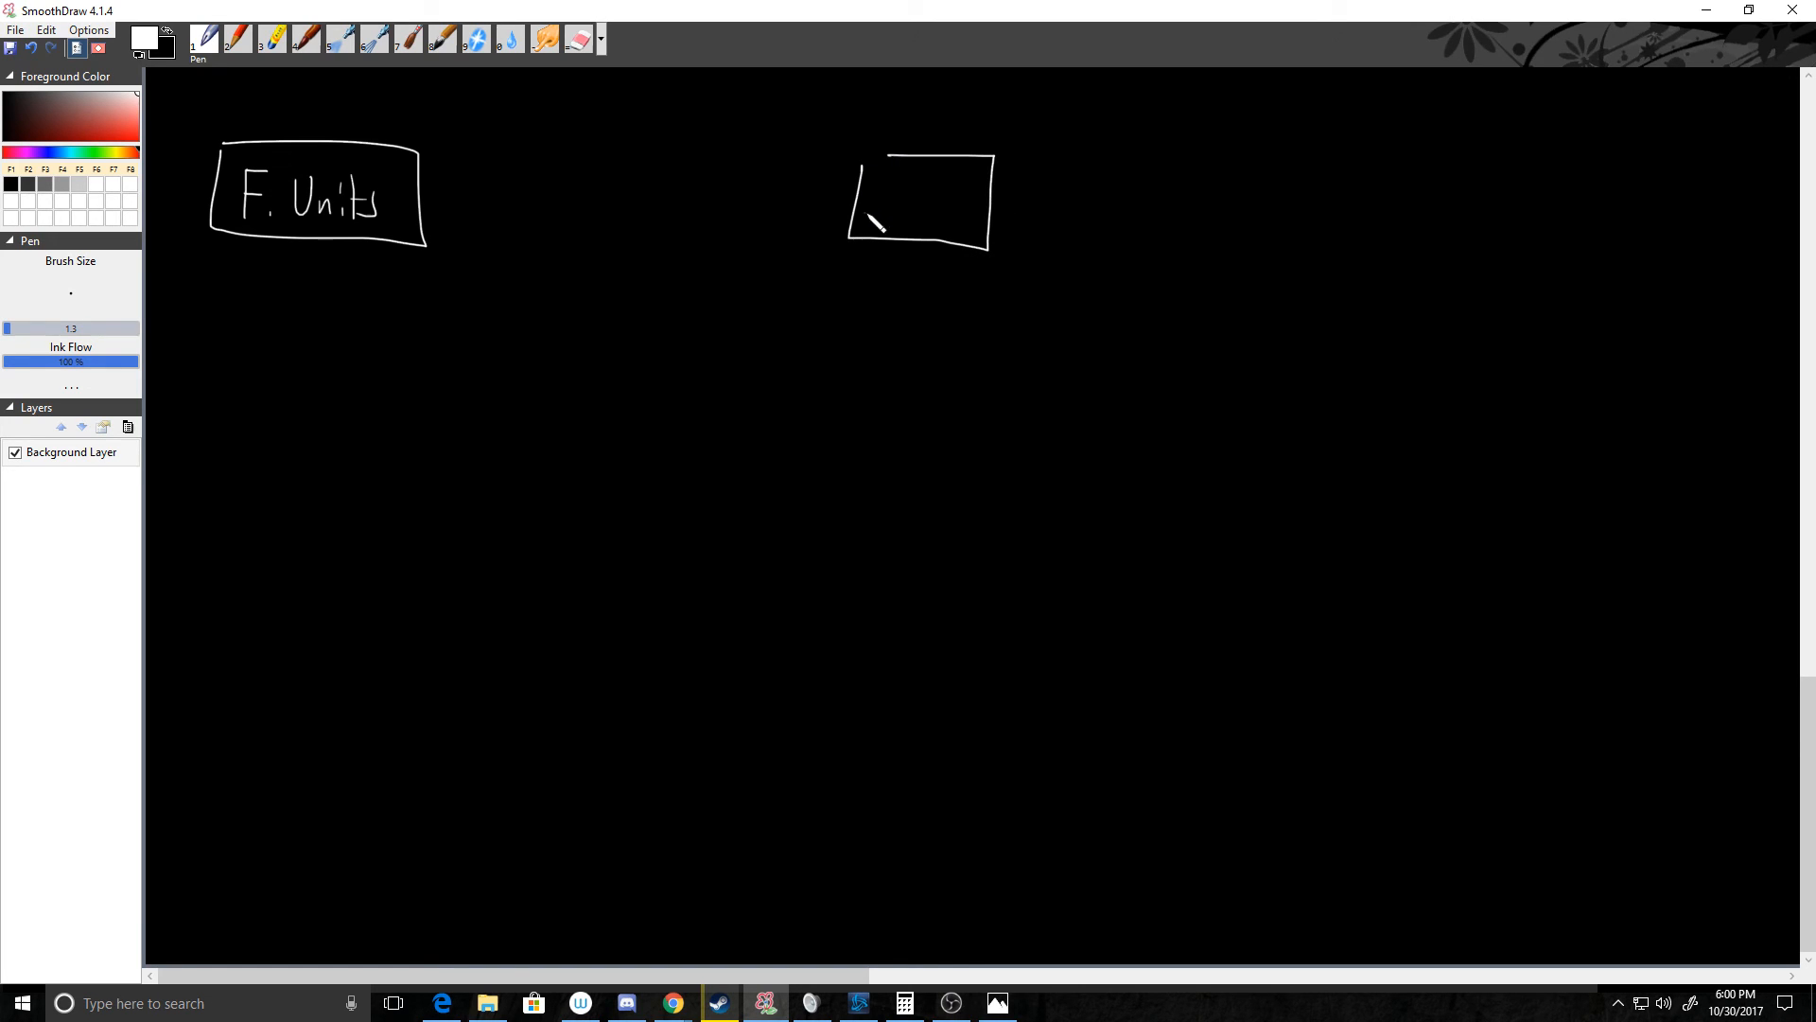
Draw the Moles box, arrows from F. Units, and a fraction bar with 1 mol above.
{"action": "left_click_drag", "start_coordinate": [863, 208], "coordinate": [944, 203]}
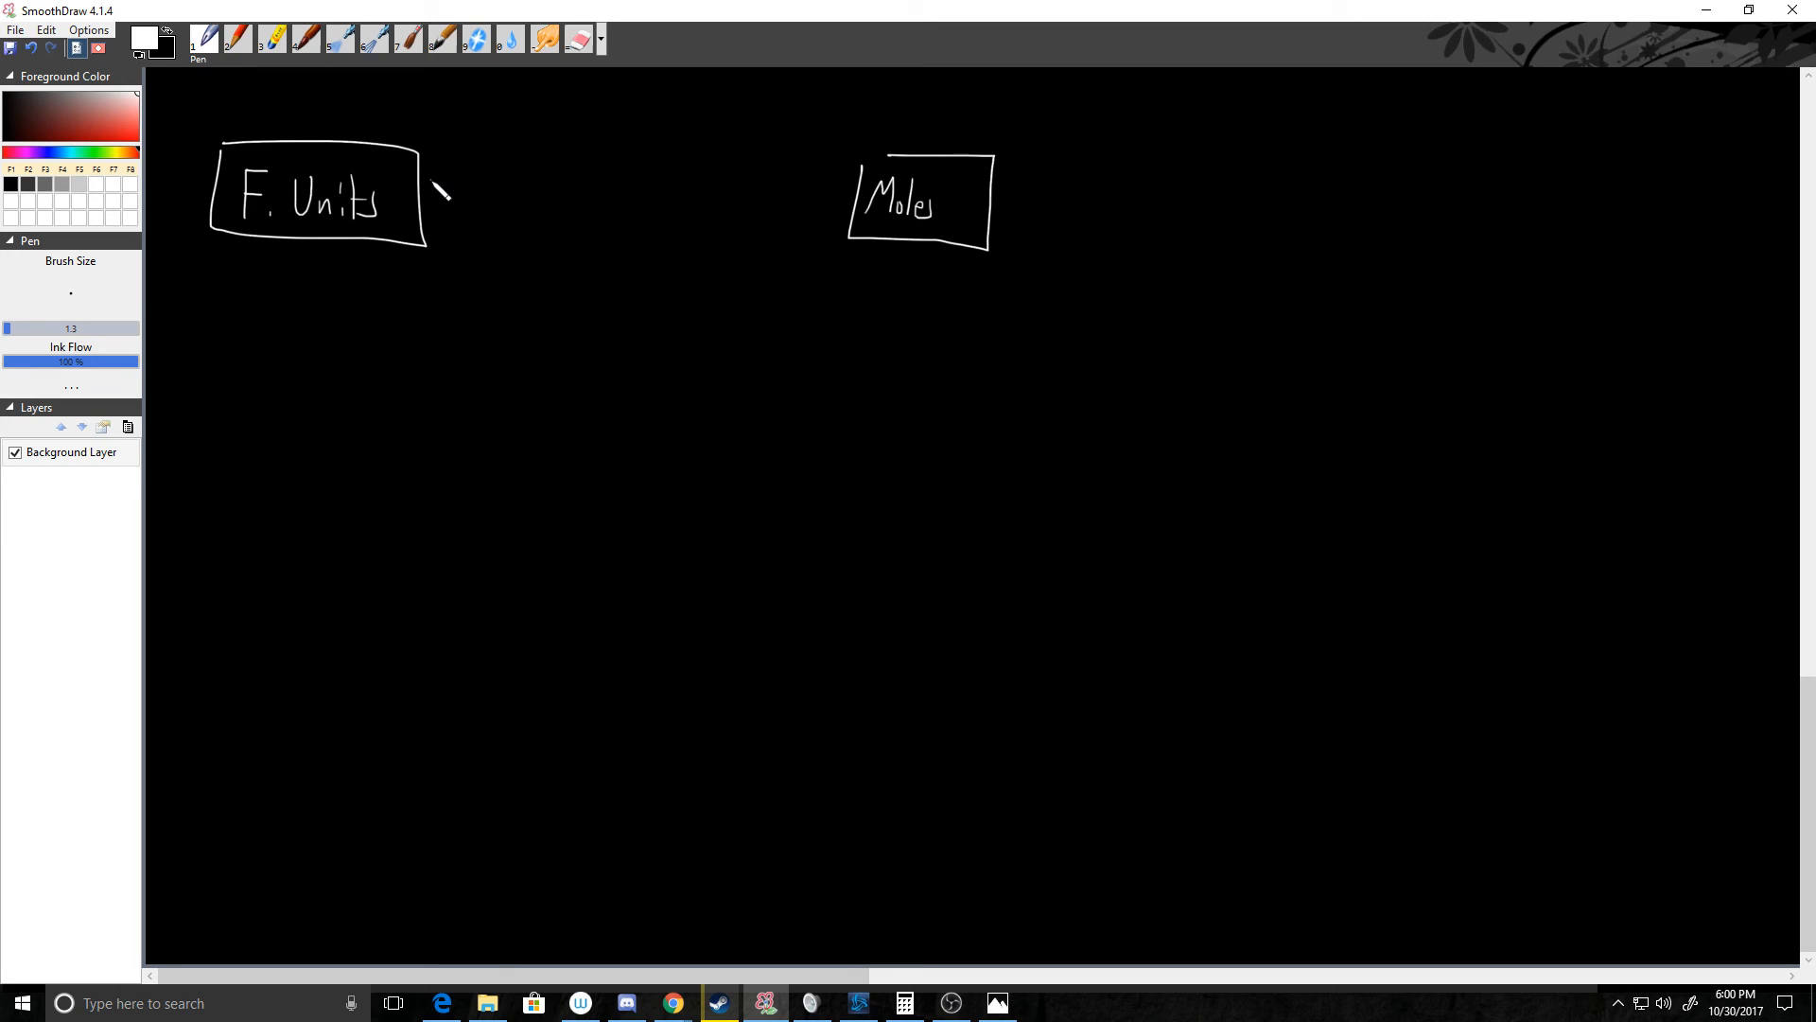
{"action": "left_click_drag", "start_coordinate": [434, 182], "coordinate": [846, 186]}
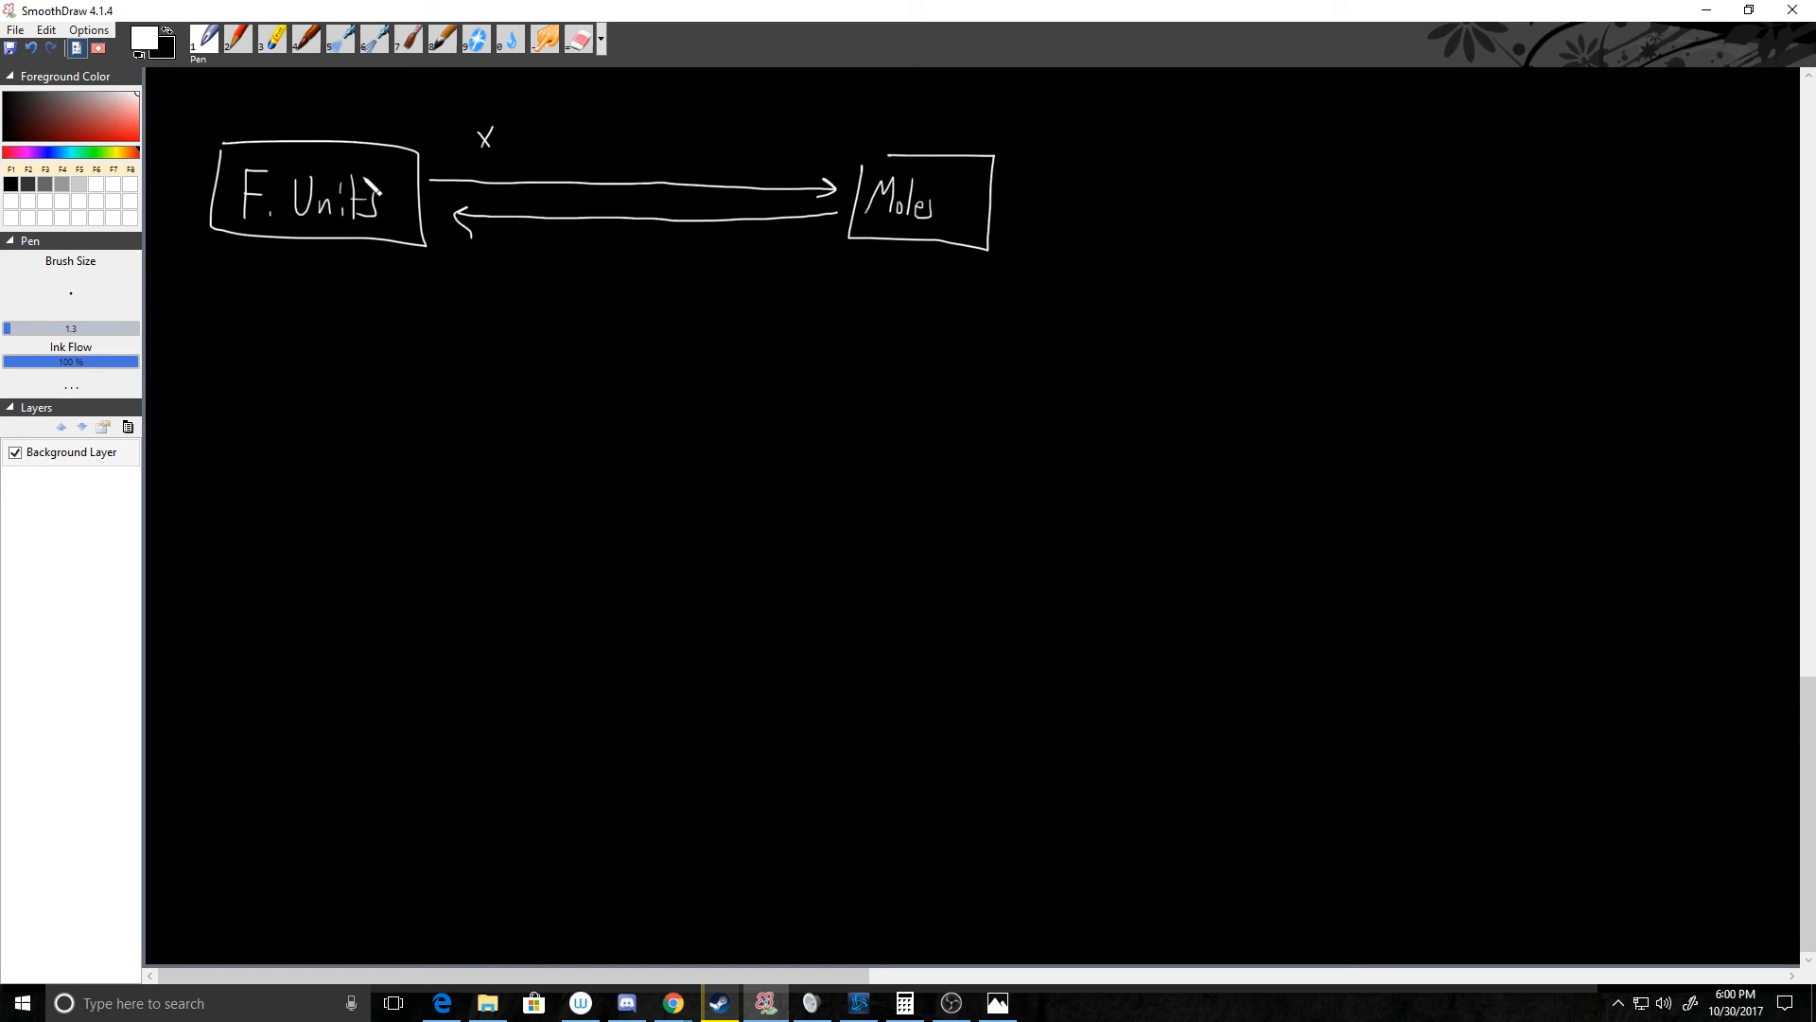
{"action": "left_click_drag", "start_coordinate": [510, 136], "coordinate": [736, 145]}
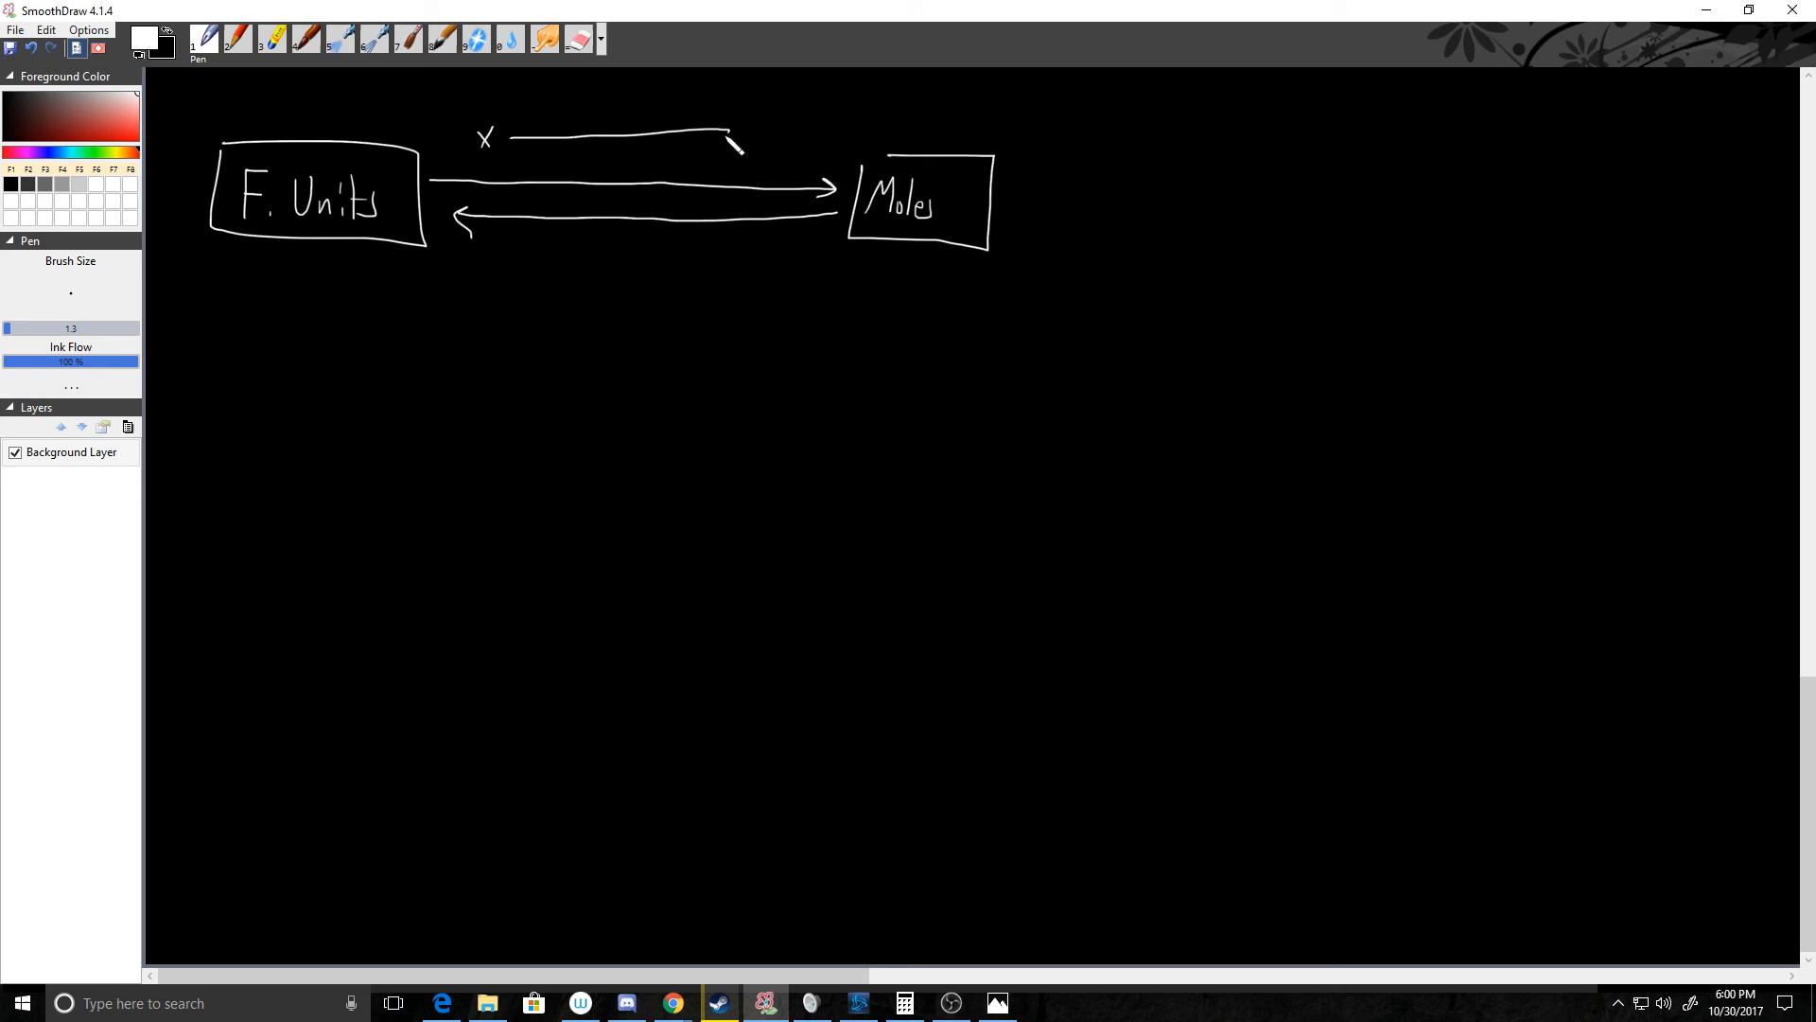
{"action": "type", "text": "1m"}
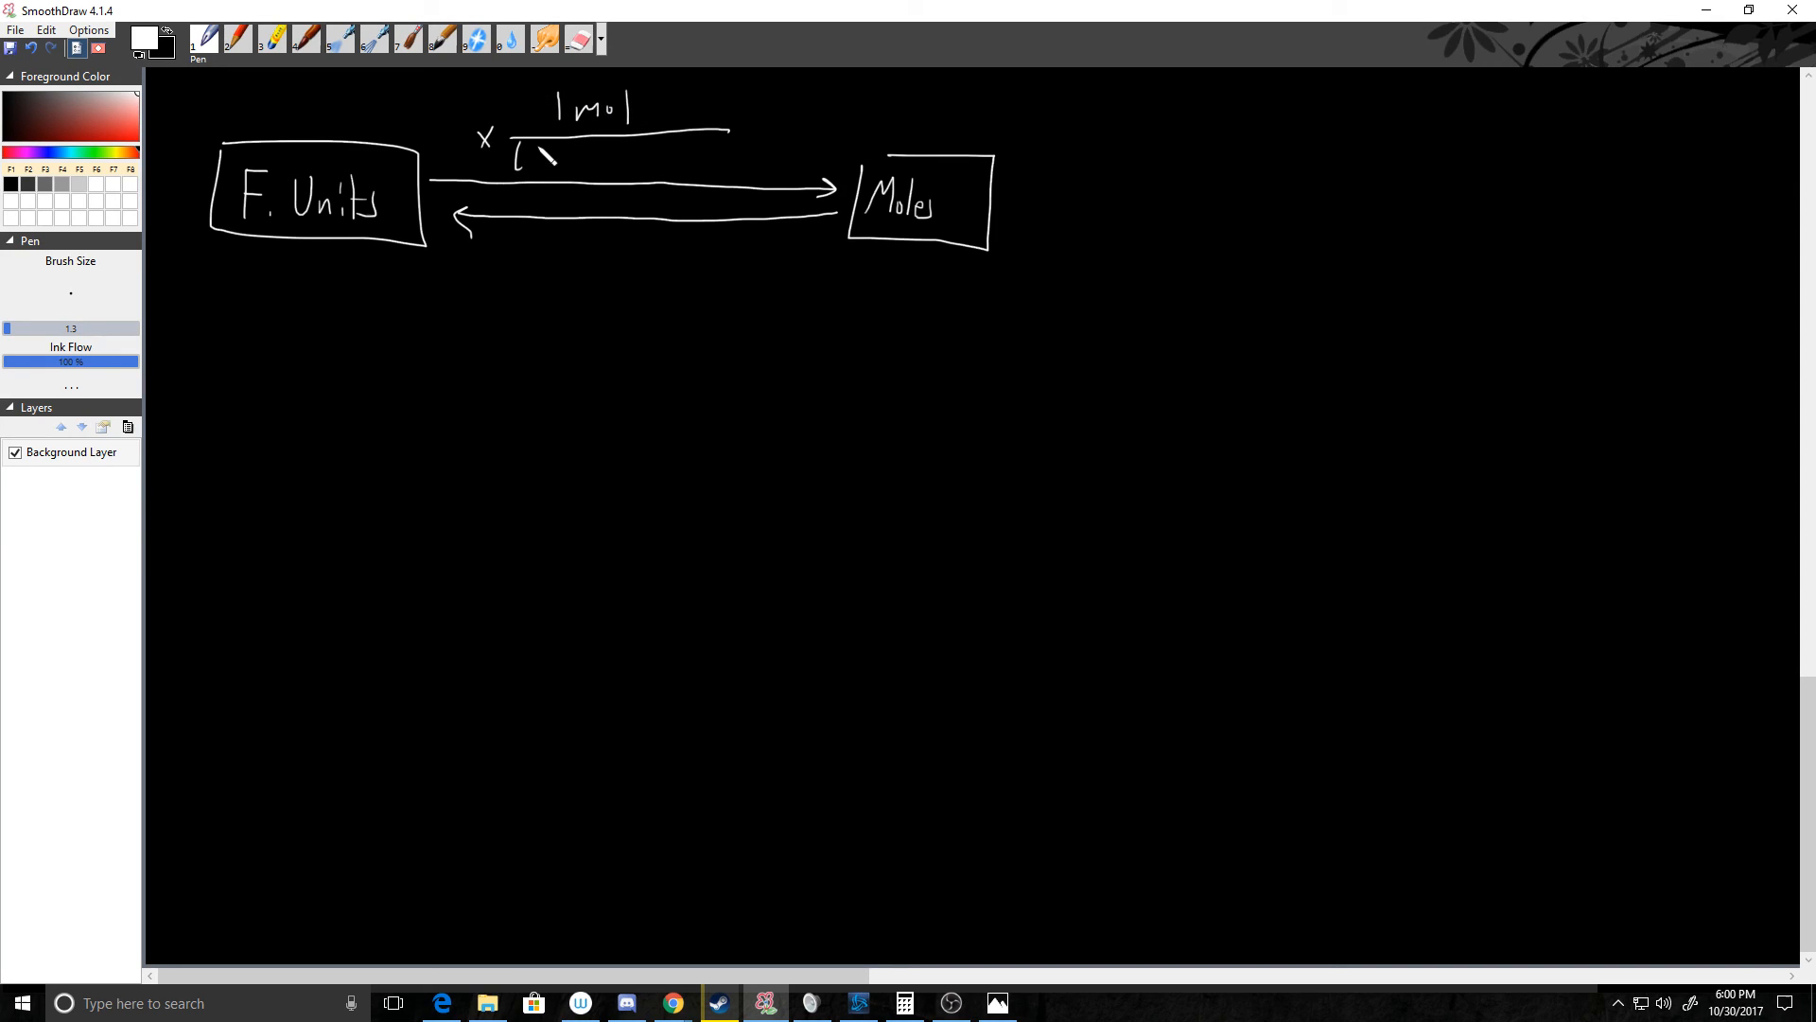
Write (6.02×10^23 f.units) as the upper factor's denominator.
{"action": "left_click_drag", "start_coordinate": [522, 162], "coordinate": [608, 161]}
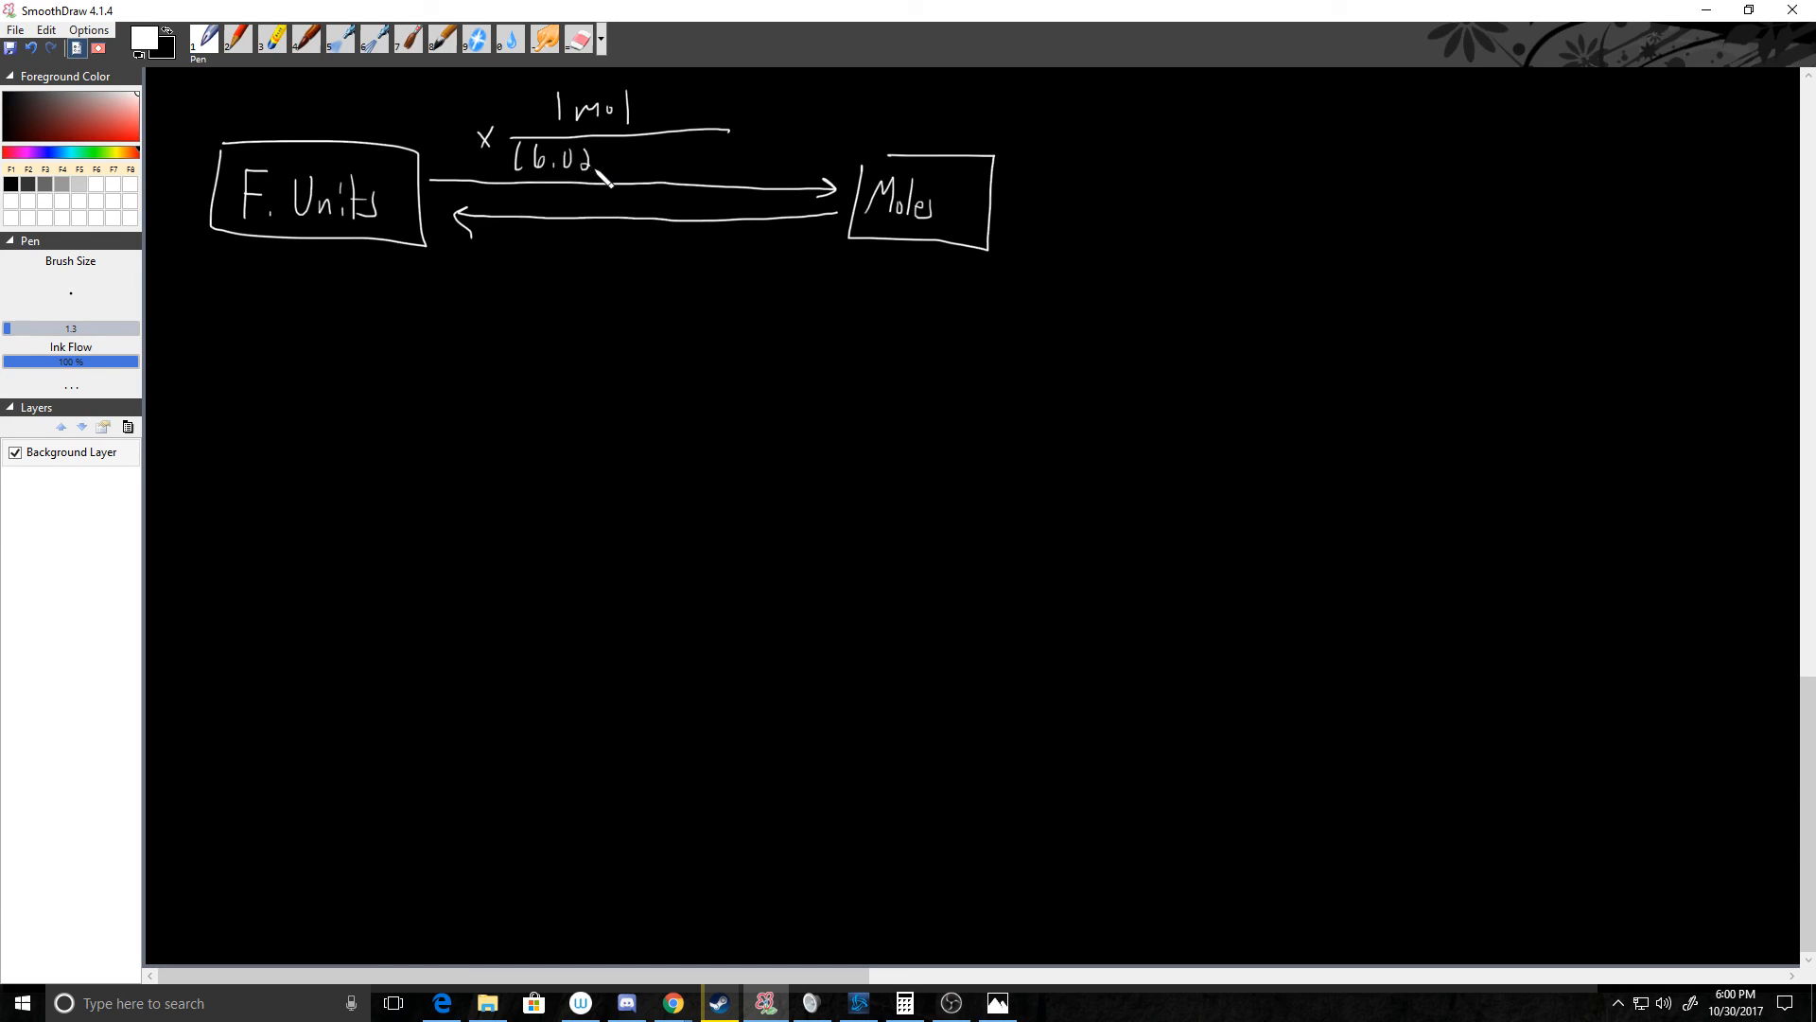
{"action": "left_click_drag", "start_coordinate": [620, 160], "coordinate": [666, 151]}
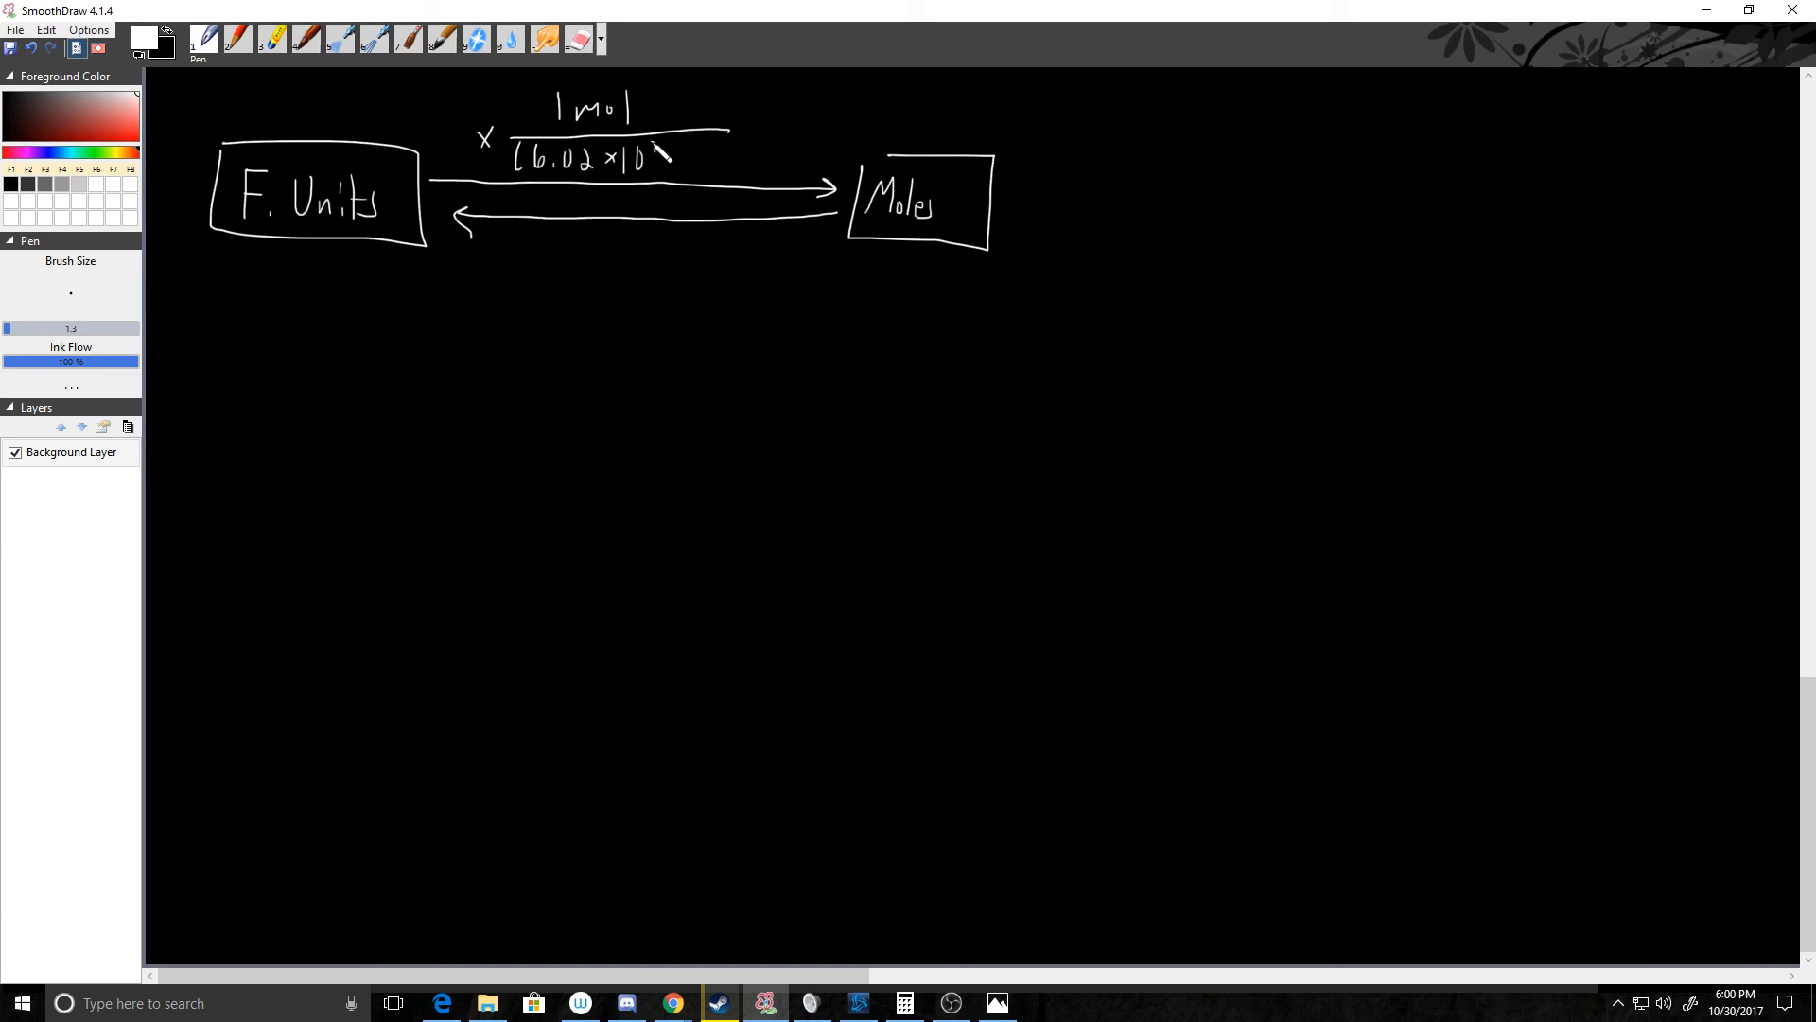
{"action": "left_click_drag", "start_coordinate": [661, 150], "coordinate": [690, 168]}
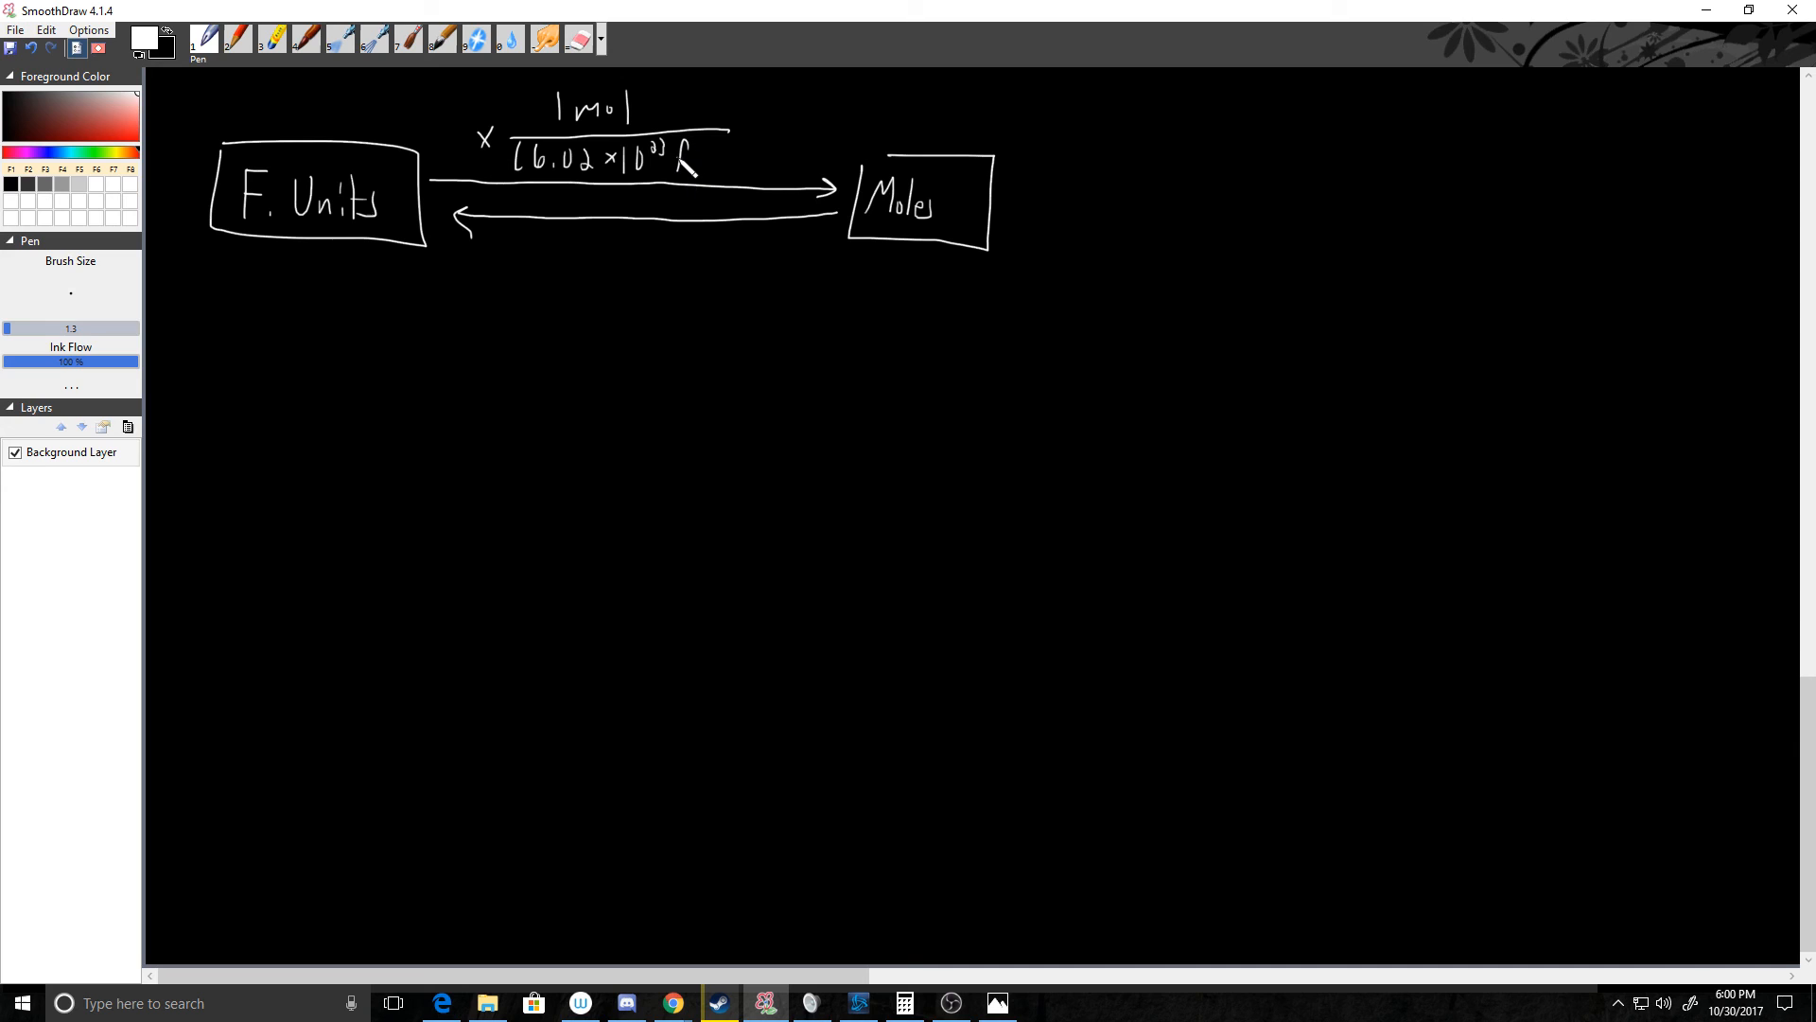
{"action": "left_click_drag", "start_coordinate": [683, 156], "coordinate": [742, 162]}
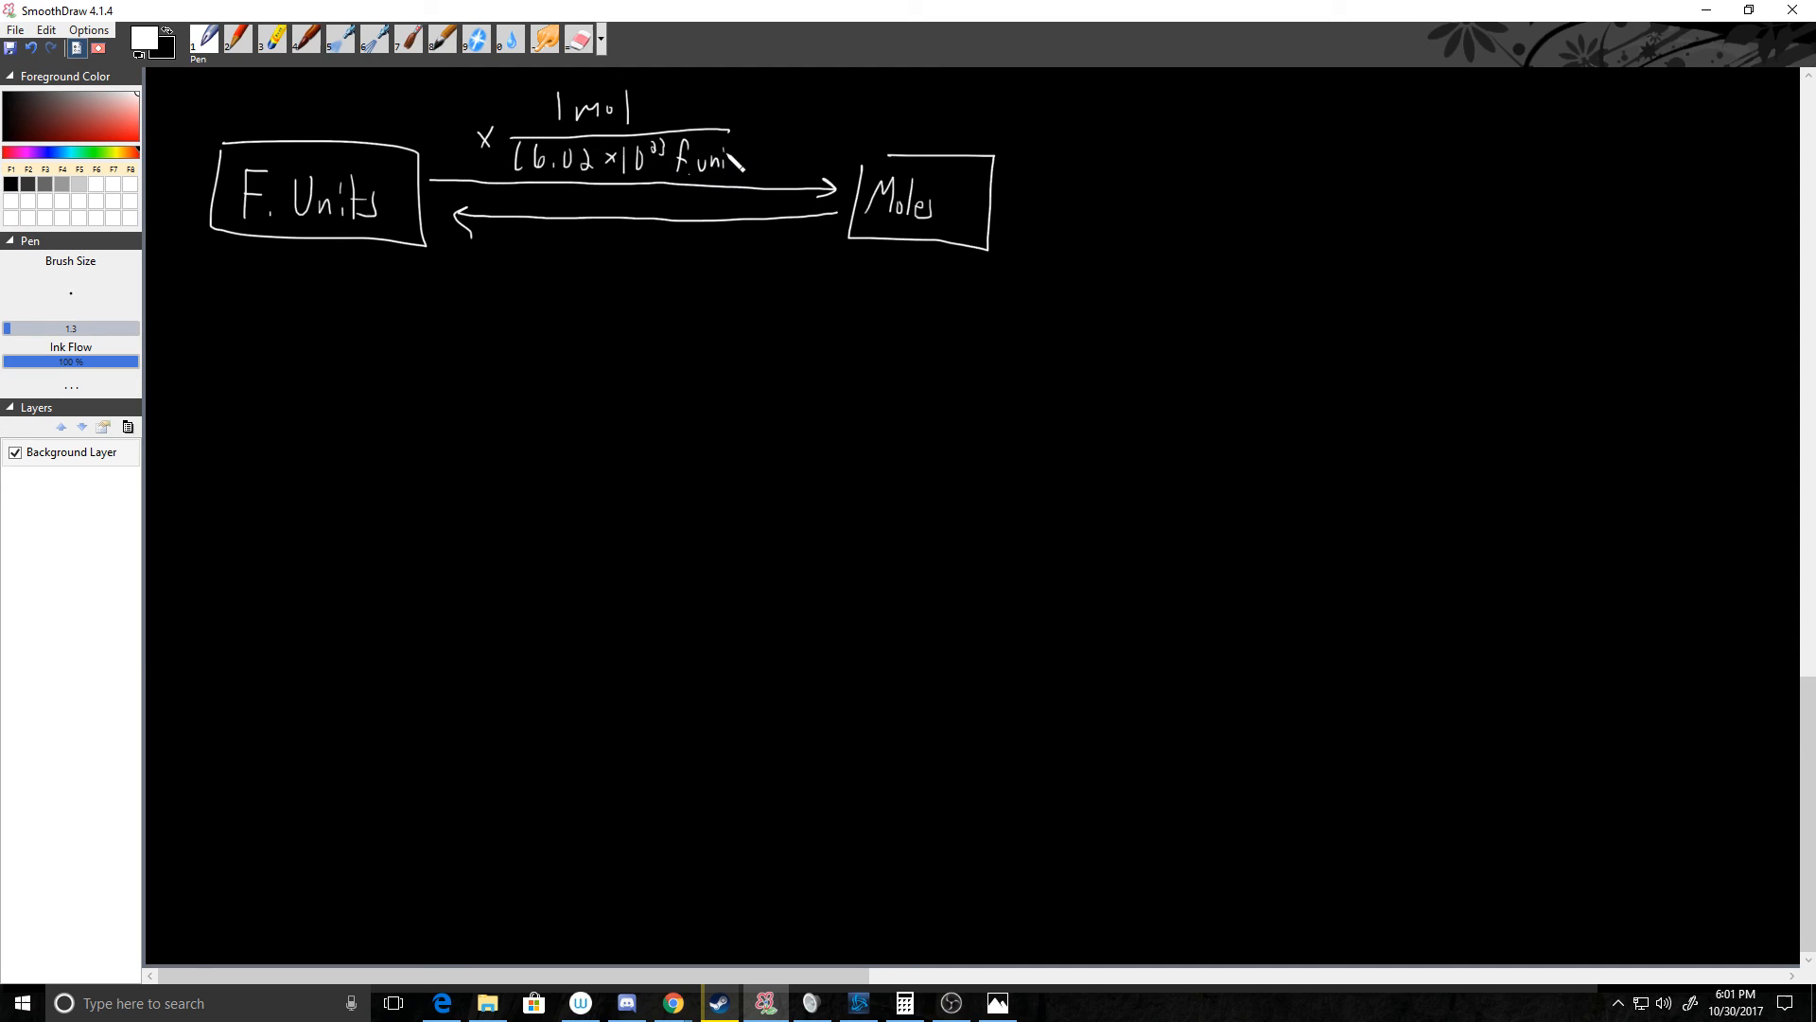
{"action": "left_click_drag", "start_coordinate": [718, 162], "coordinate": [758, 162]}
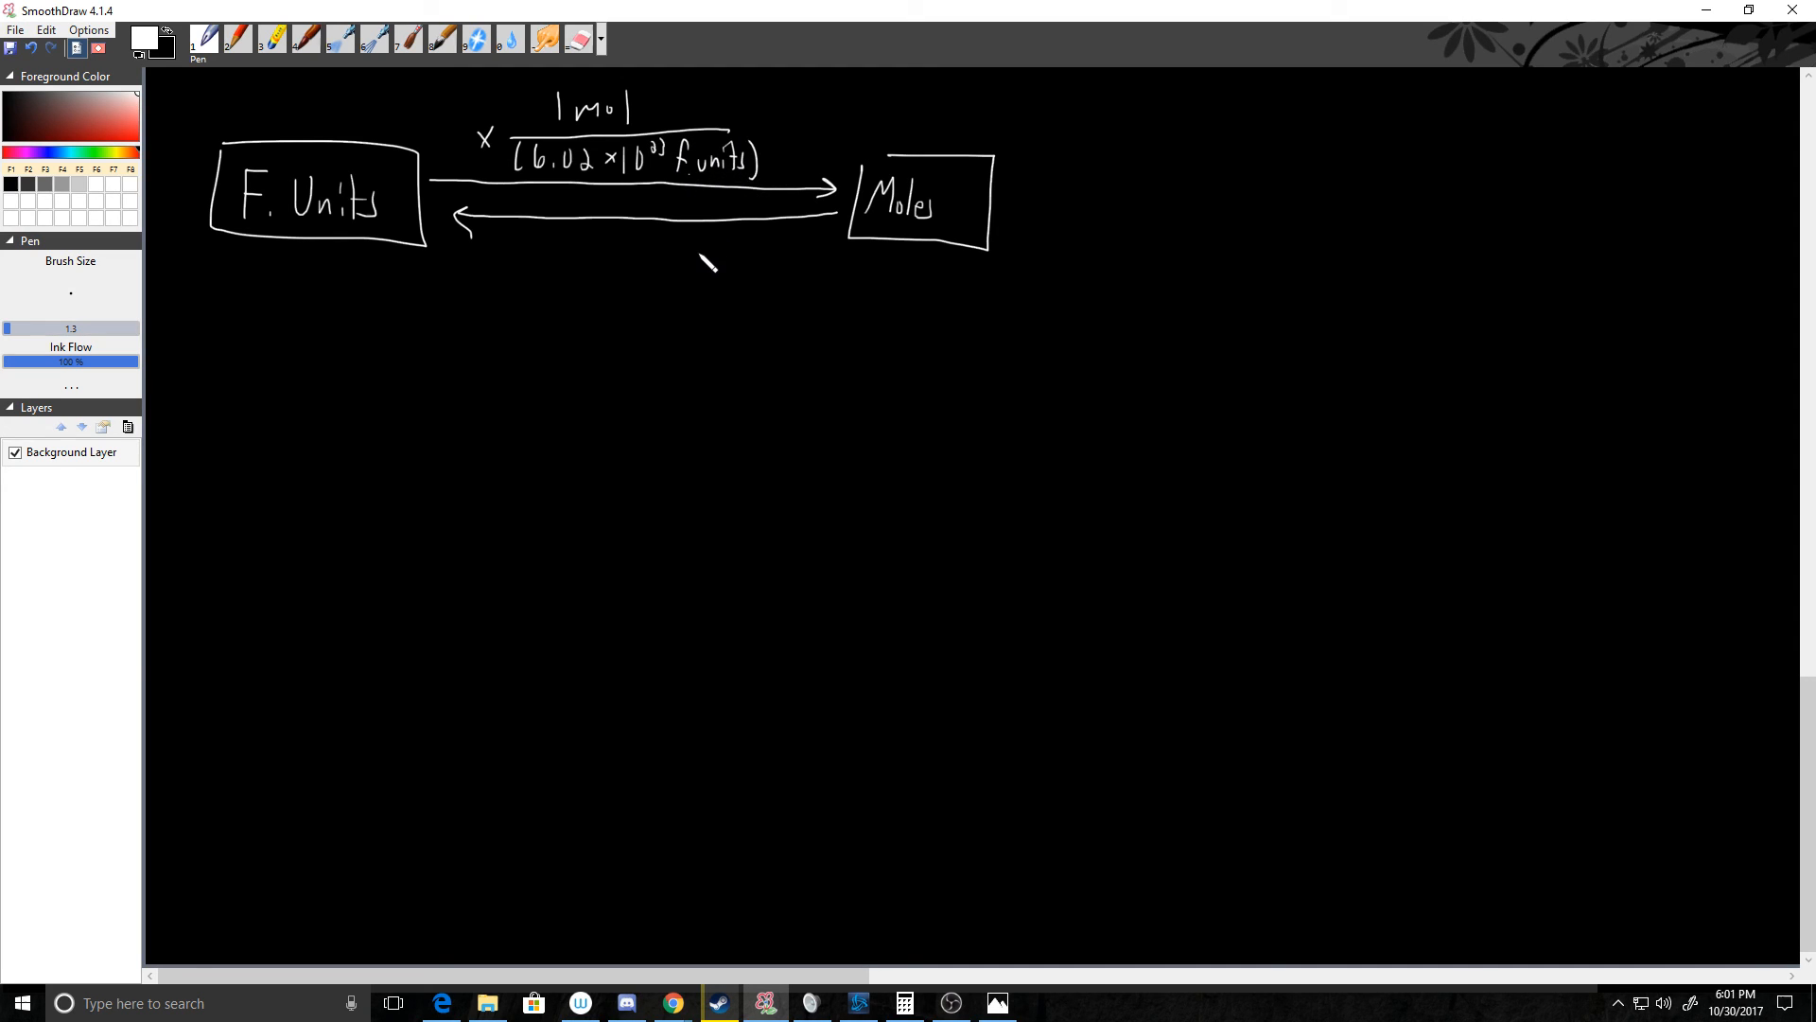
{"action": "mouse_move", "coordinate": [358, 215]}
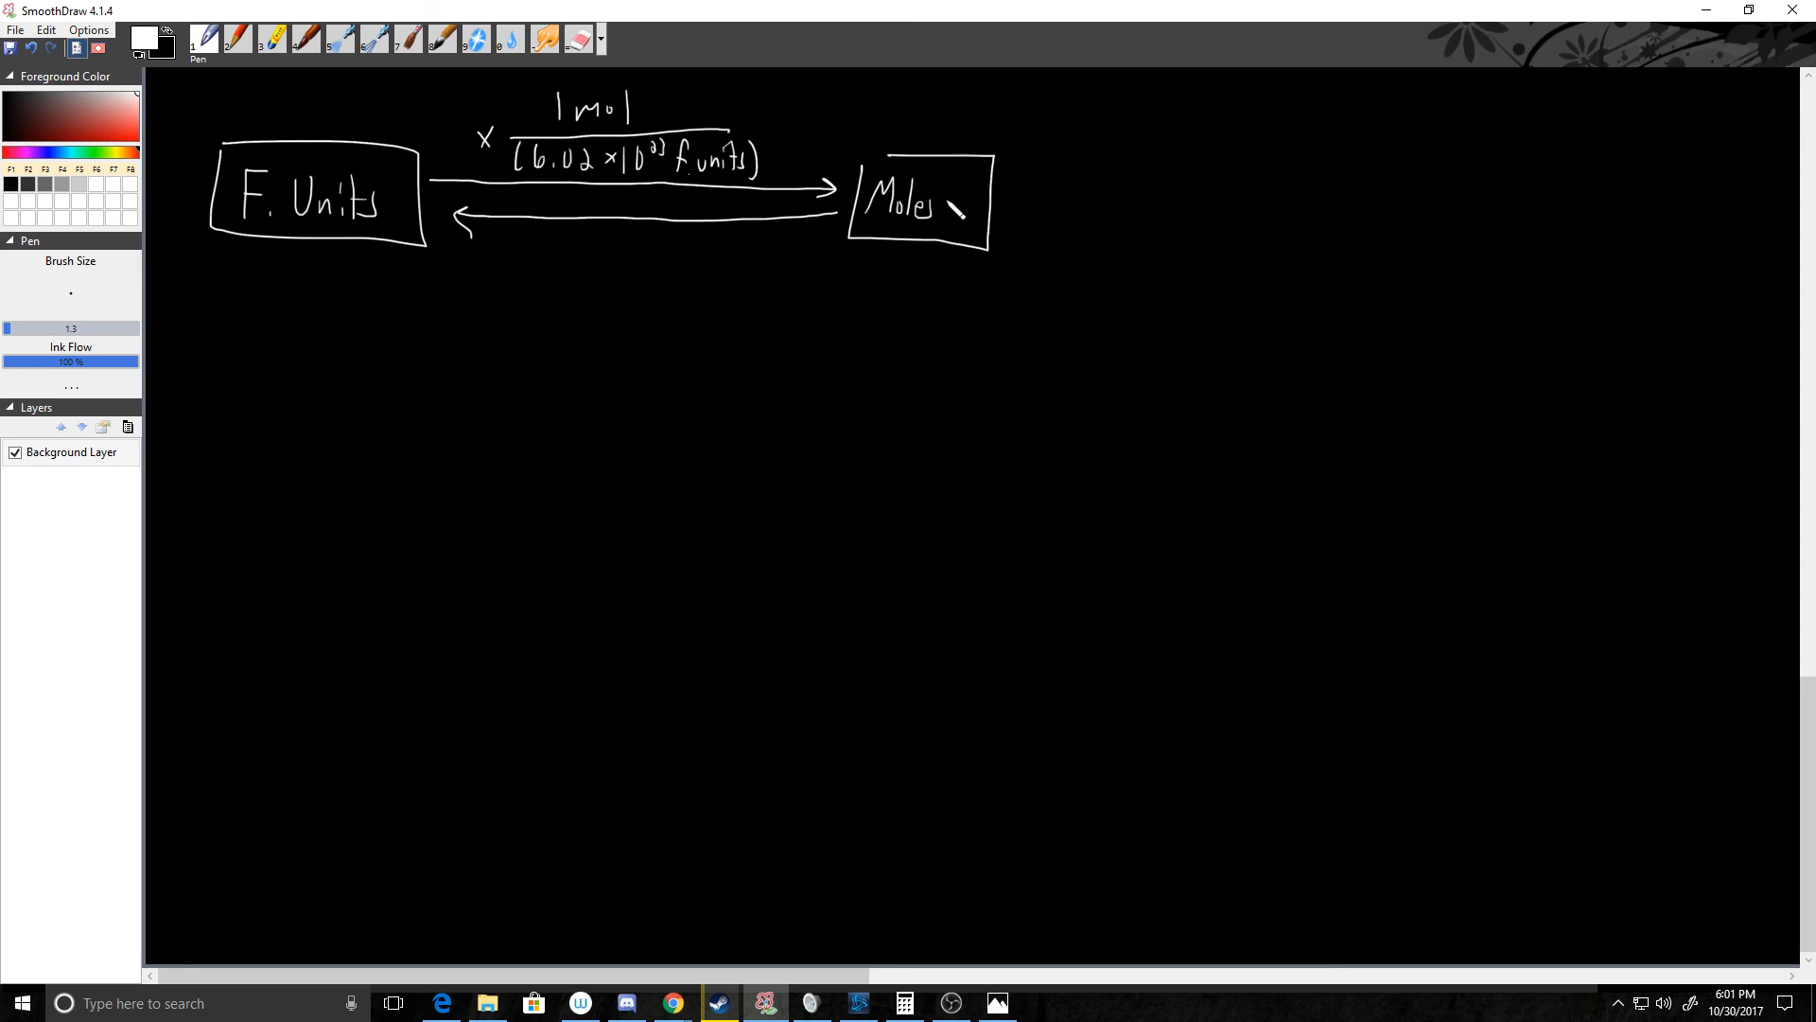
{"action": "mouse_move", "coordinate": [561, 303]}
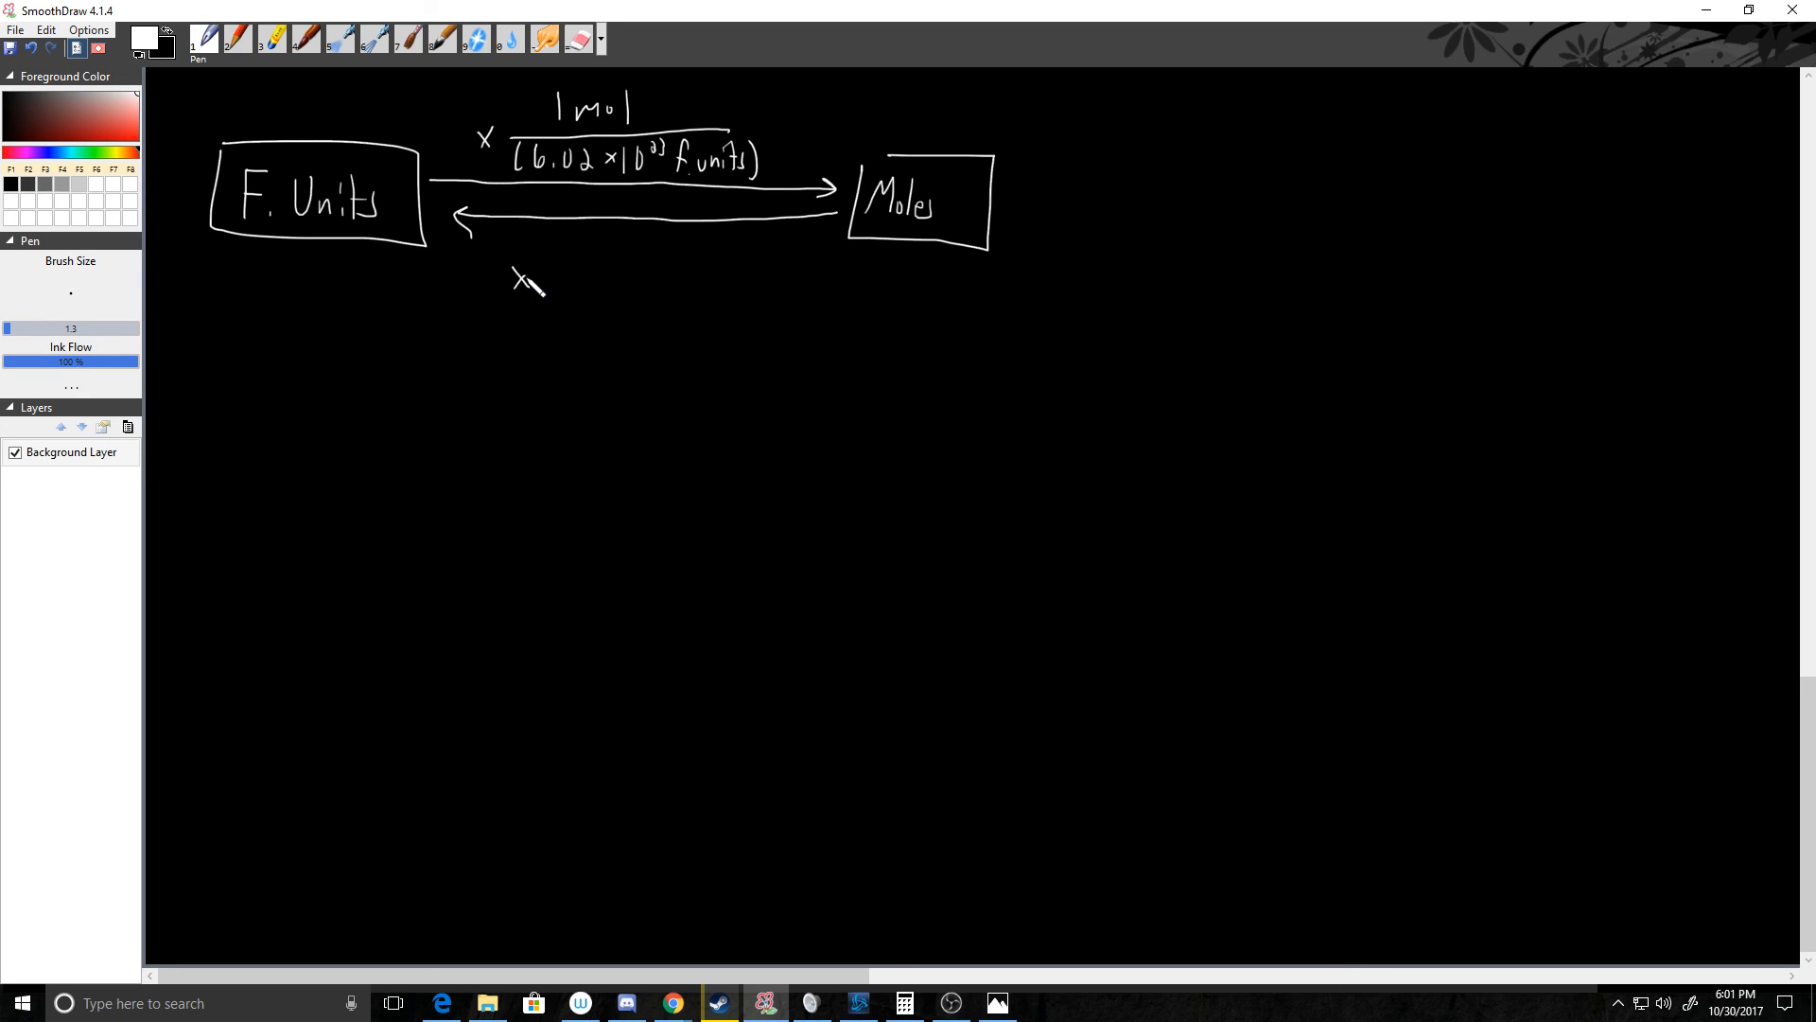
Under the lower arrow, write the factor (6.02×10^23 f.units) over 1 mol.
{"action": "left_click_drag", "start_coordinate": [535, 281], "coordinate": [753, 283]}
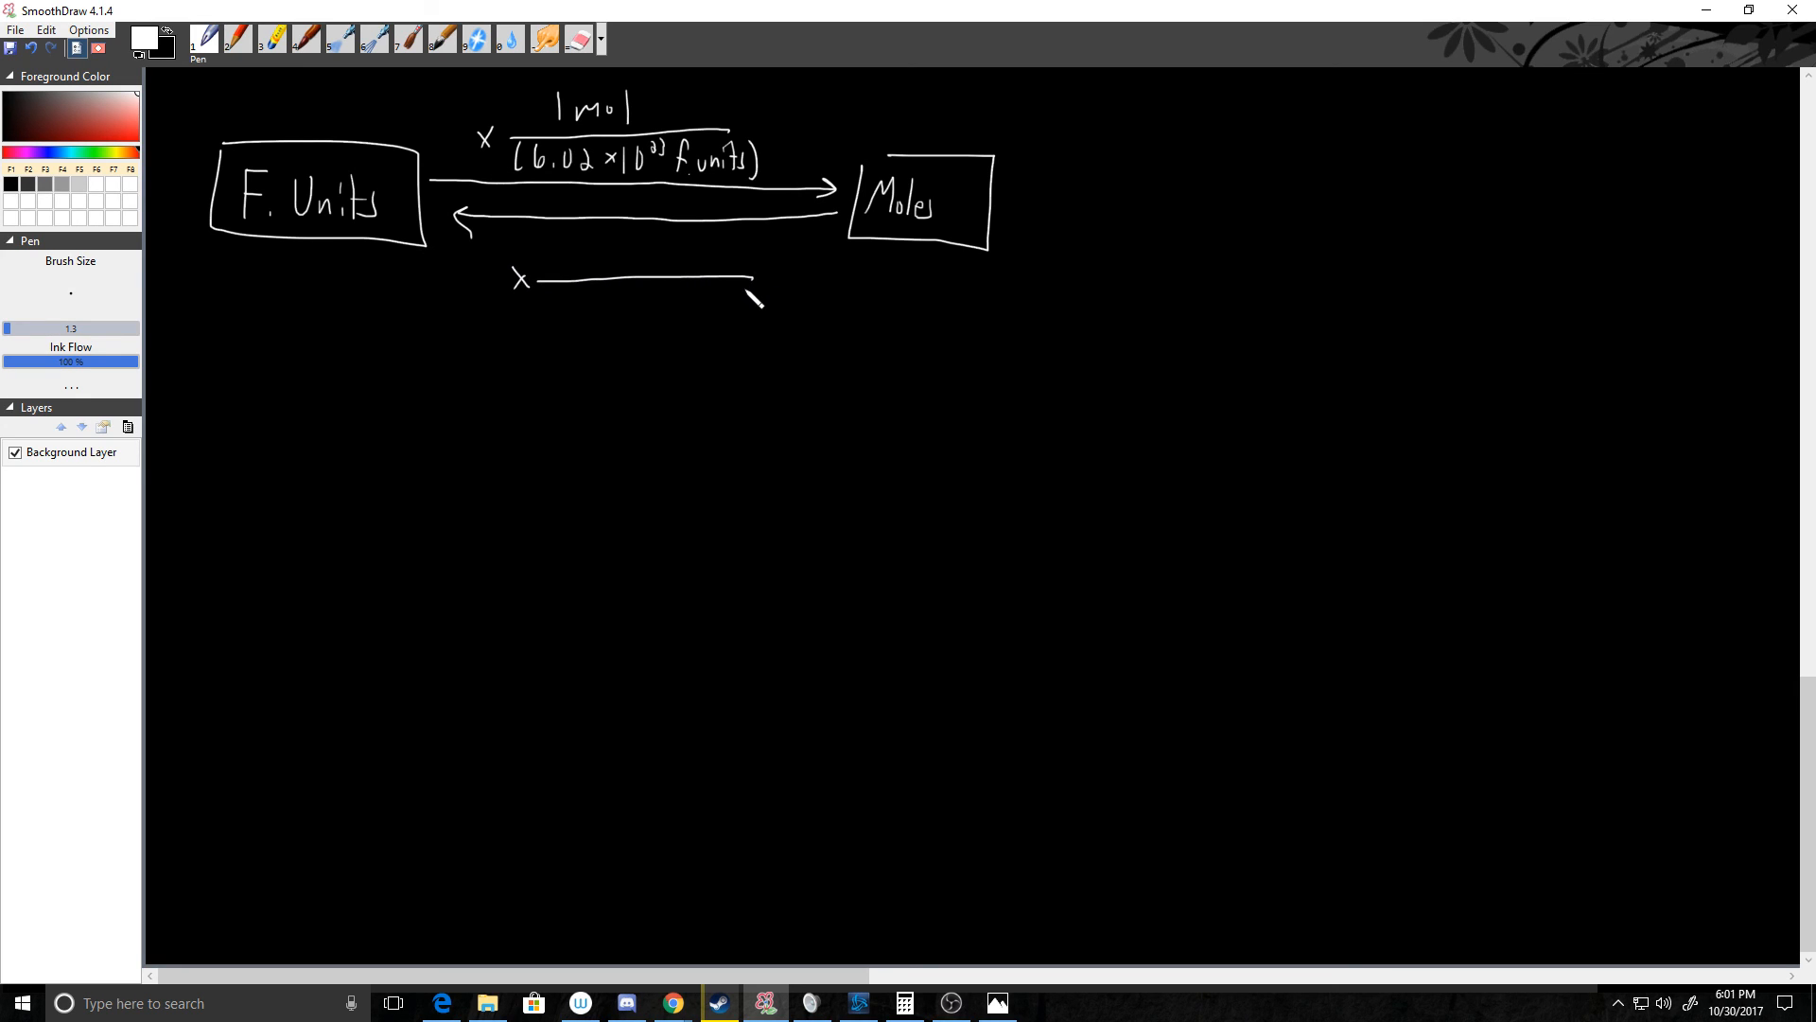
{"action": "left_click_drag", "start_coordinate": [611, 299], "coordinate": [610, 330]}
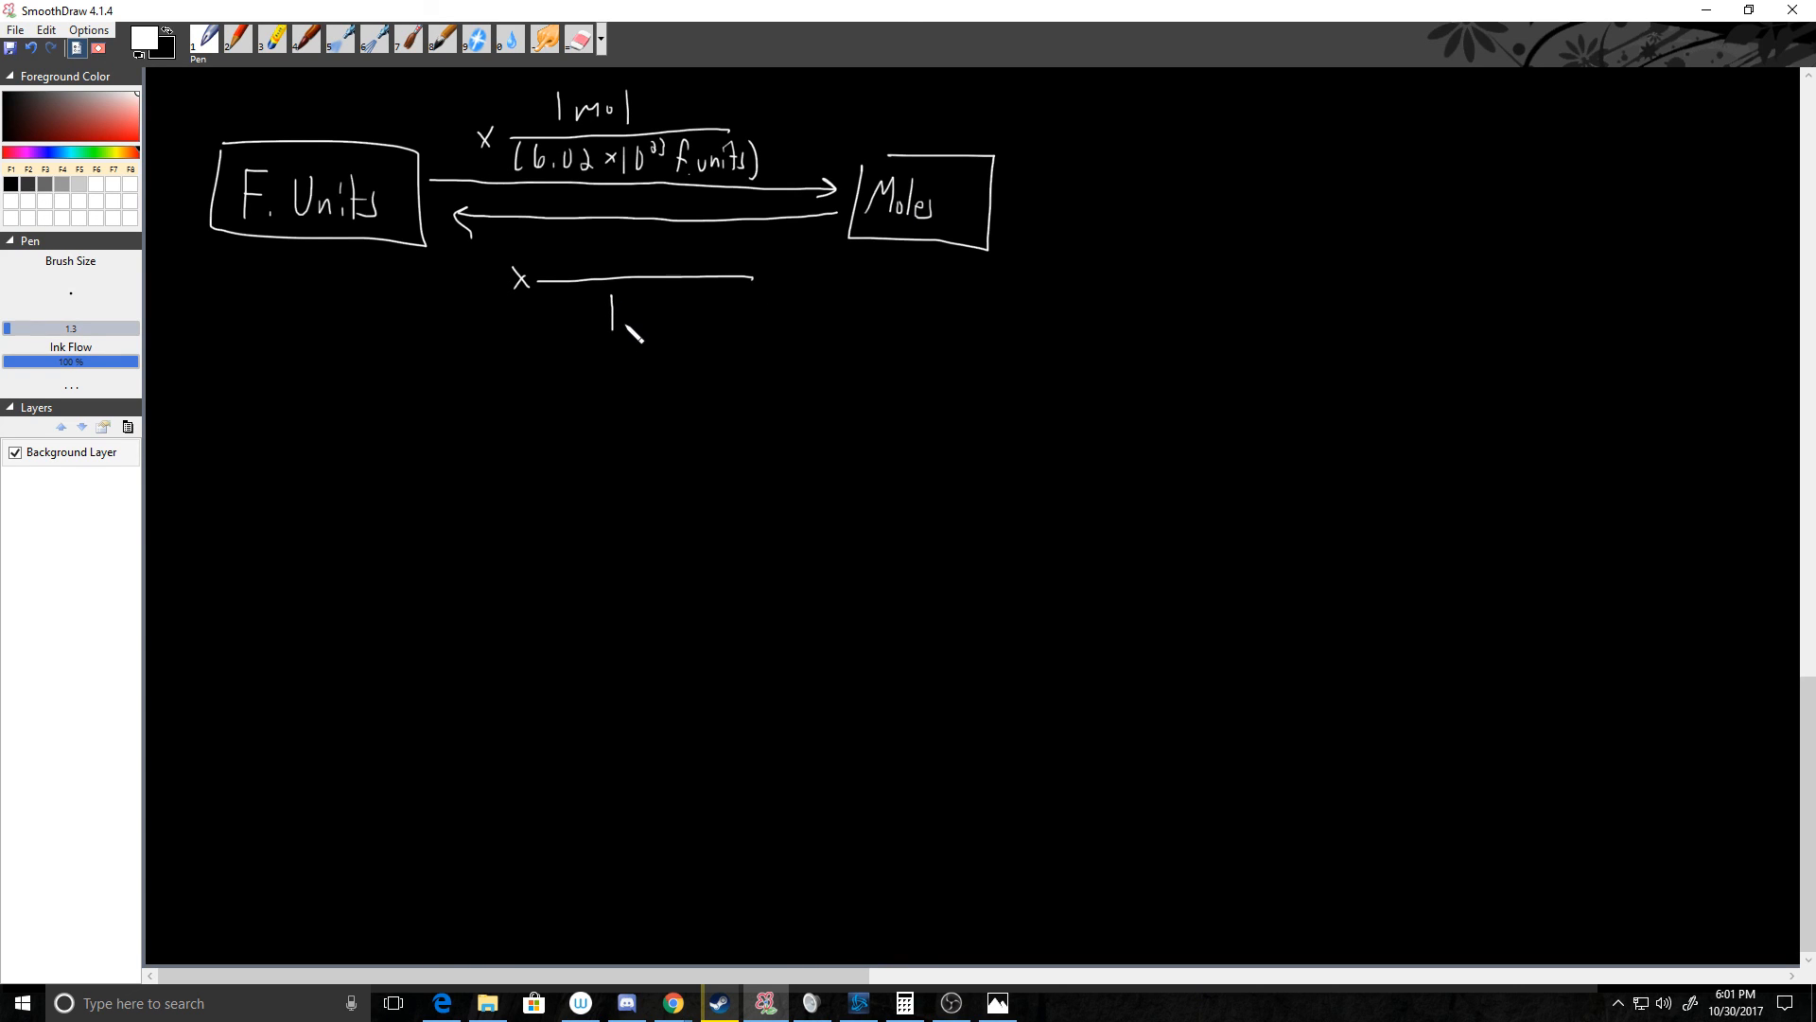
{"action": "left_click_drag", "start_coordinate": [608, 330], "coordinate": [683, 313]}
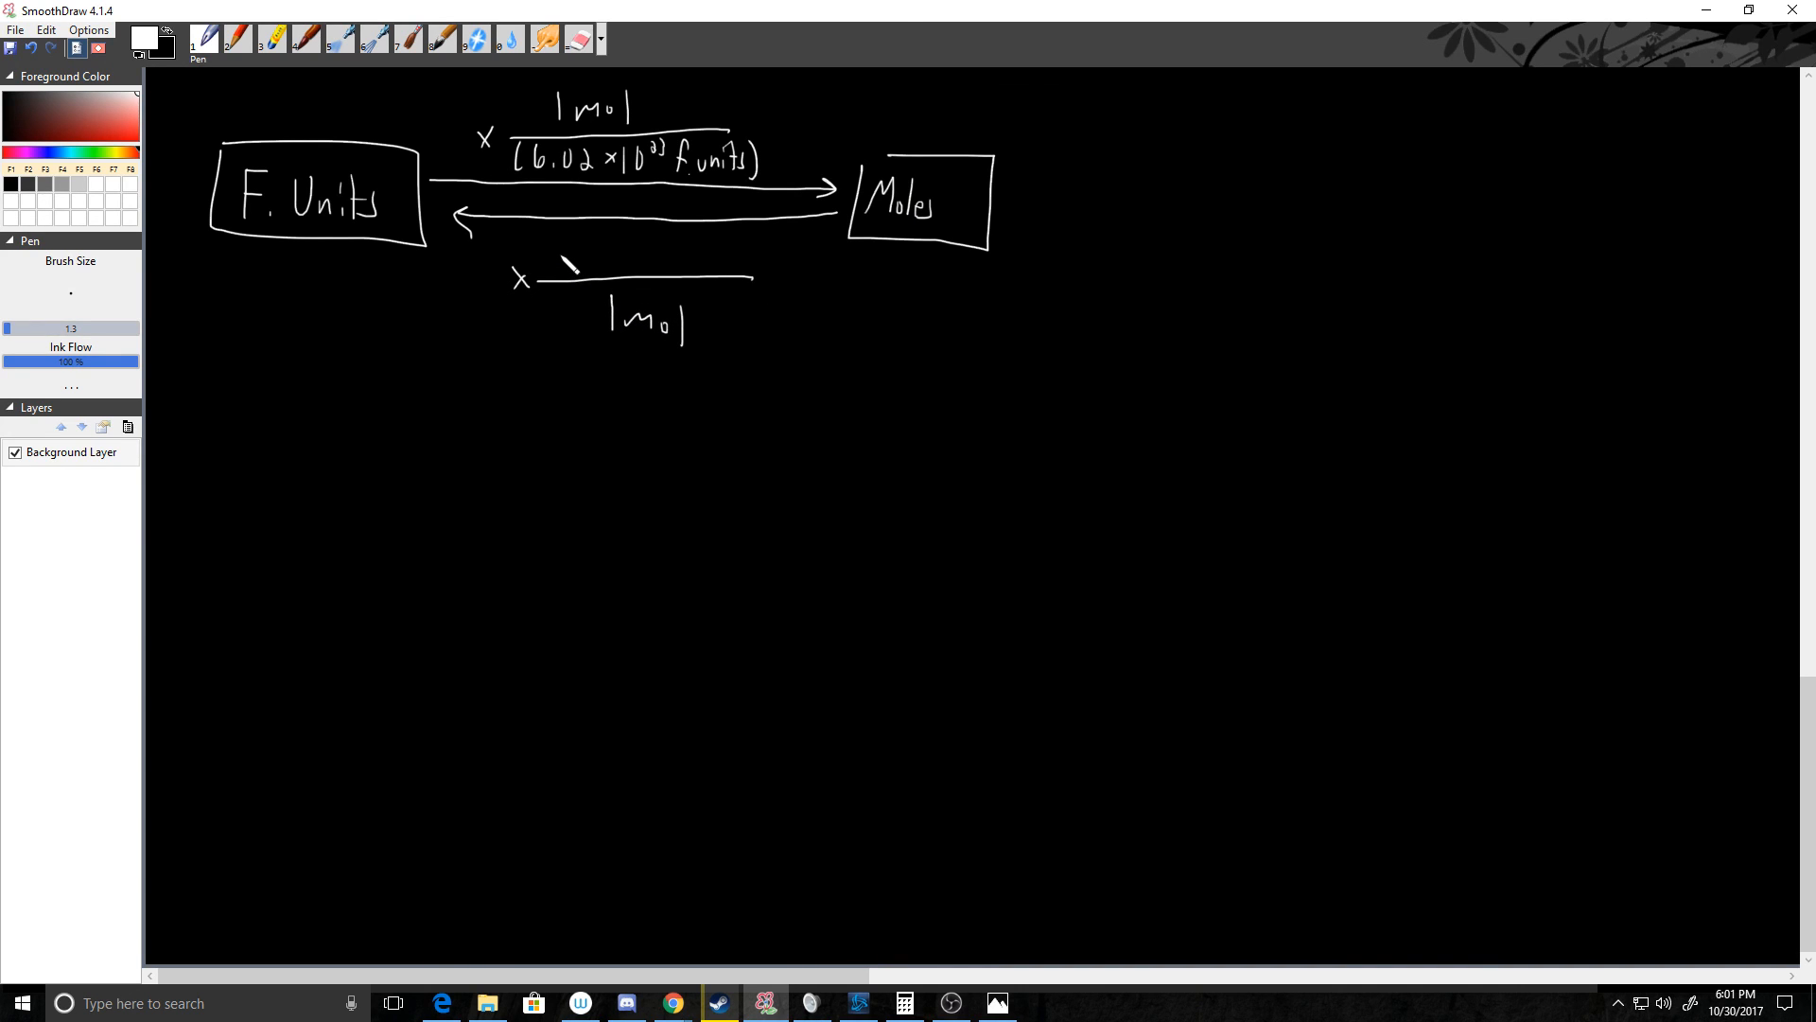
{"action": "left_click_drag", "start_coordinate": [545, 255], "coordinate": [614, 261]}
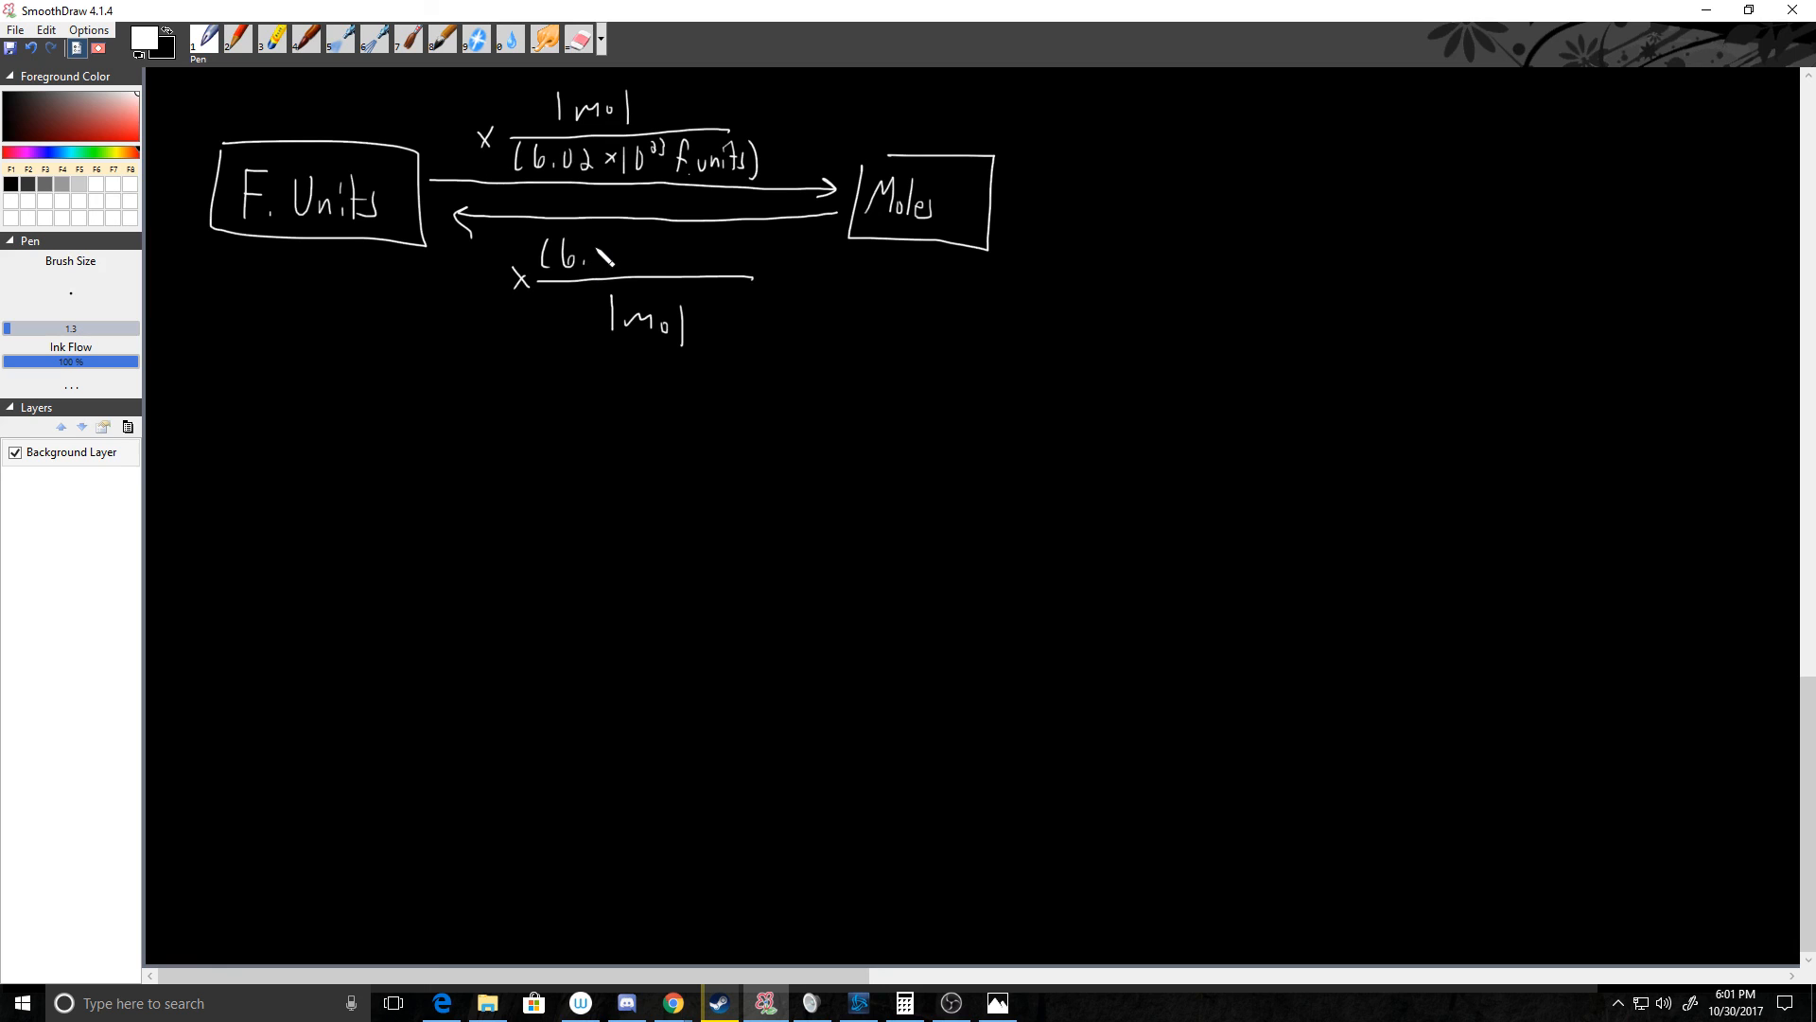
{"action": "left_click_drag", "start_coordinate": [608, 257], "coordinate": [671, 253]}
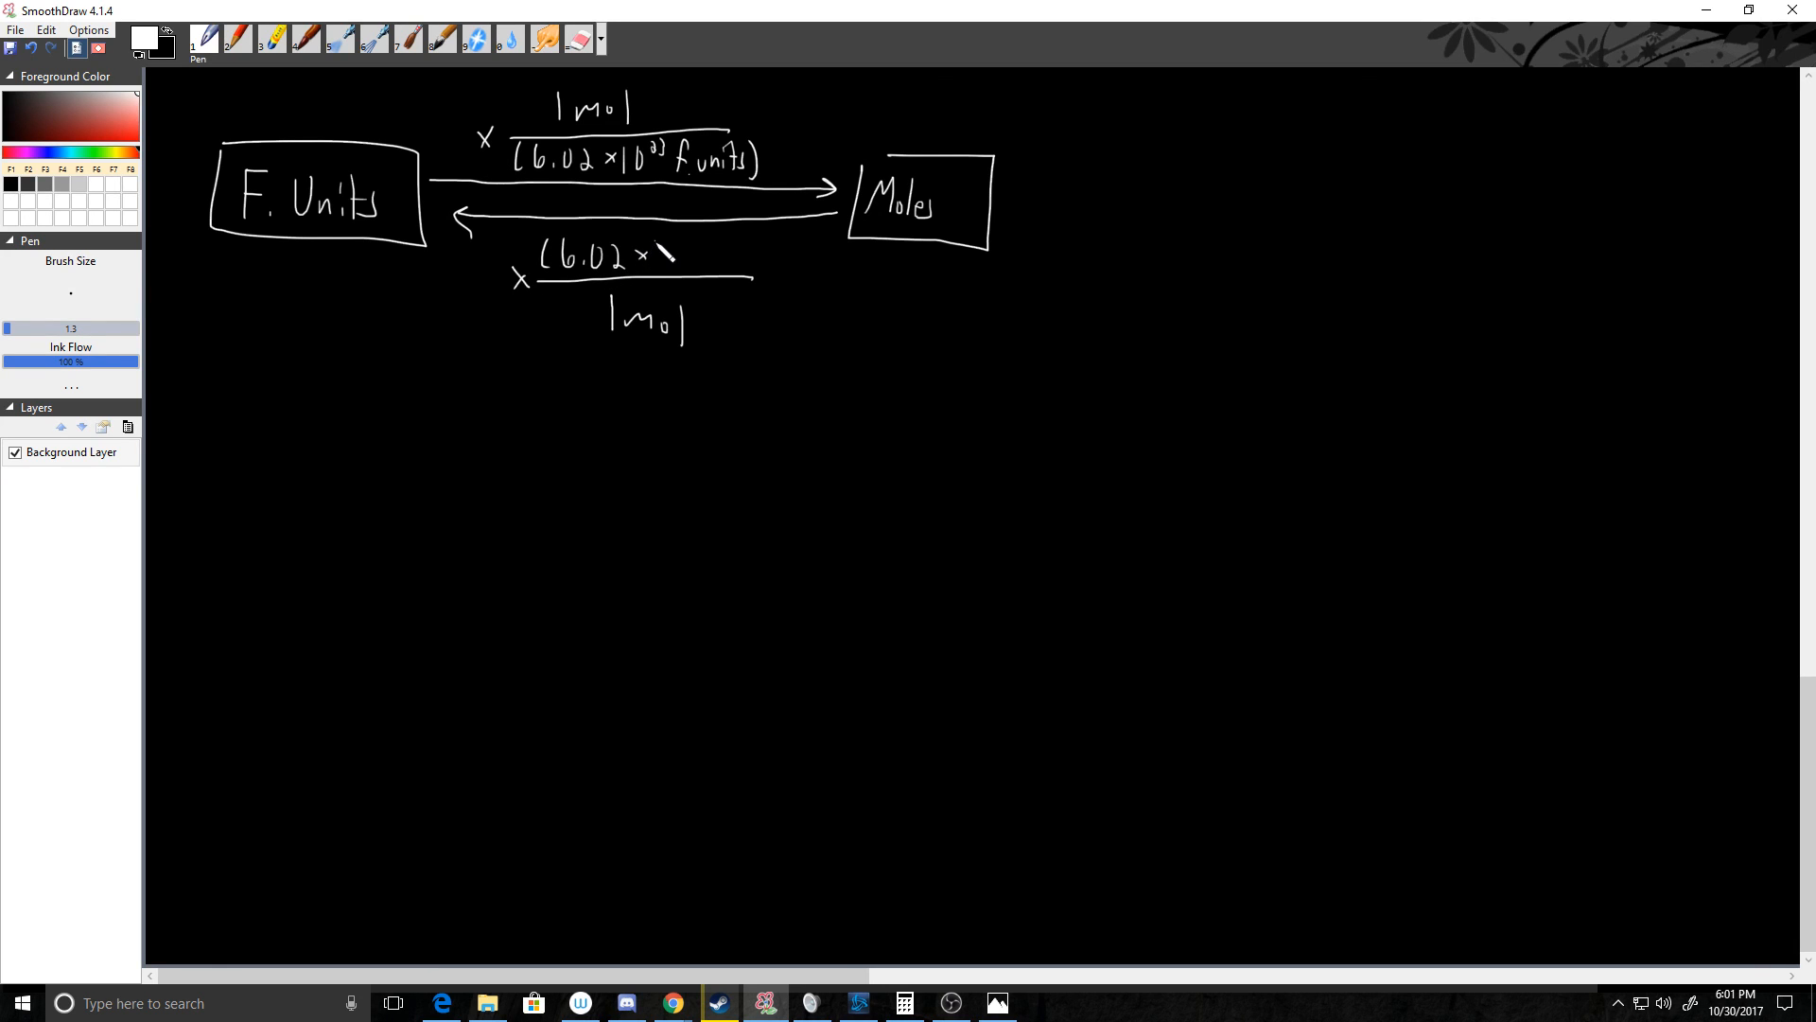
{"action": "left_click_drag", "start_coordinate": [677, 253], "coordinate": [713, 246]}
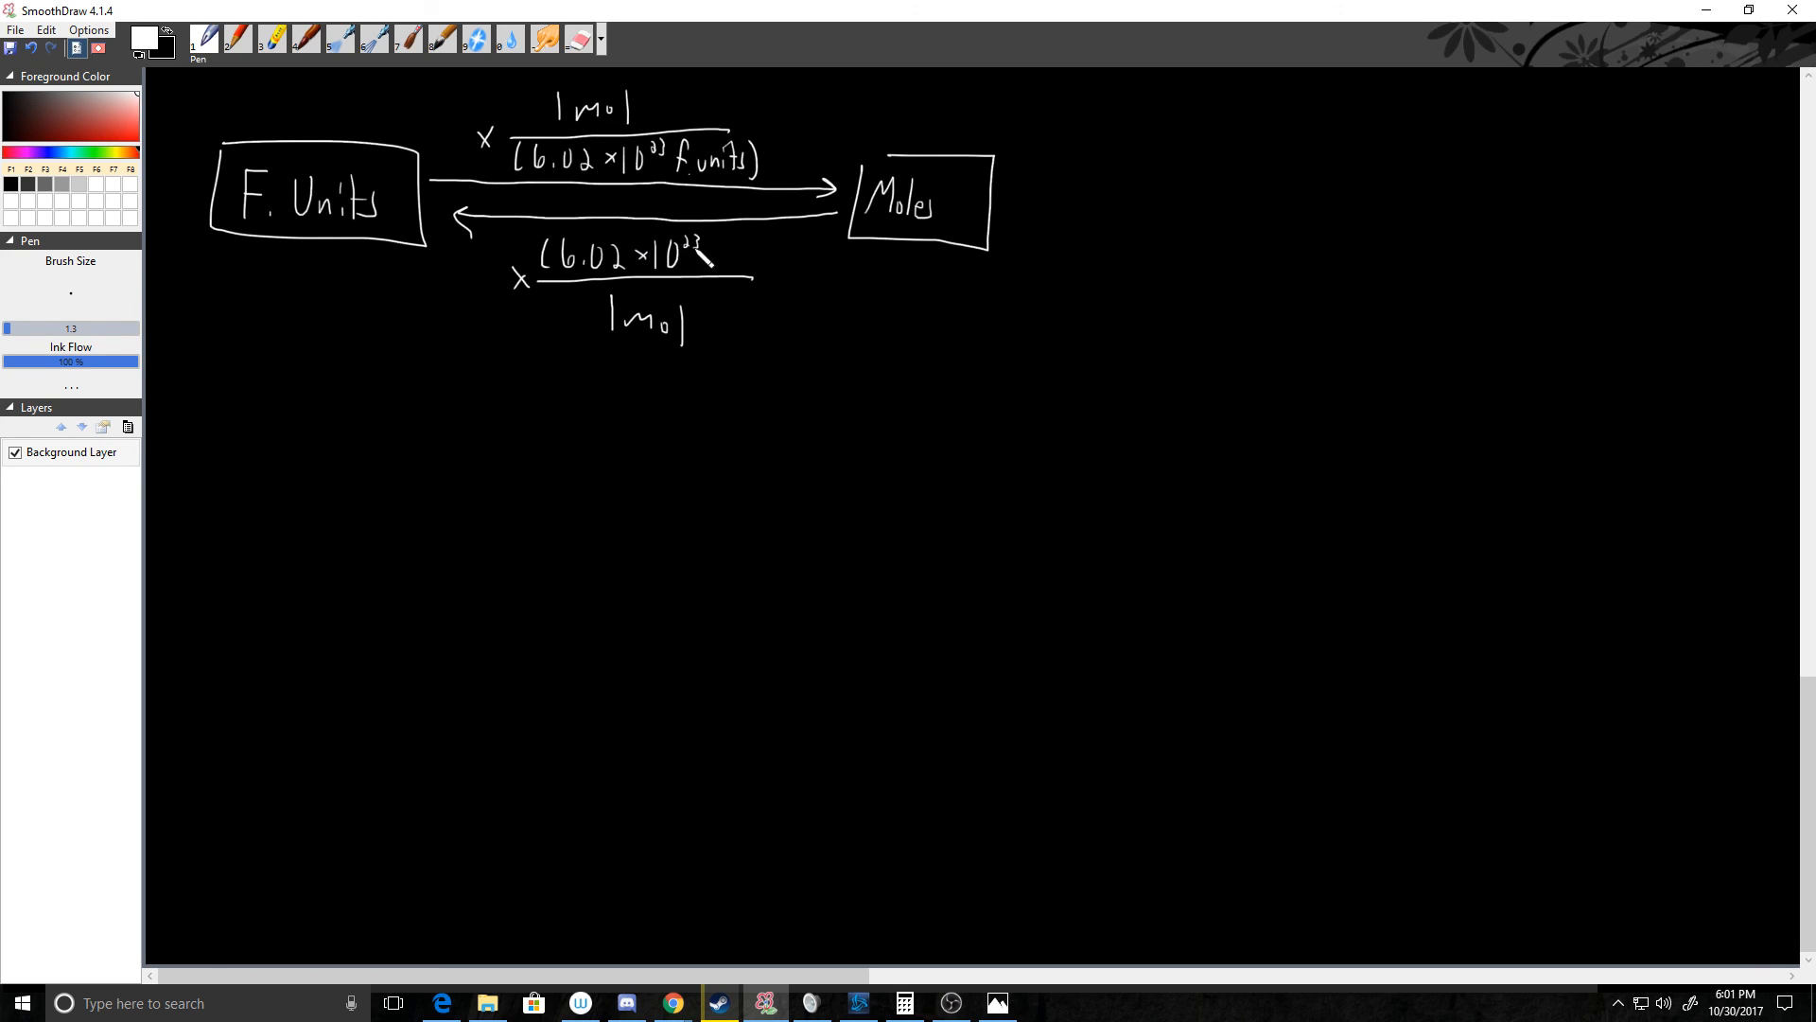
{"action": "left_click_drag", "start_coordinate": [713, 258], "coordinate": [764, 267]}
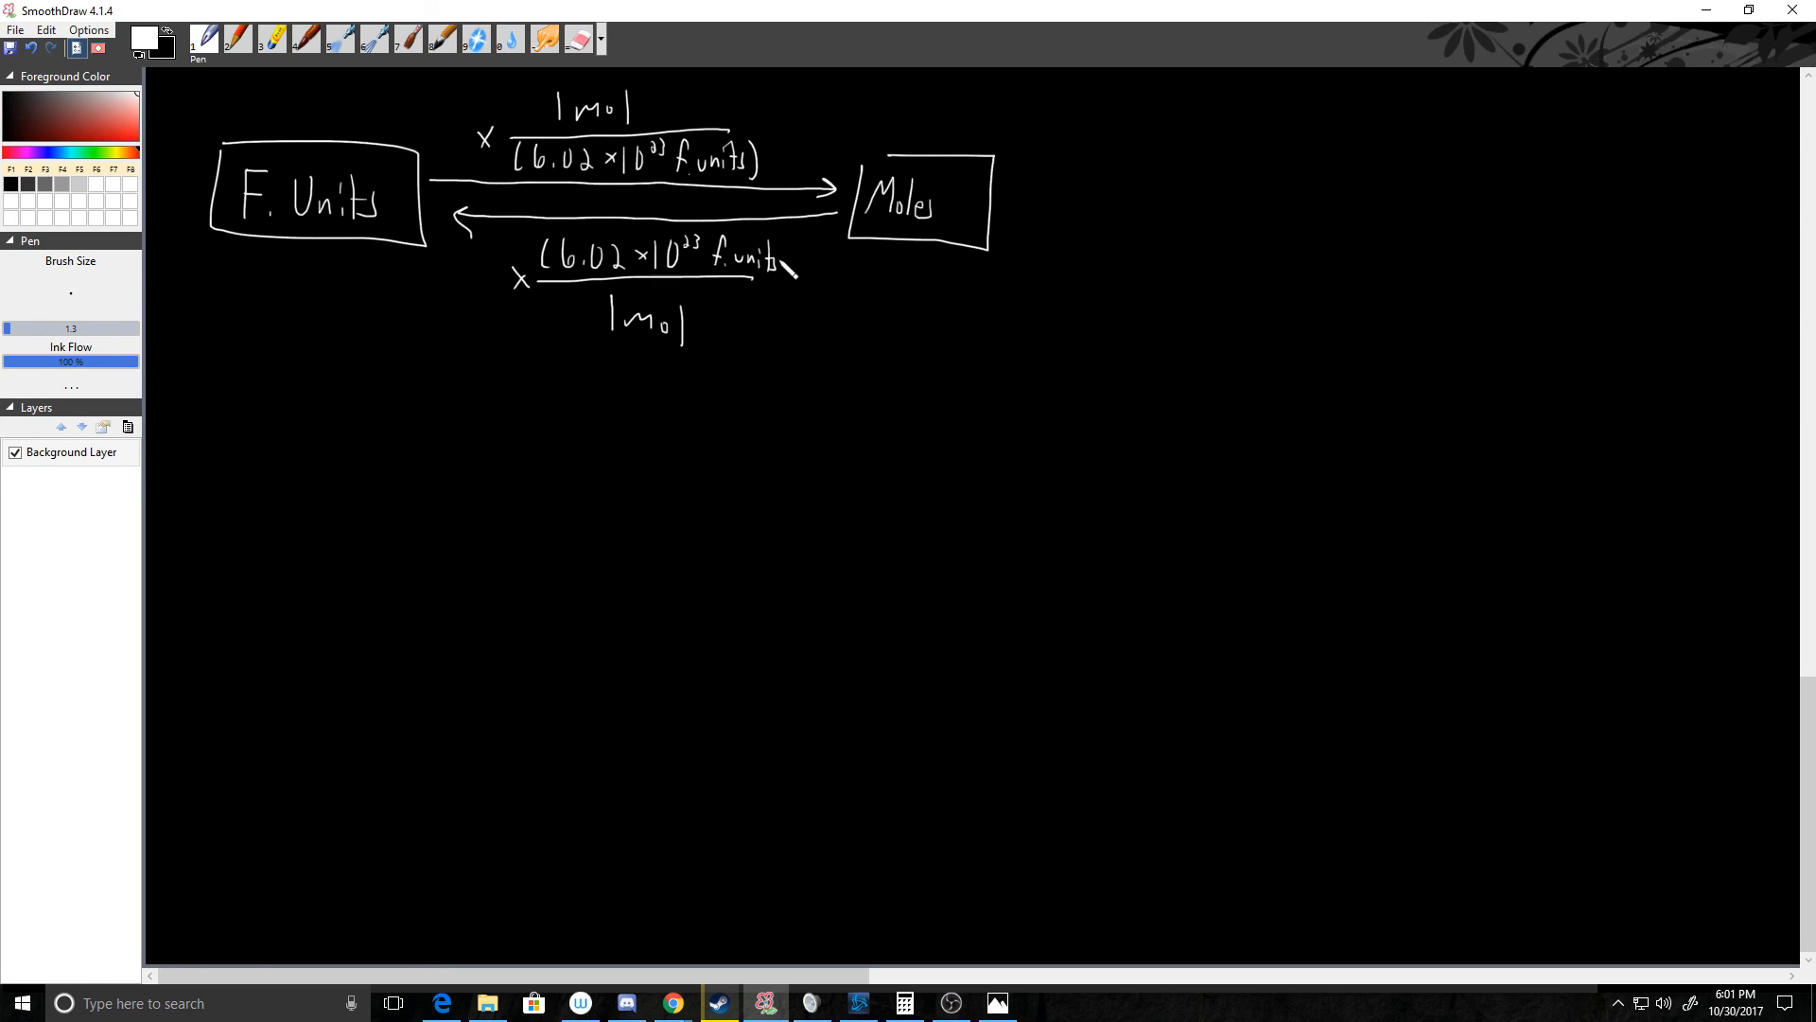
{"action": "left_click_drag", "start_coordinate": [793, 267], "coordinate": [799, 301]}
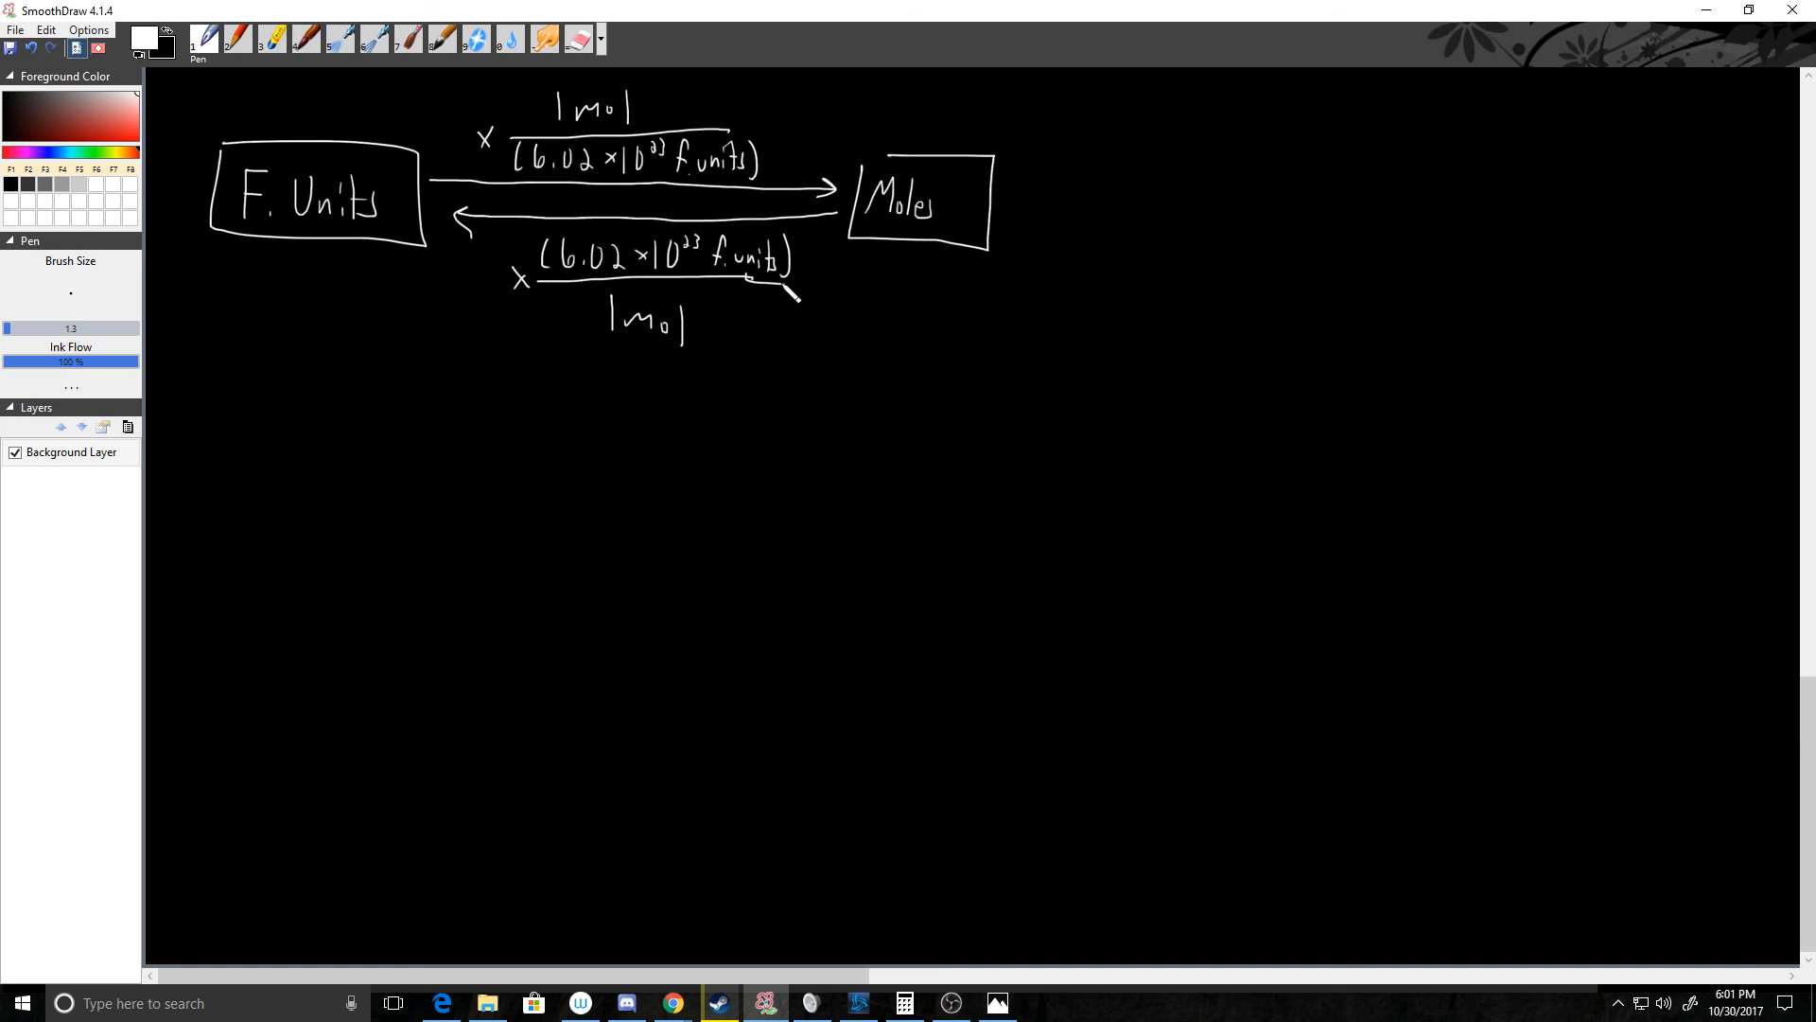